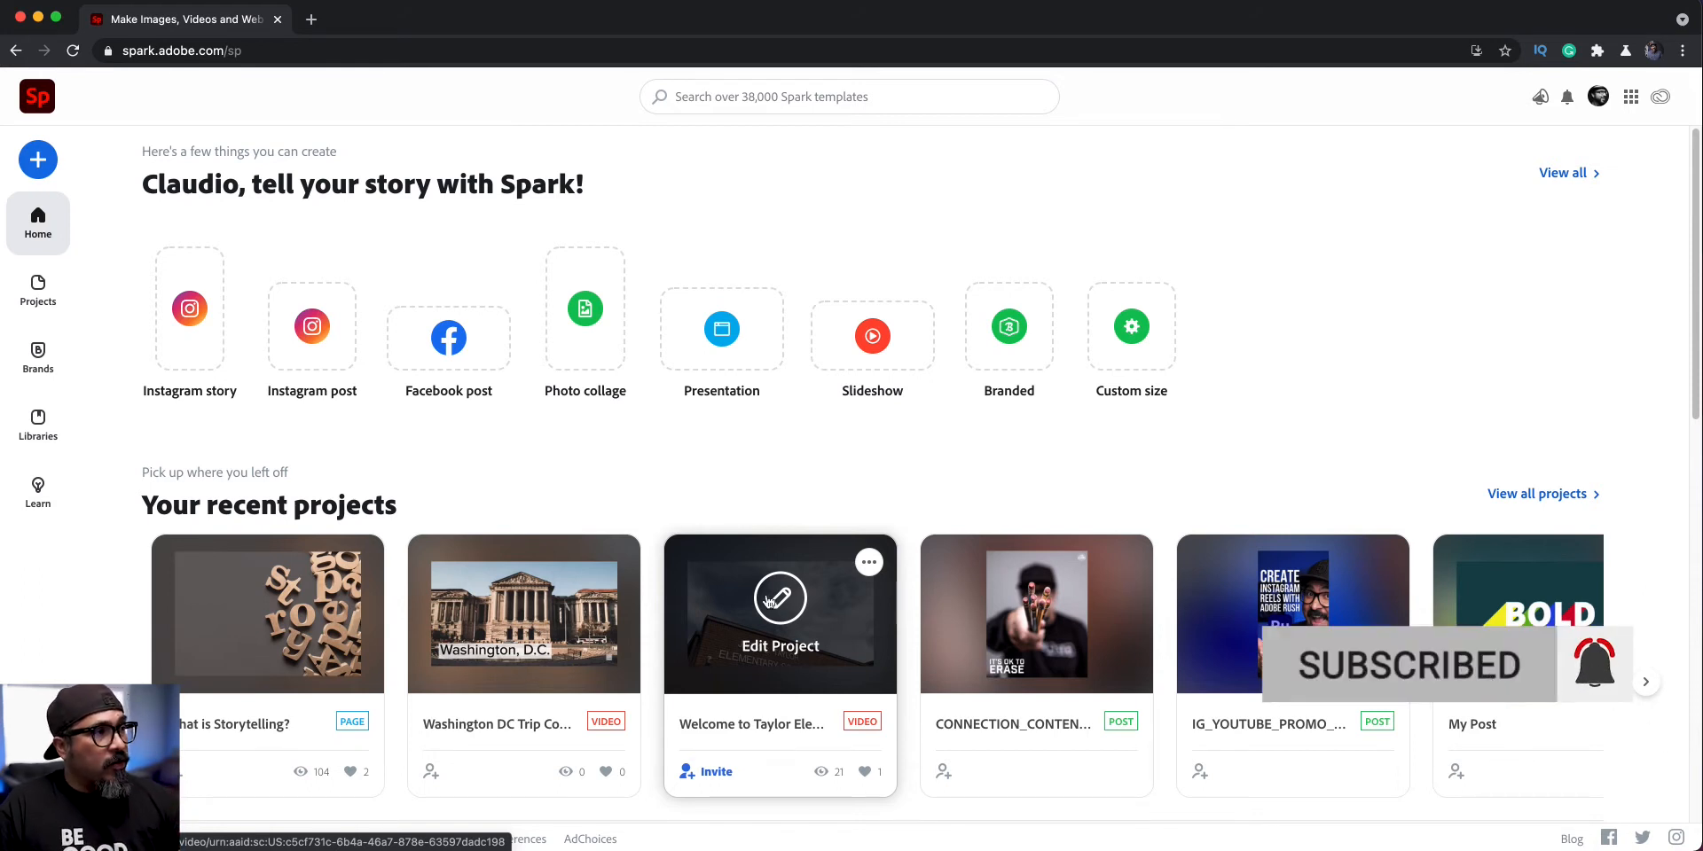
Create a new custom-size 1080×1920 Instagram Story design from the Social Post presets.
left_click(37, 160)
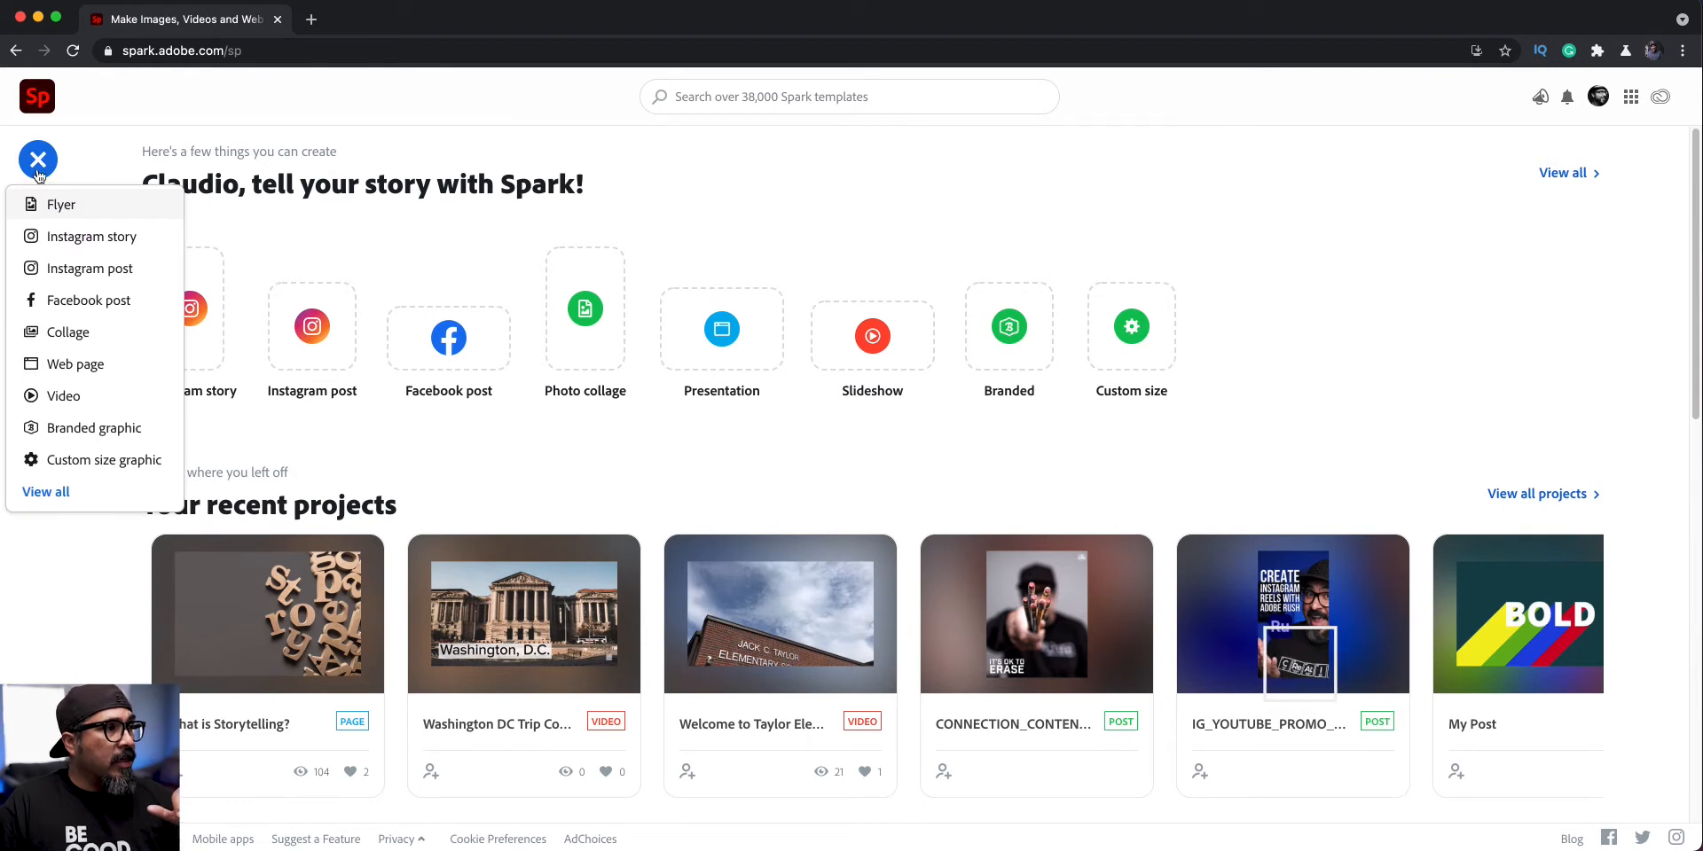
left_click(105, 460)
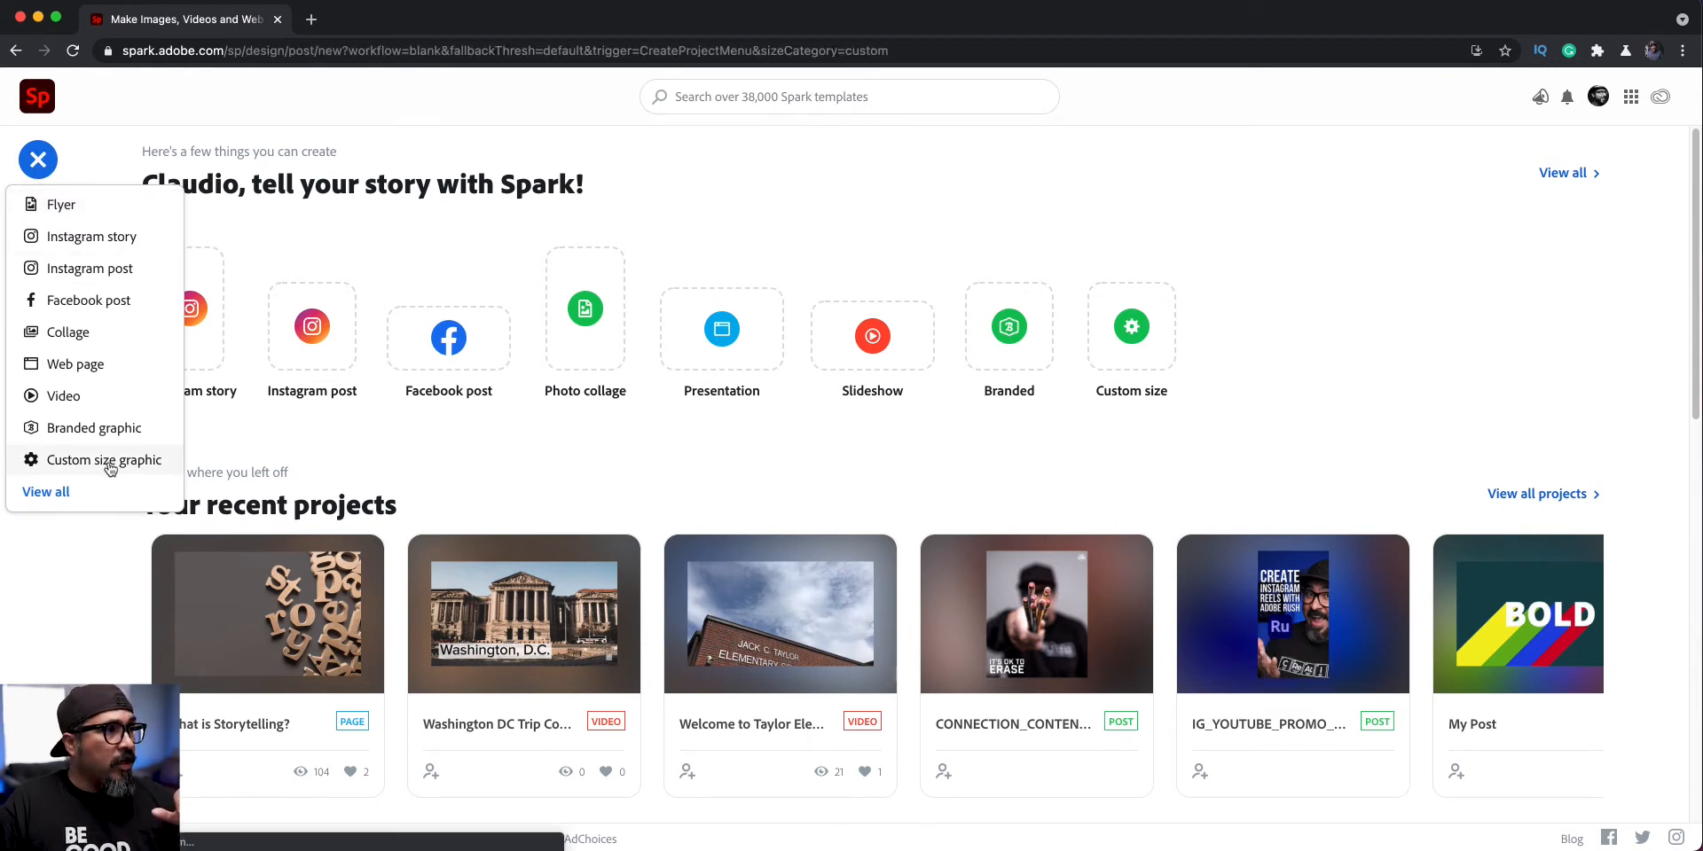
left_click(106, 460)
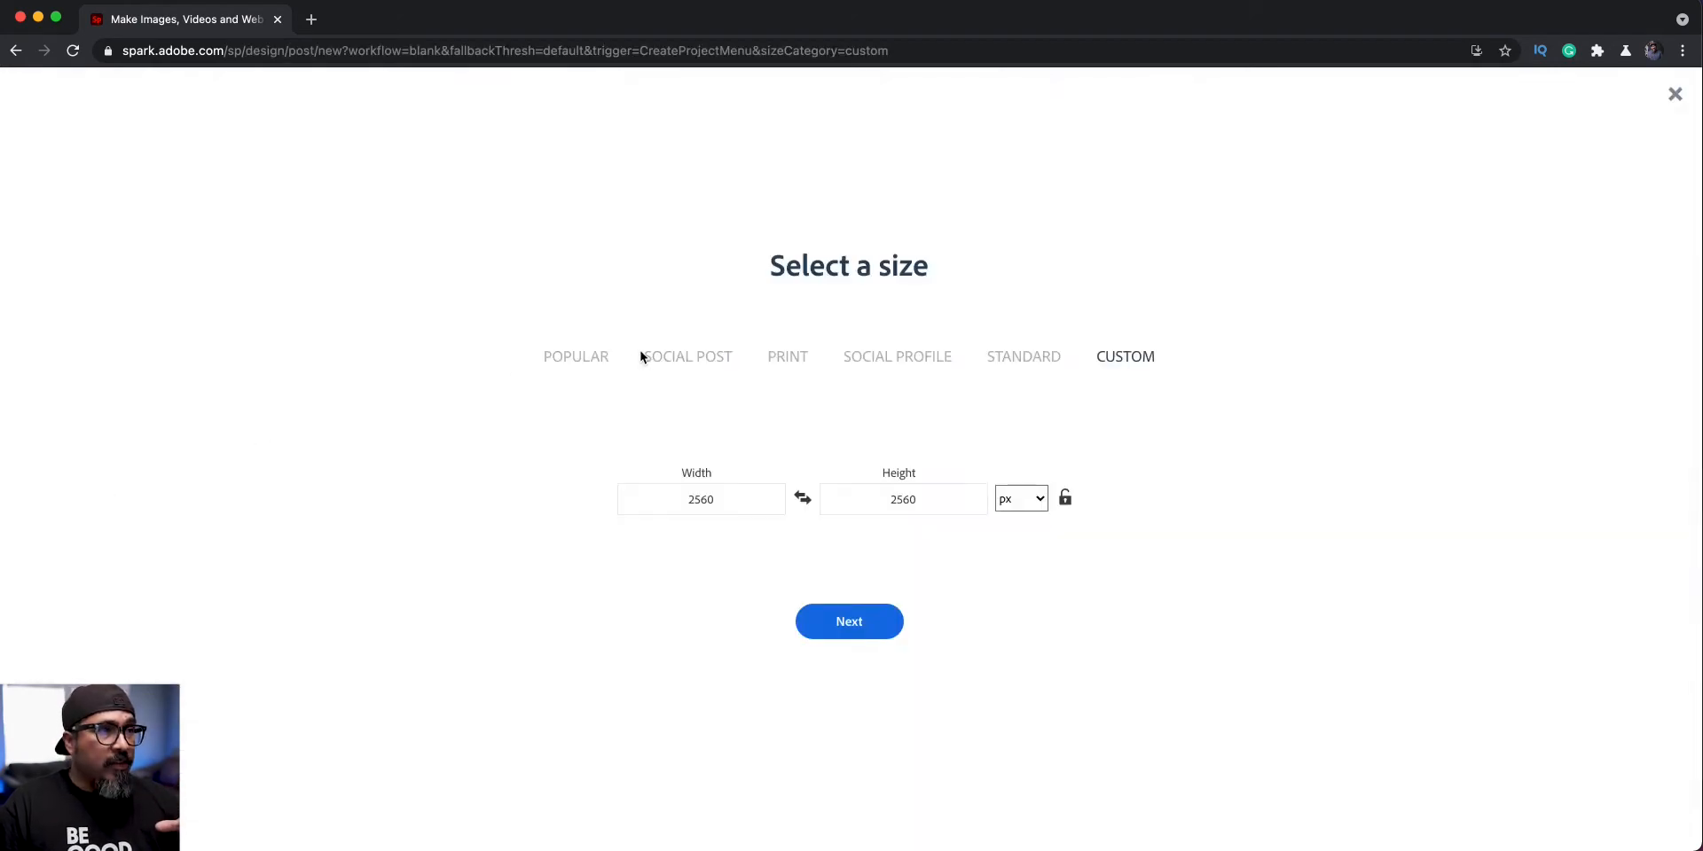
left_click(687, 356)
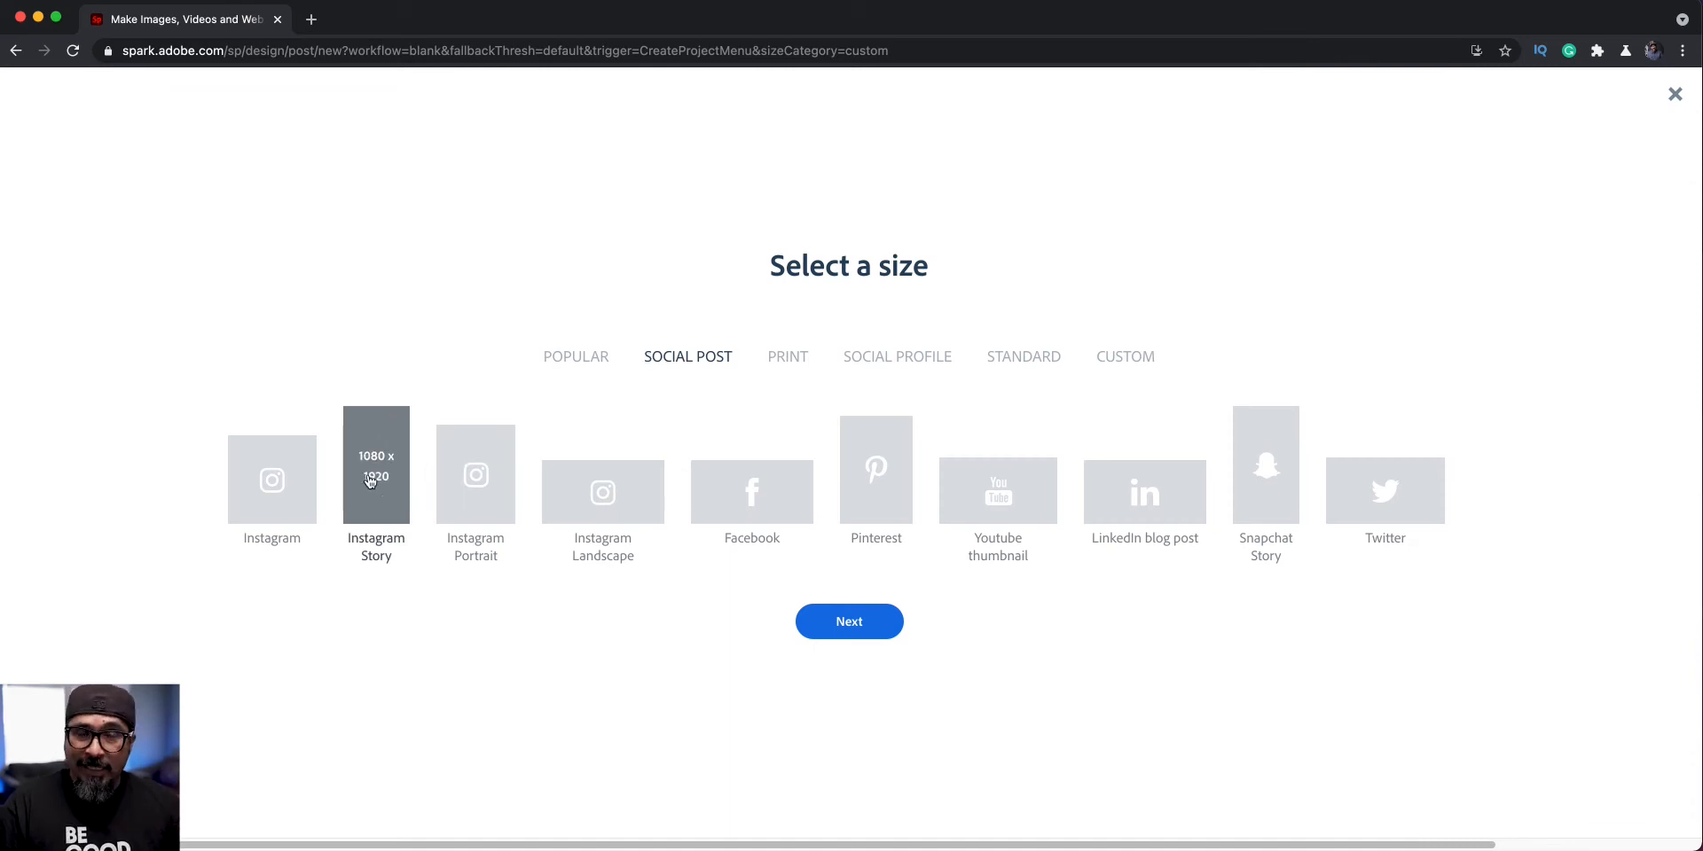
mouse_move(703, 652)
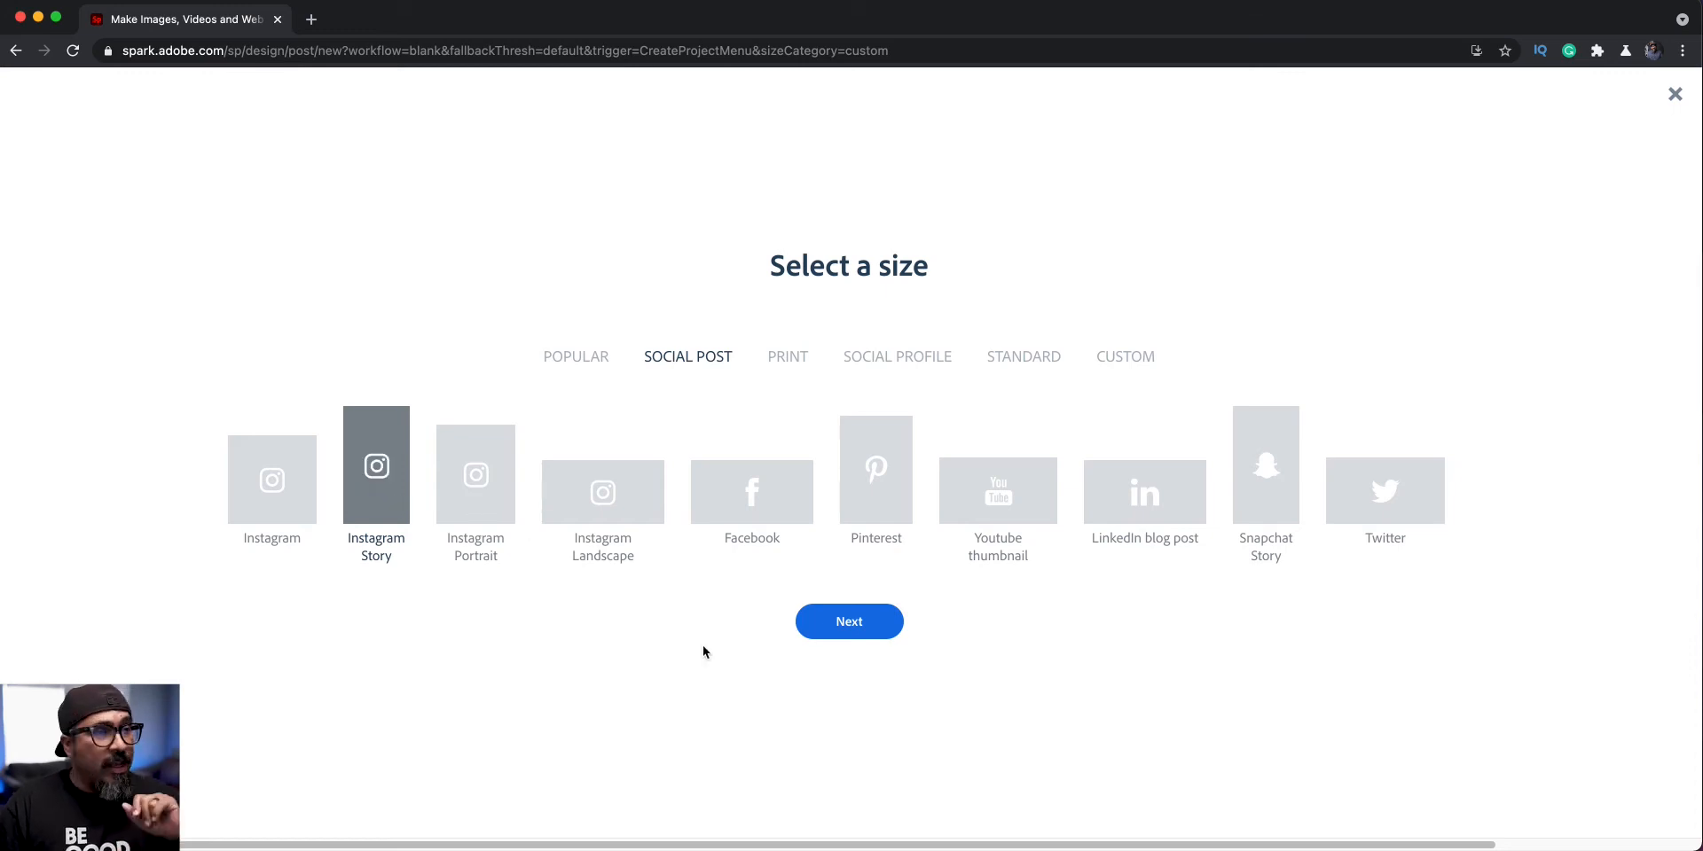
left_click(848, 621)
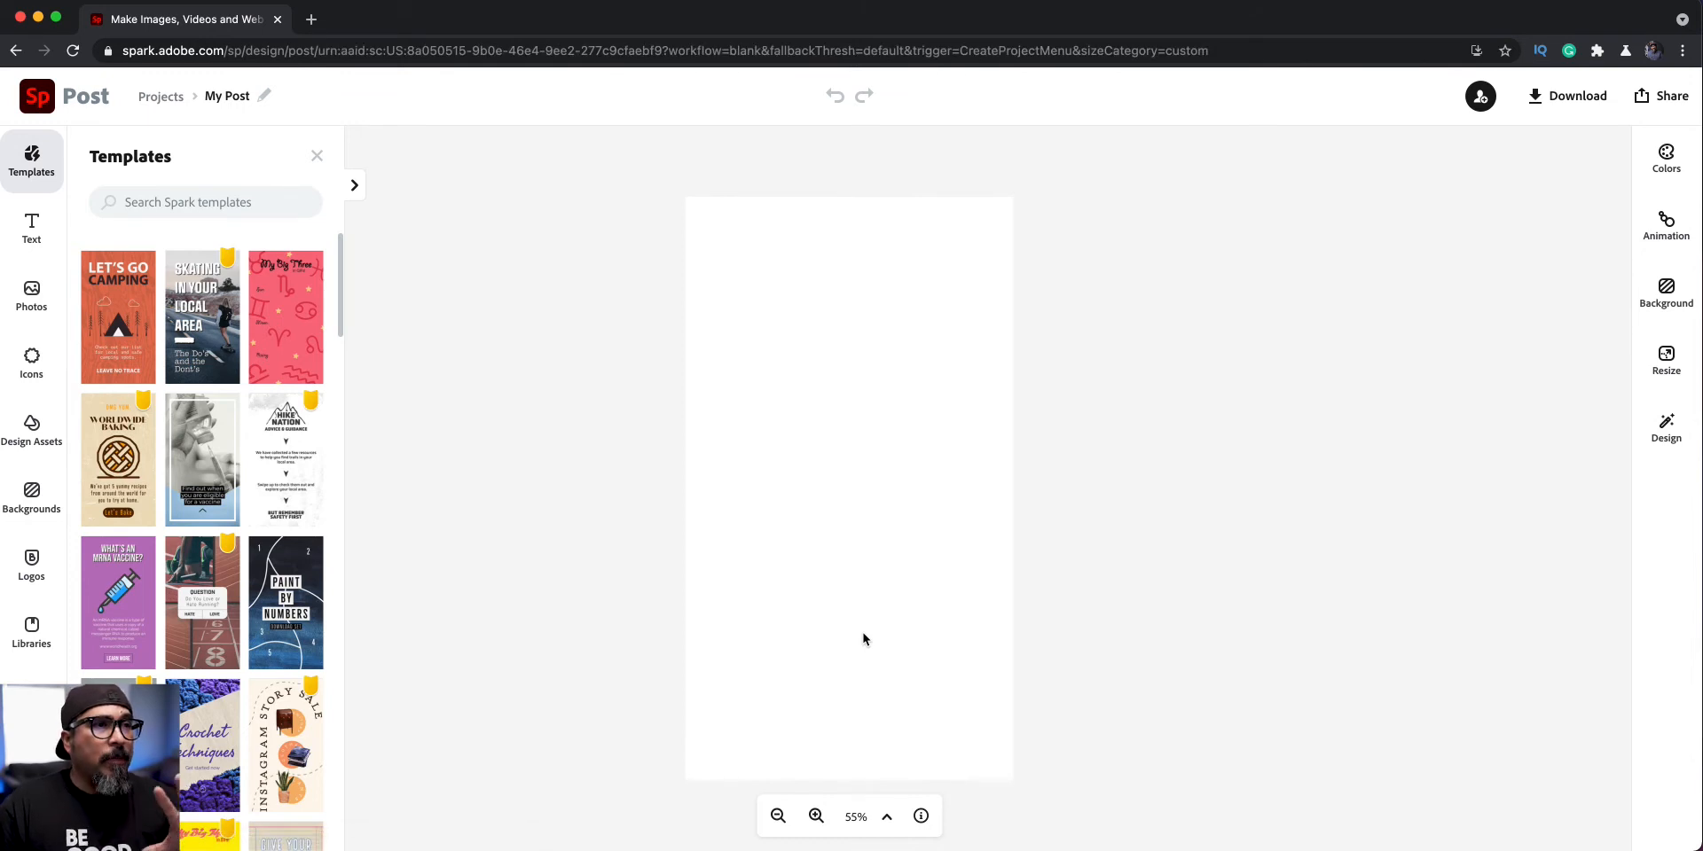
Fill the story background with the dark teal (#23434B) brand swatch.
left_click(1665, 294)
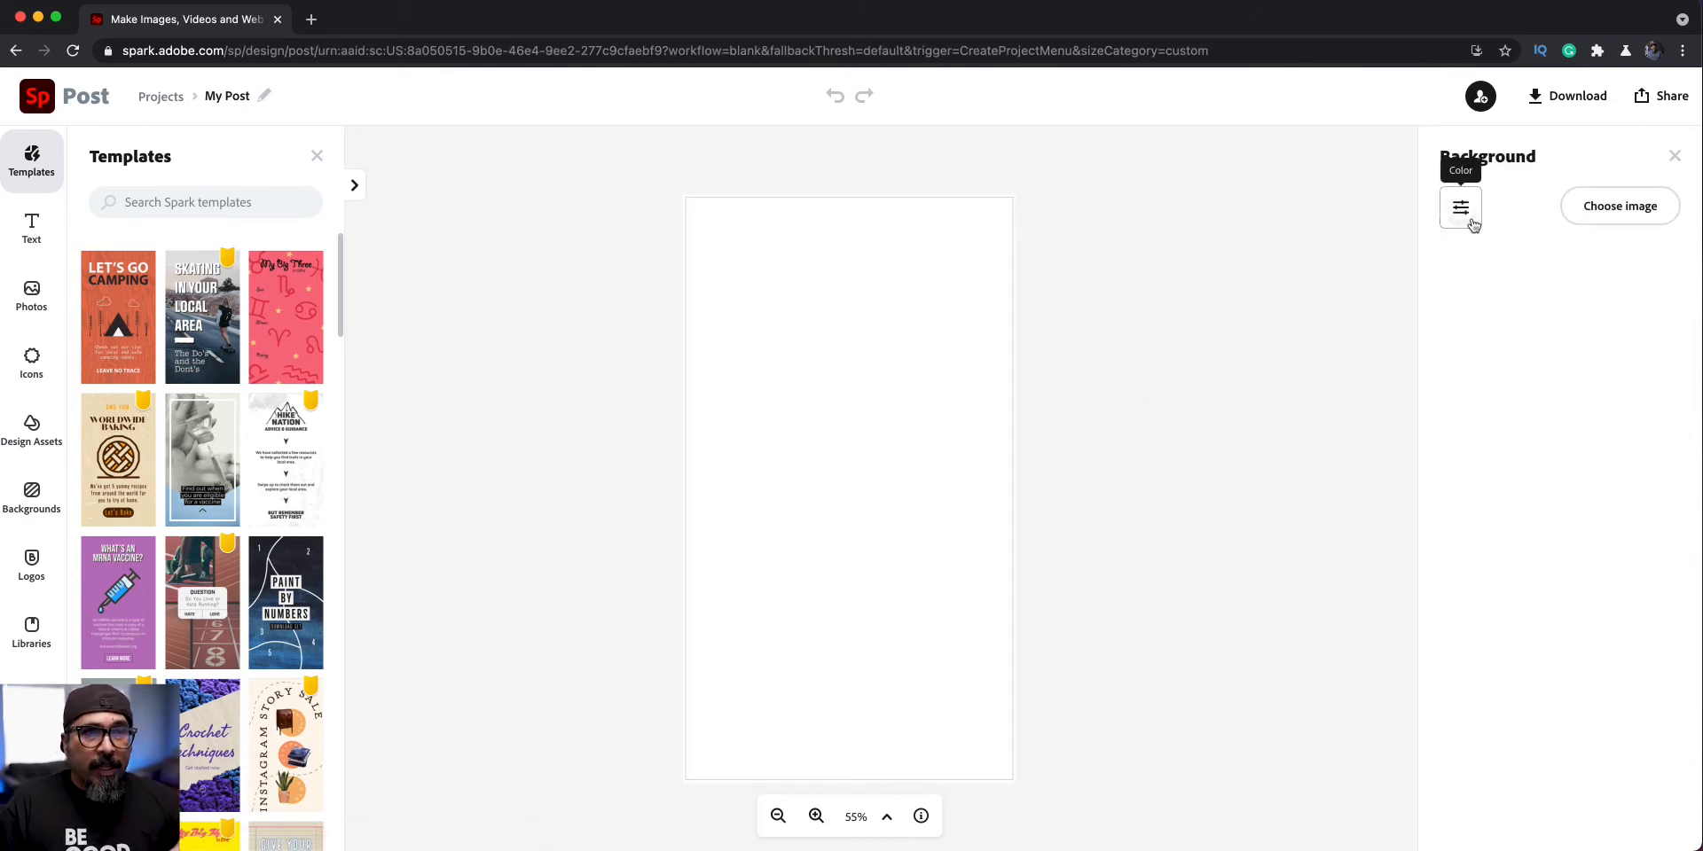
left_click(1459, 207)
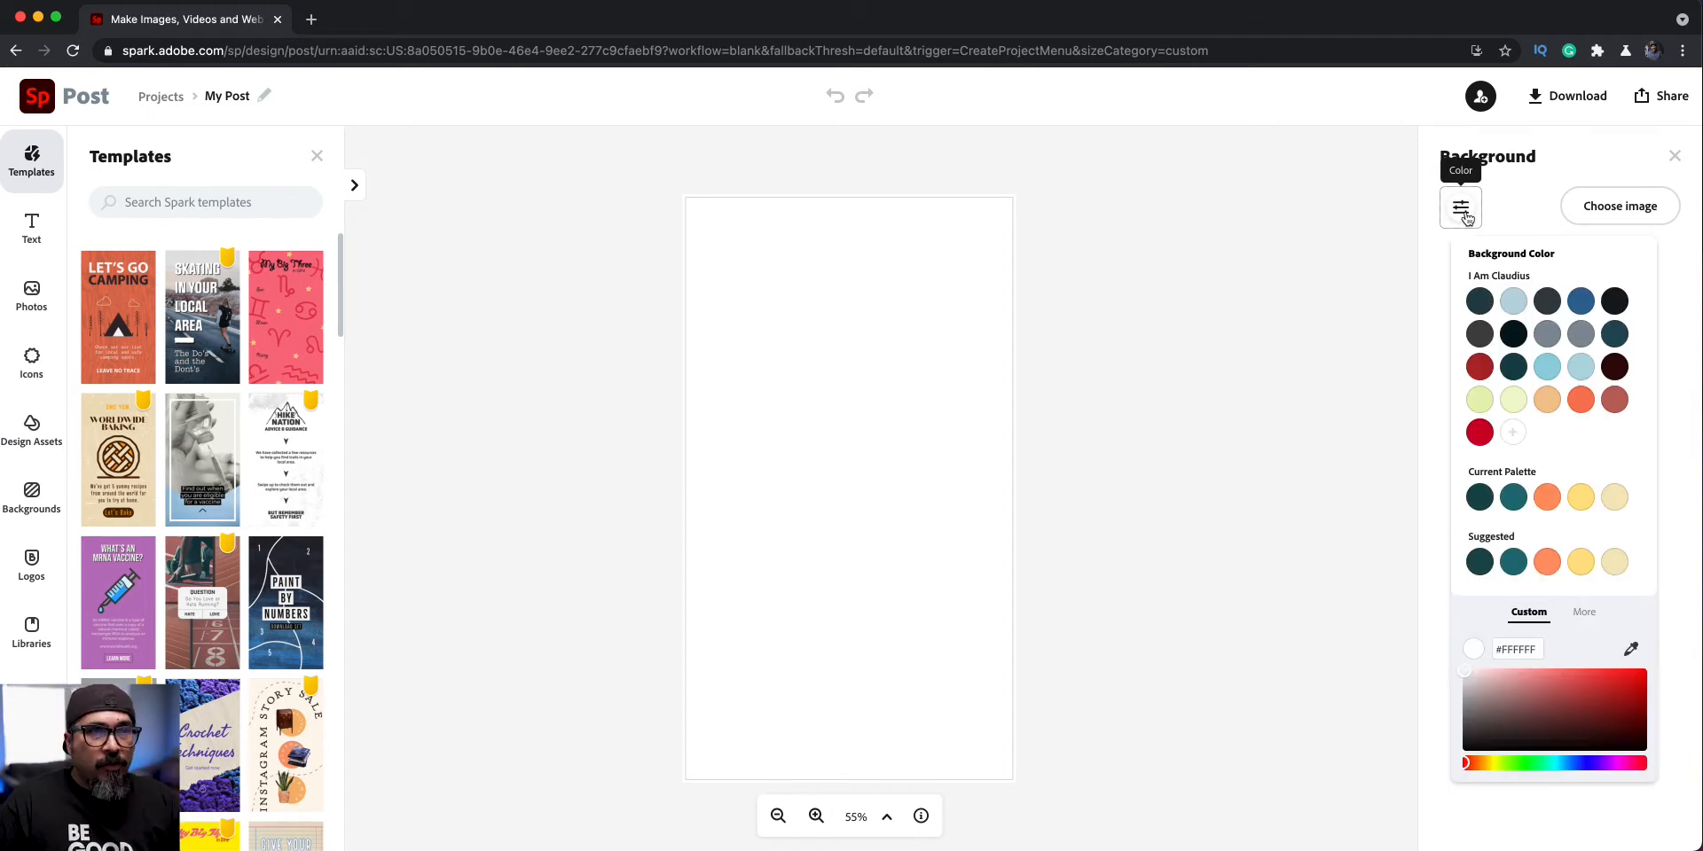
left_click(1479, 300)
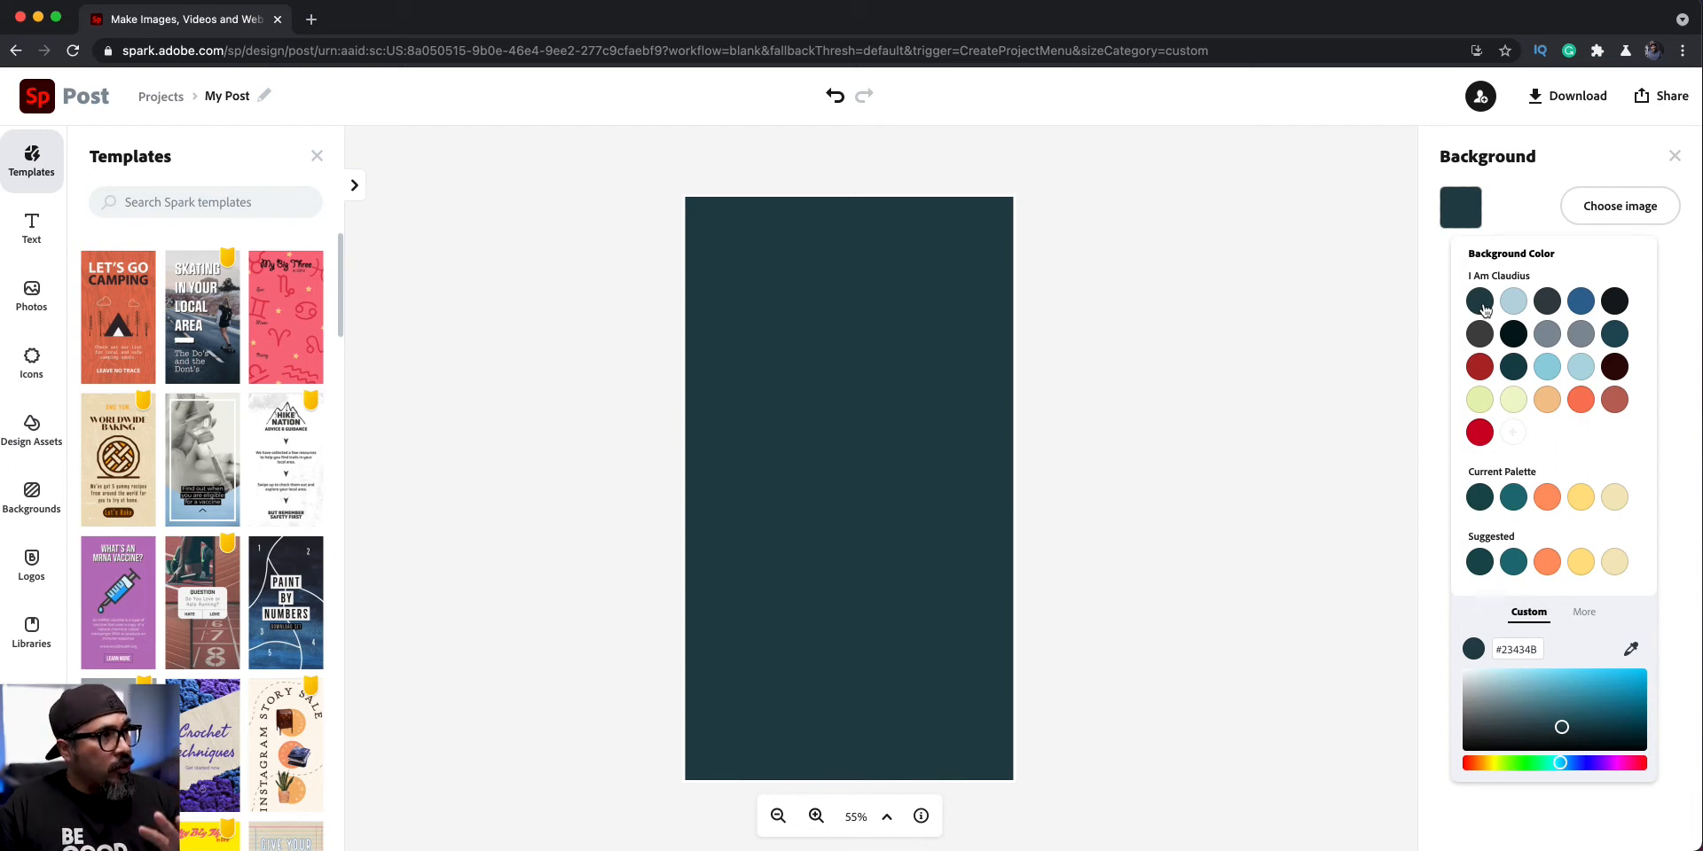
mouse_move(32, 429)
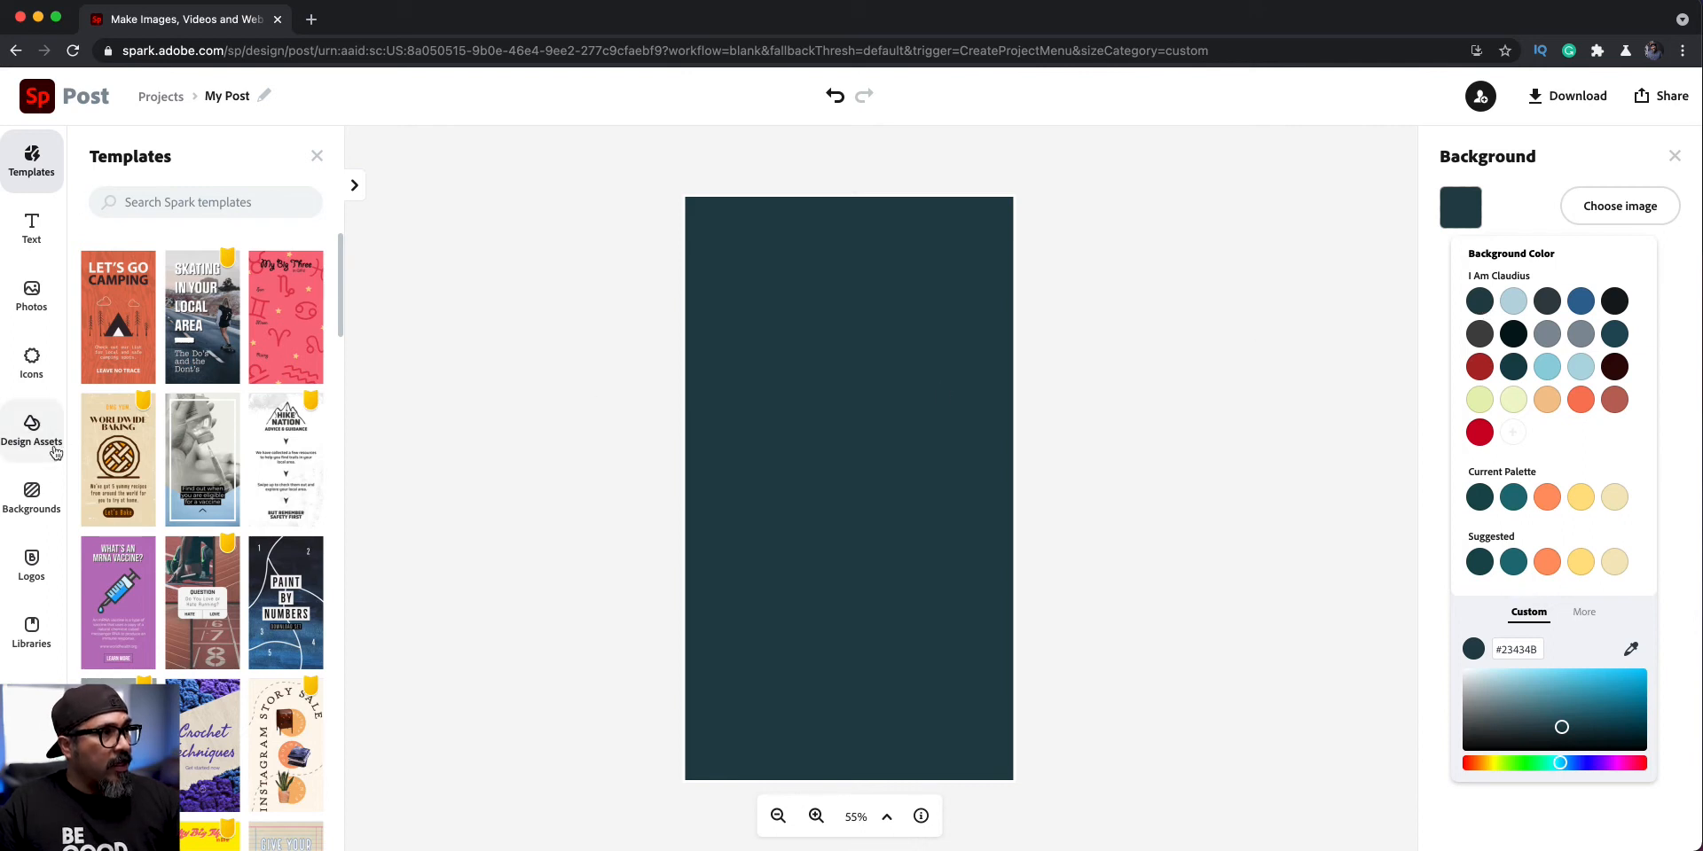
Browse the background image library to the Photorealistic Bokeh collection.
left_click(32, 494)
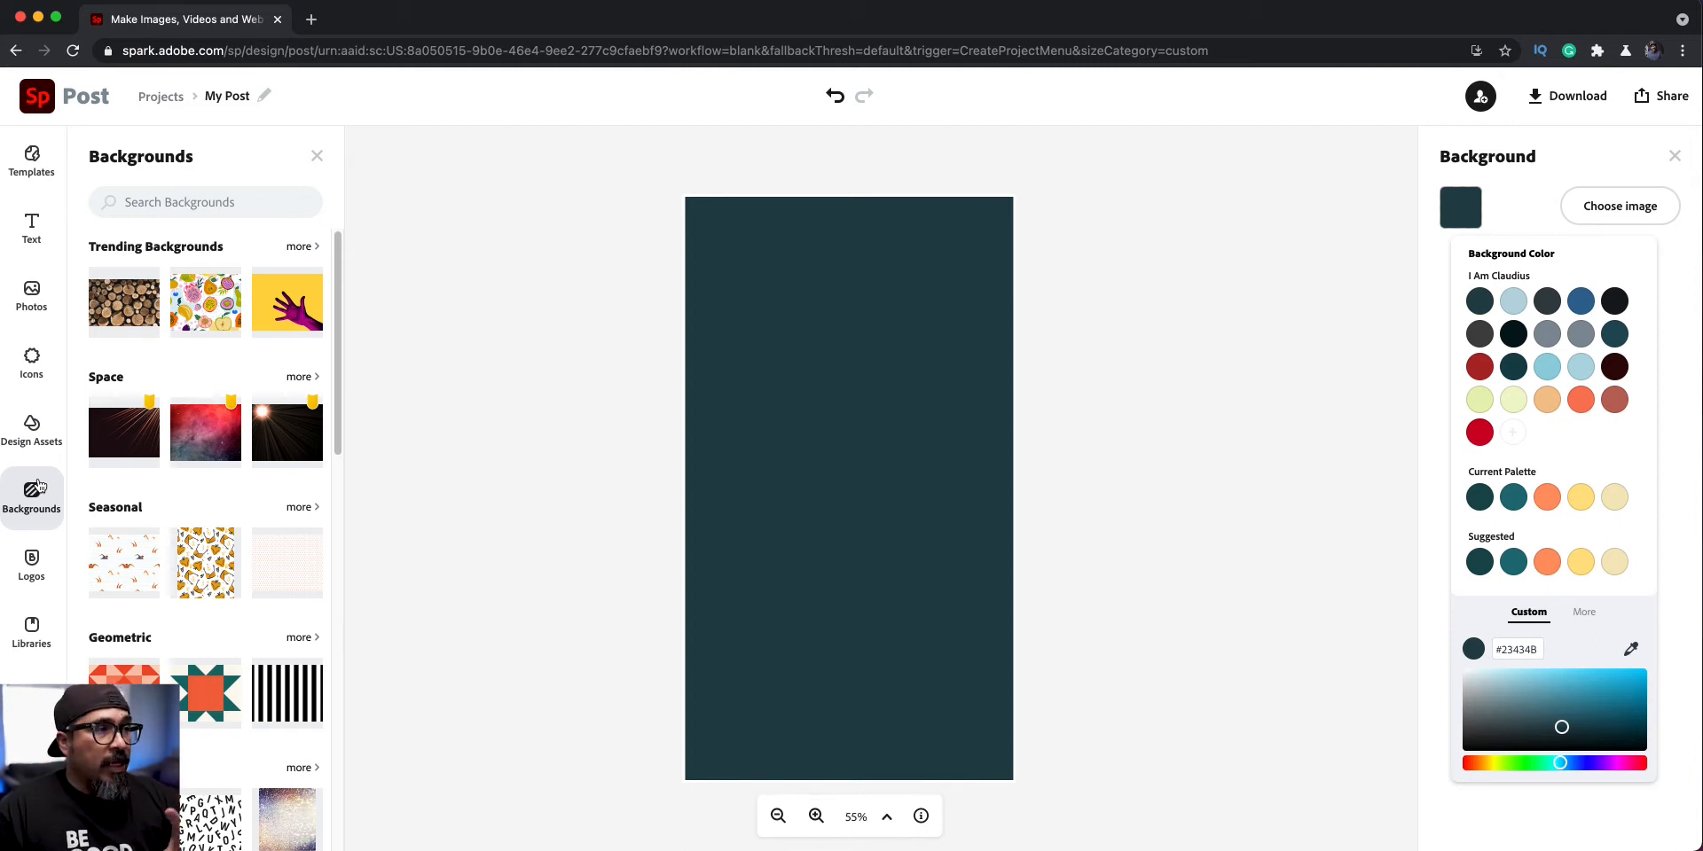
mouse_move(174, 577)
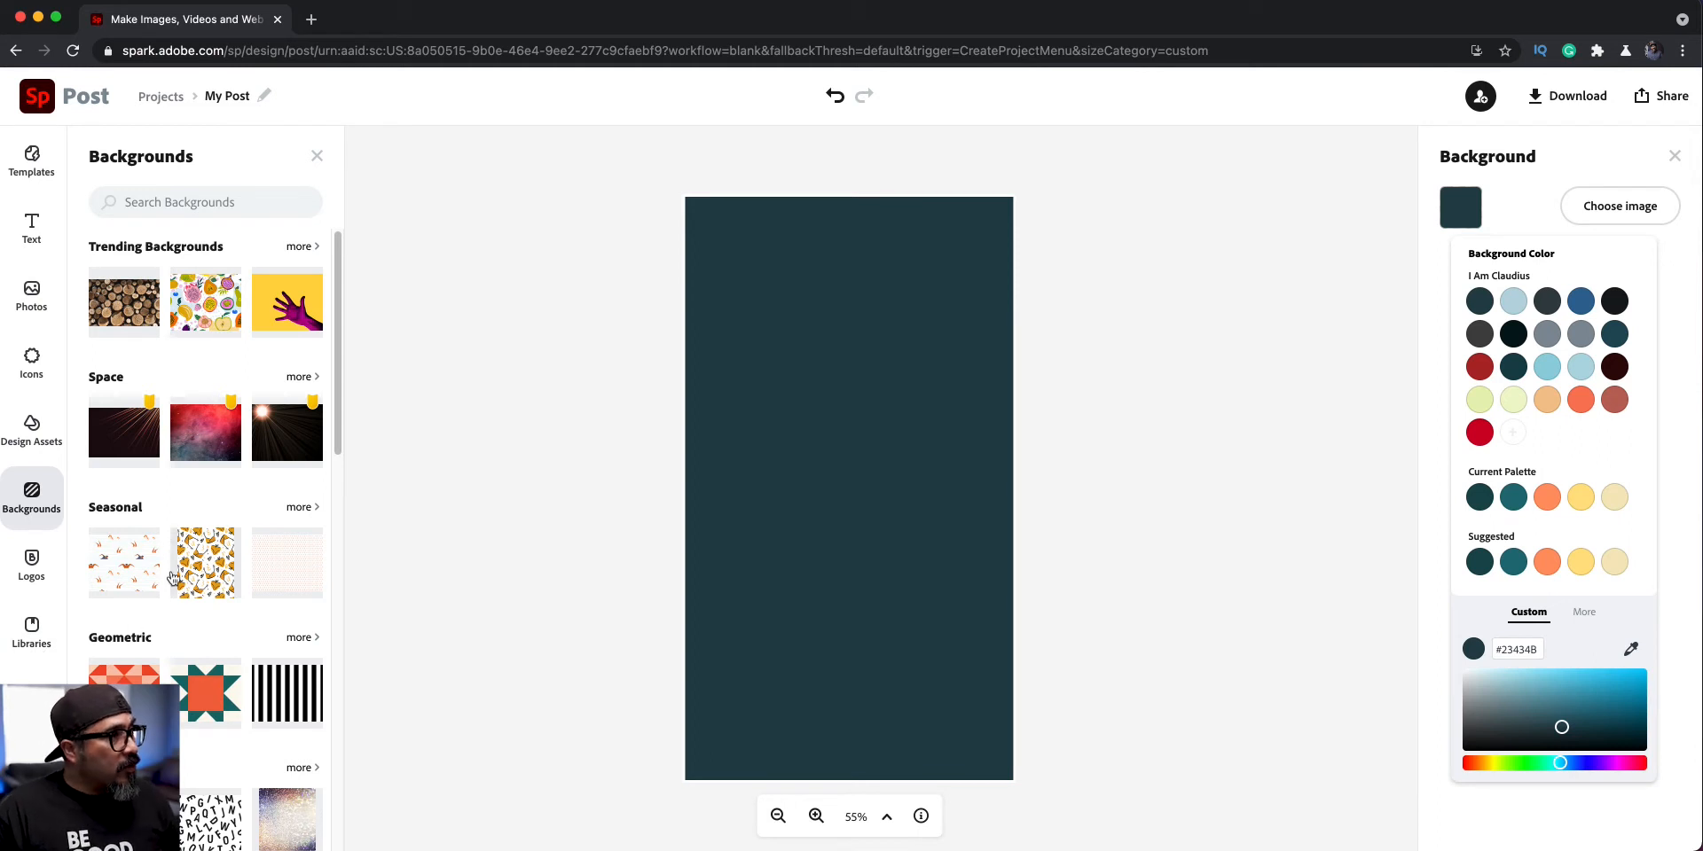
scroll("down", 3)
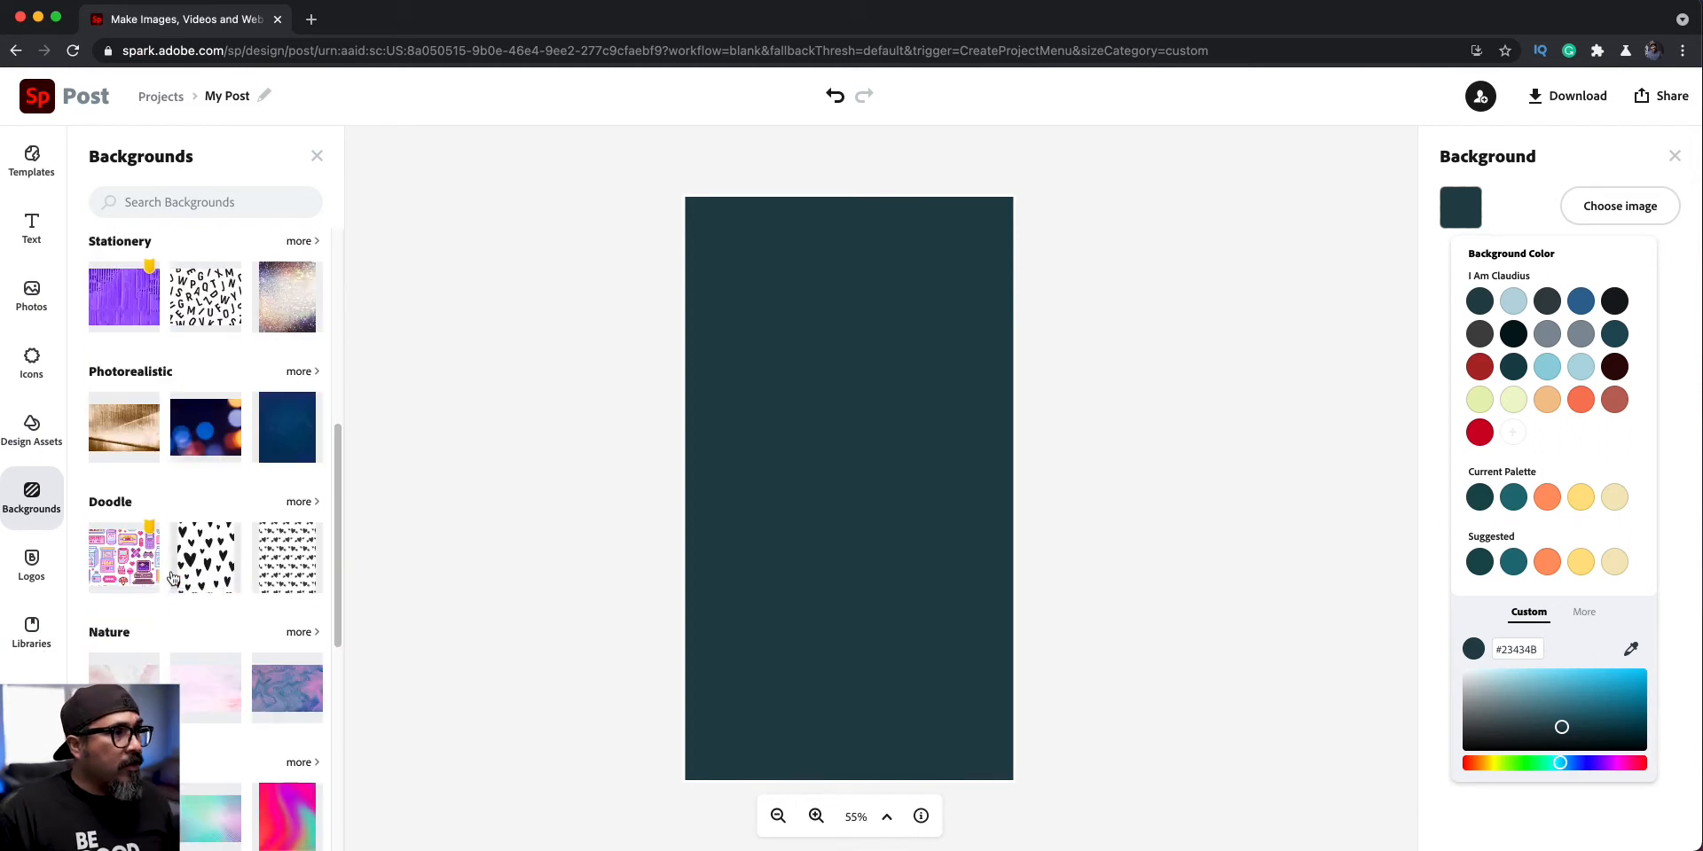
scroll("down", 3)
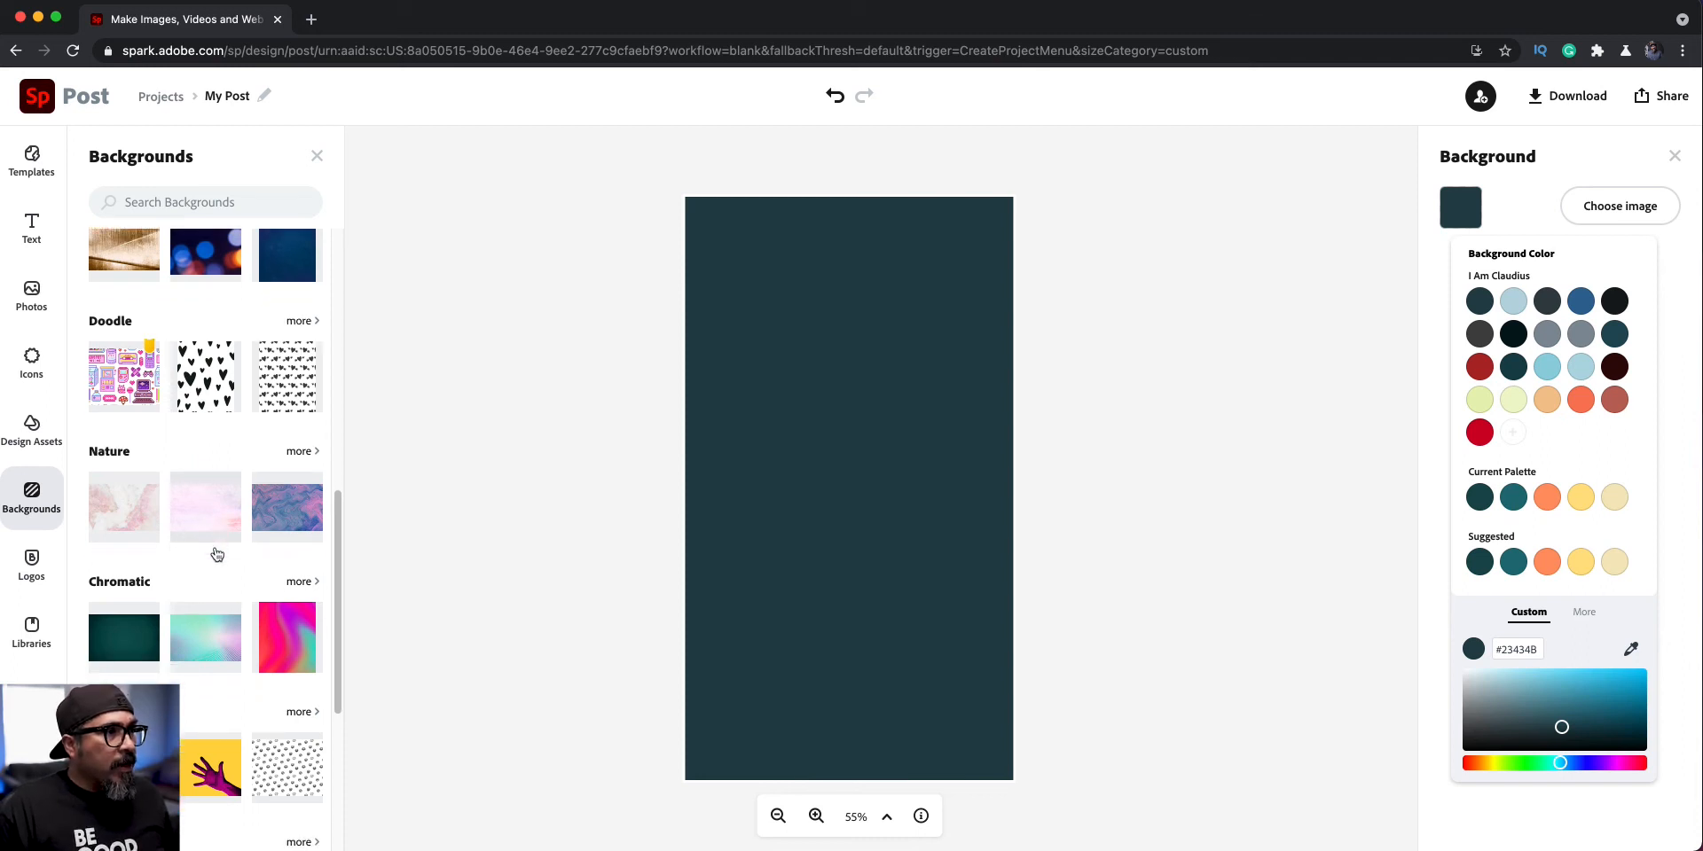
scroll("down", 3)
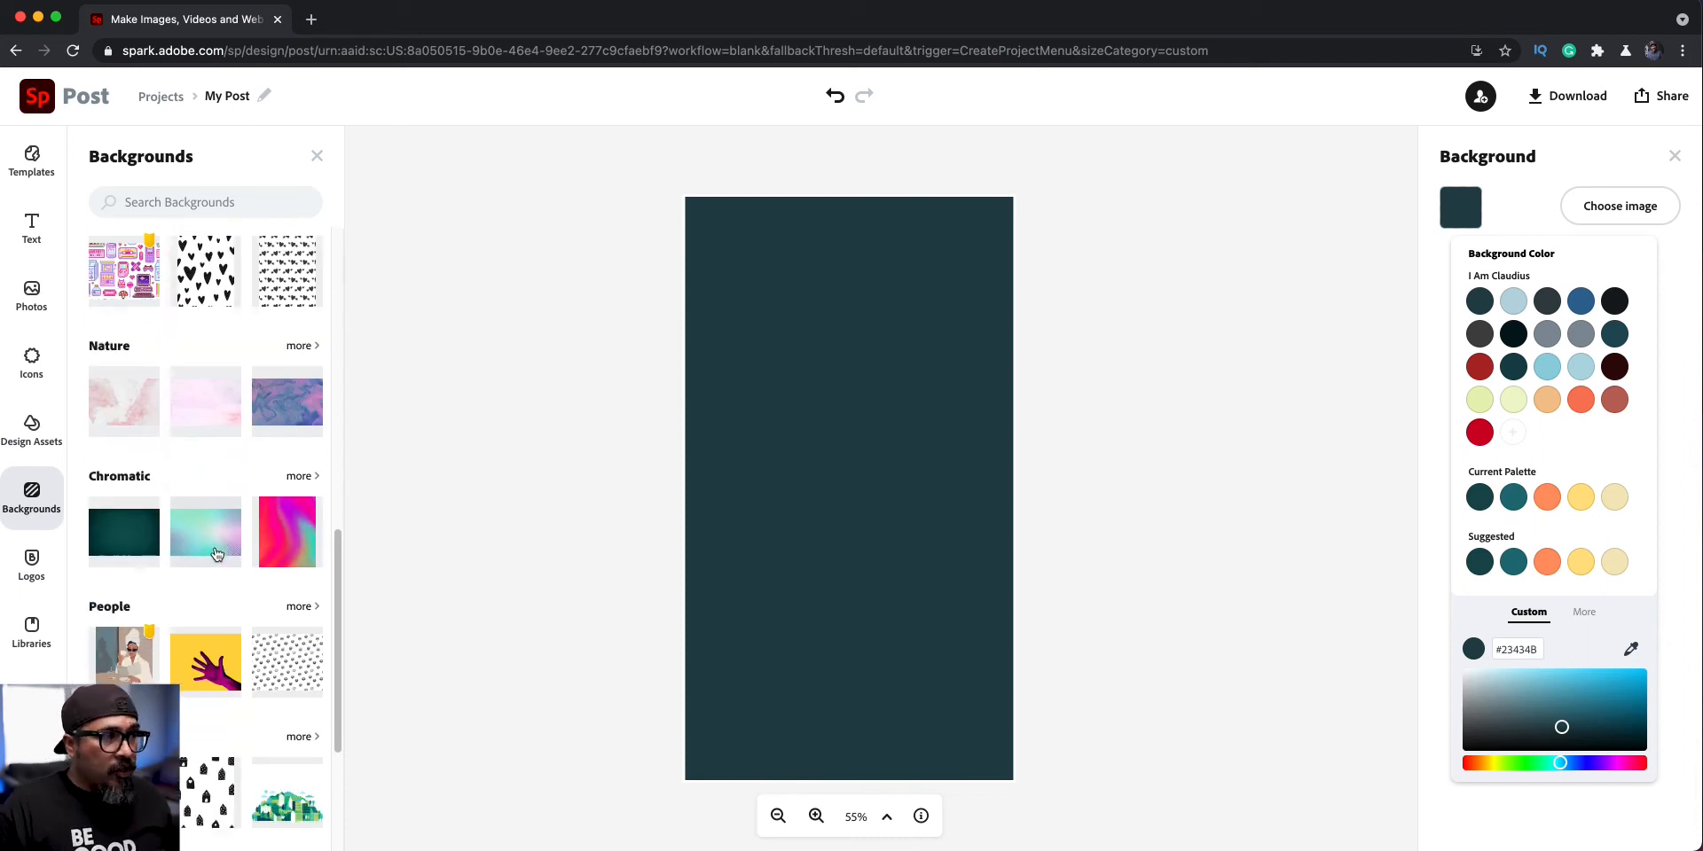
scroll("up", 3)
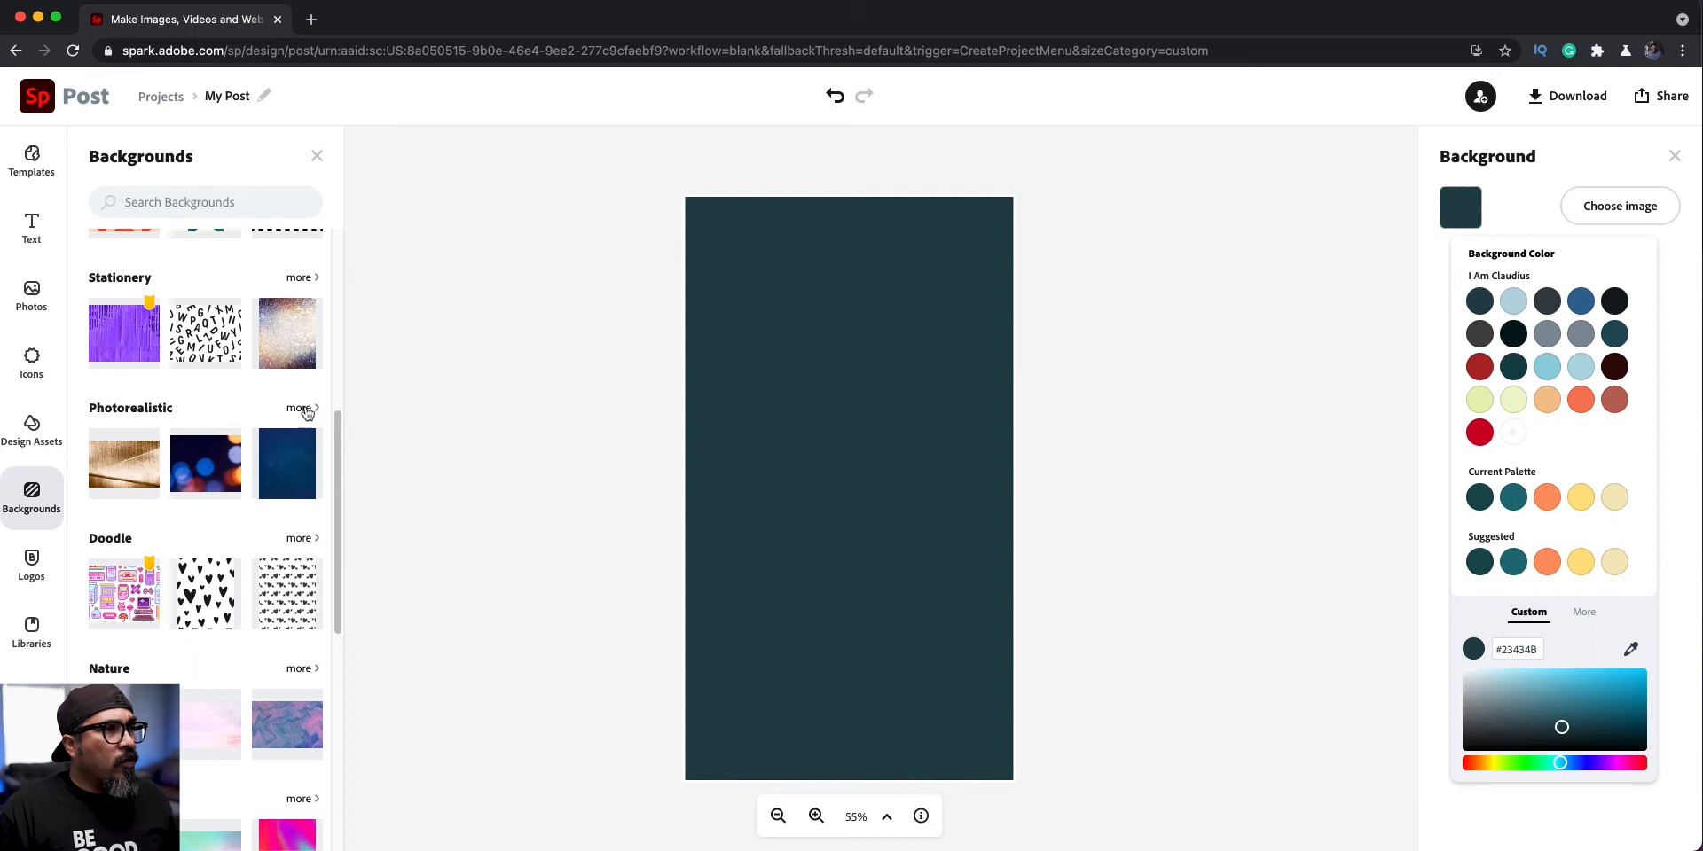
left_click(300, 407)
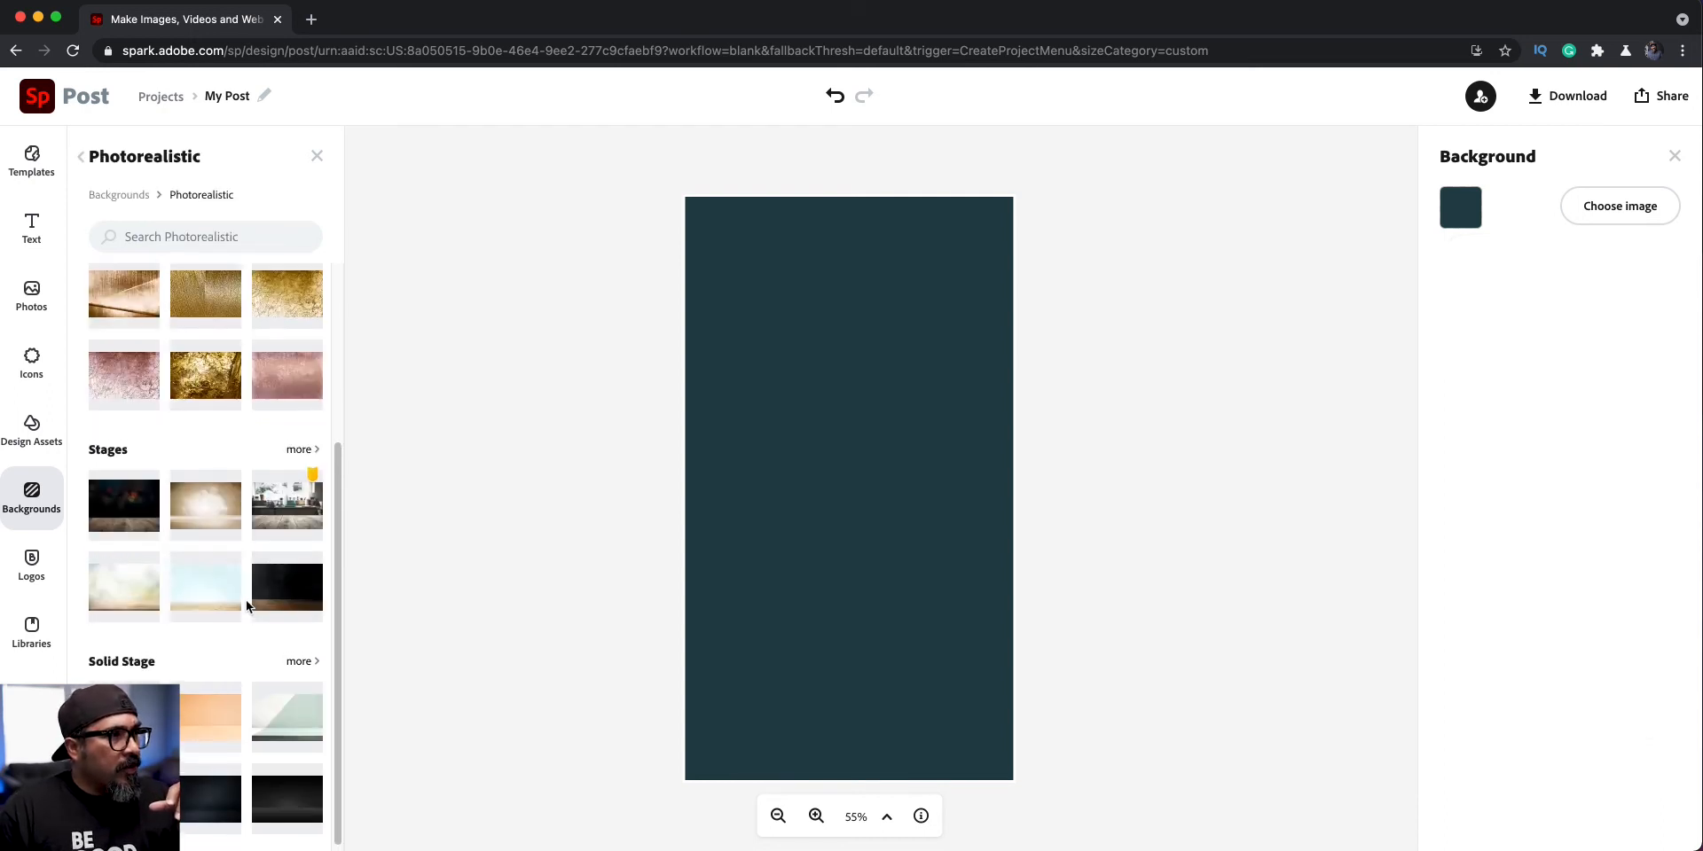
scroll("up", 3)
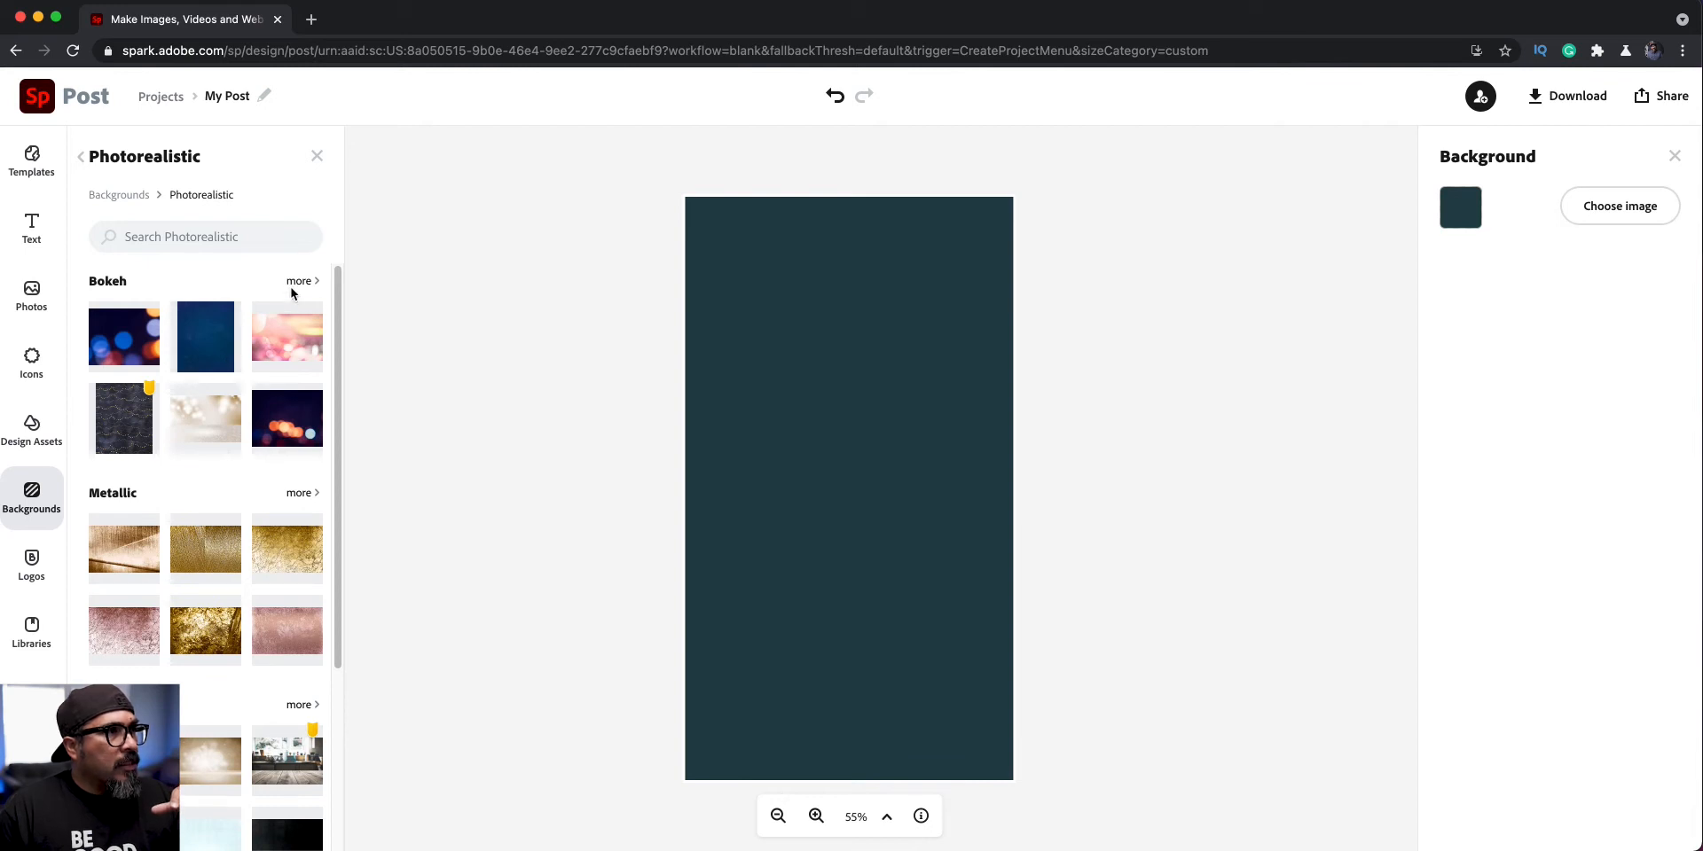
left_click(299, 280)
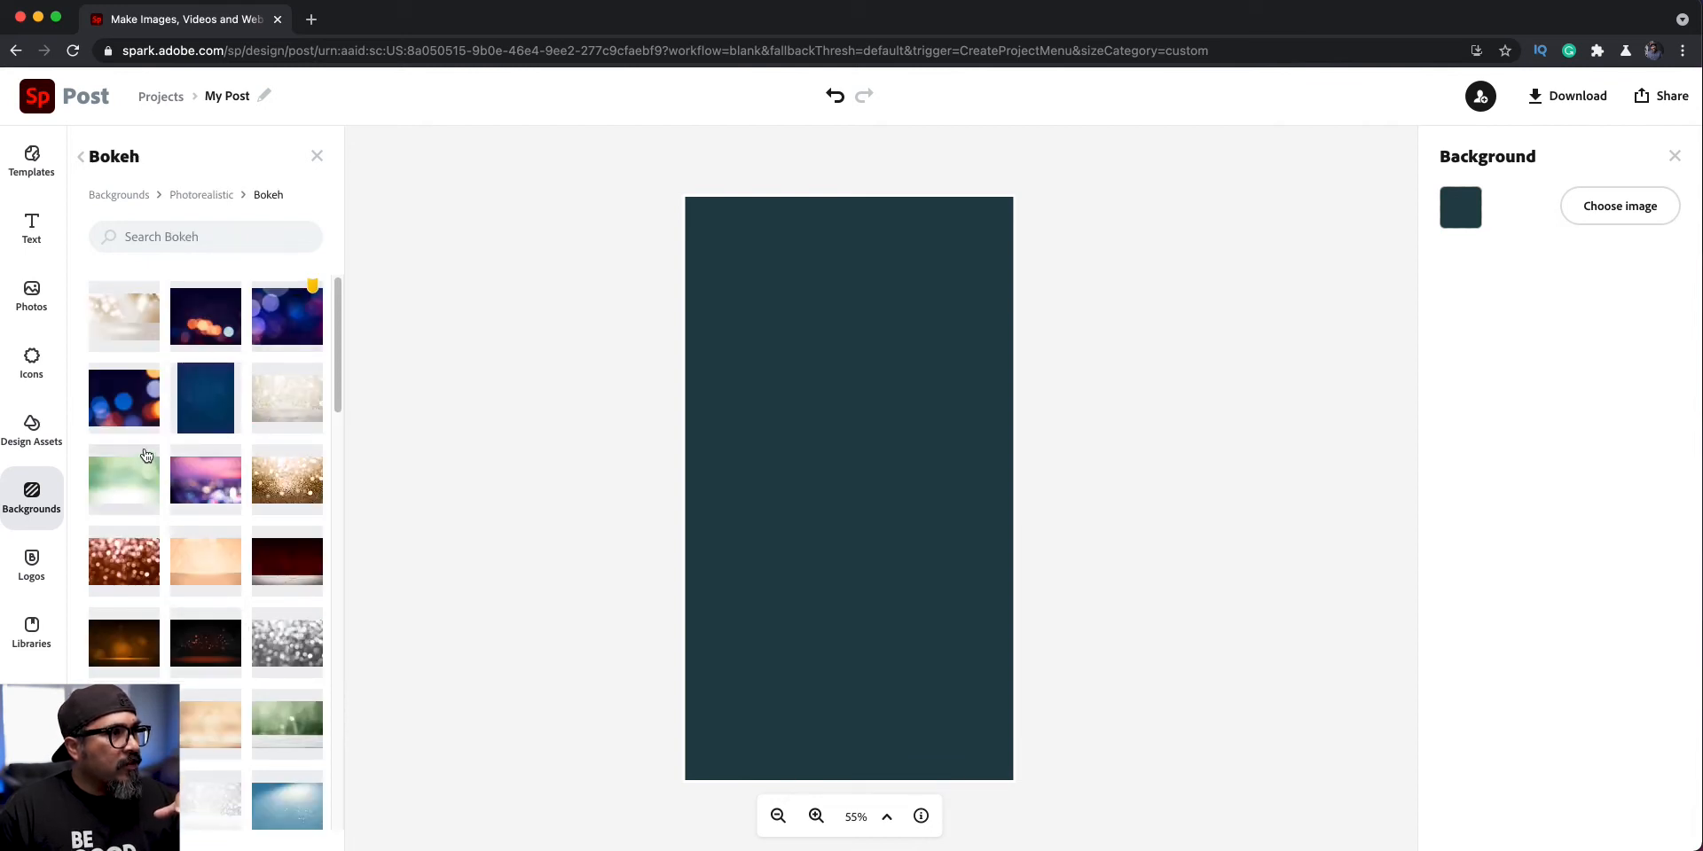
Add the dark blue bokeh photo and set it as the full-story background.
left_click(204, 397)
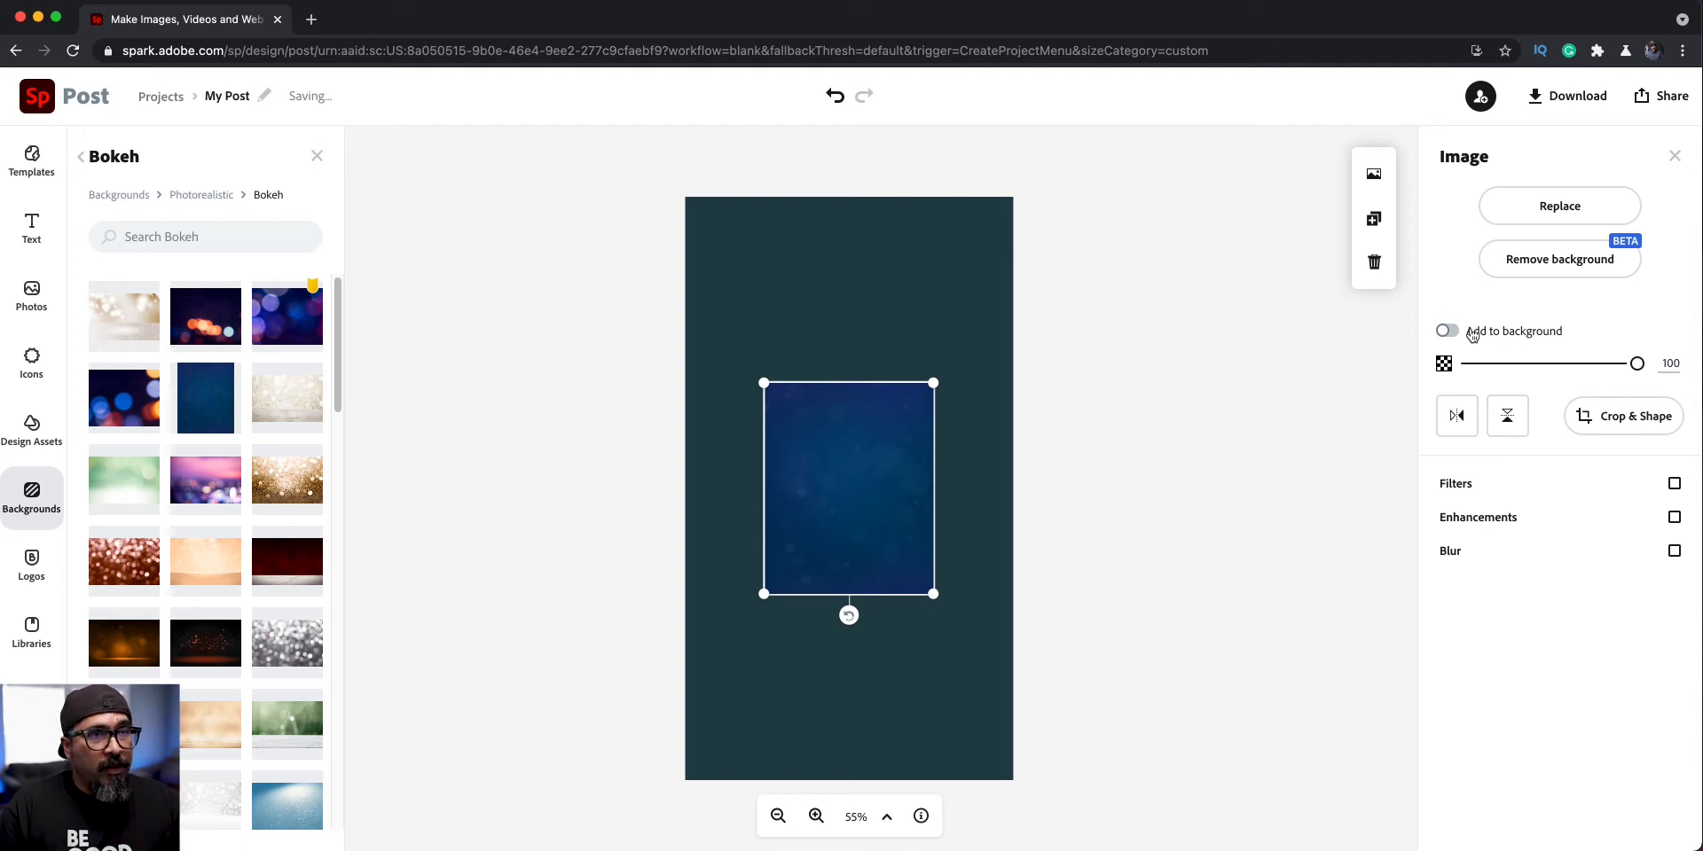
left_click(1447, 330)
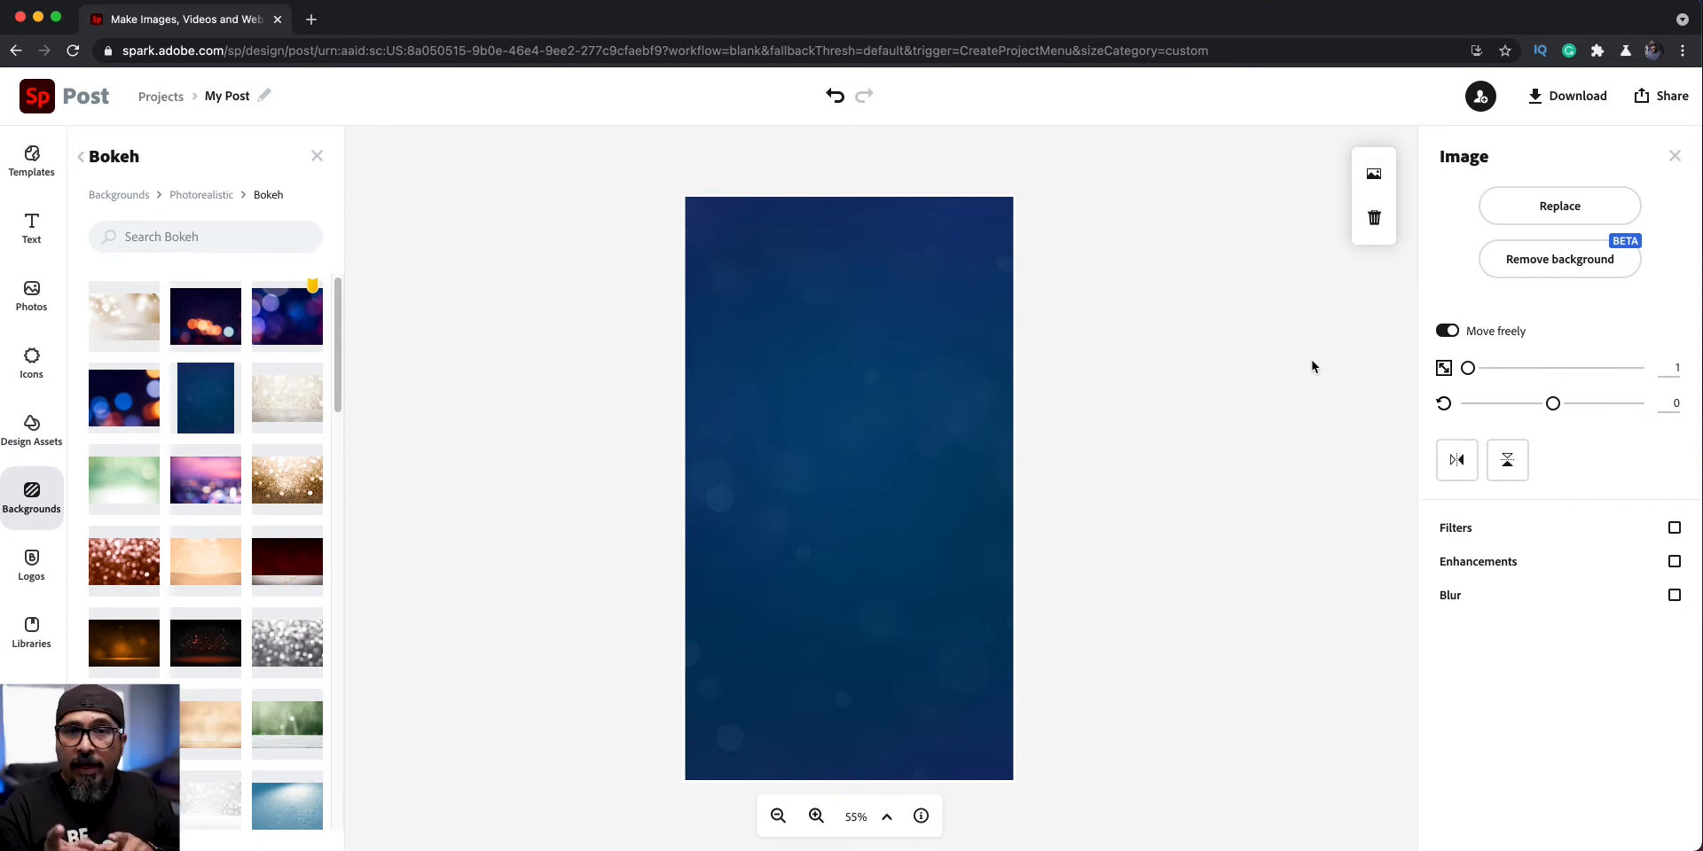
mouse_move(590, 255)
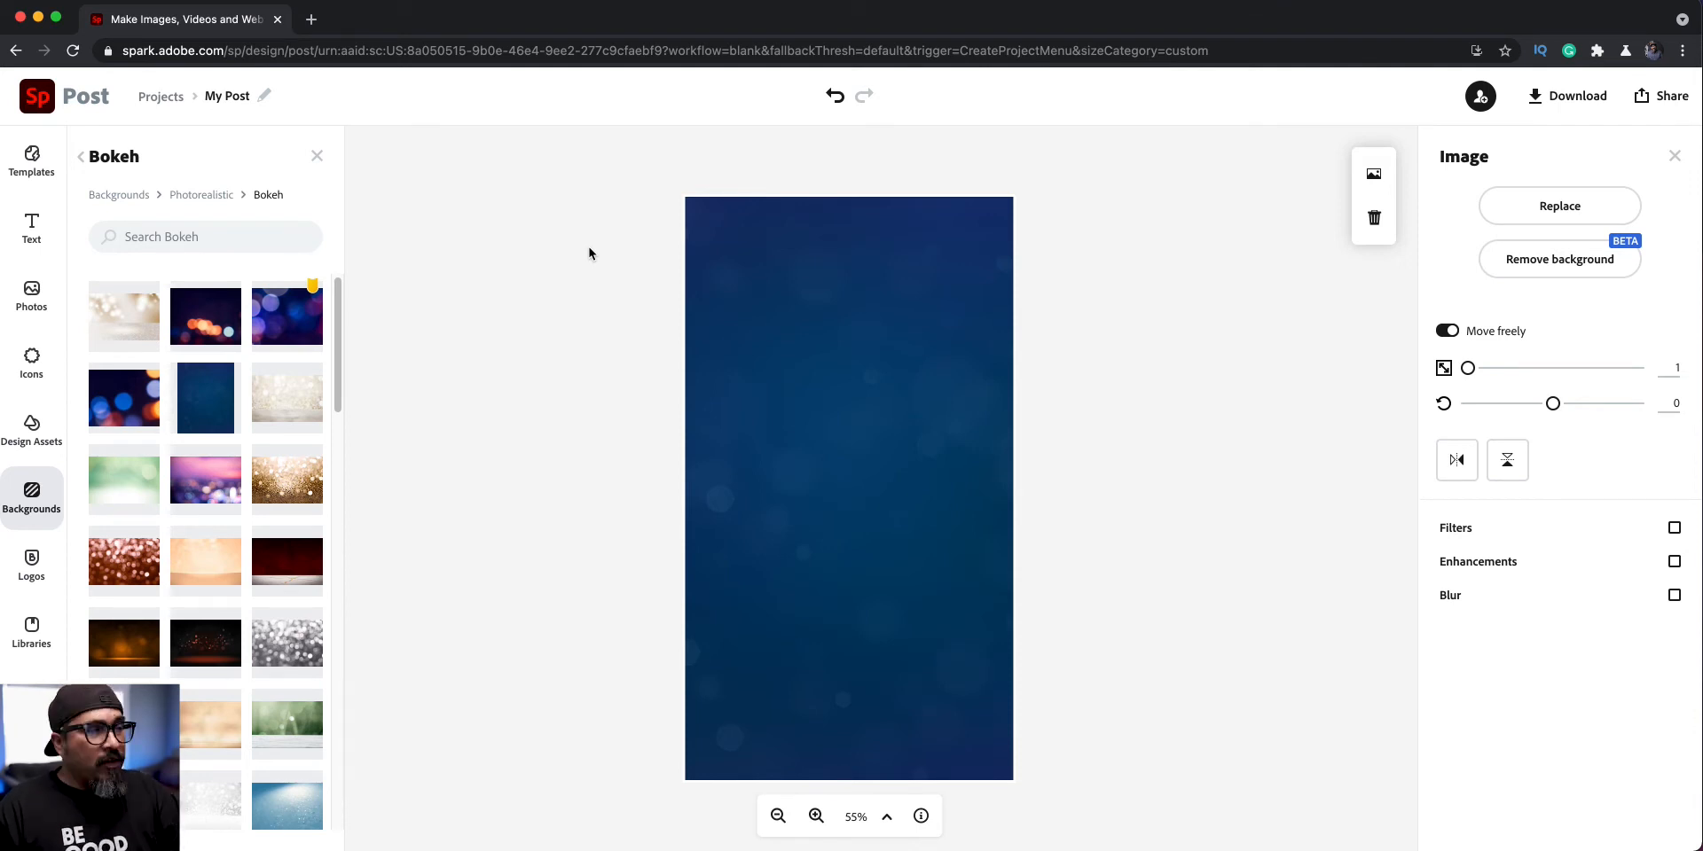
mouse_move(32, 565)
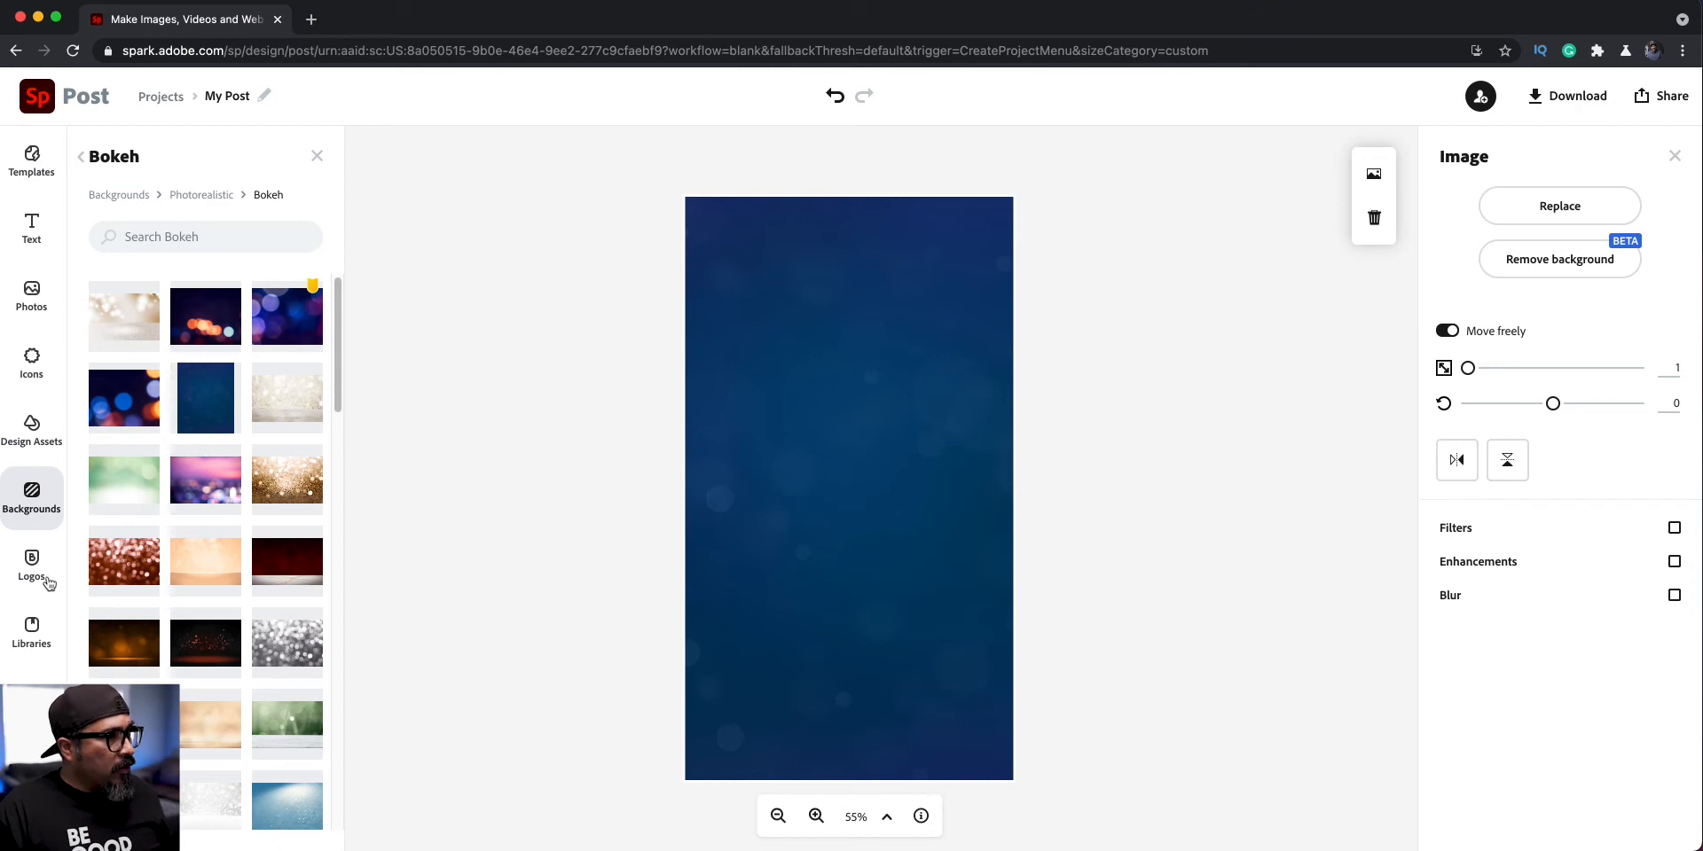
Place the 'I Am Claudius' brand logo bottom-right at 100% opacity.
left_click(30, 565)
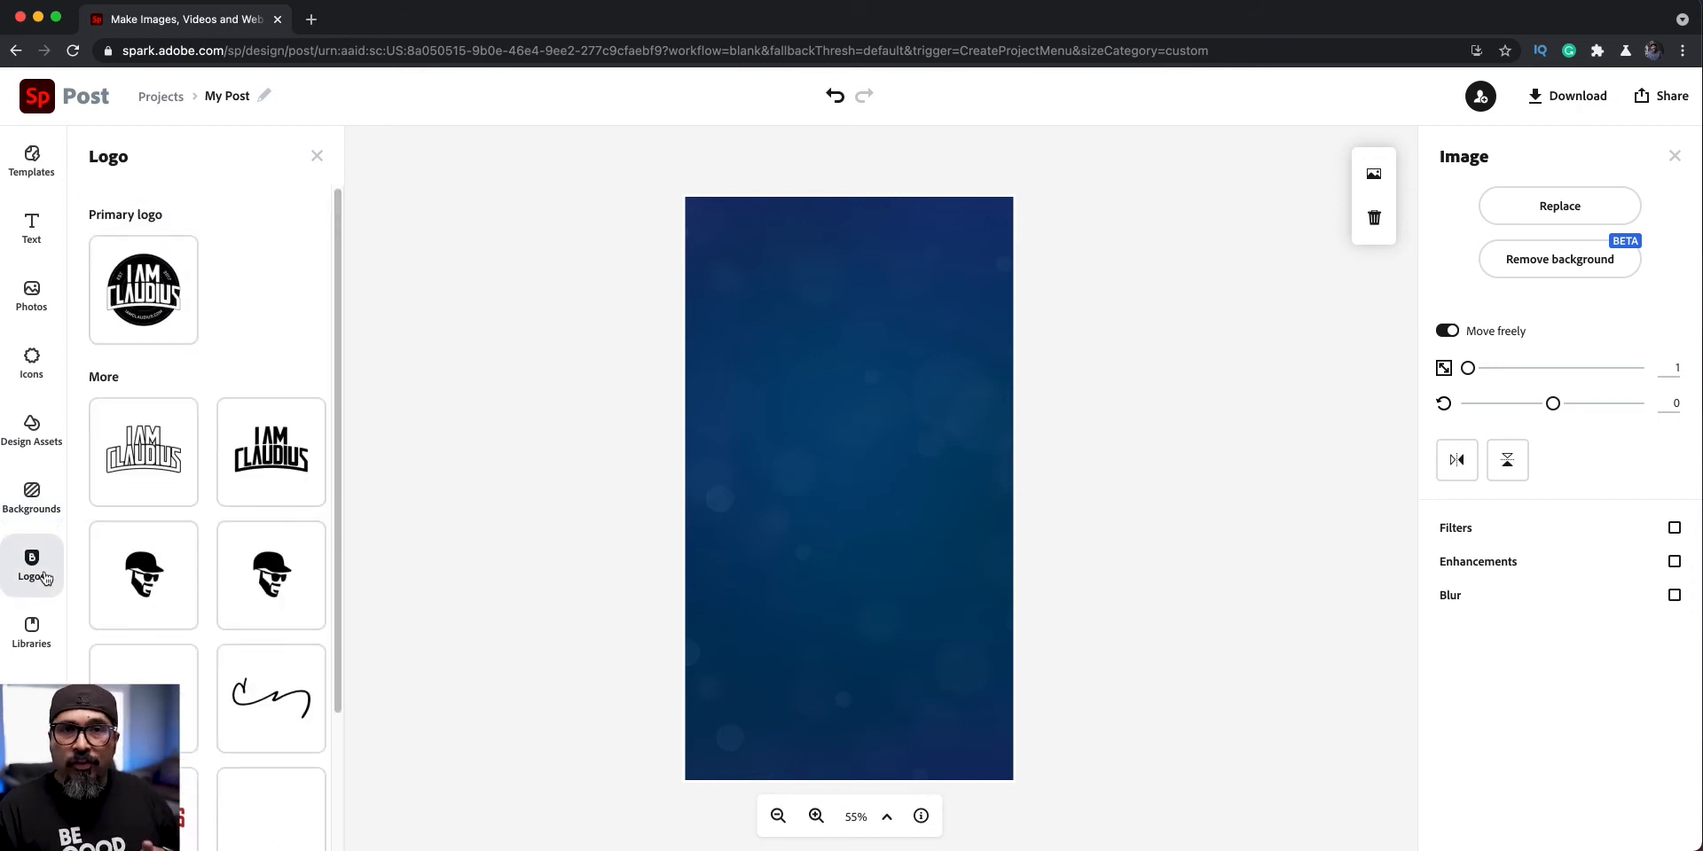
scroll("down", 3)
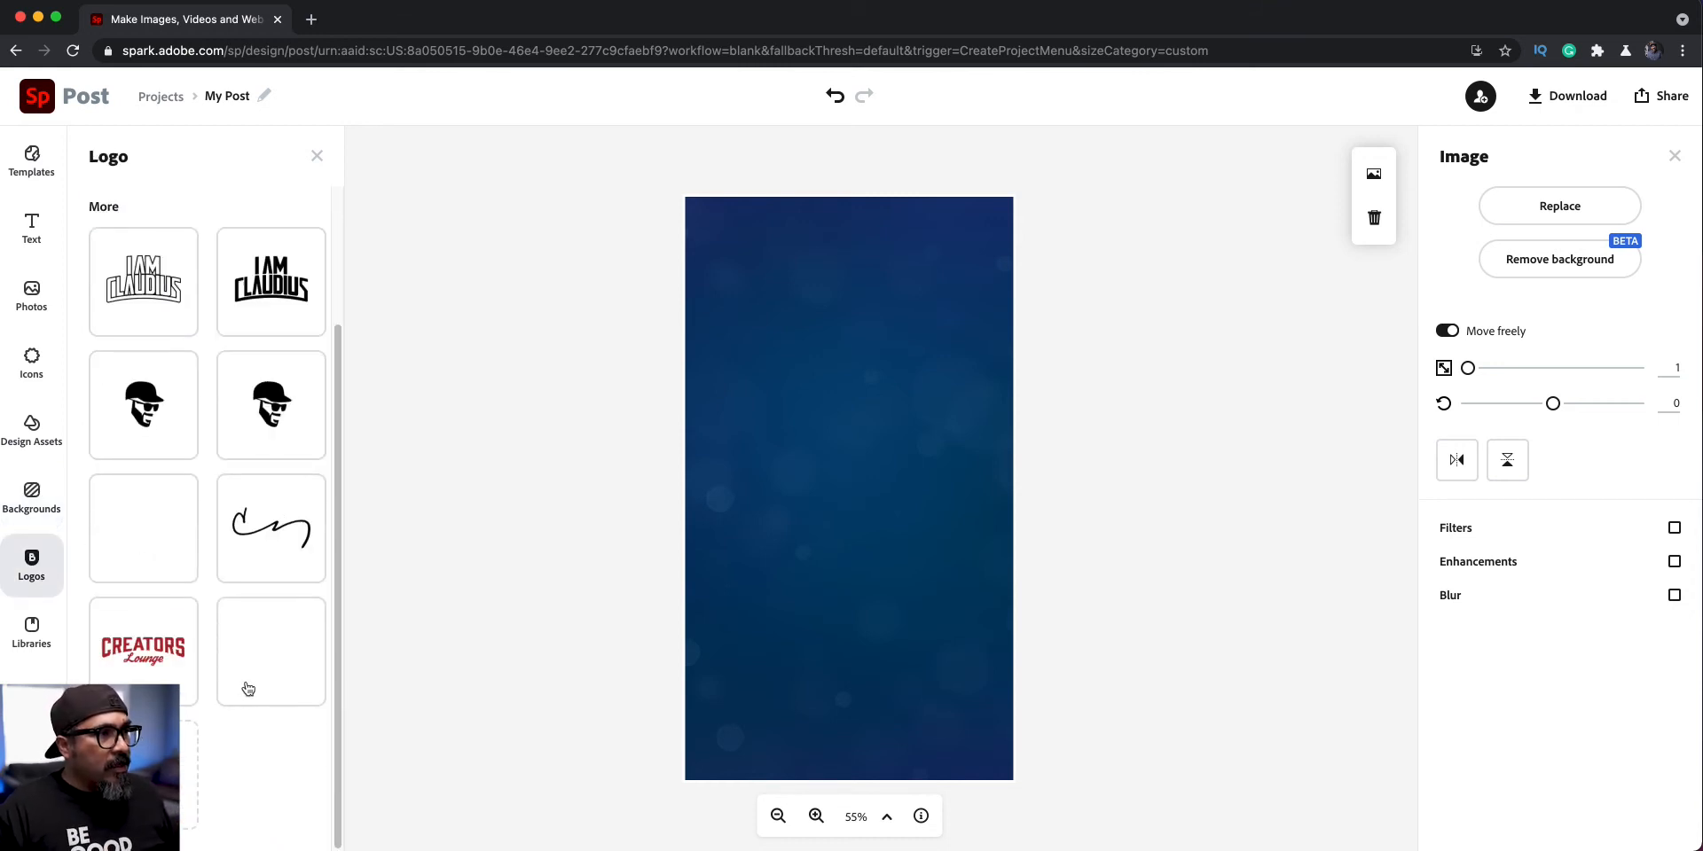
left_click(271, 652)
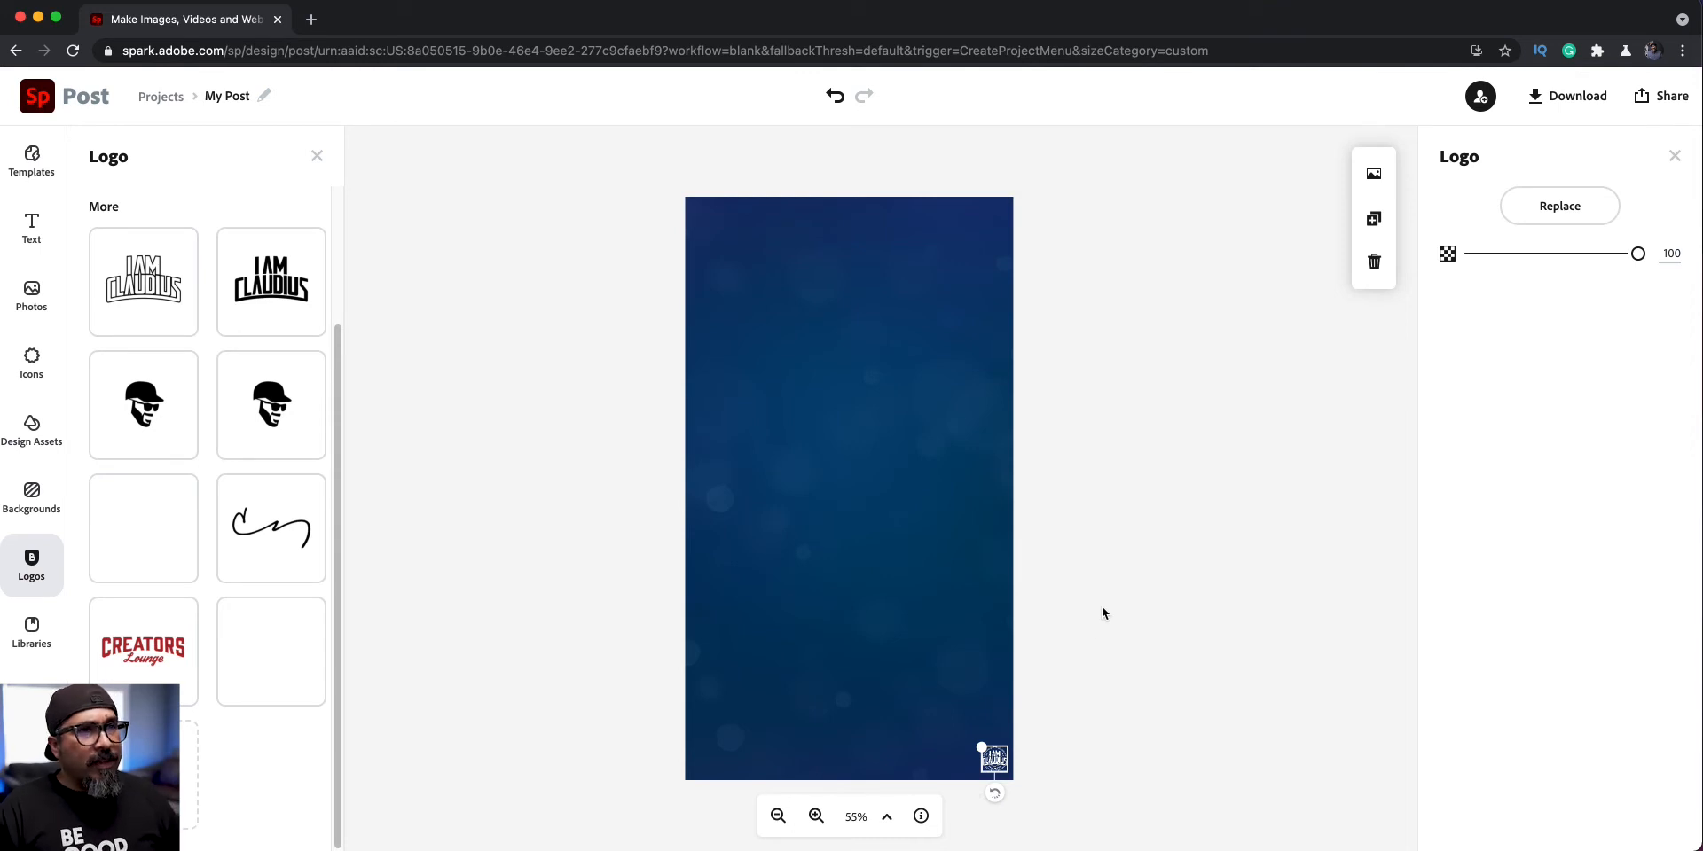
mouse_move(1636, 219)
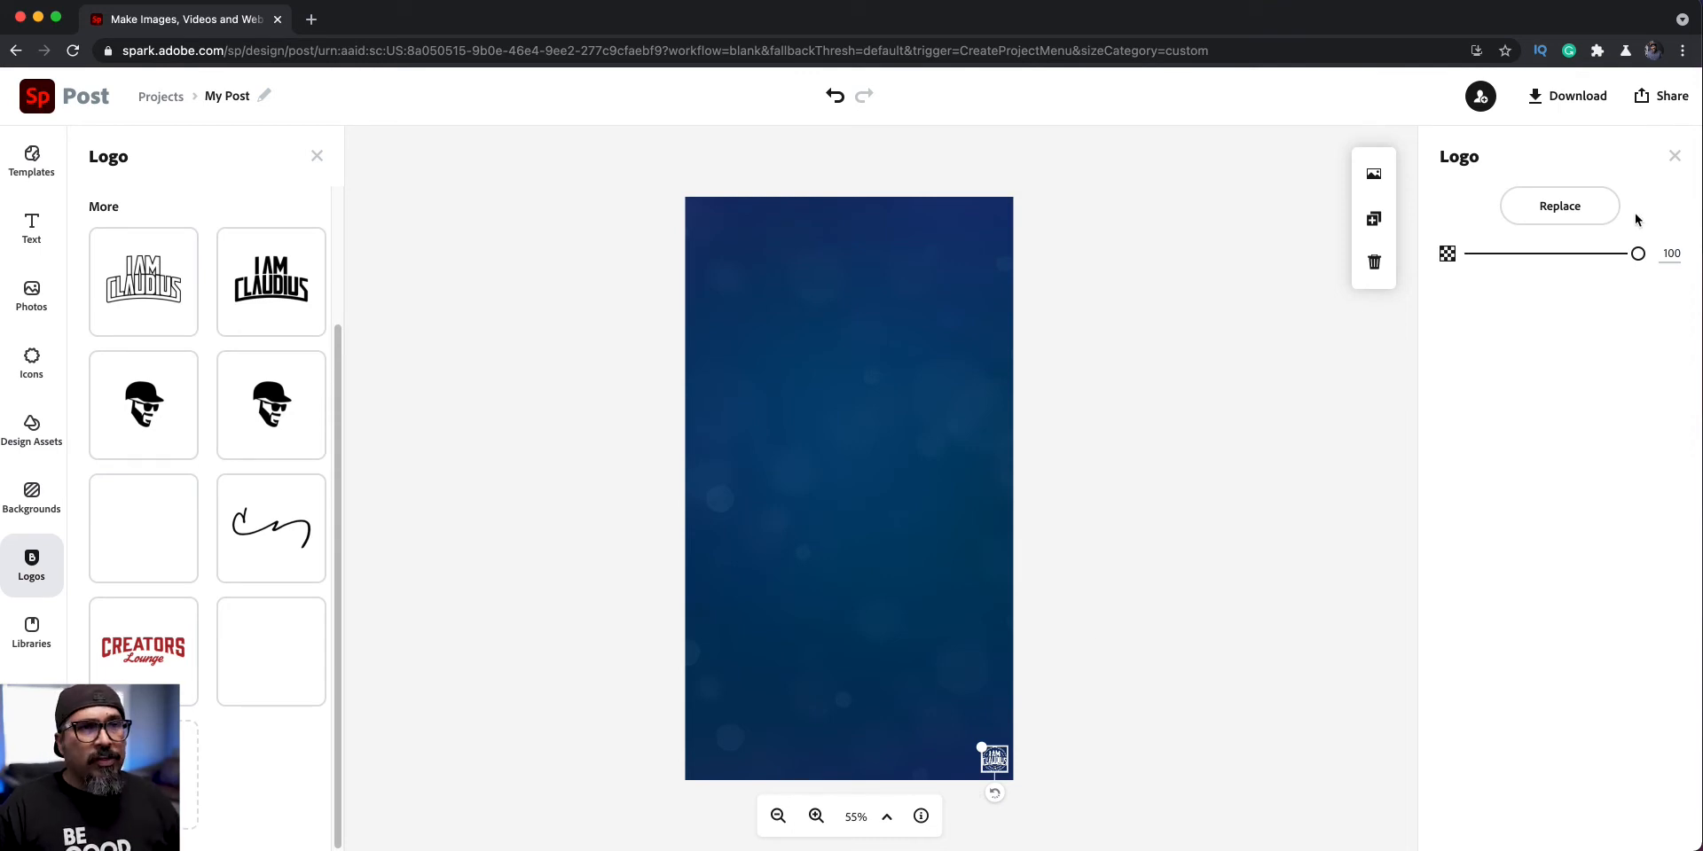
left_click_drag(1639, 253, 1566, 253)
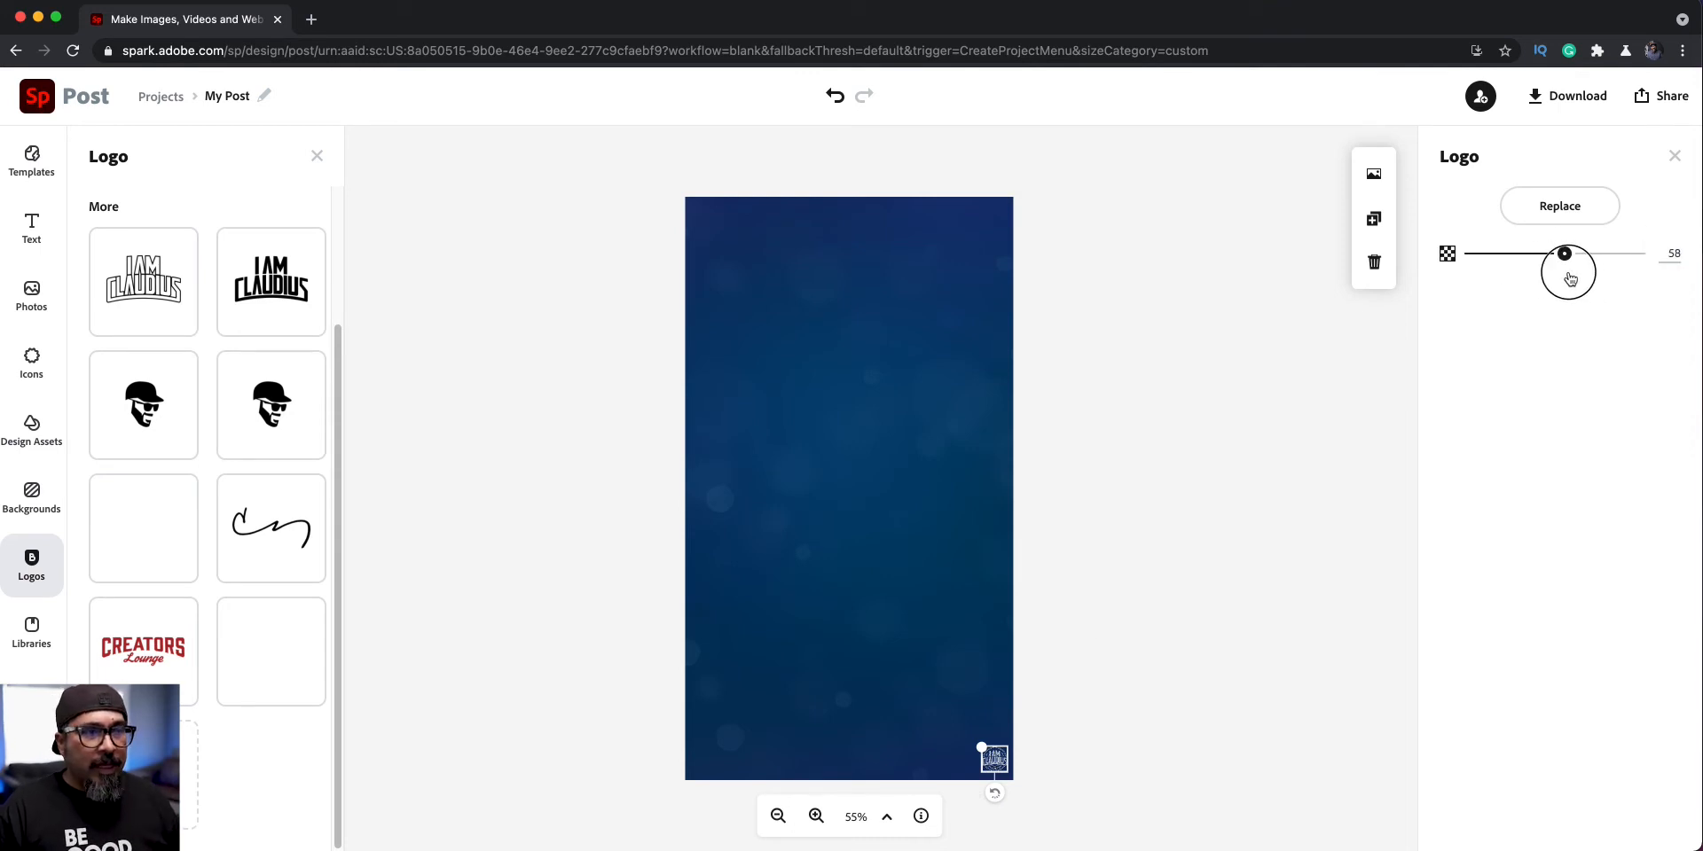
left_click_drag(1566, 253, 1638, 253)
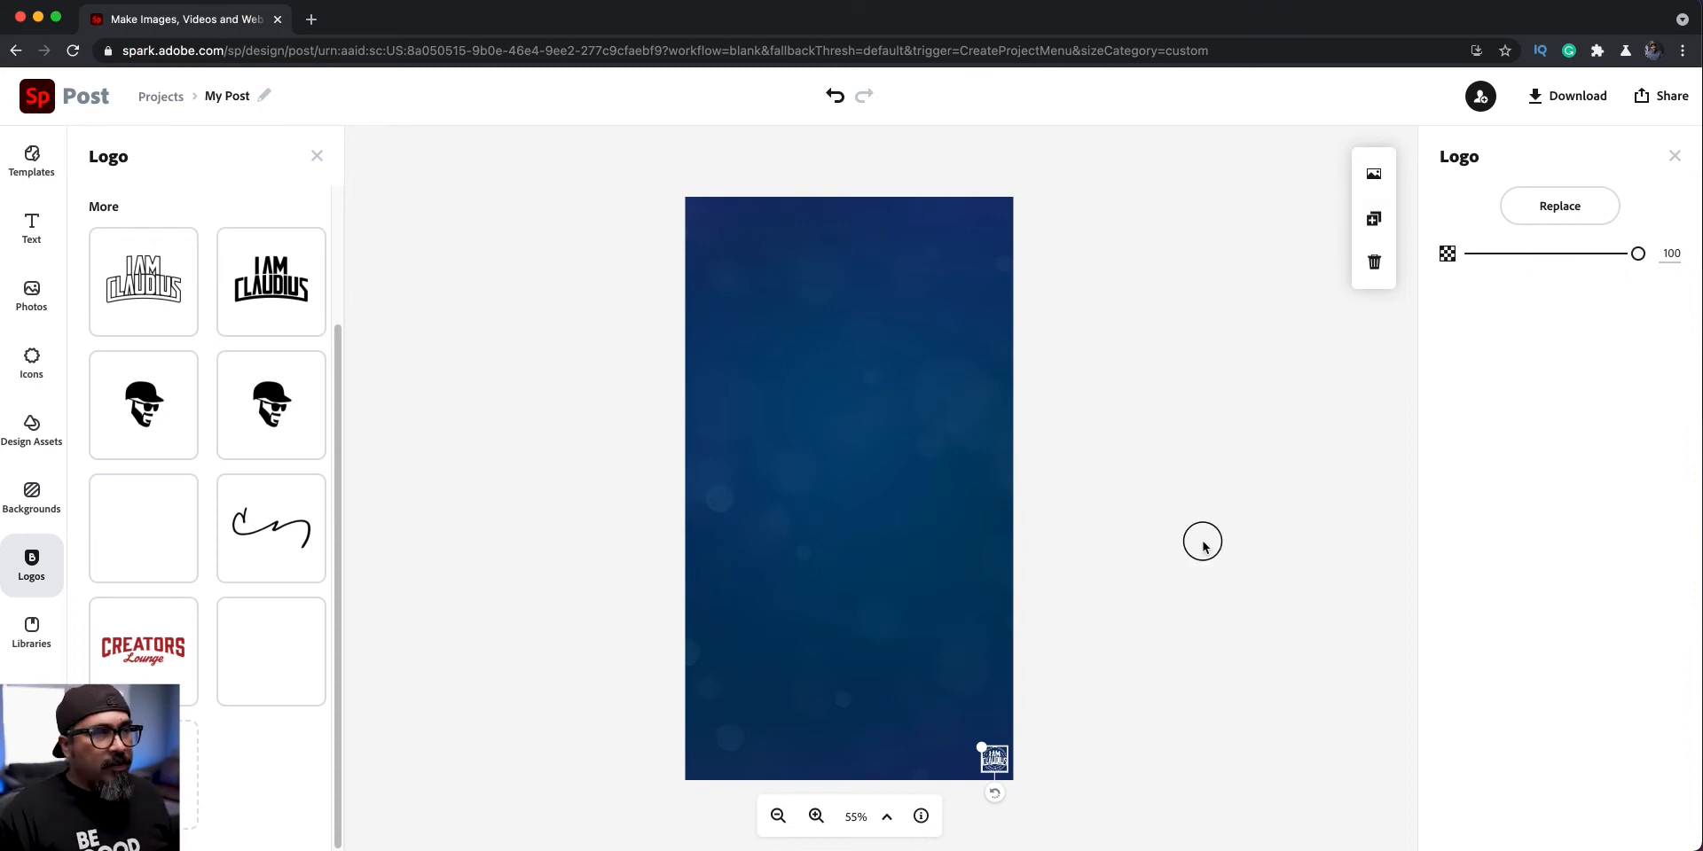
left_click(1202, 542)
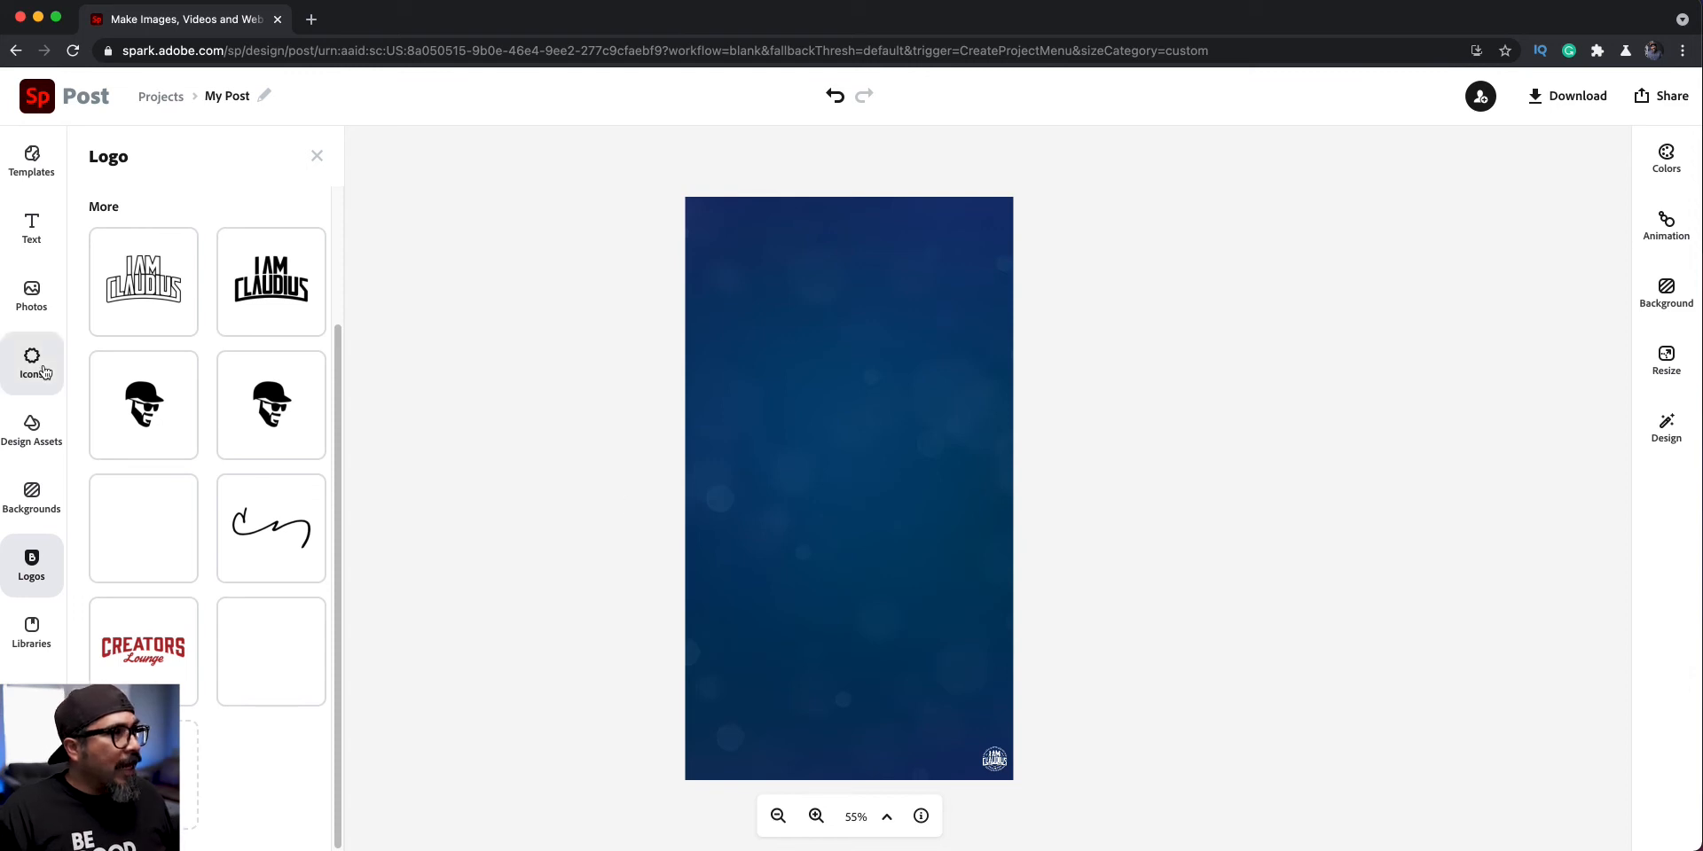
Search icons for 'rectangle' and add the solid rectangle shape to the story.
left_click(30, 362)
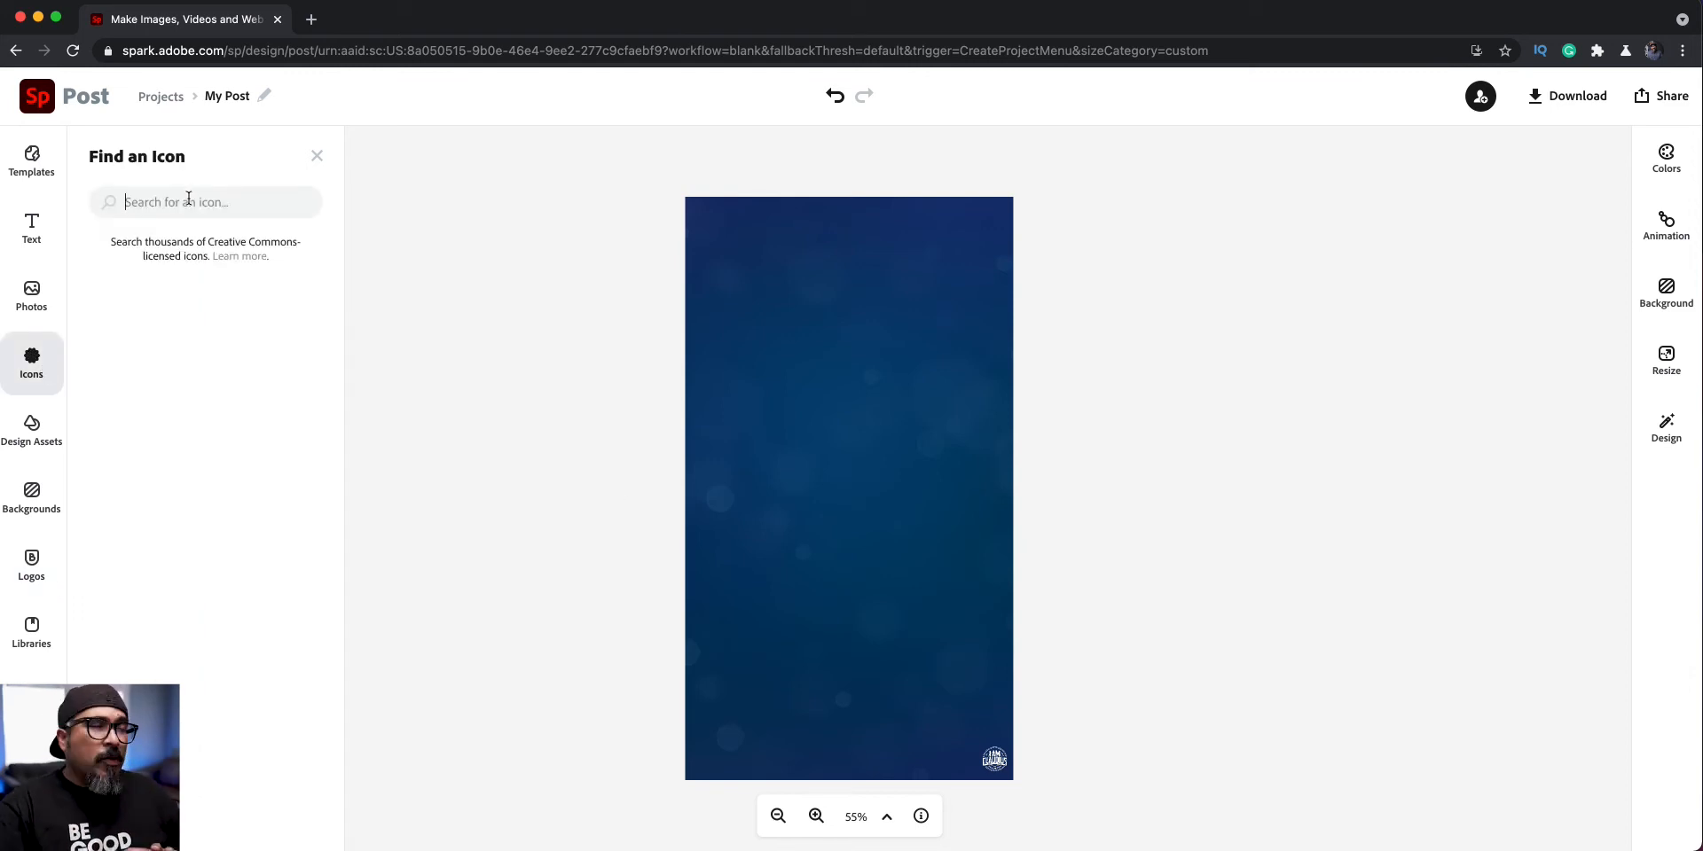
type("t")
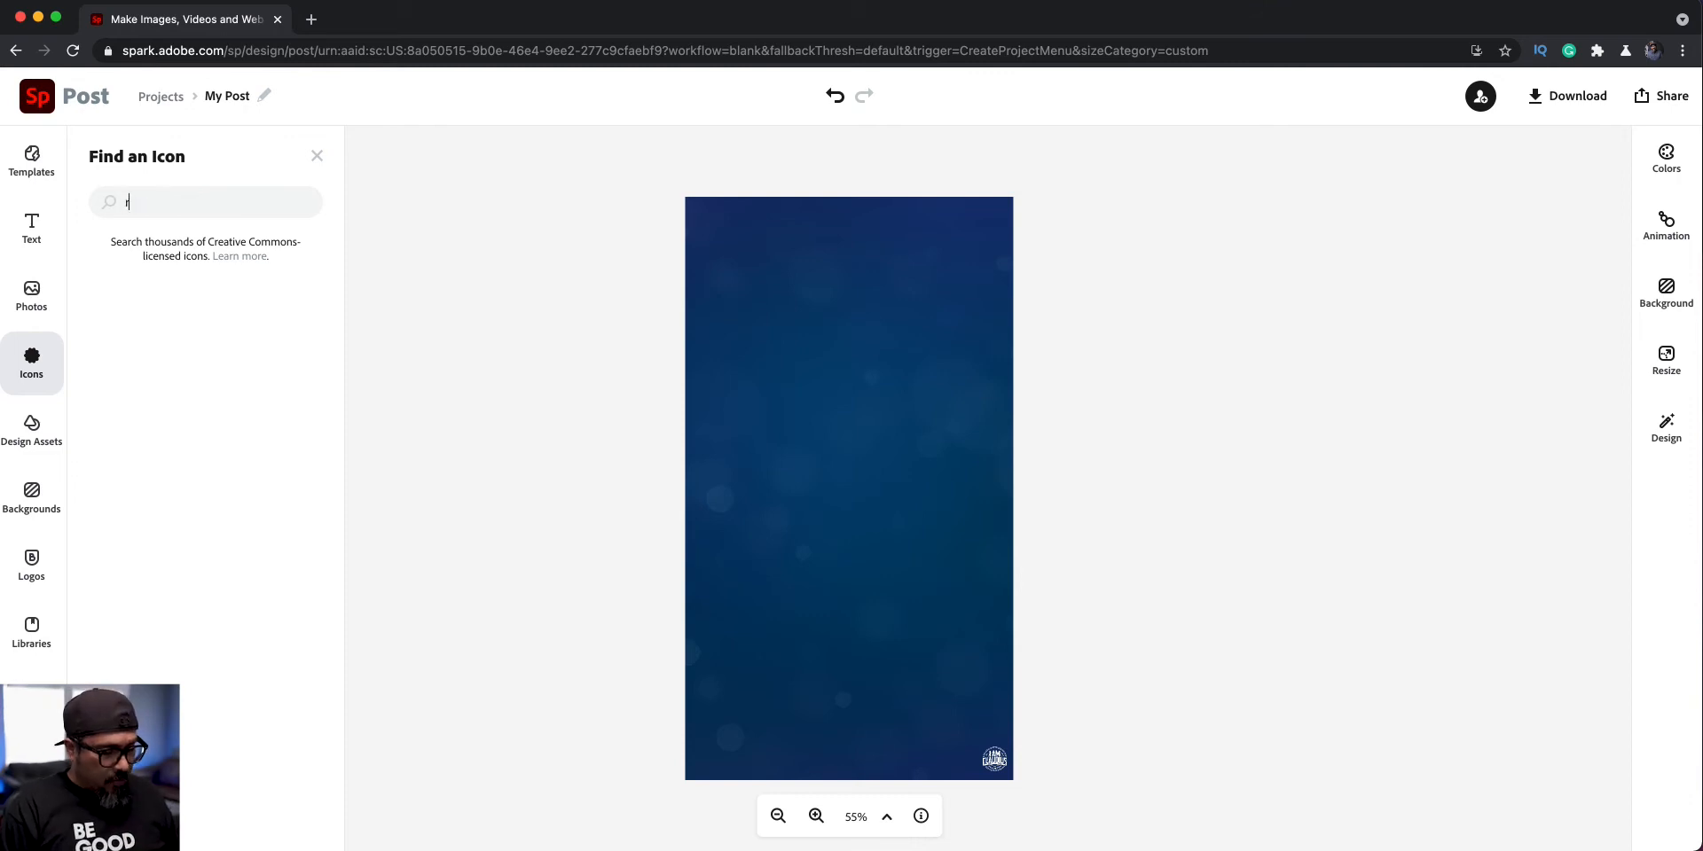
type("rectangle")
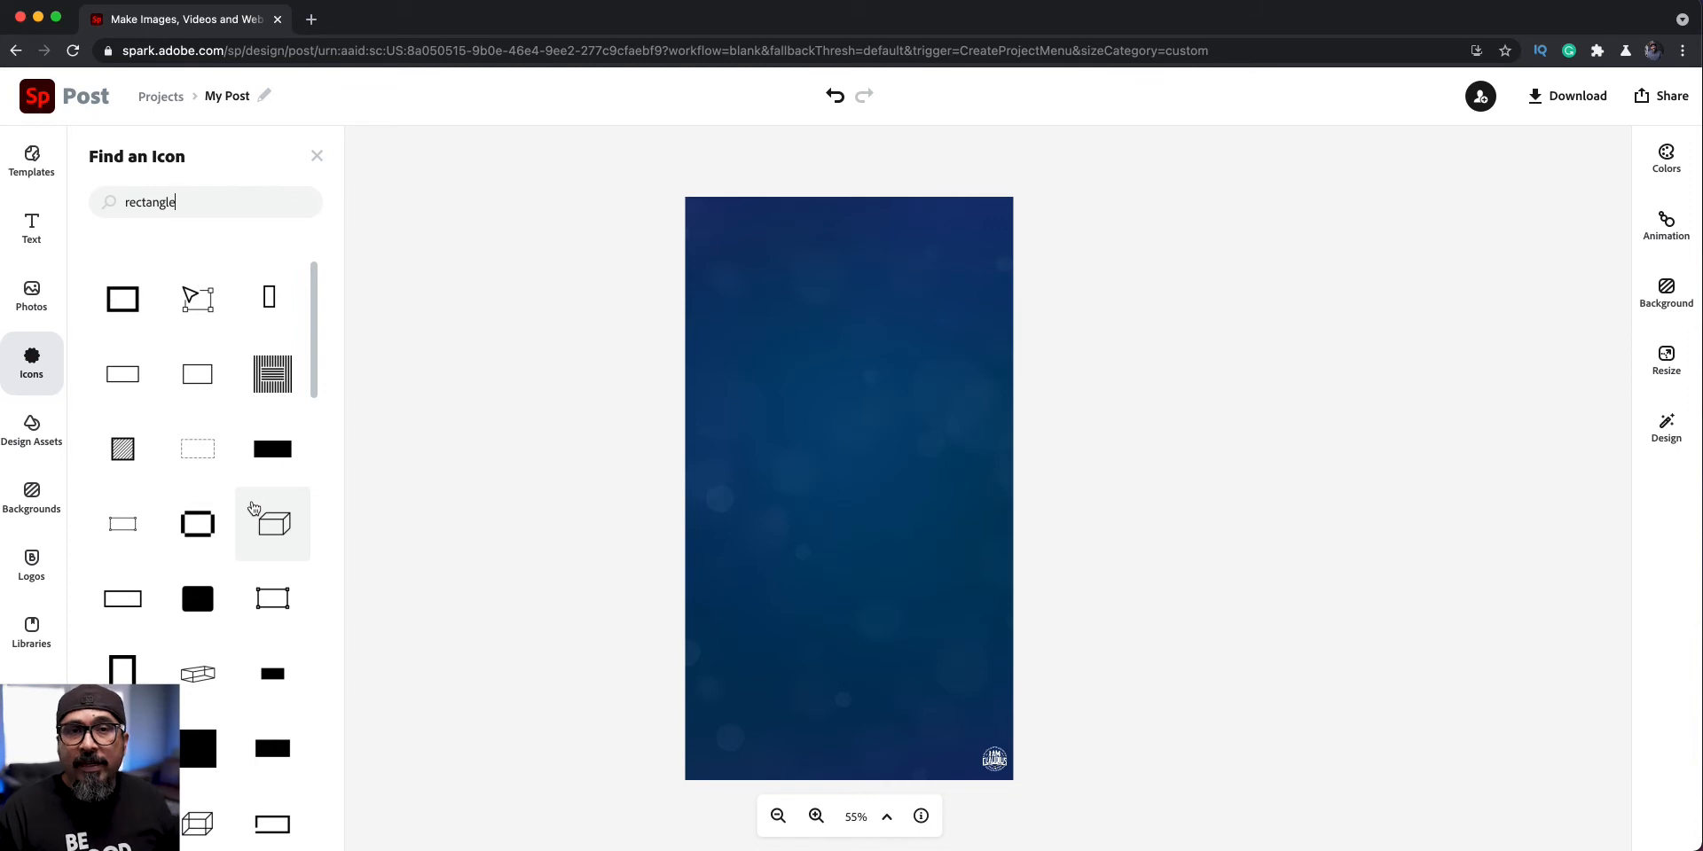
mouse_move(243, 534)
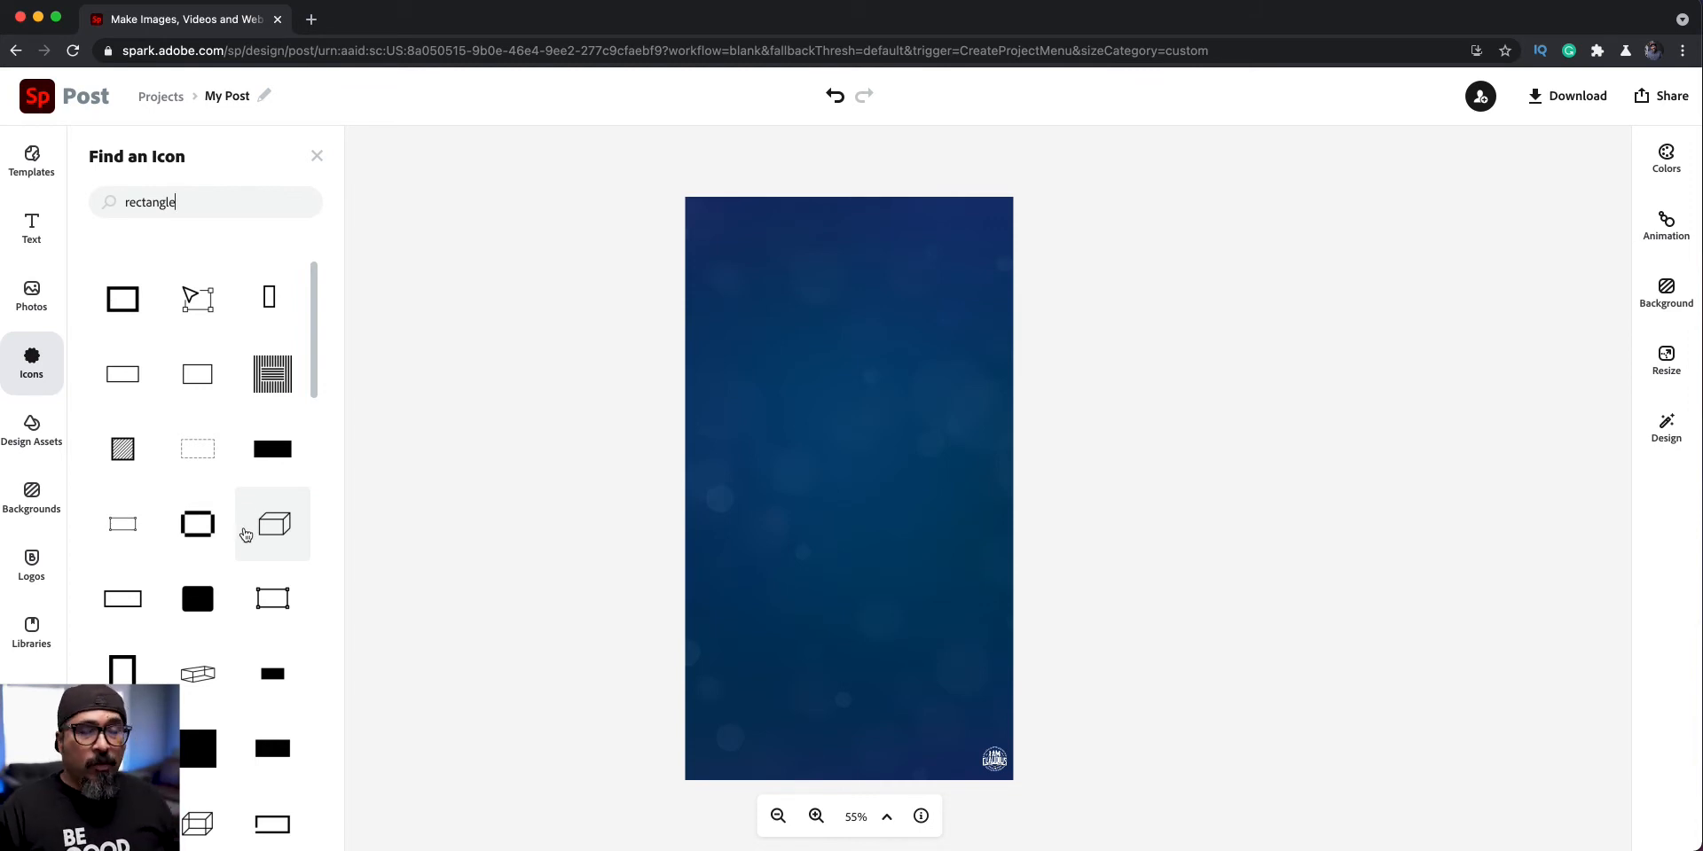
scroll("down", 3)
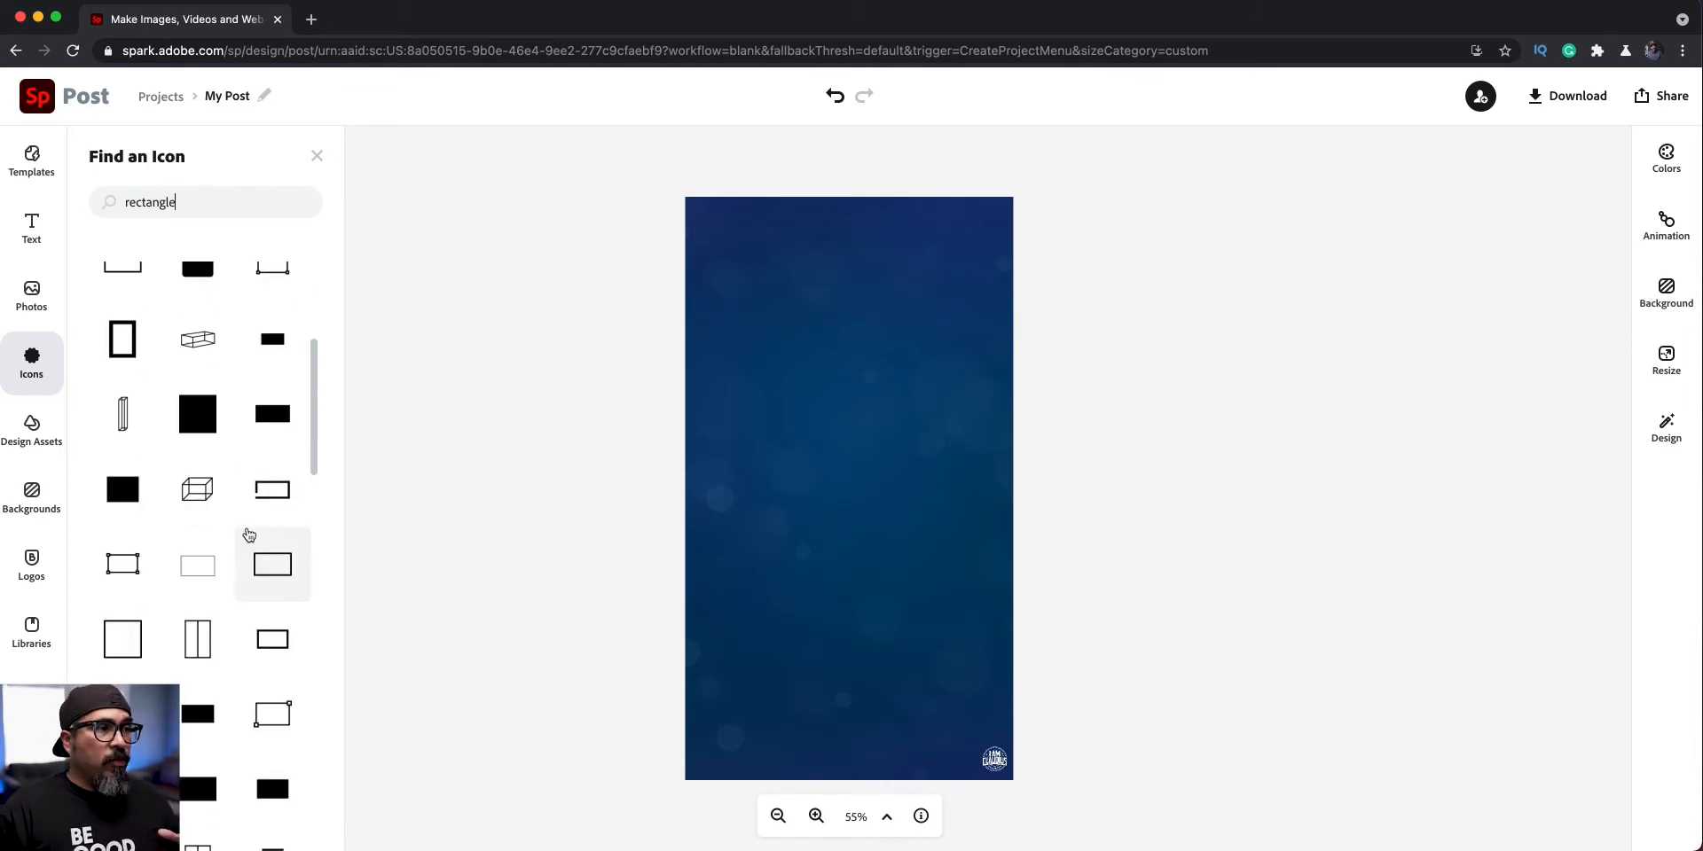
scroll("down", 3)
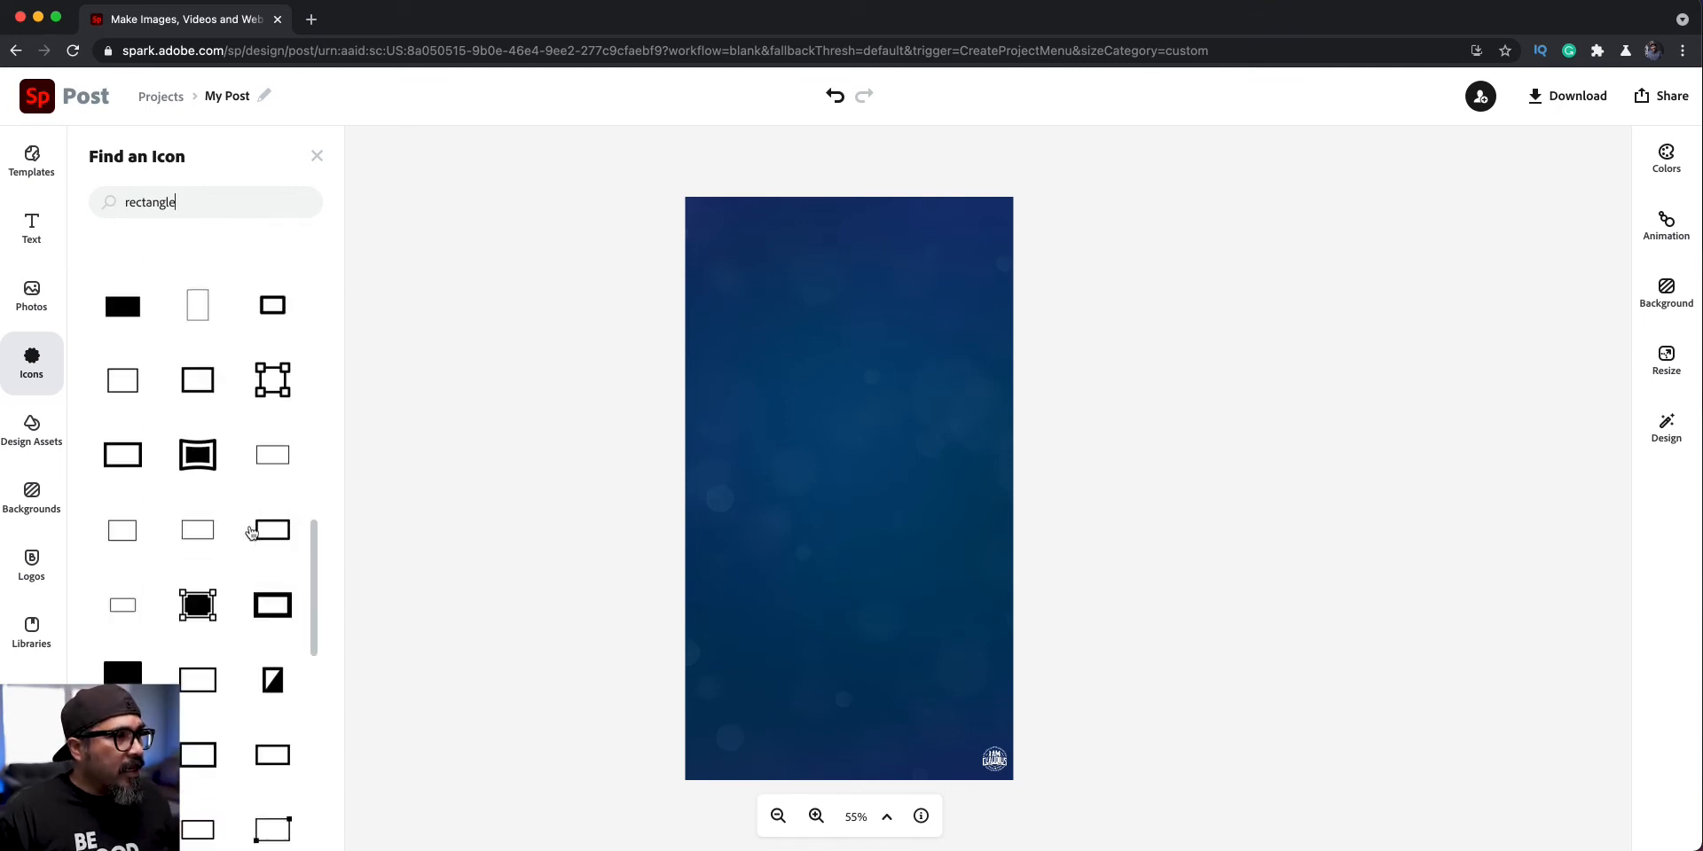
scroll("down", 3)
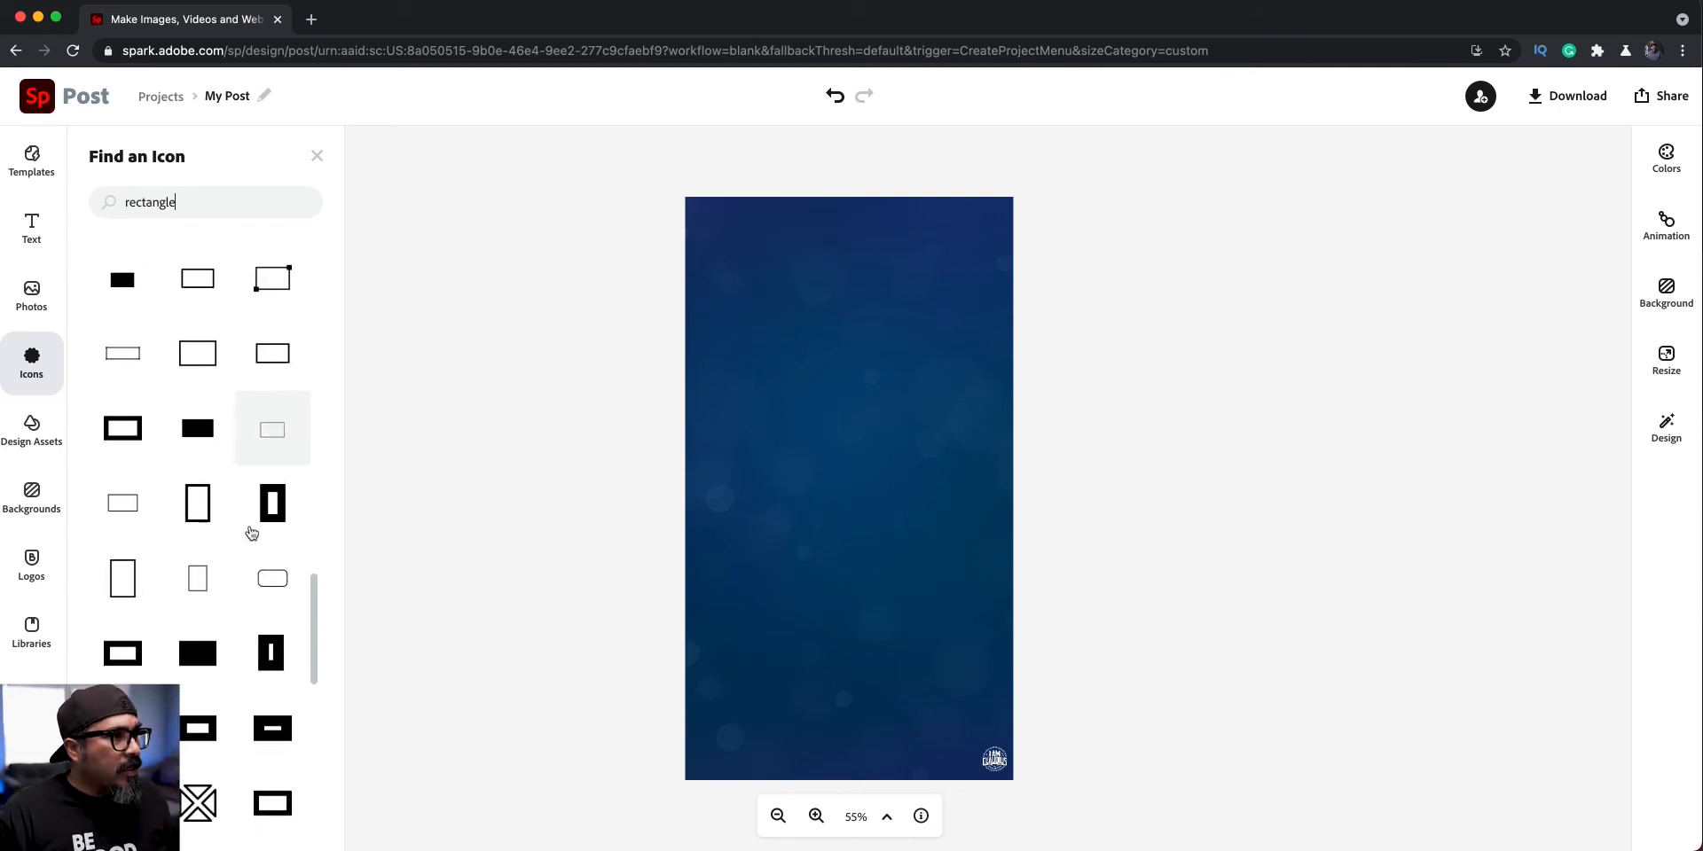
scroll("down", 3)
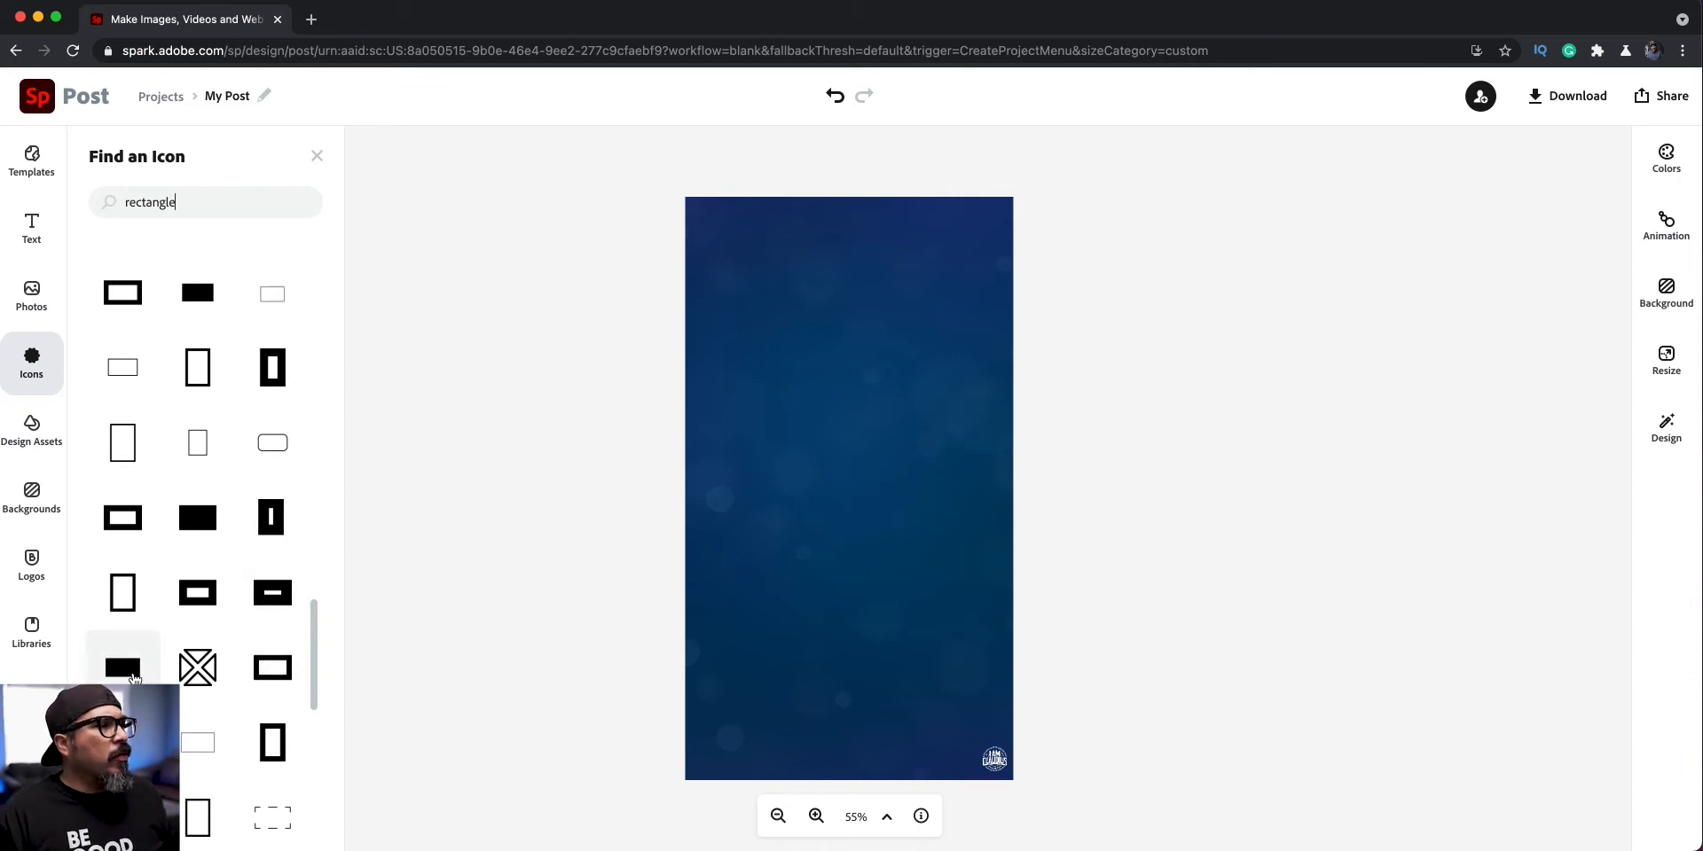
left_click(123, 666)
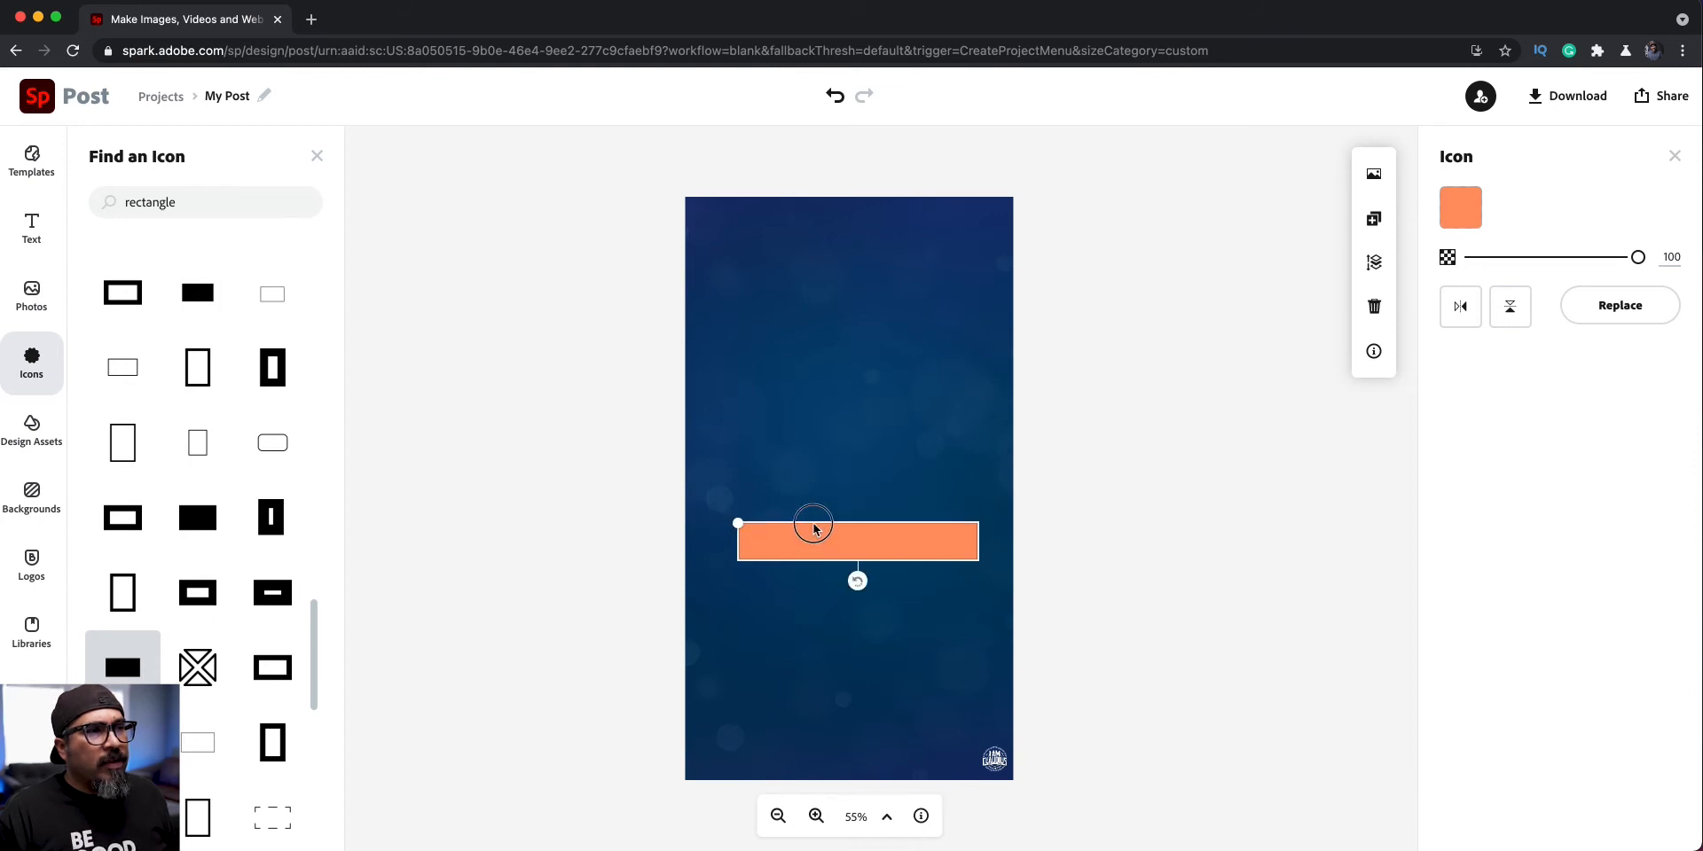
Move the rectangle into the upper third and recolour it white.
left_click_drag(813, 541, 822, 401)
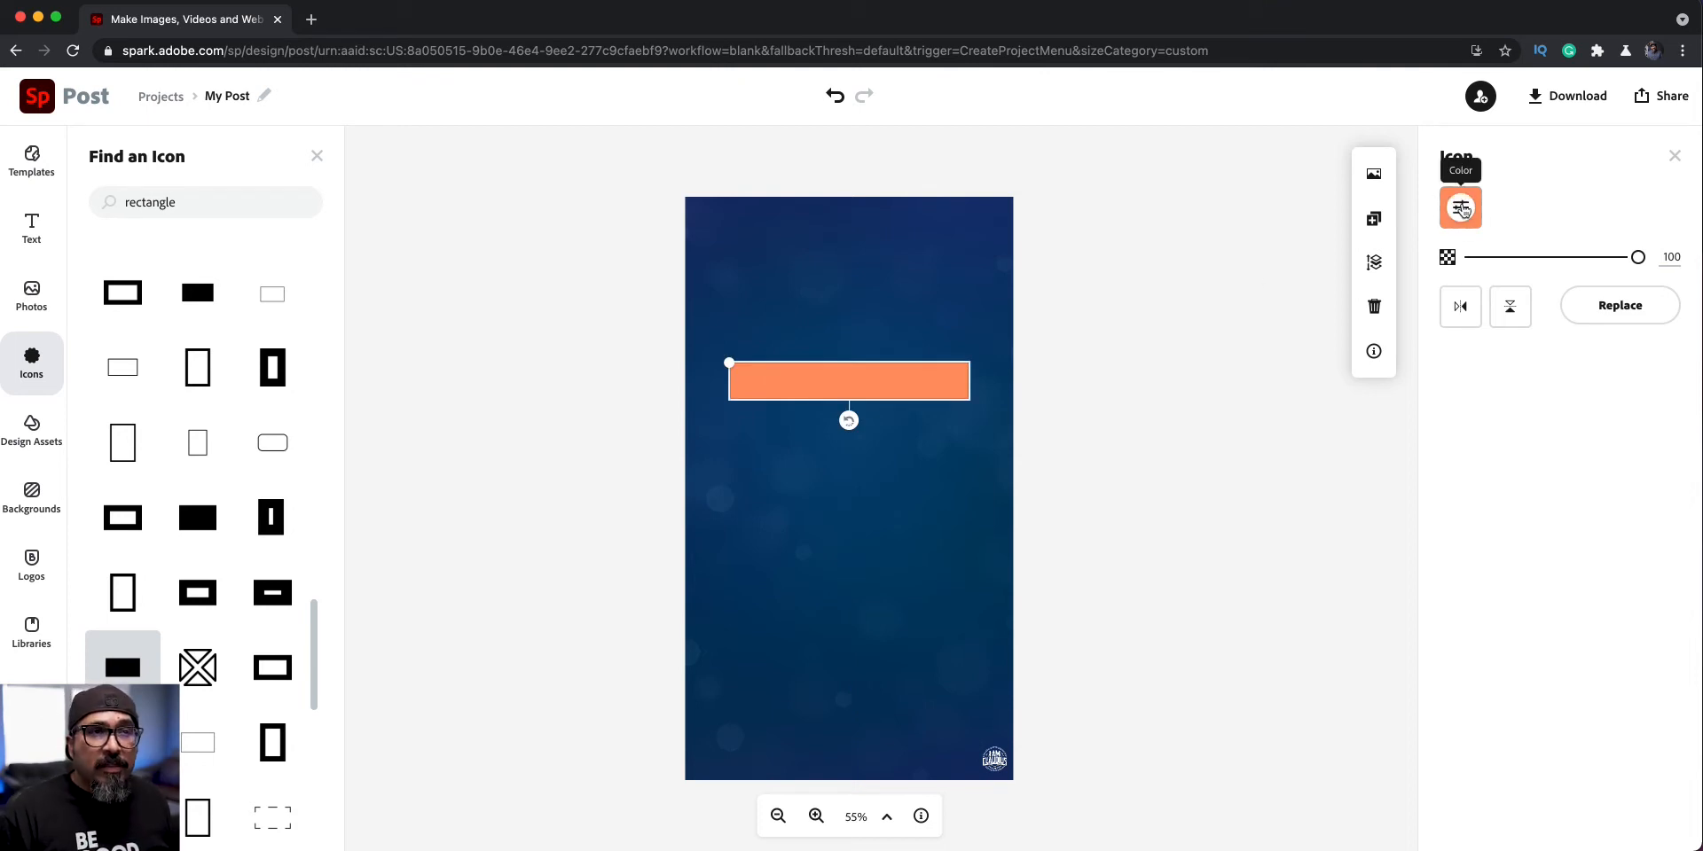
left_click(1460, 208)
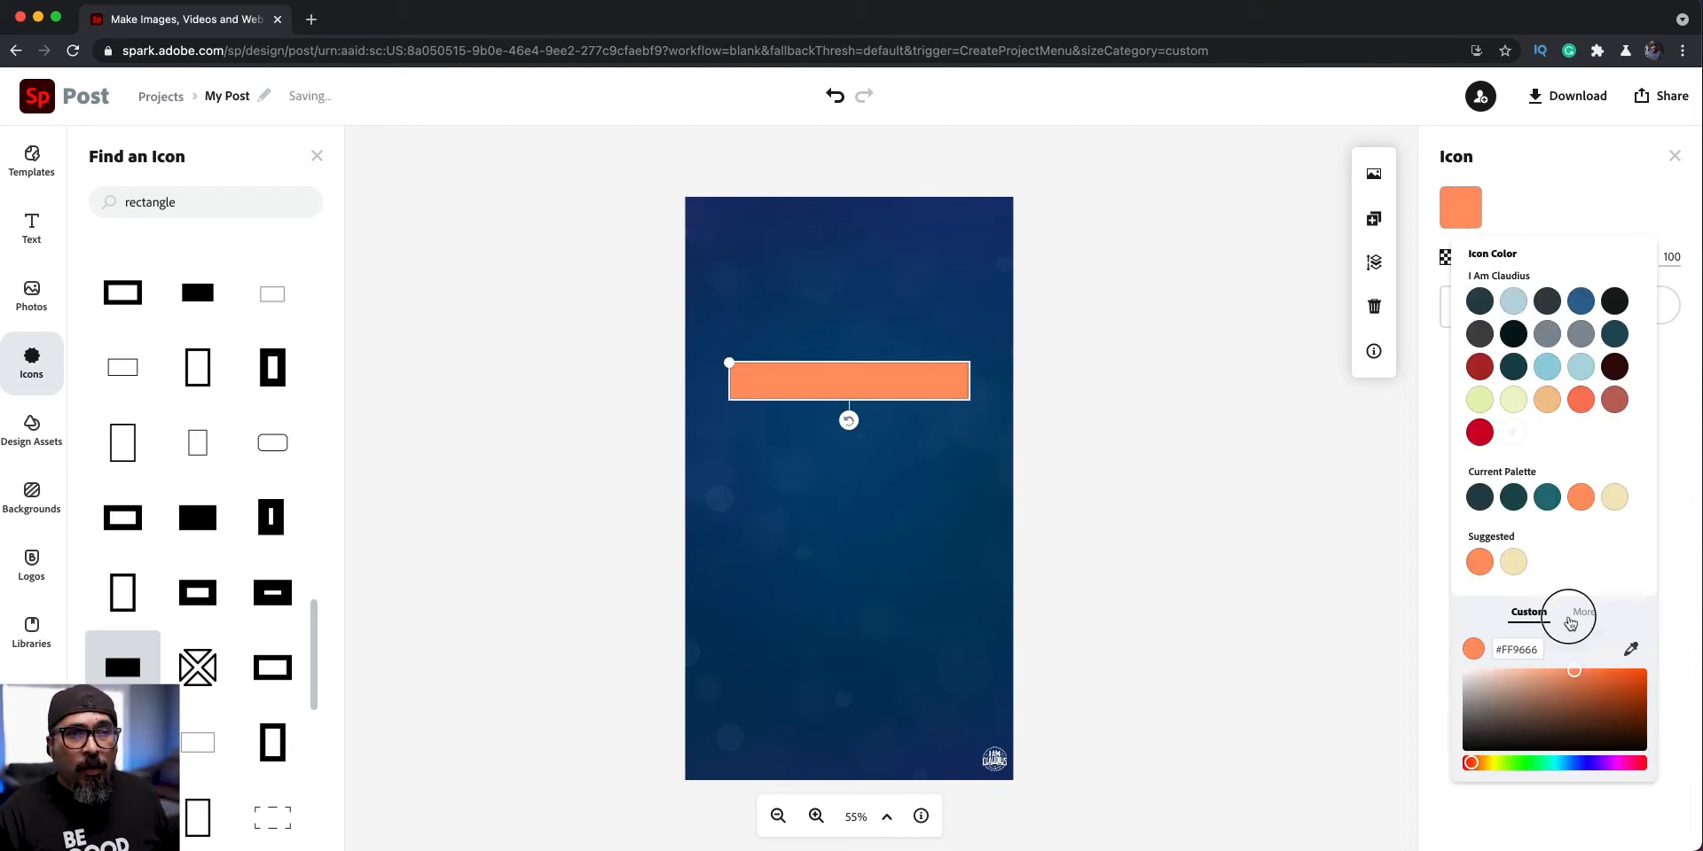
left_click(1577, 611)
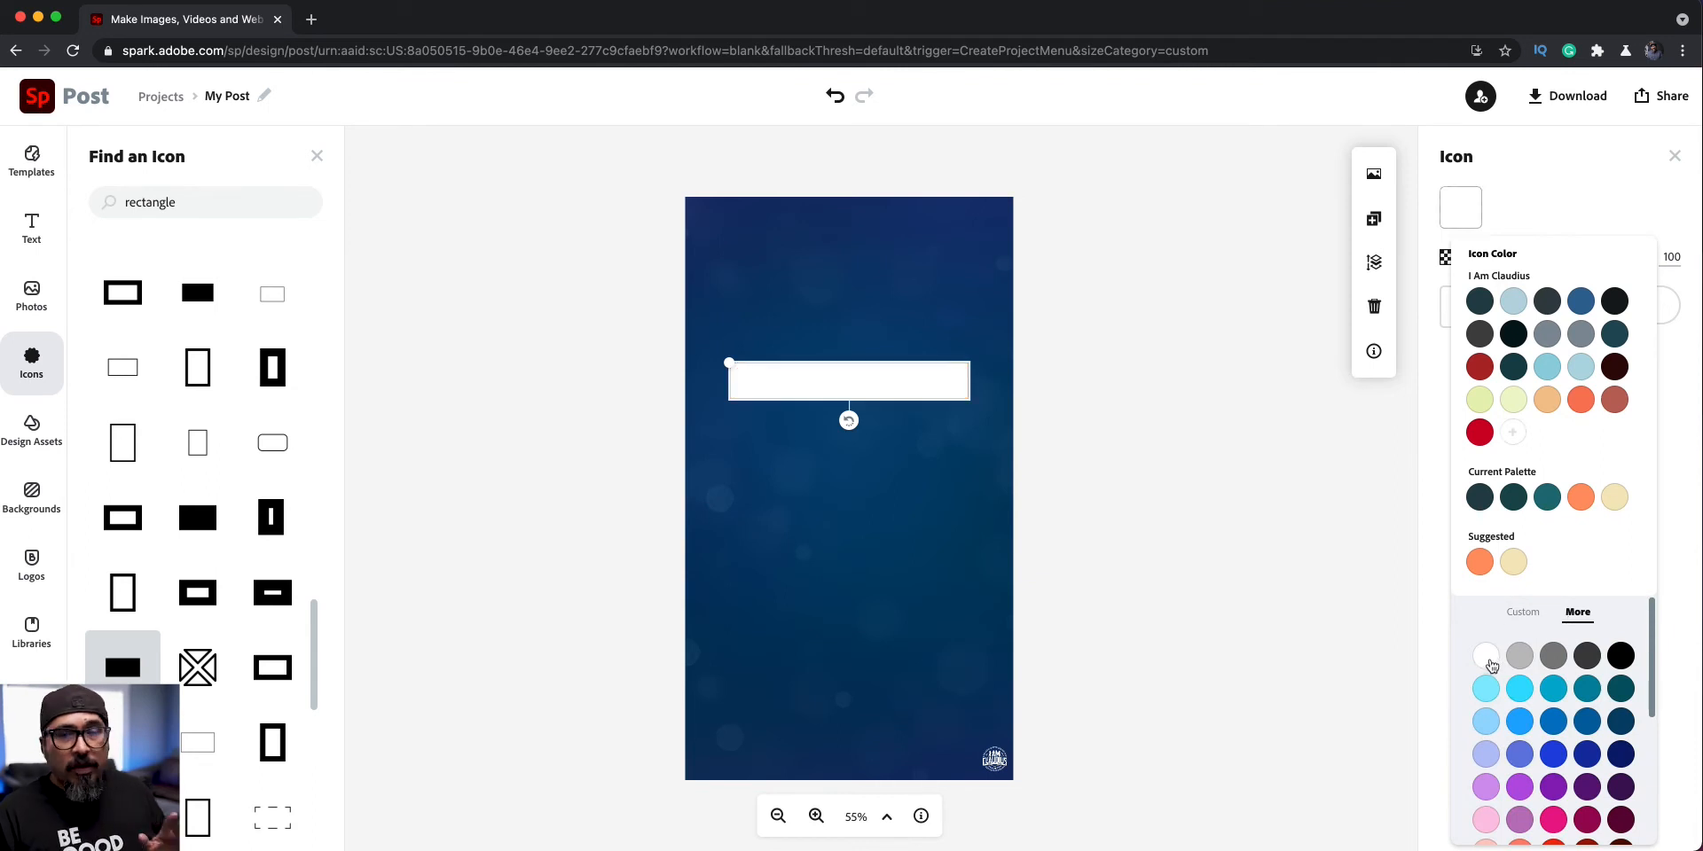
mouse_move(1141, 377)
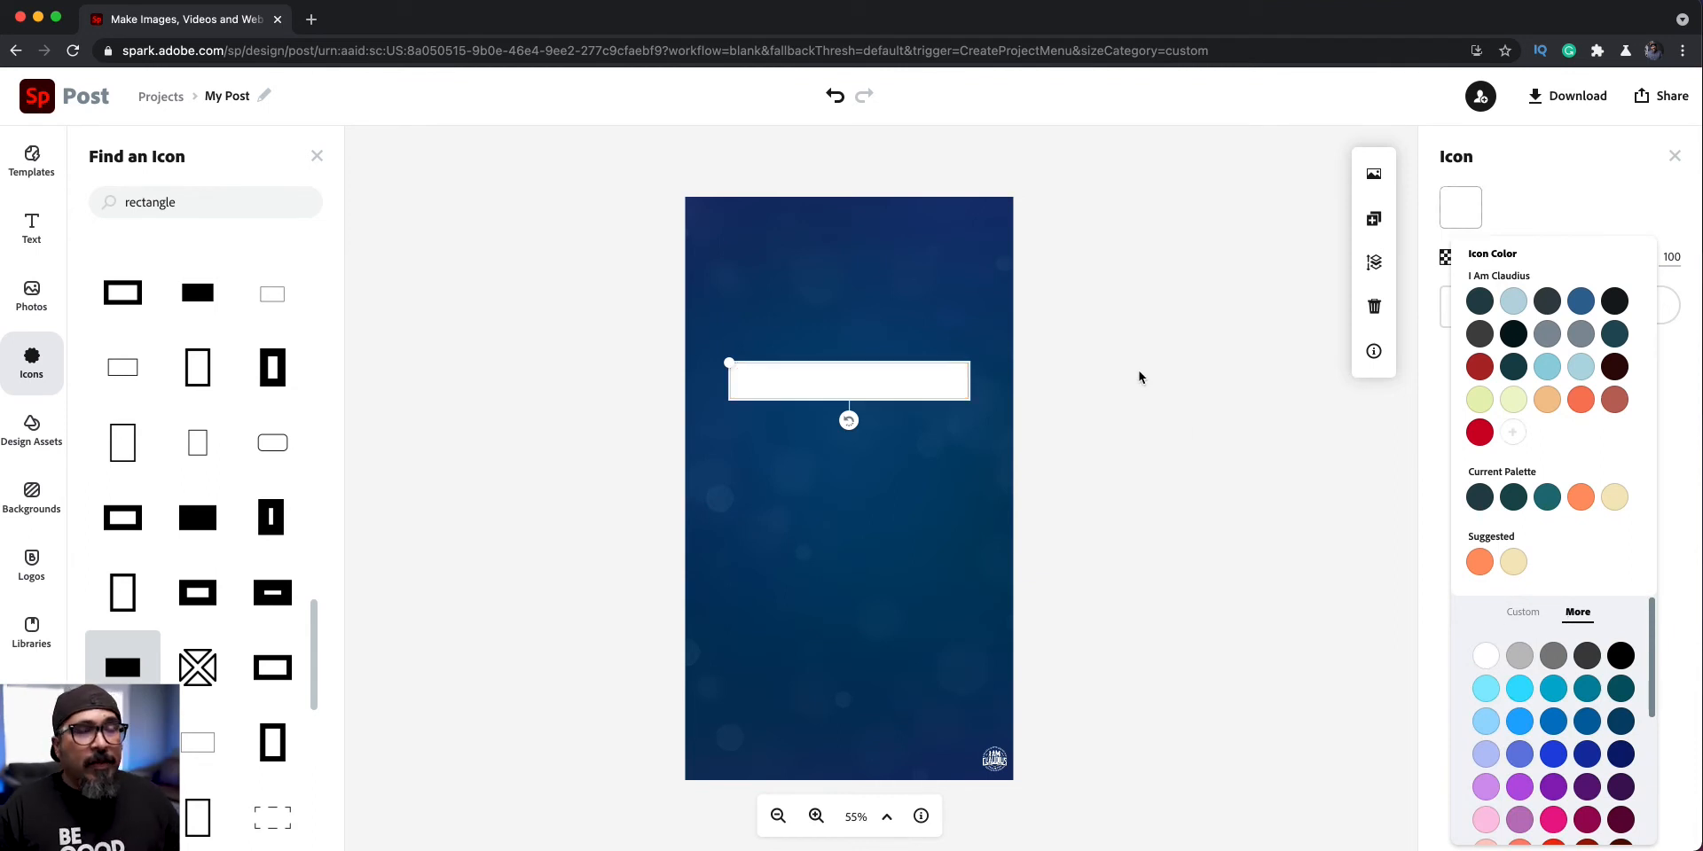
mouse_move(1355, 232)
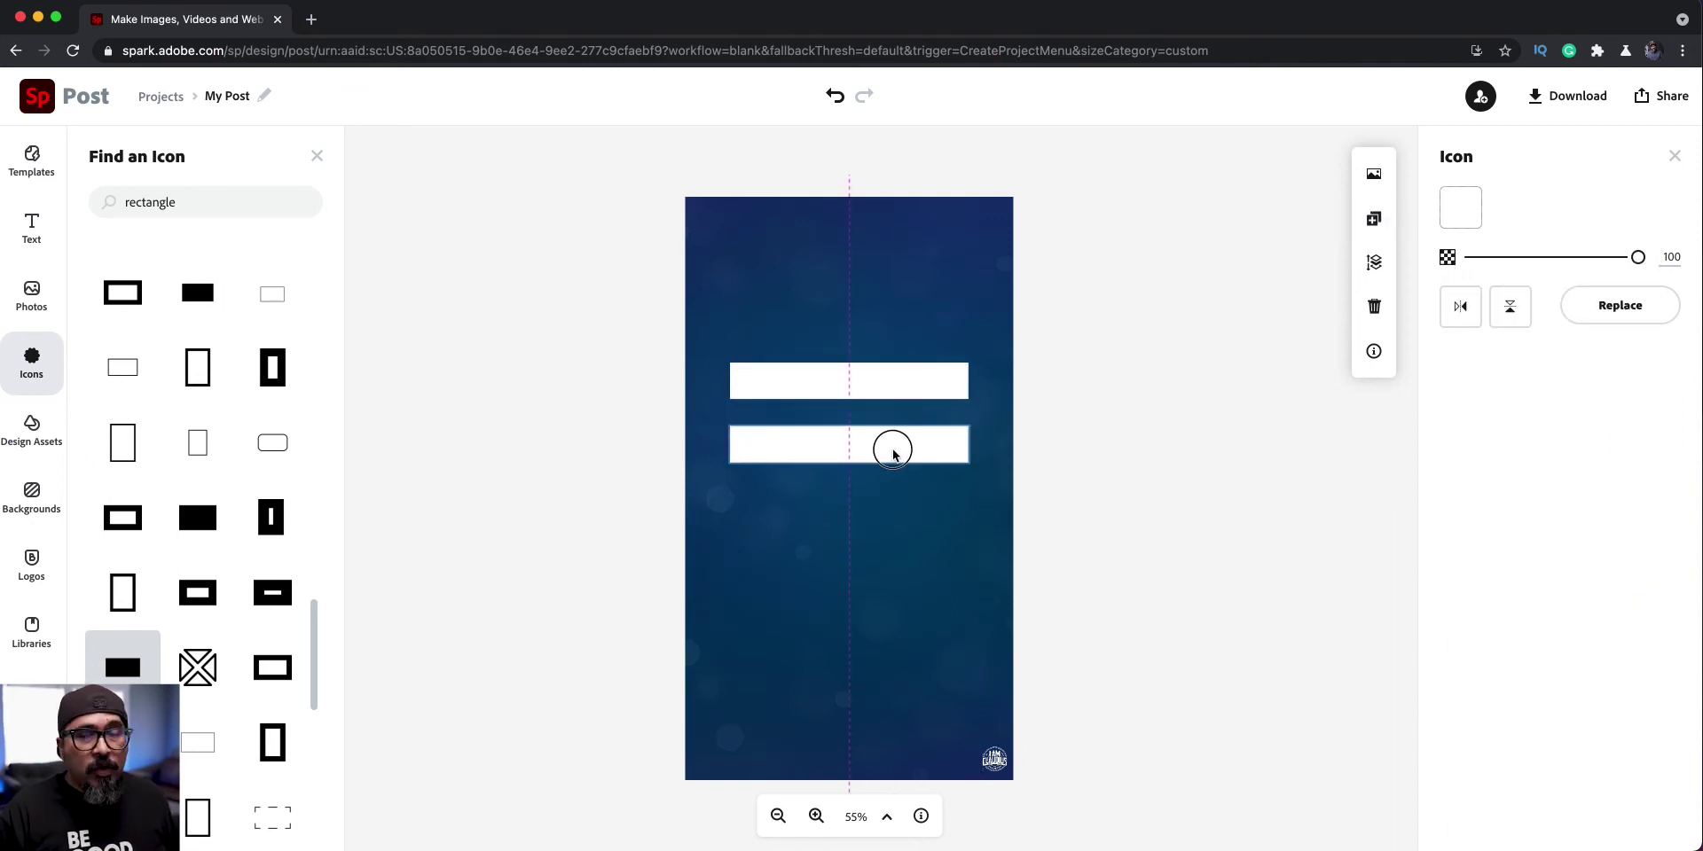
Duplicate the white bars and arrange the copies into an evenly spaced vertical stack.
left_click(893, 451)
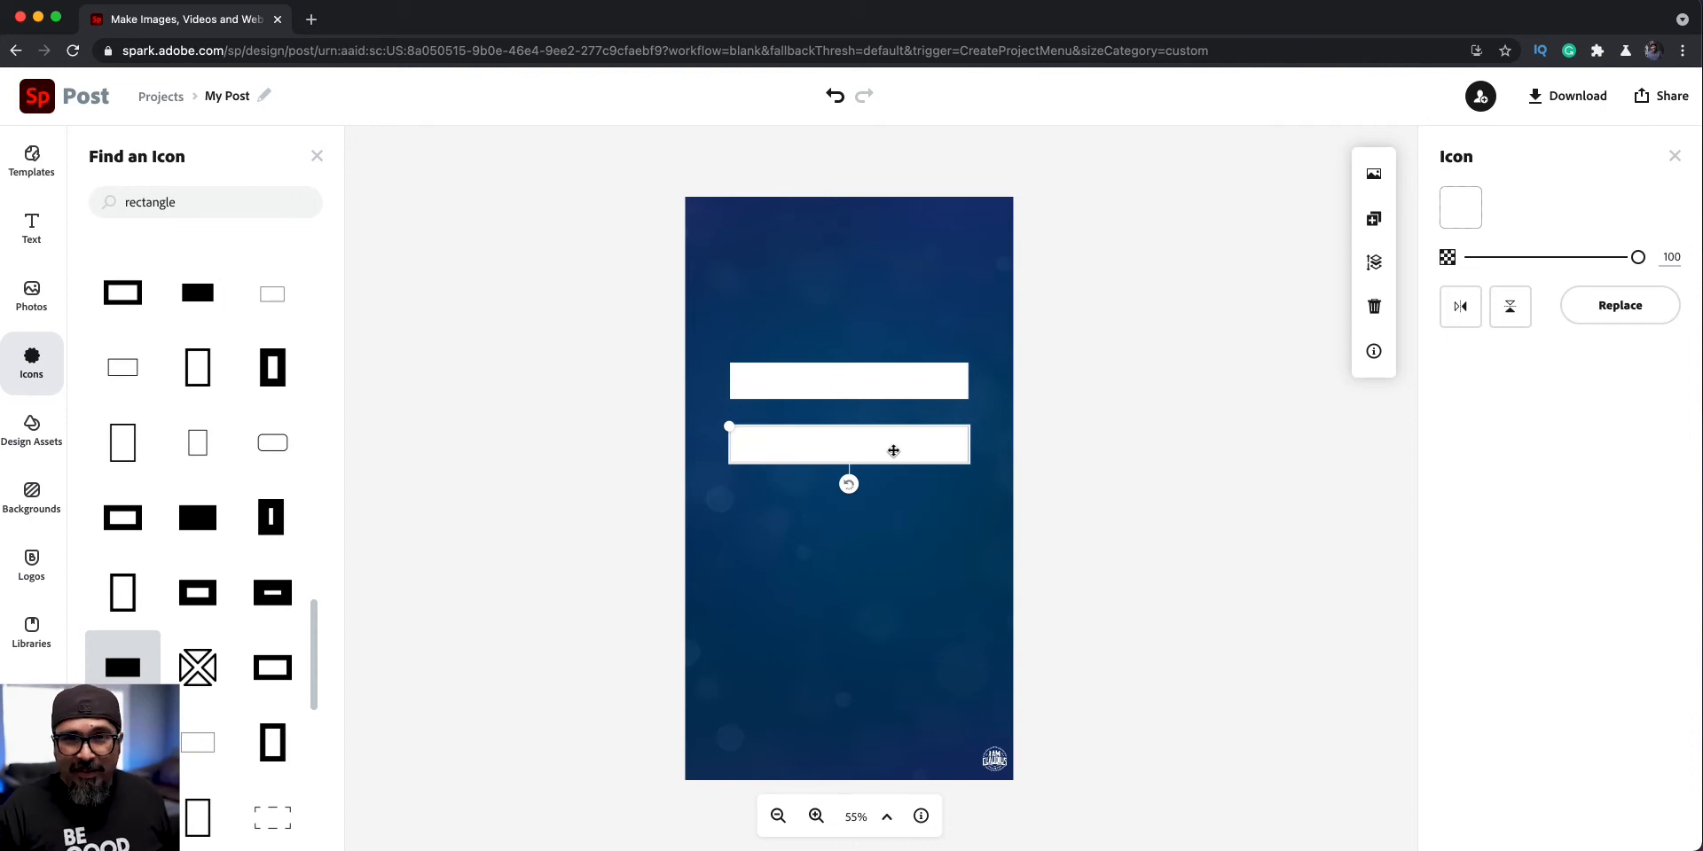
mouse_move(879, 392)
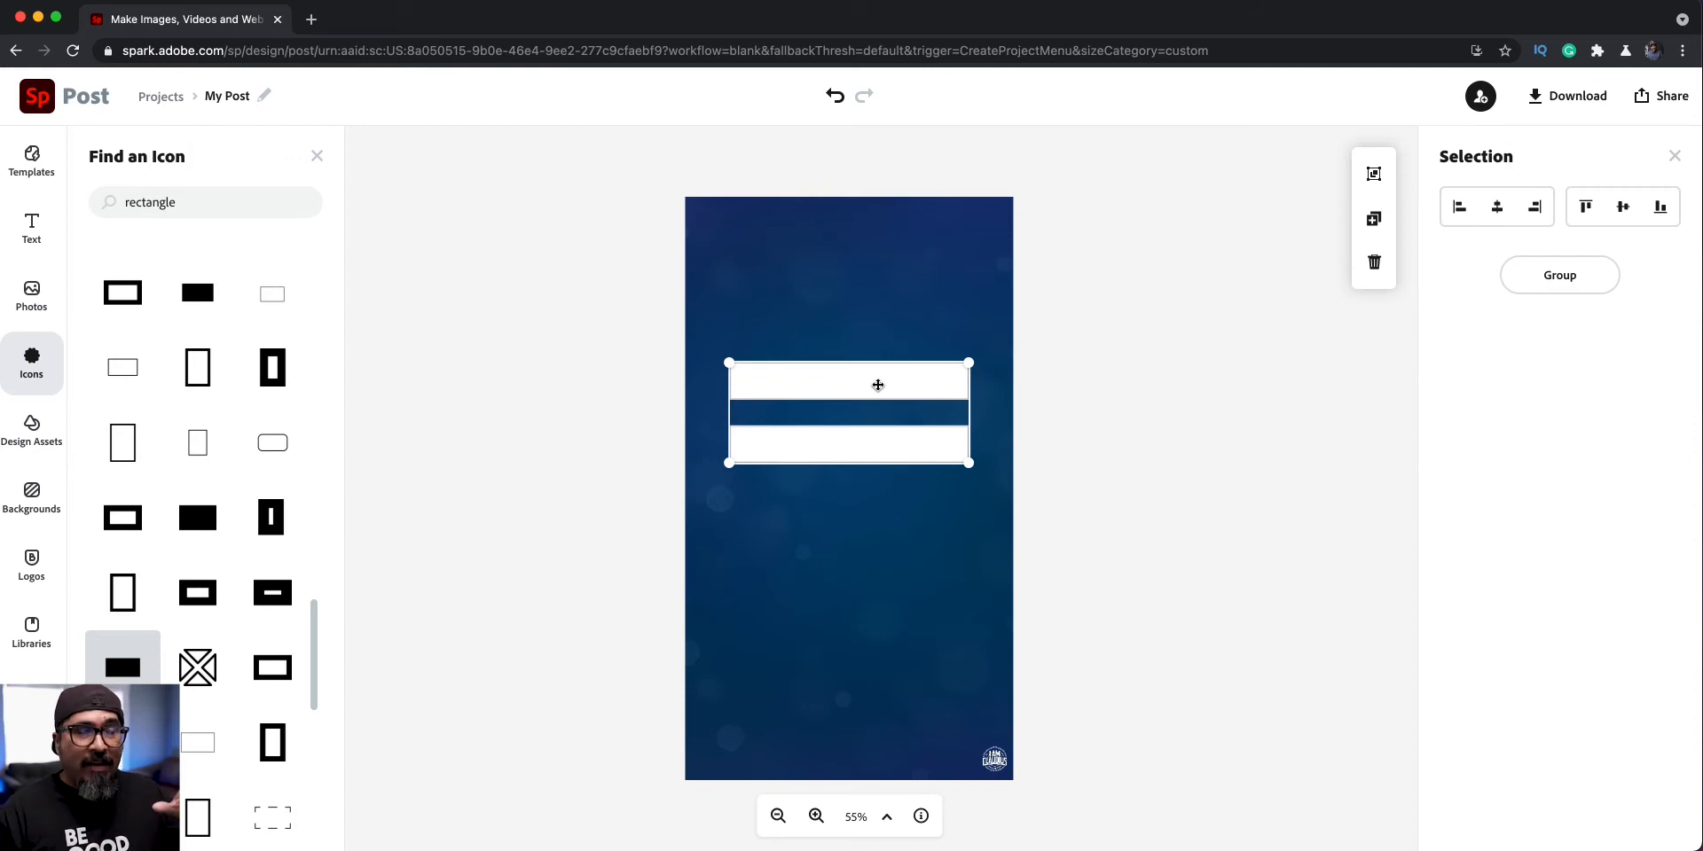
mouse_move(1373, 219)
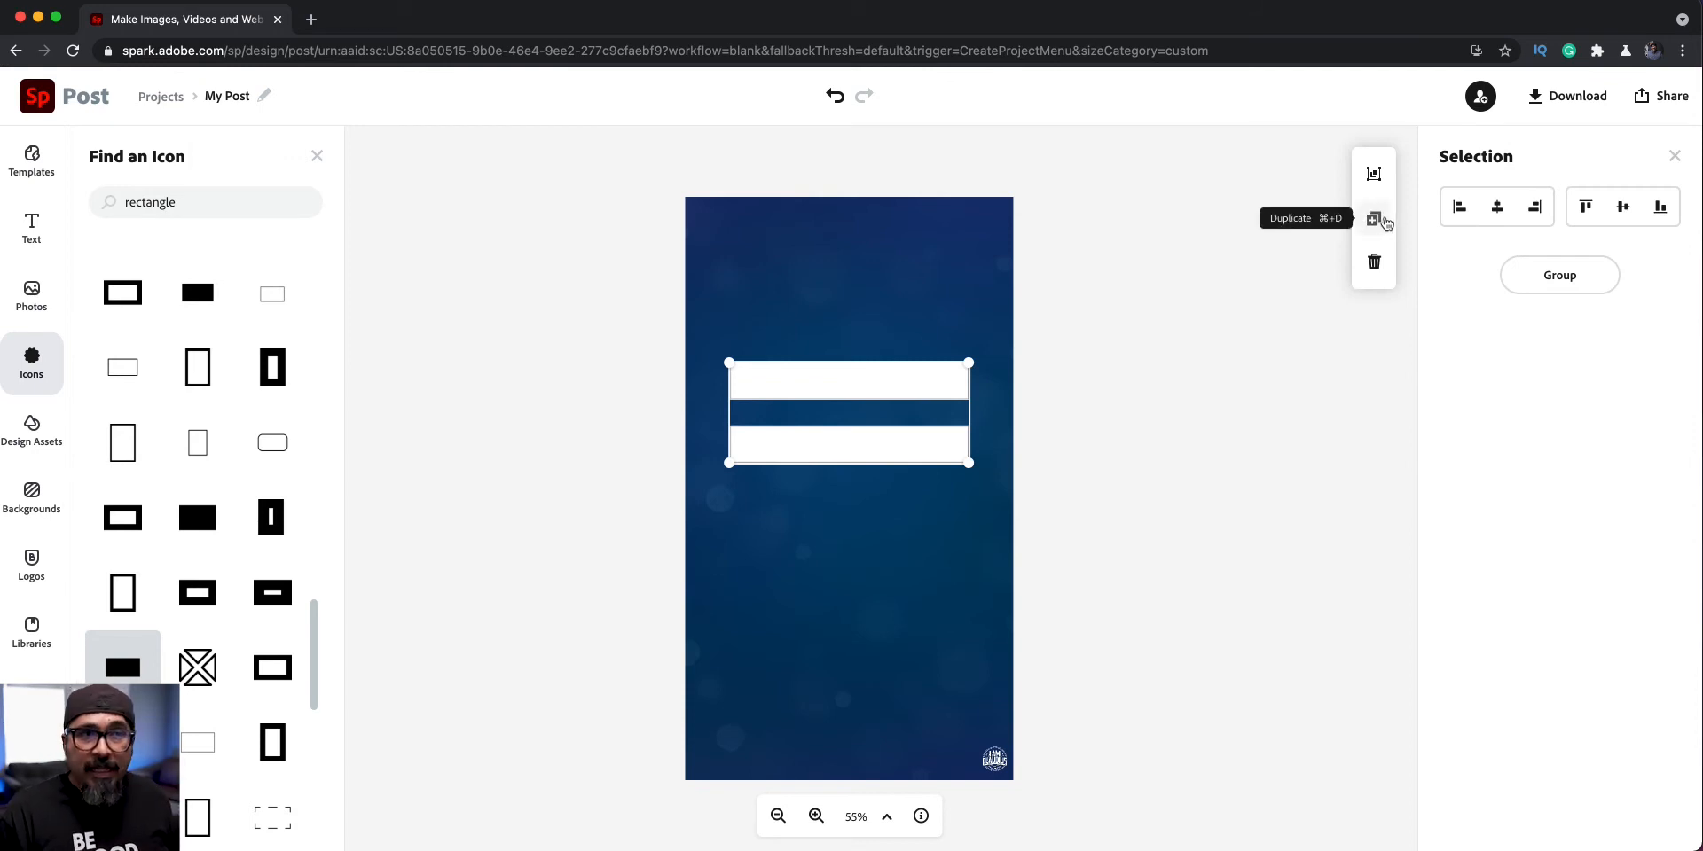
left_click(1373, 218)
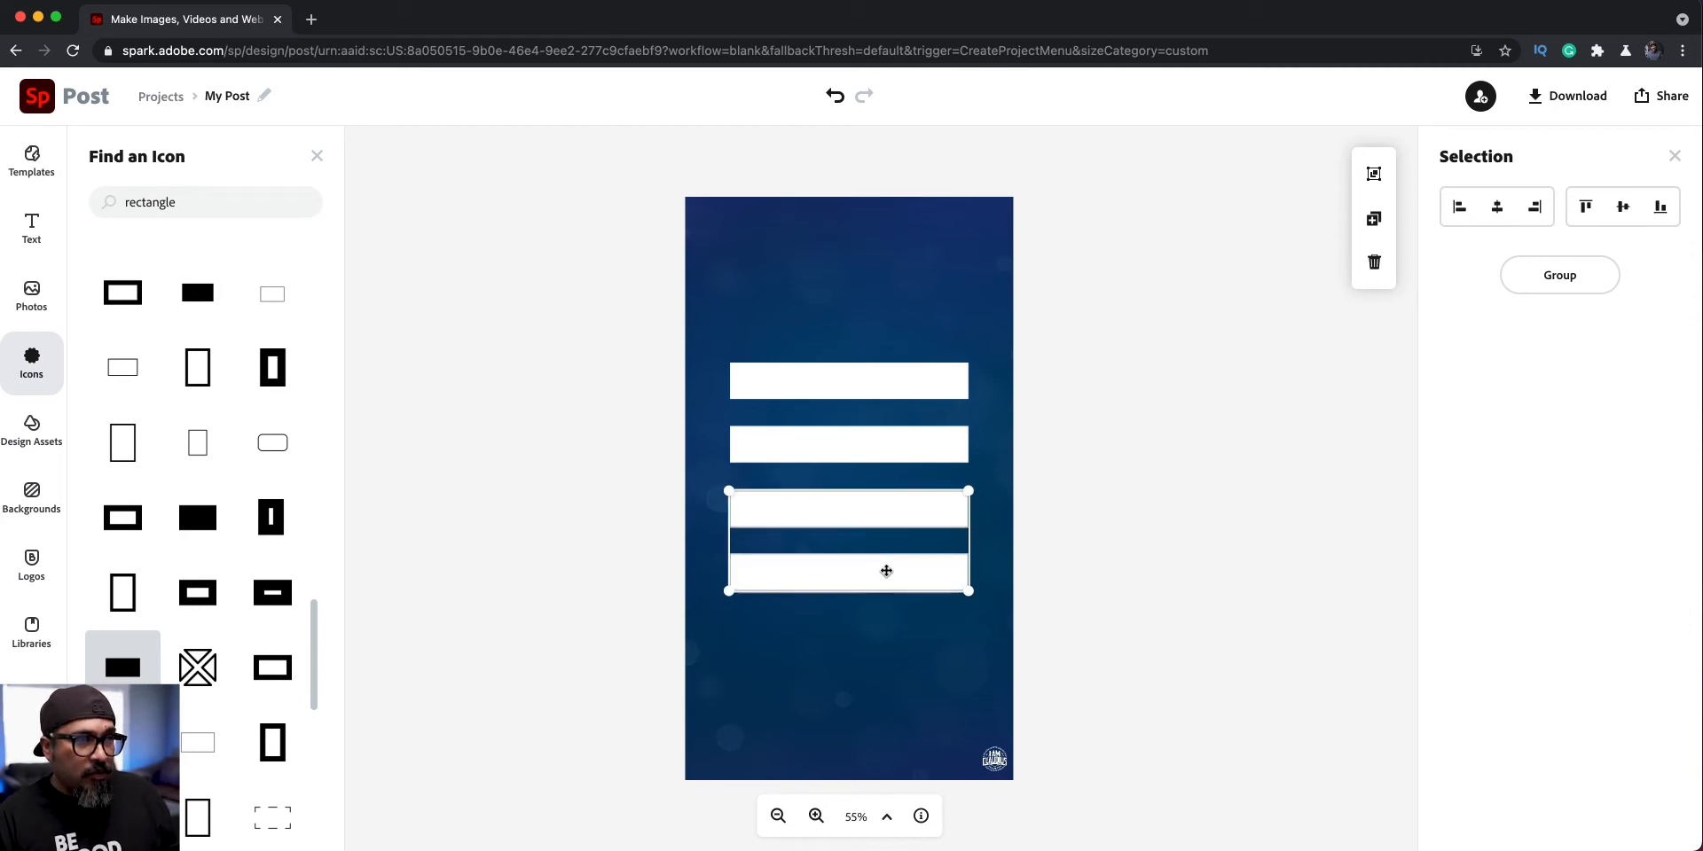
mouse_move(972, 367)
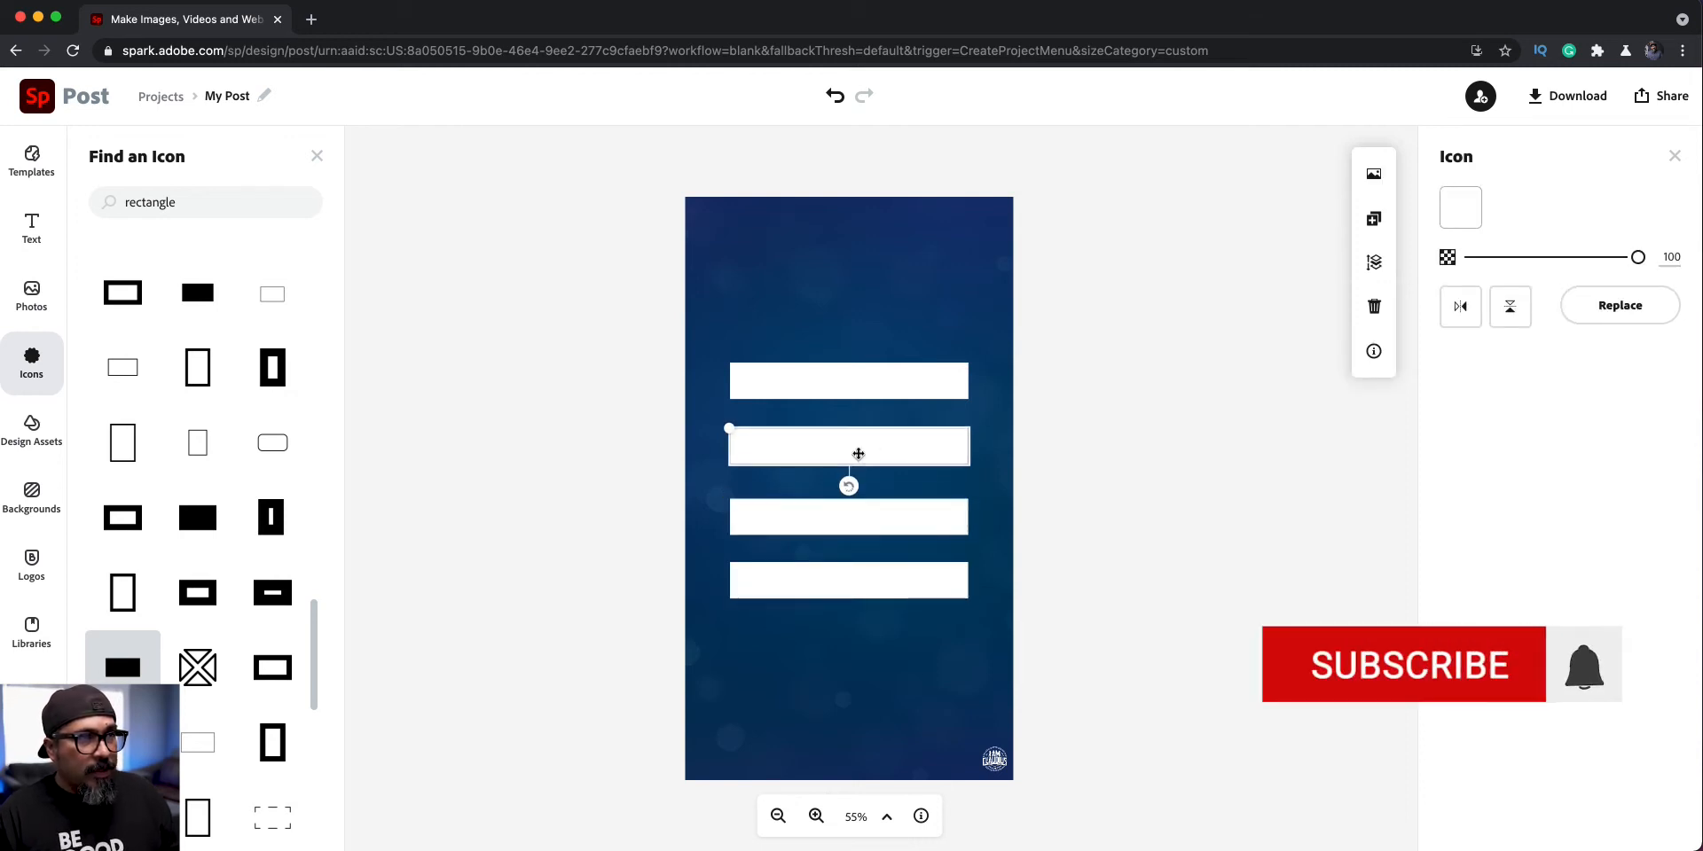
left_click_drag(848, 447, 848, 580)
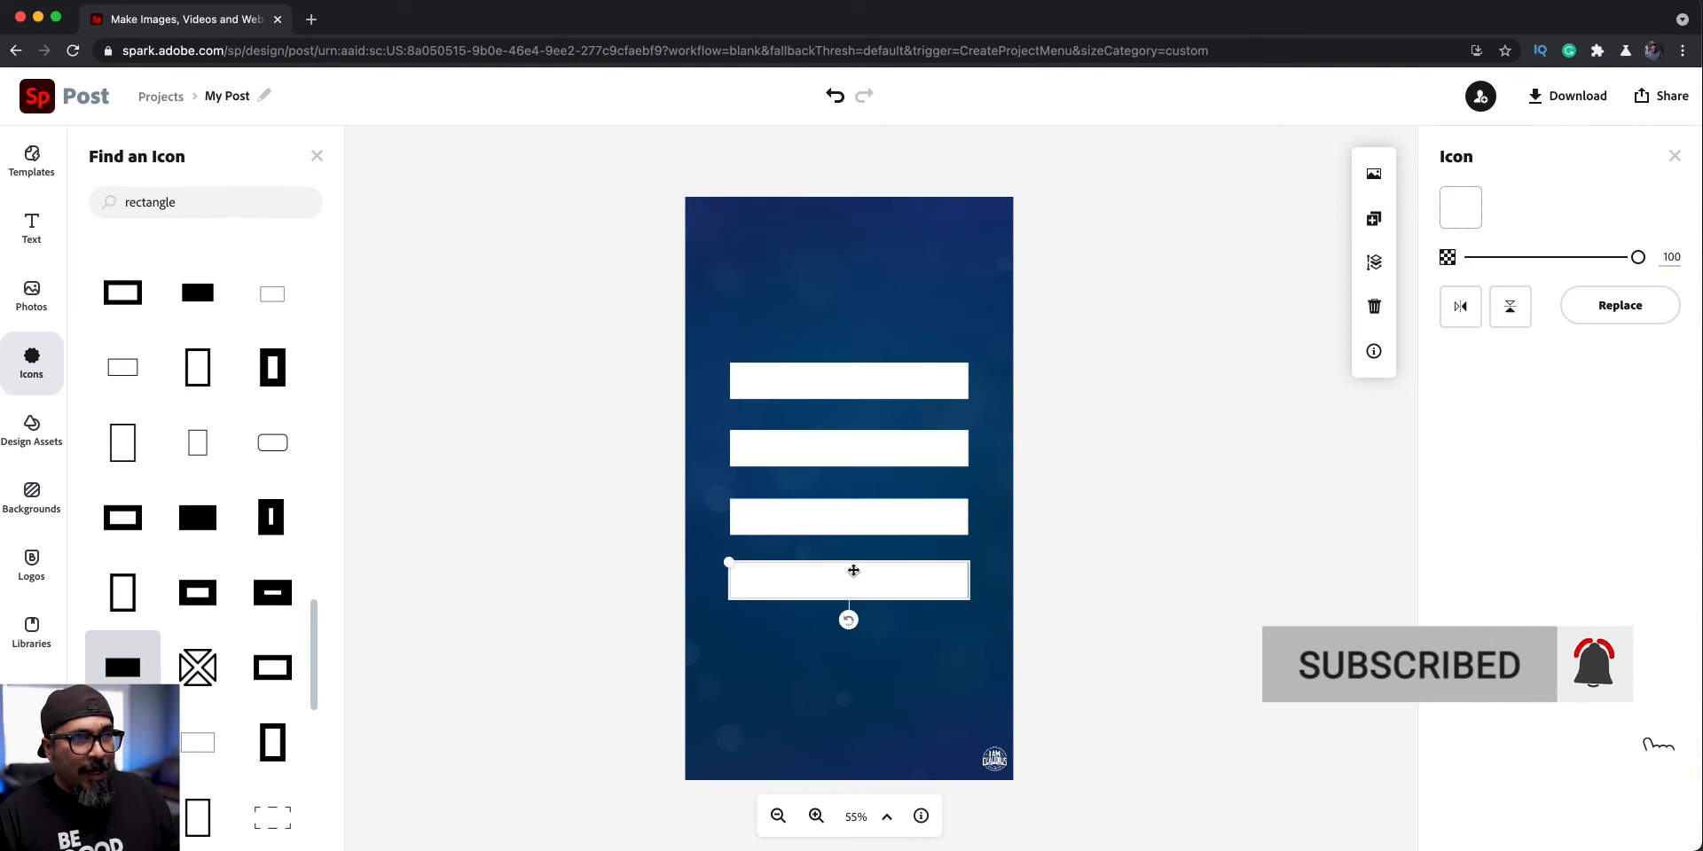
left_click_drag(852, 580, 852, 517)
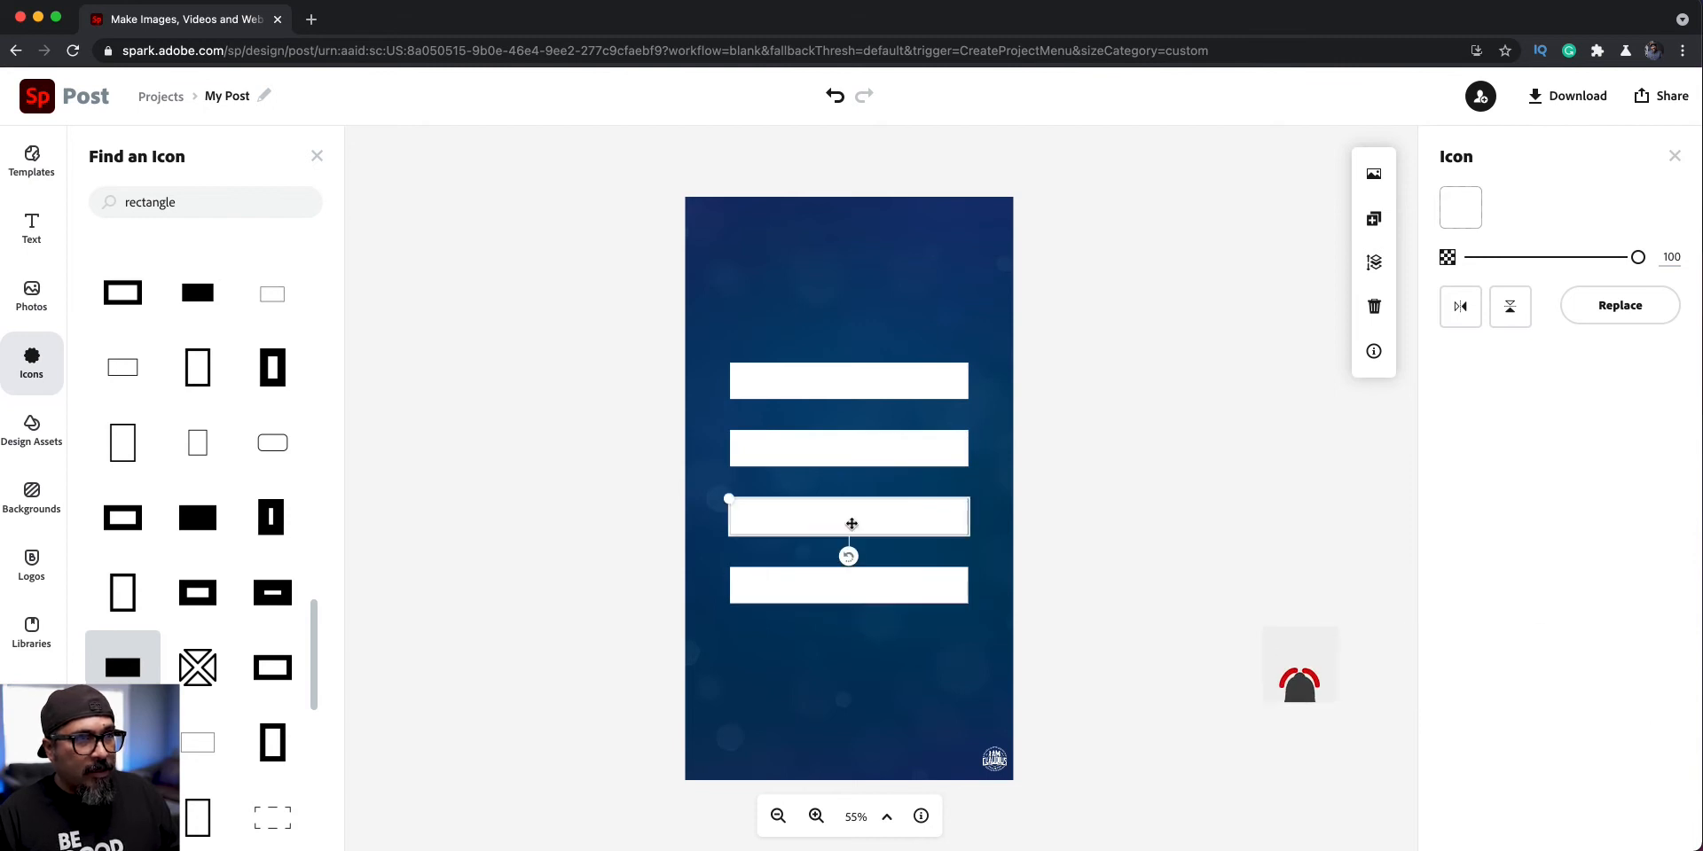
left_click_drag(851, 524, 861, 457)
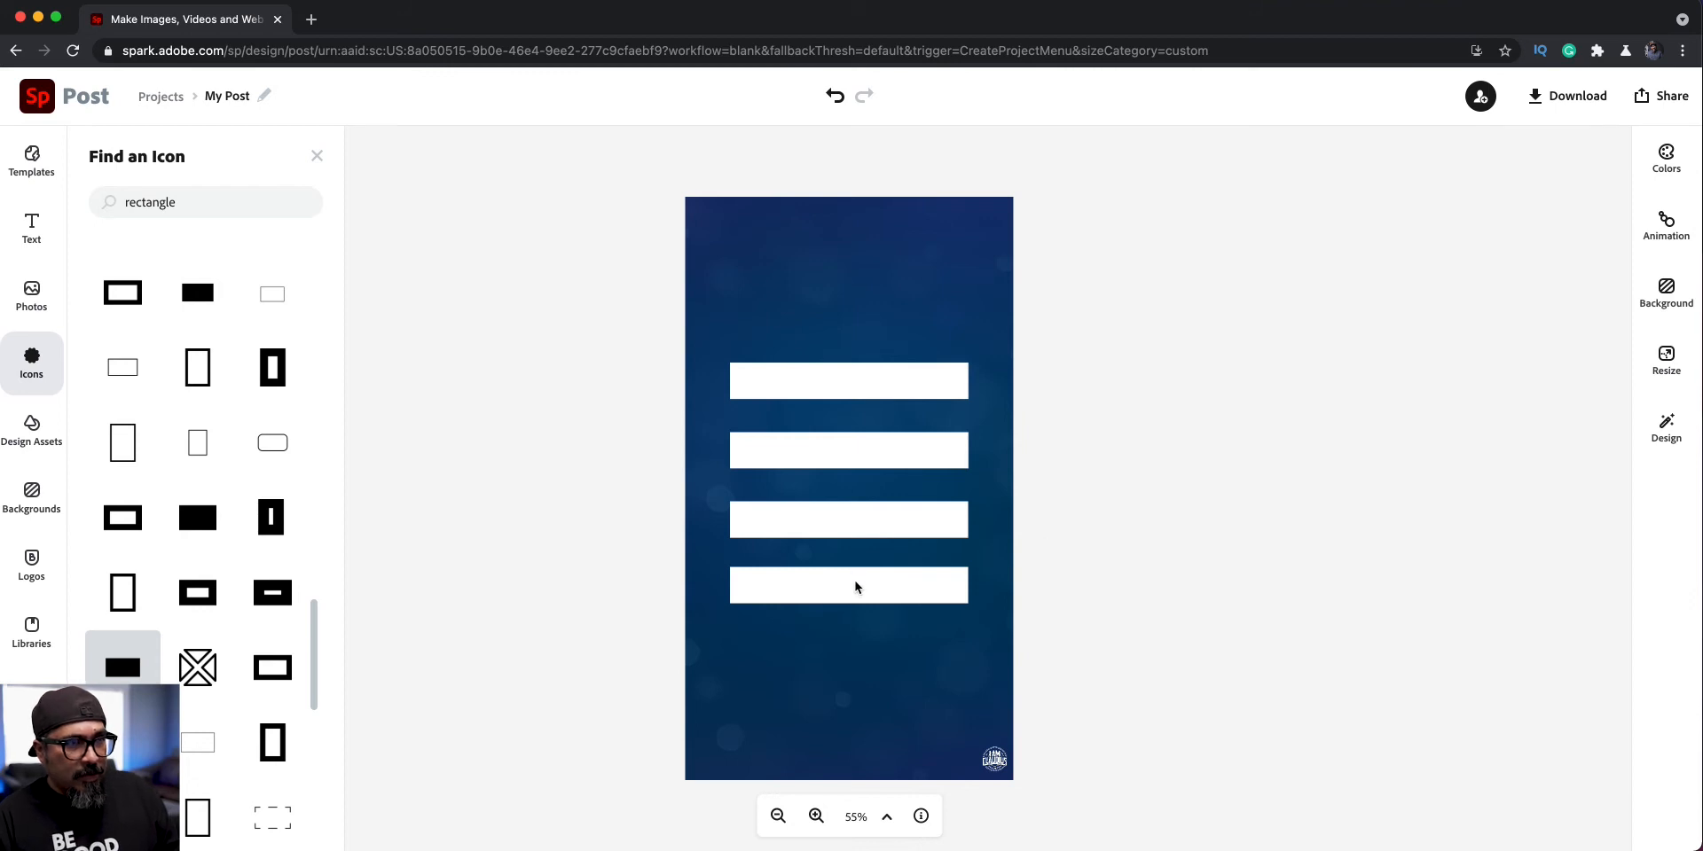
left_click(848, 584)
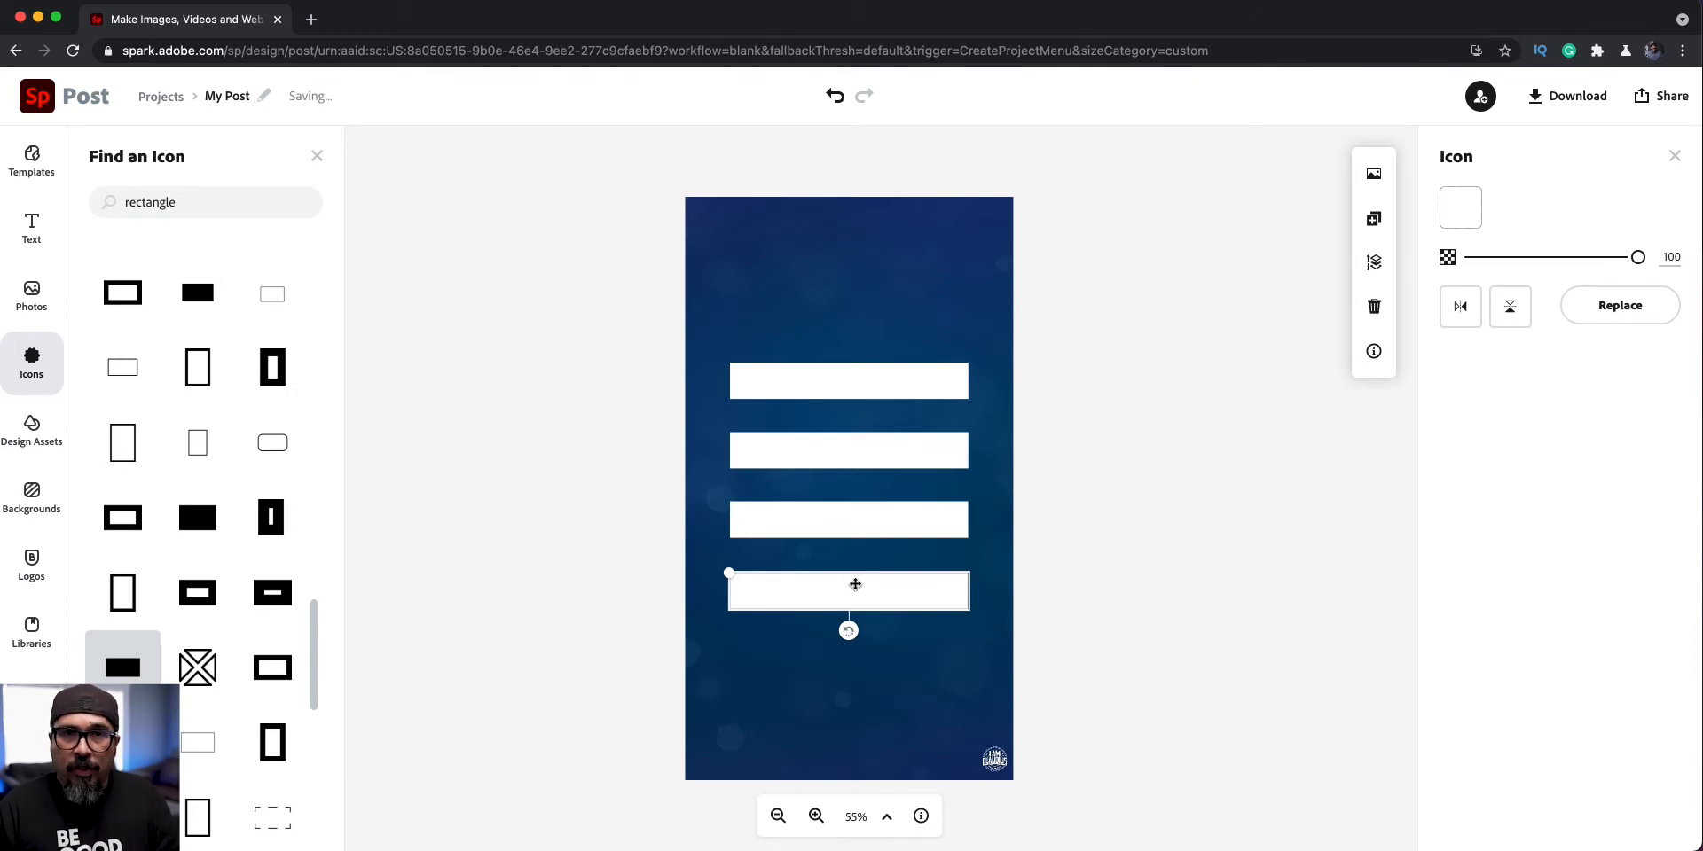
mouse_move(1373, 218)
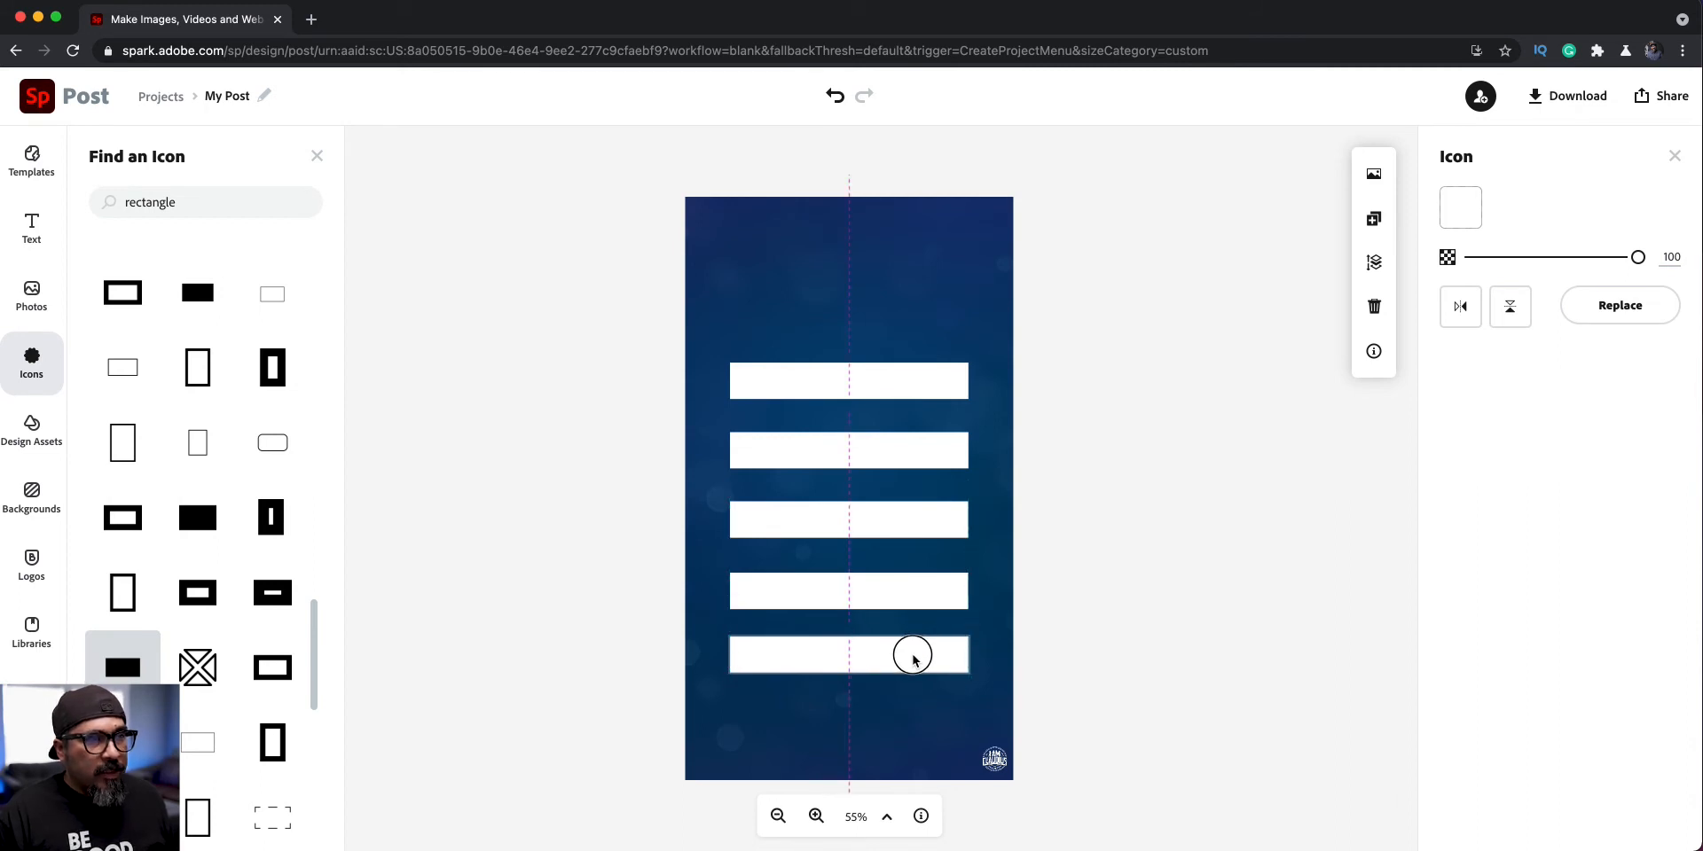
Select all five white bars and group them into one object.
left_click(913, 655)
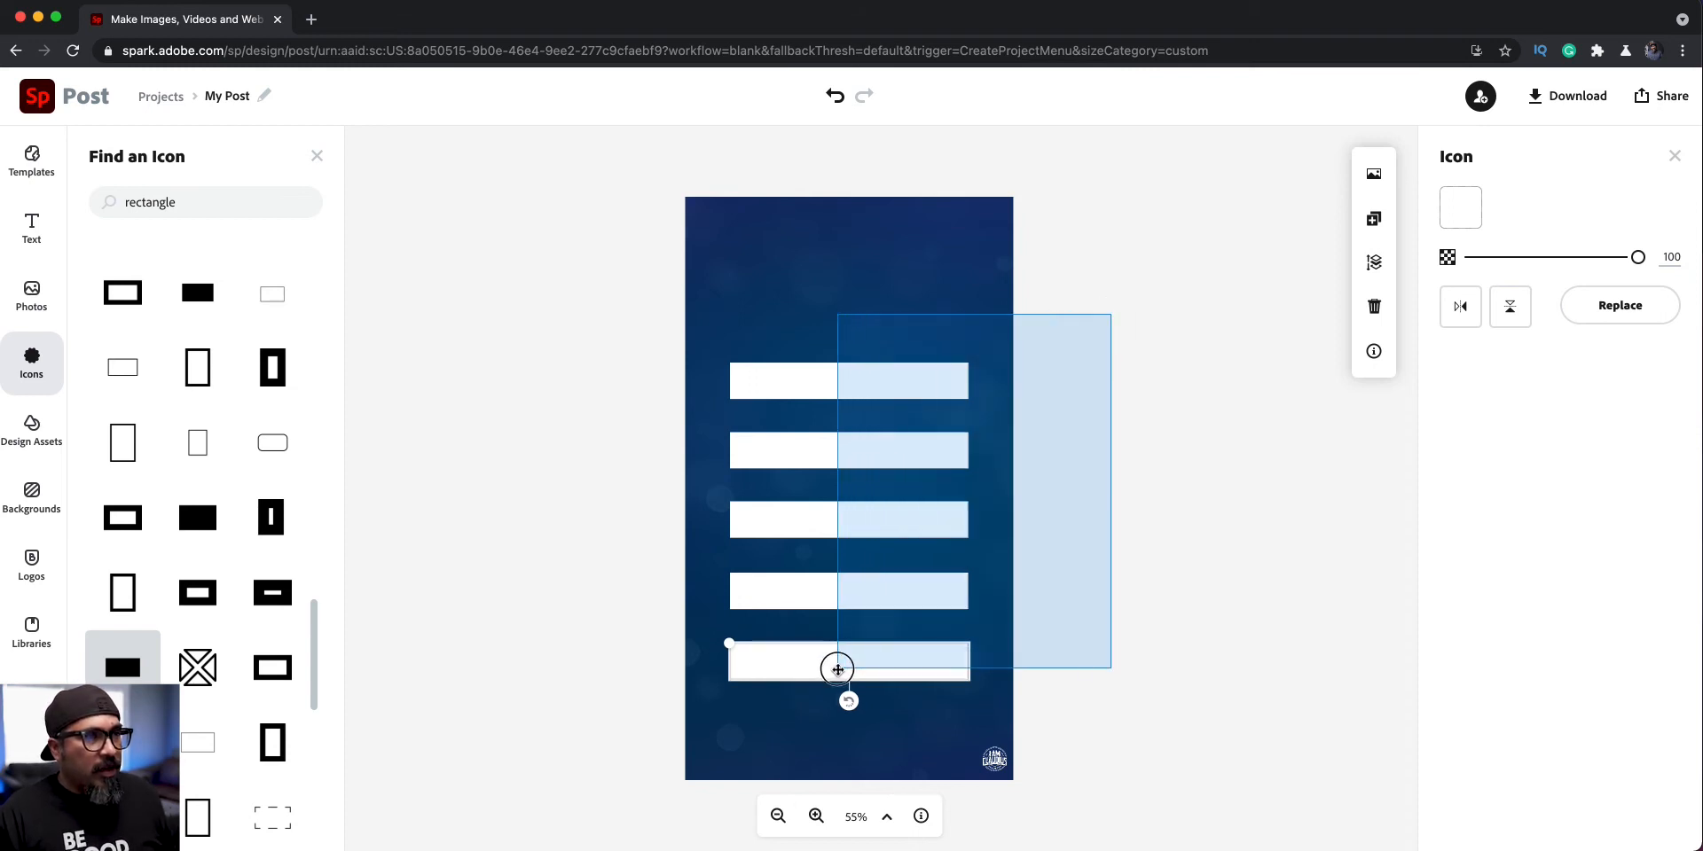
left_click(1495, 207)
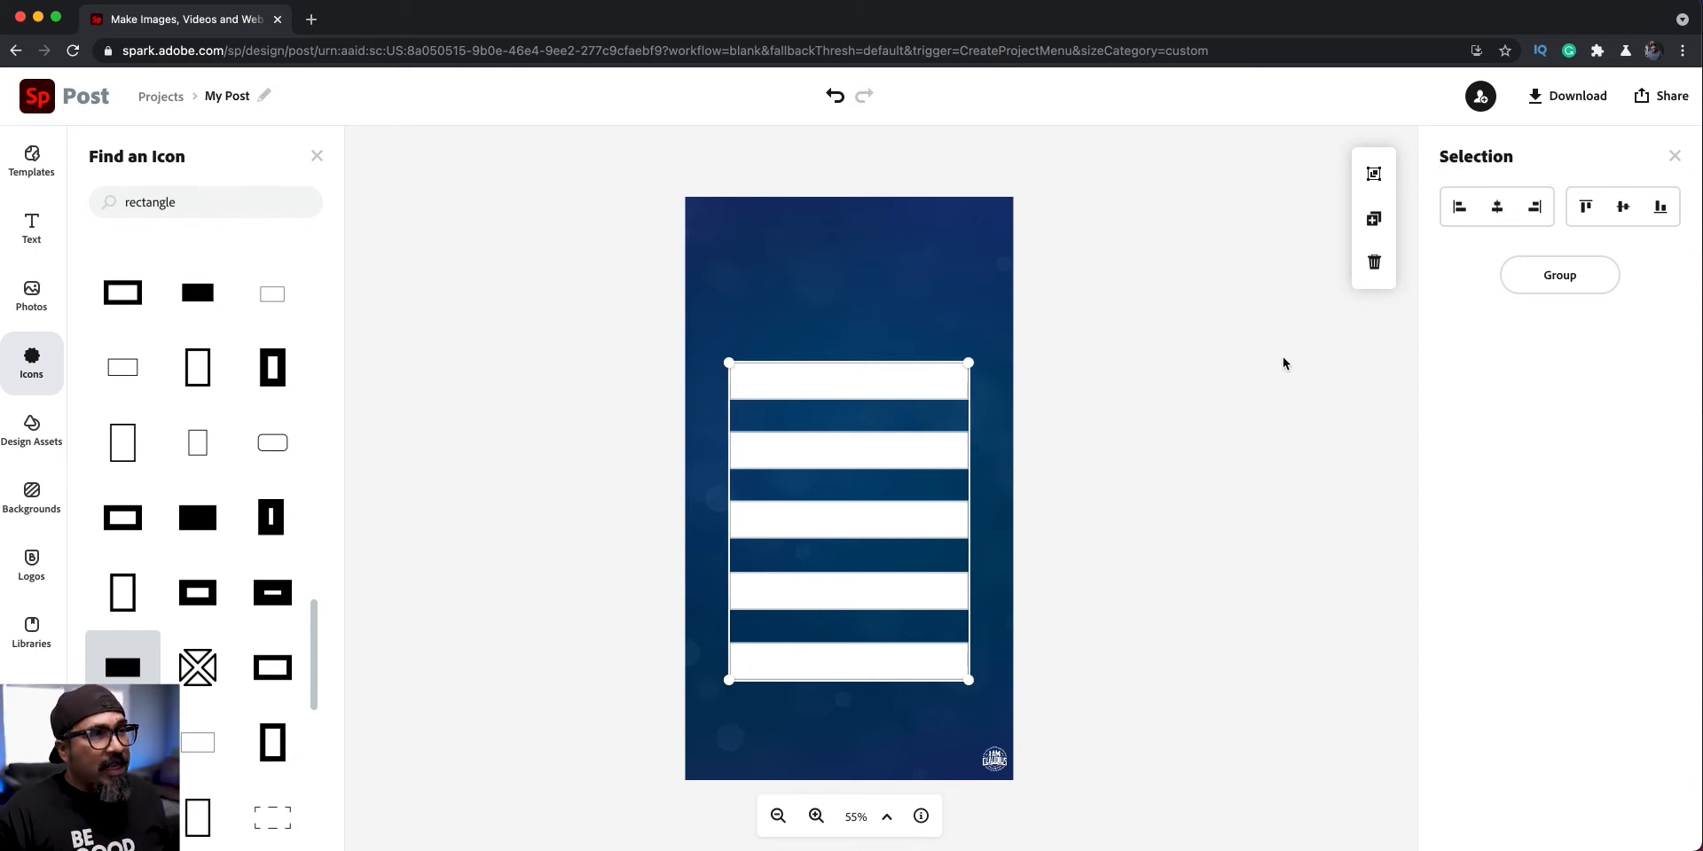
left_click(1559, 274)
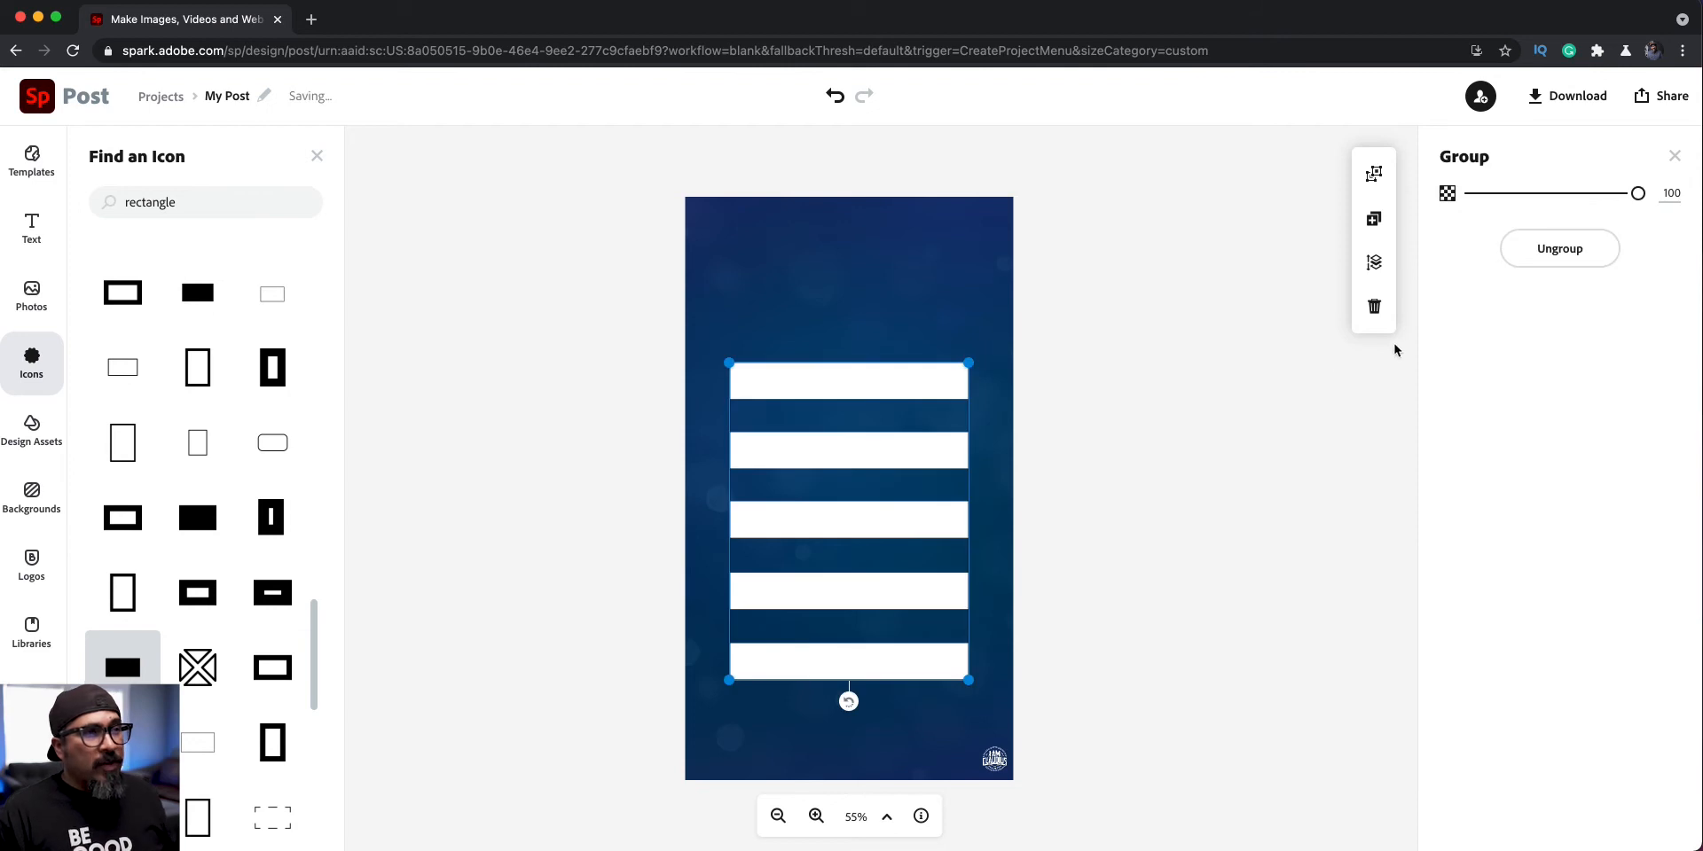
mouse_move(1343, 359)
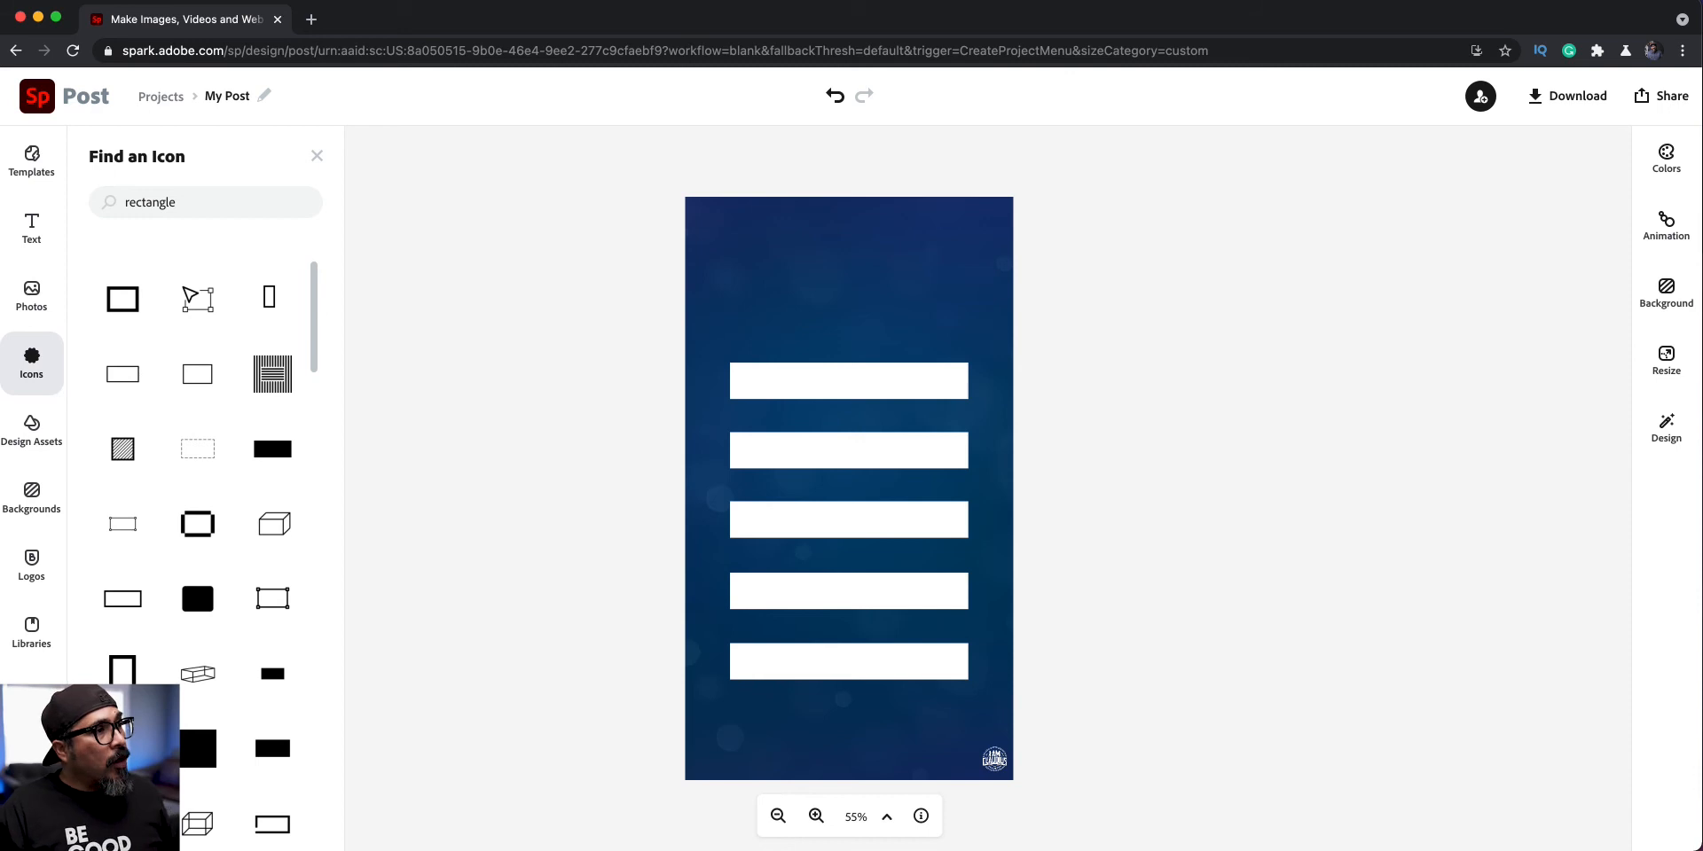
Add the 'If not now When?' template from the Text panel onto the canvas.
left_click(30, 228)
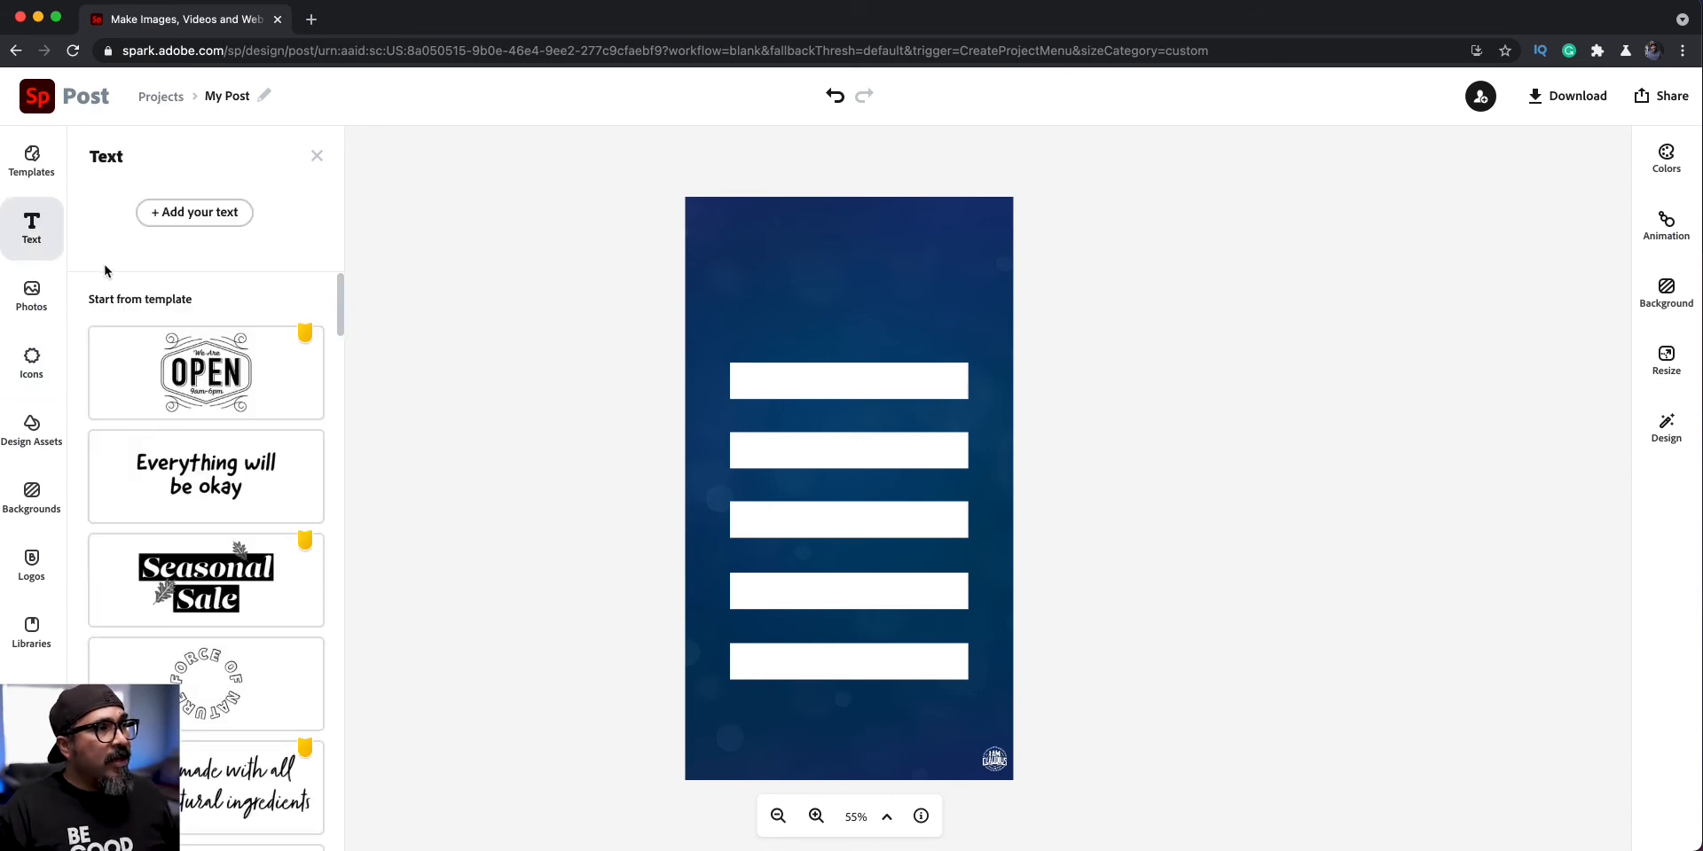
mouse_move(125, 261)
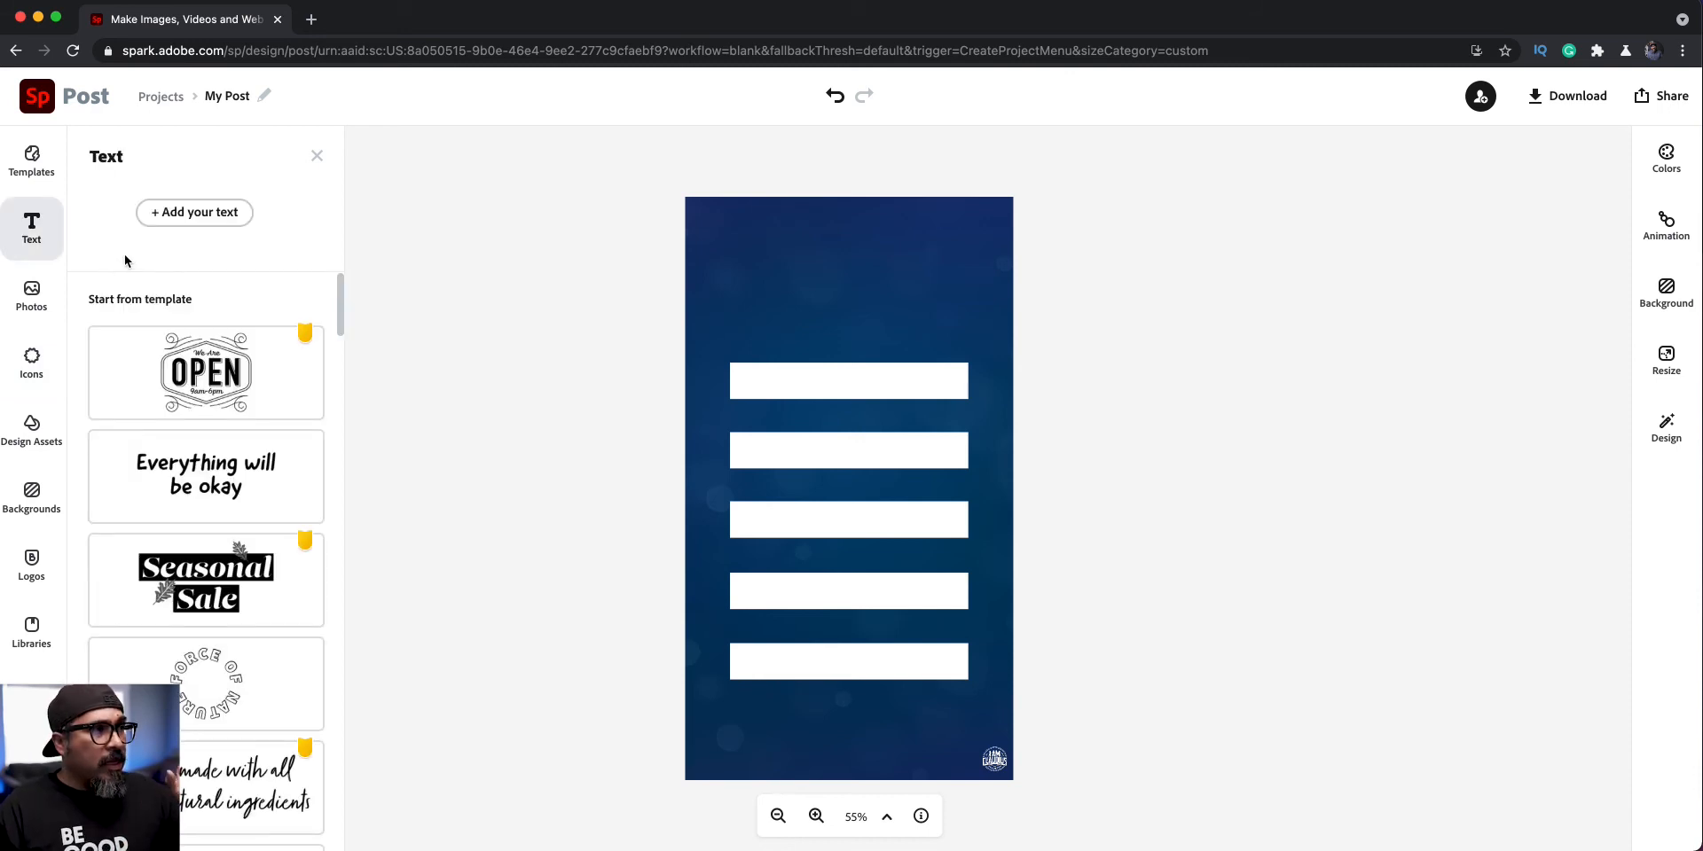
scroll("down", 3)
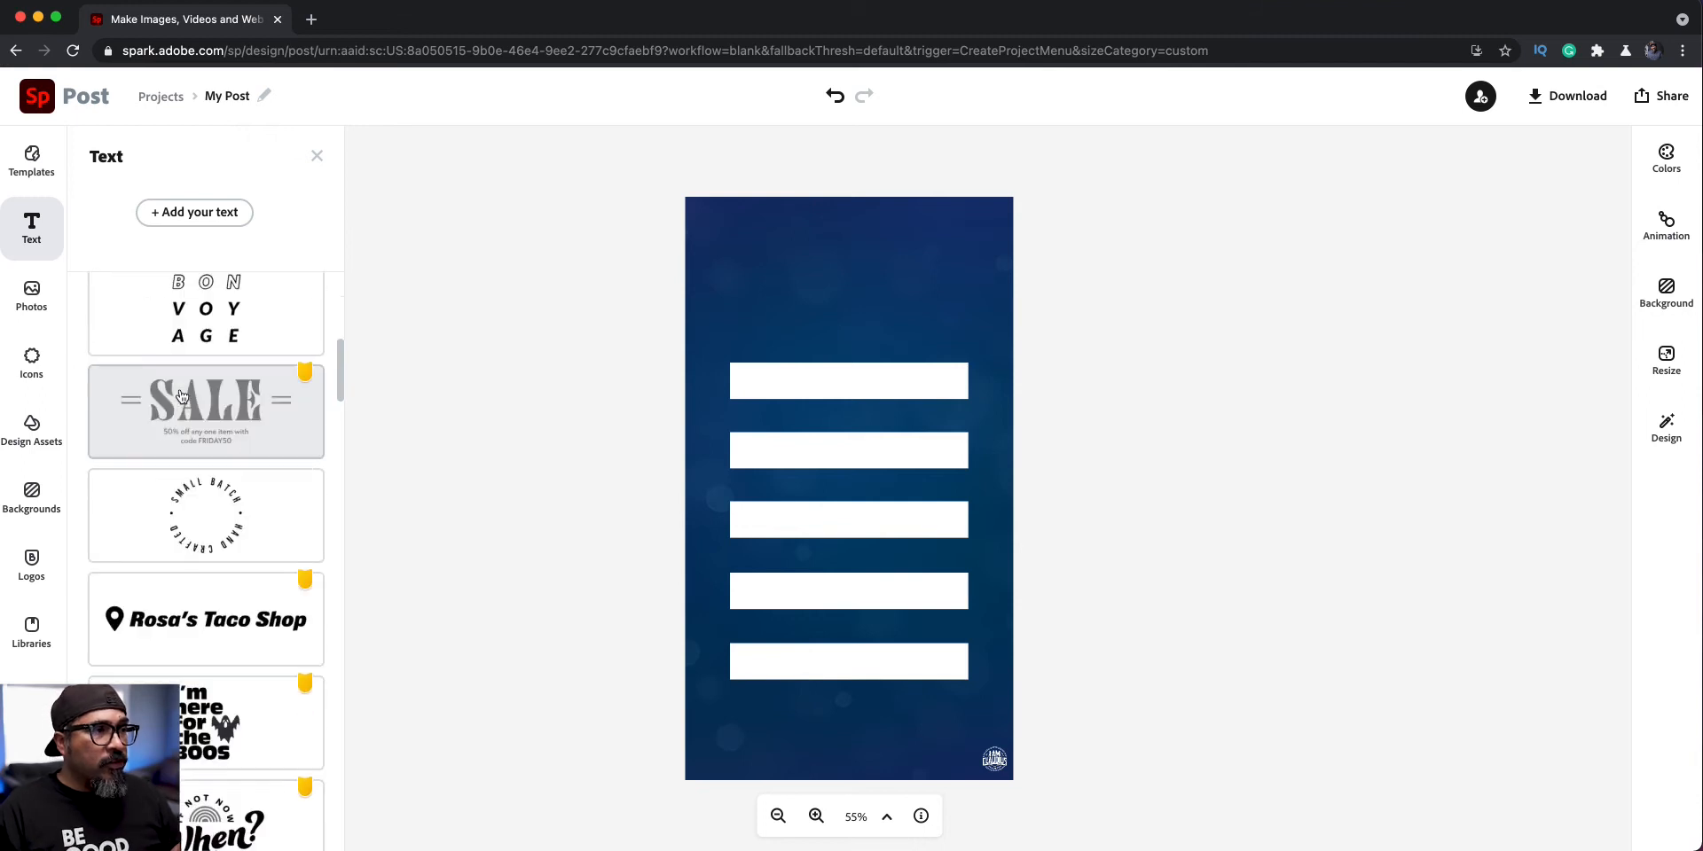
scroll("down", 3)
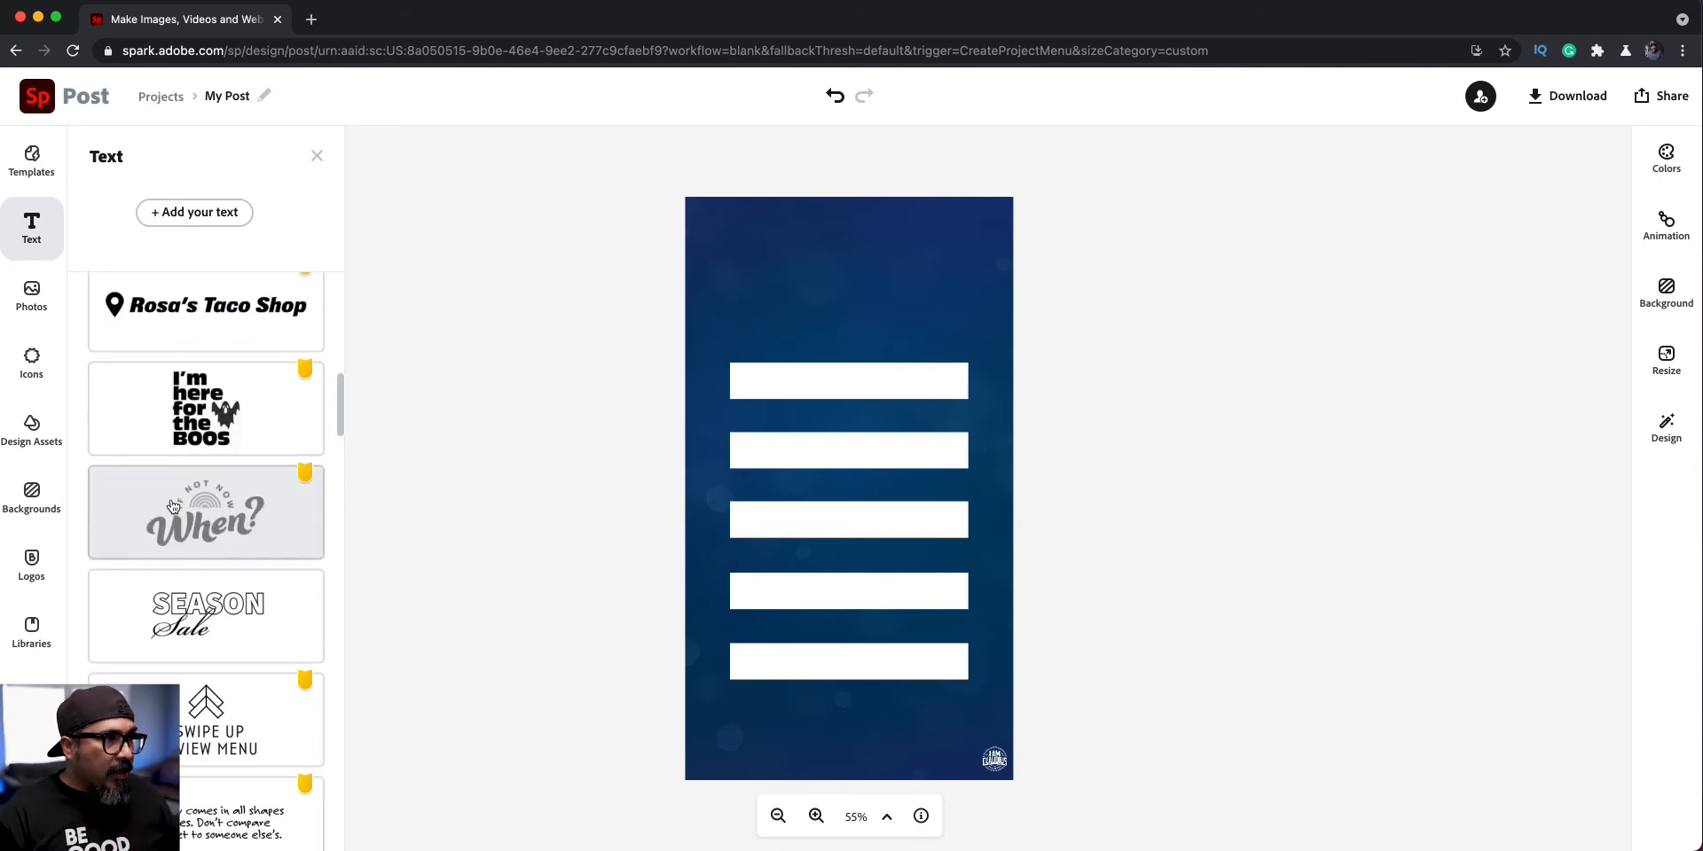
scroll("up", 3)
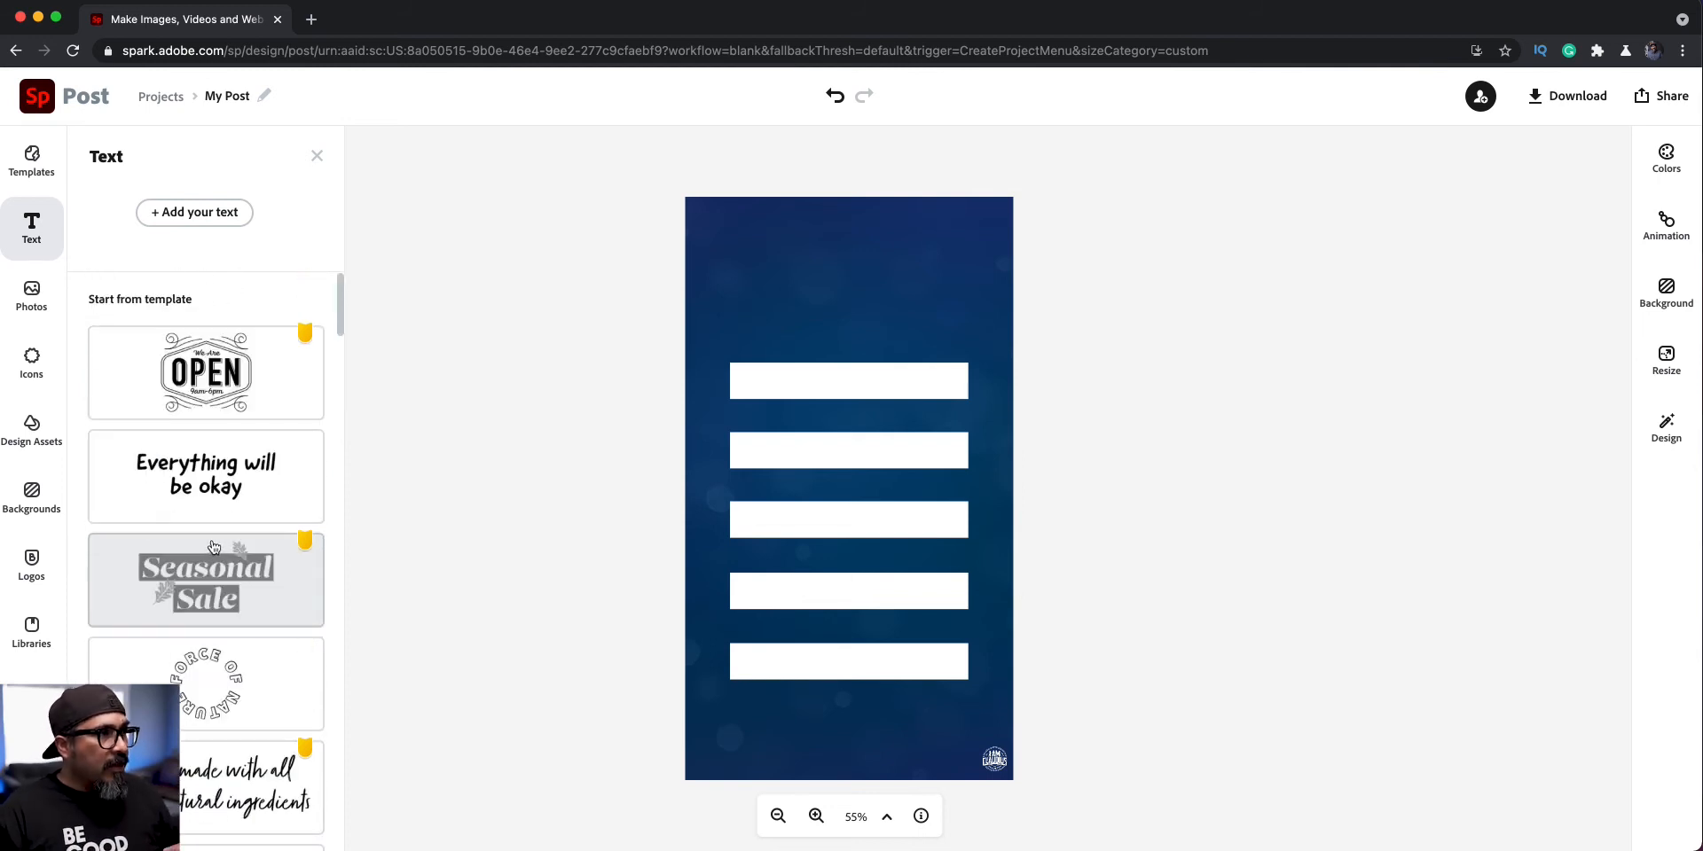
scroll("down", 3)
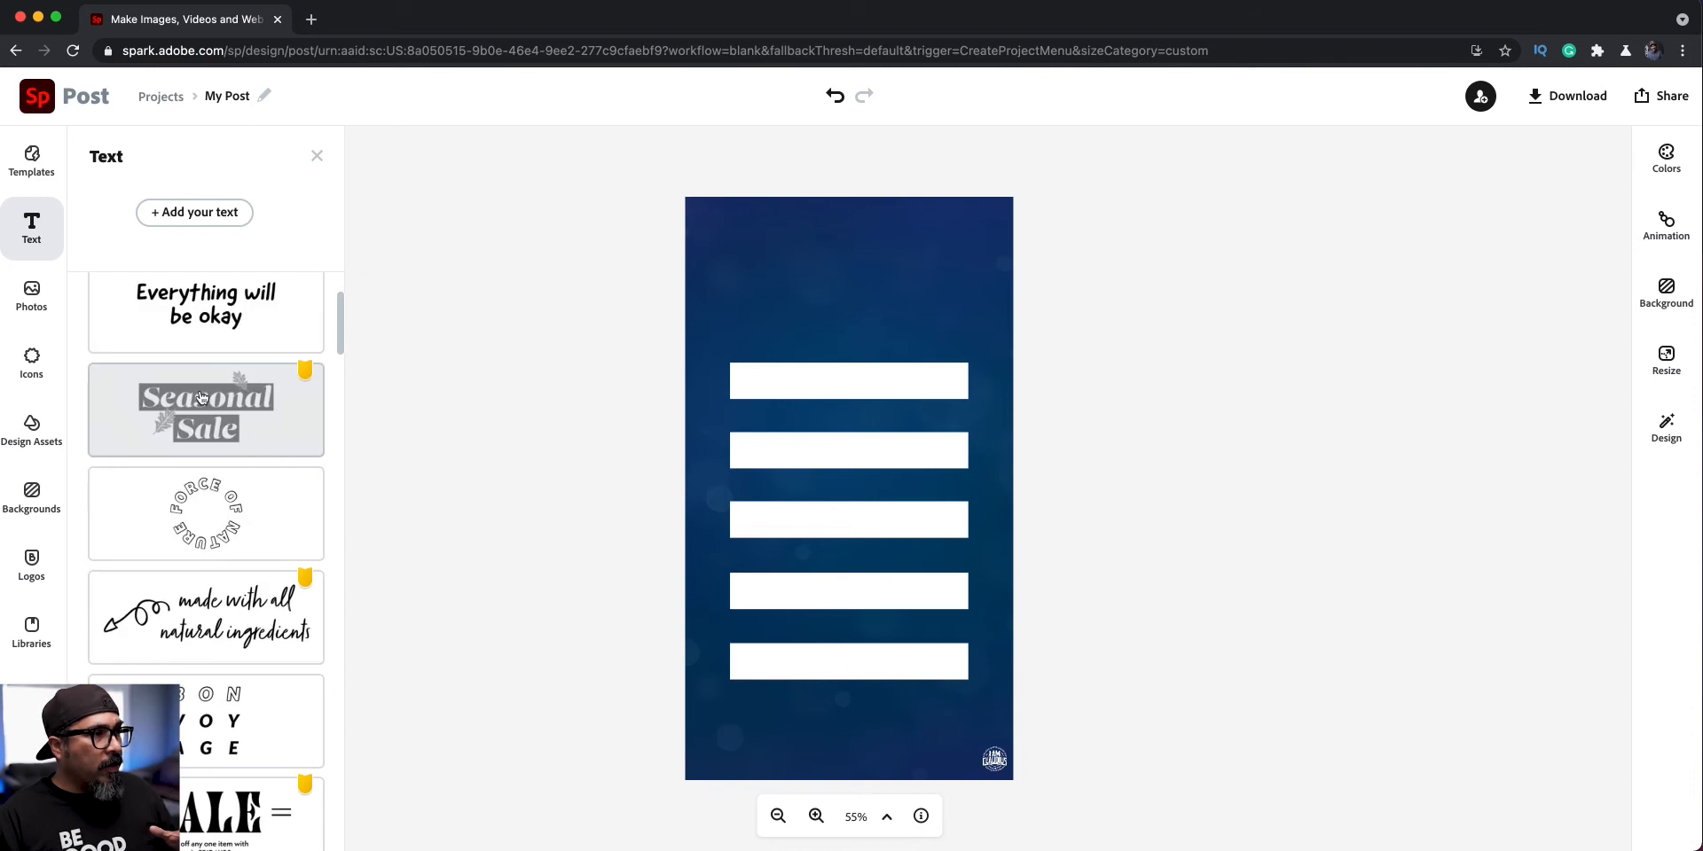
scroll("down", 3)
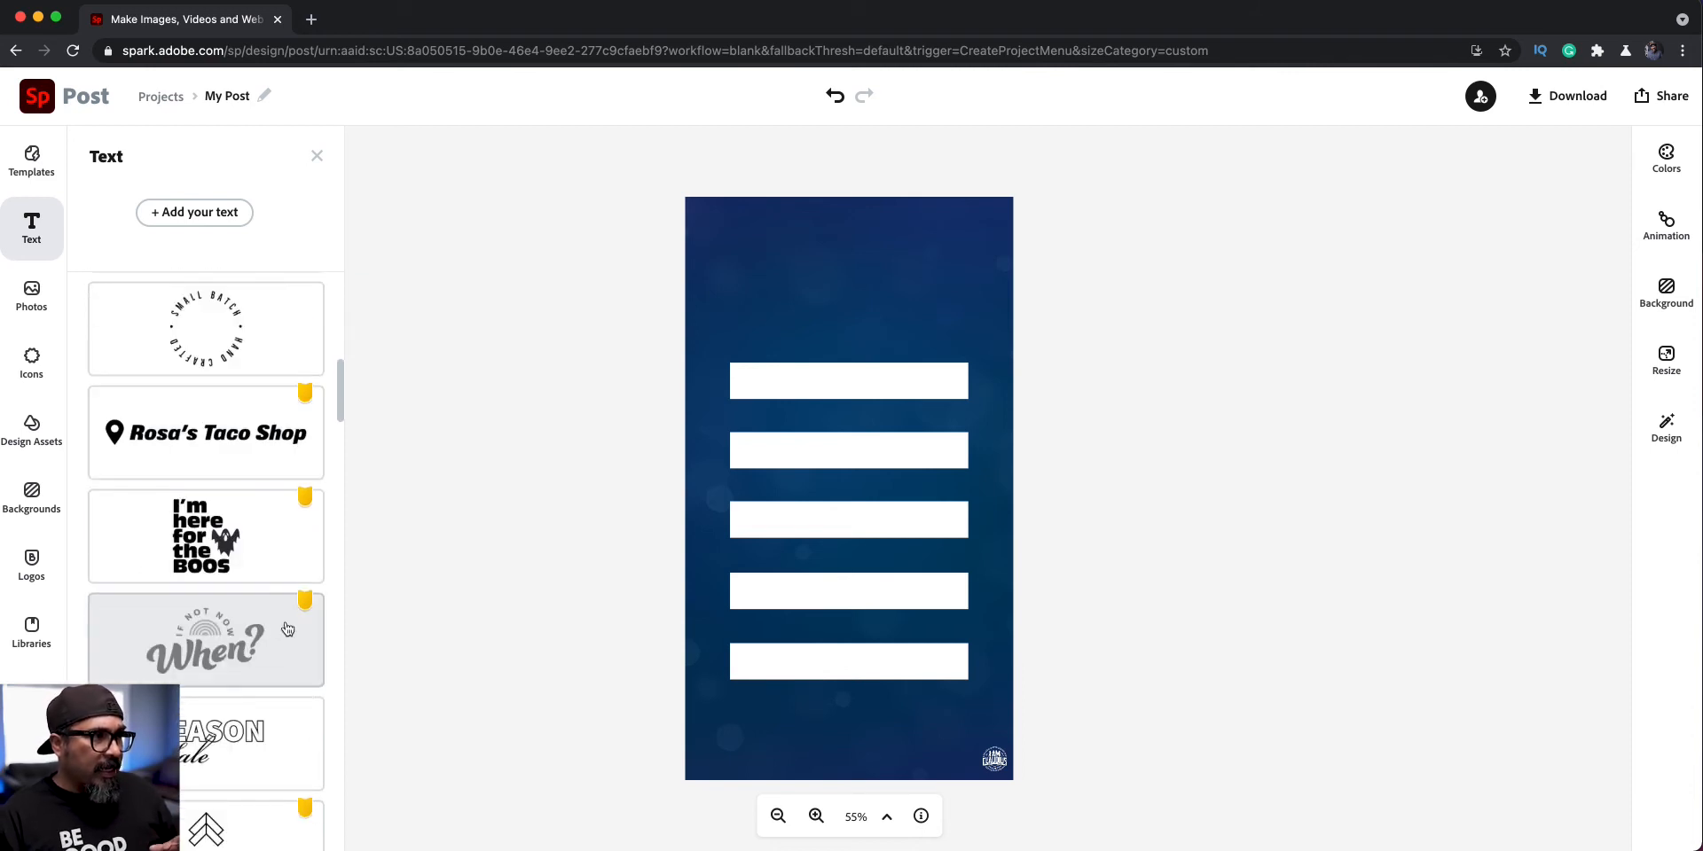
left_click(205, 638)
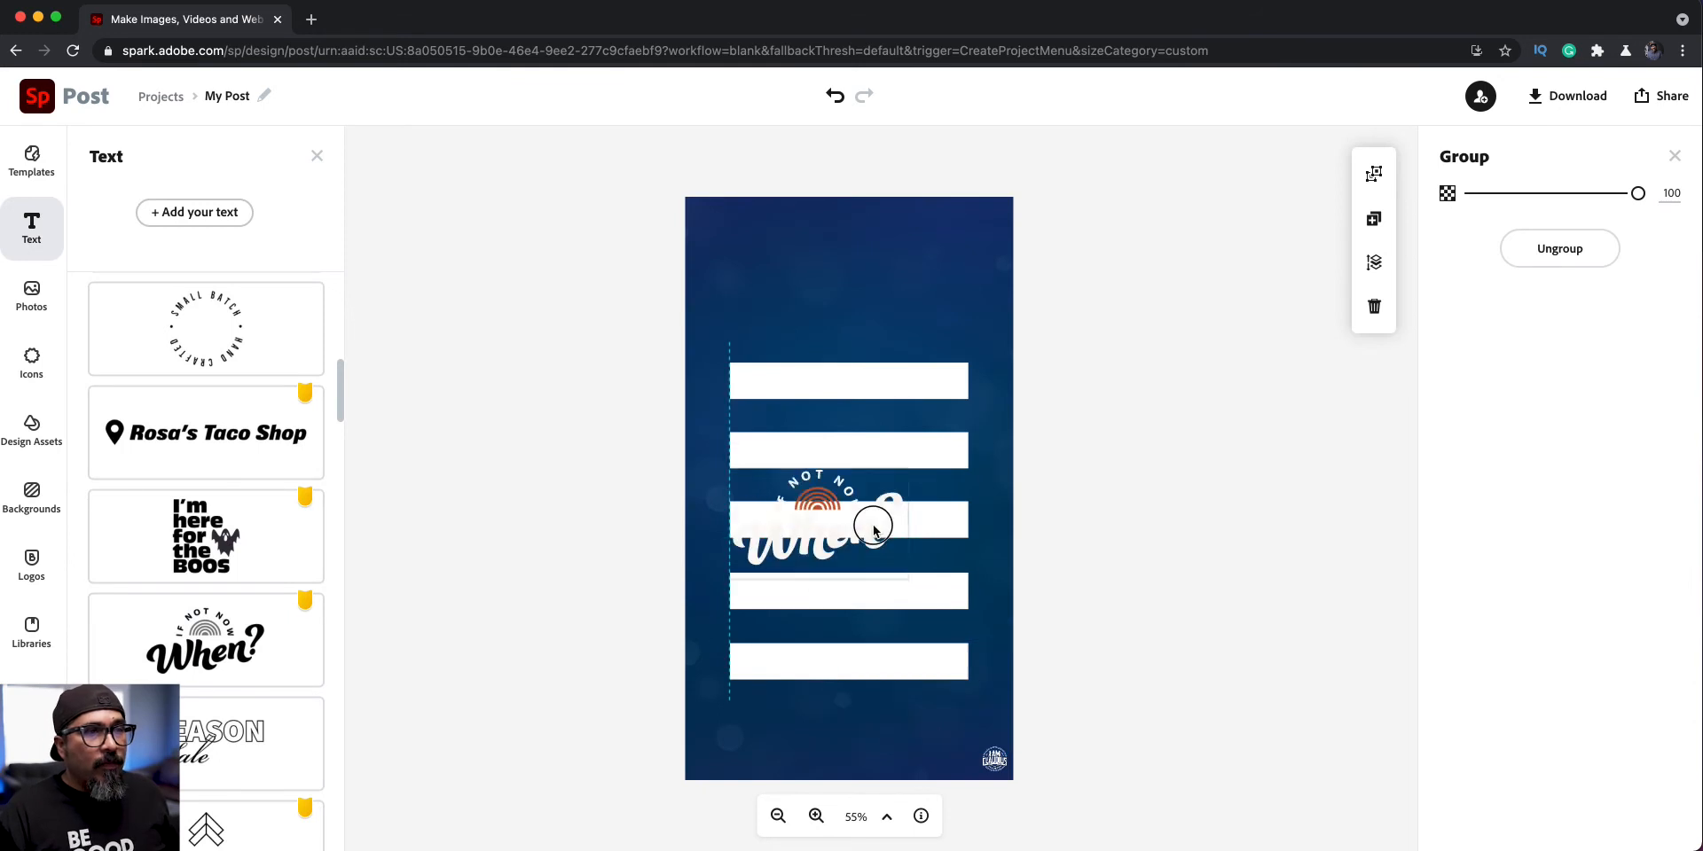
Move the 'If not now When?' graphic to top centre and view at 100% zoom.
left_click_drag(874, 527, 847, 299)
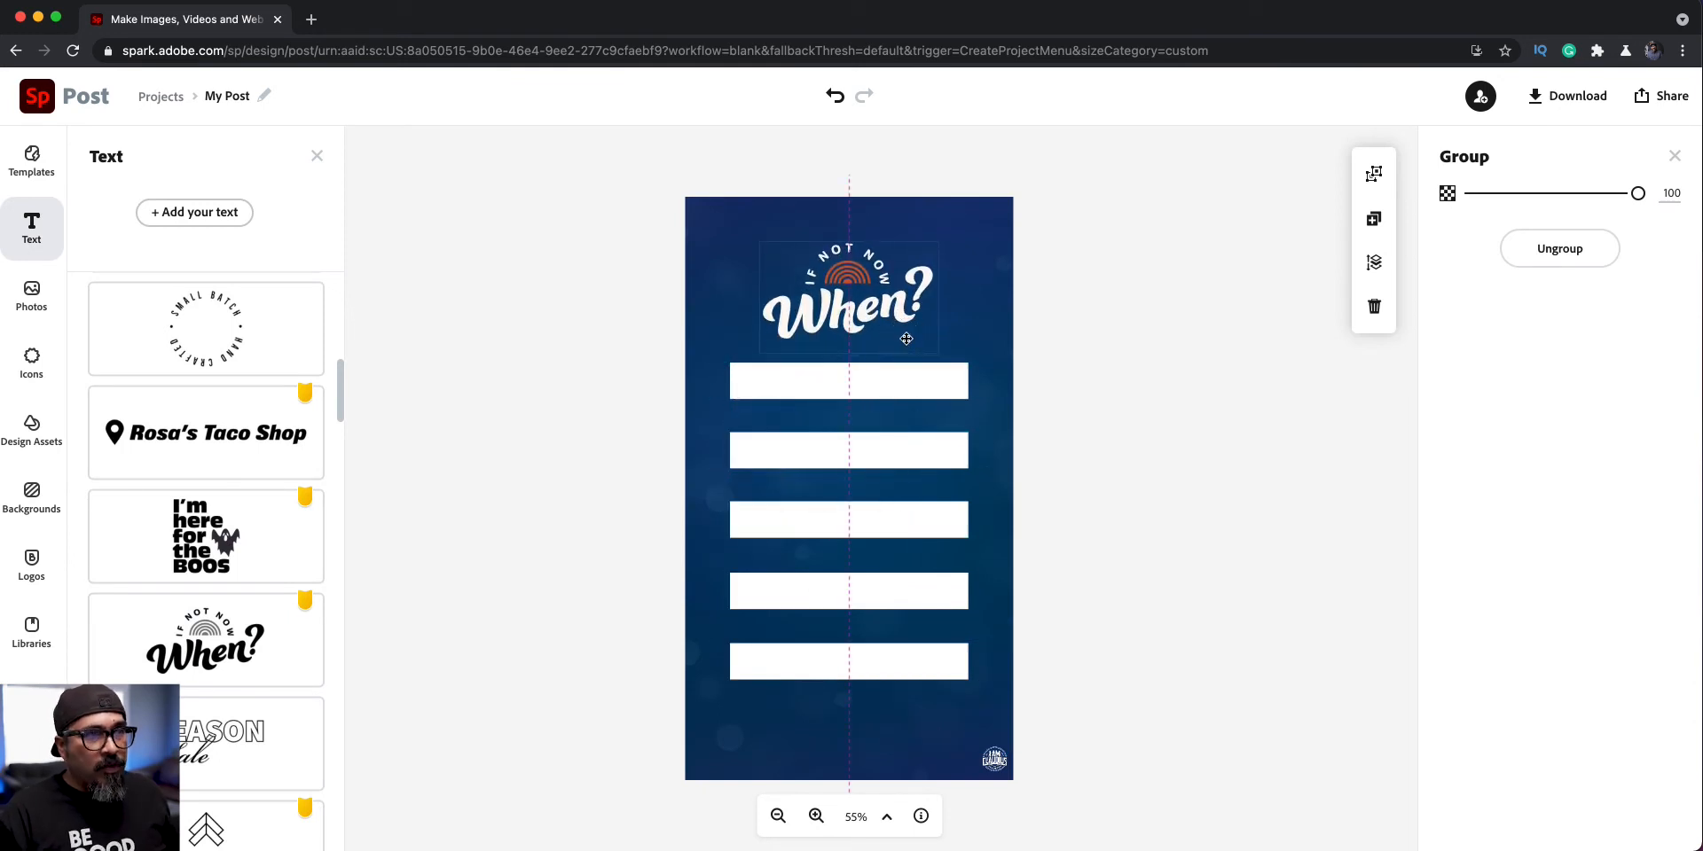
left_click(848, 296)
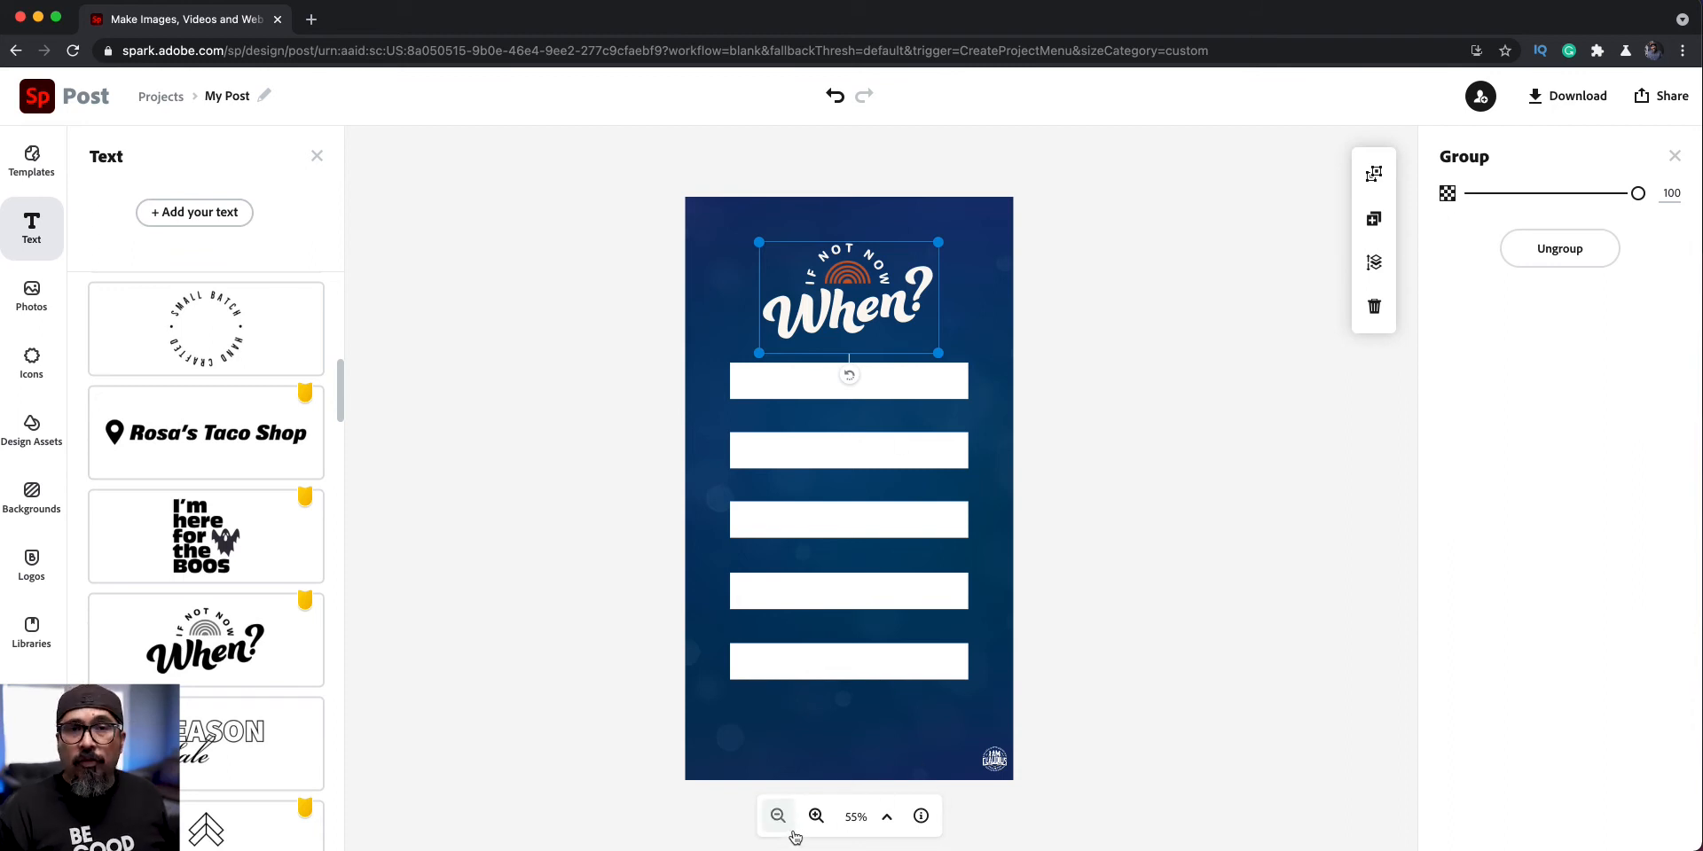
left_click(886, 817)
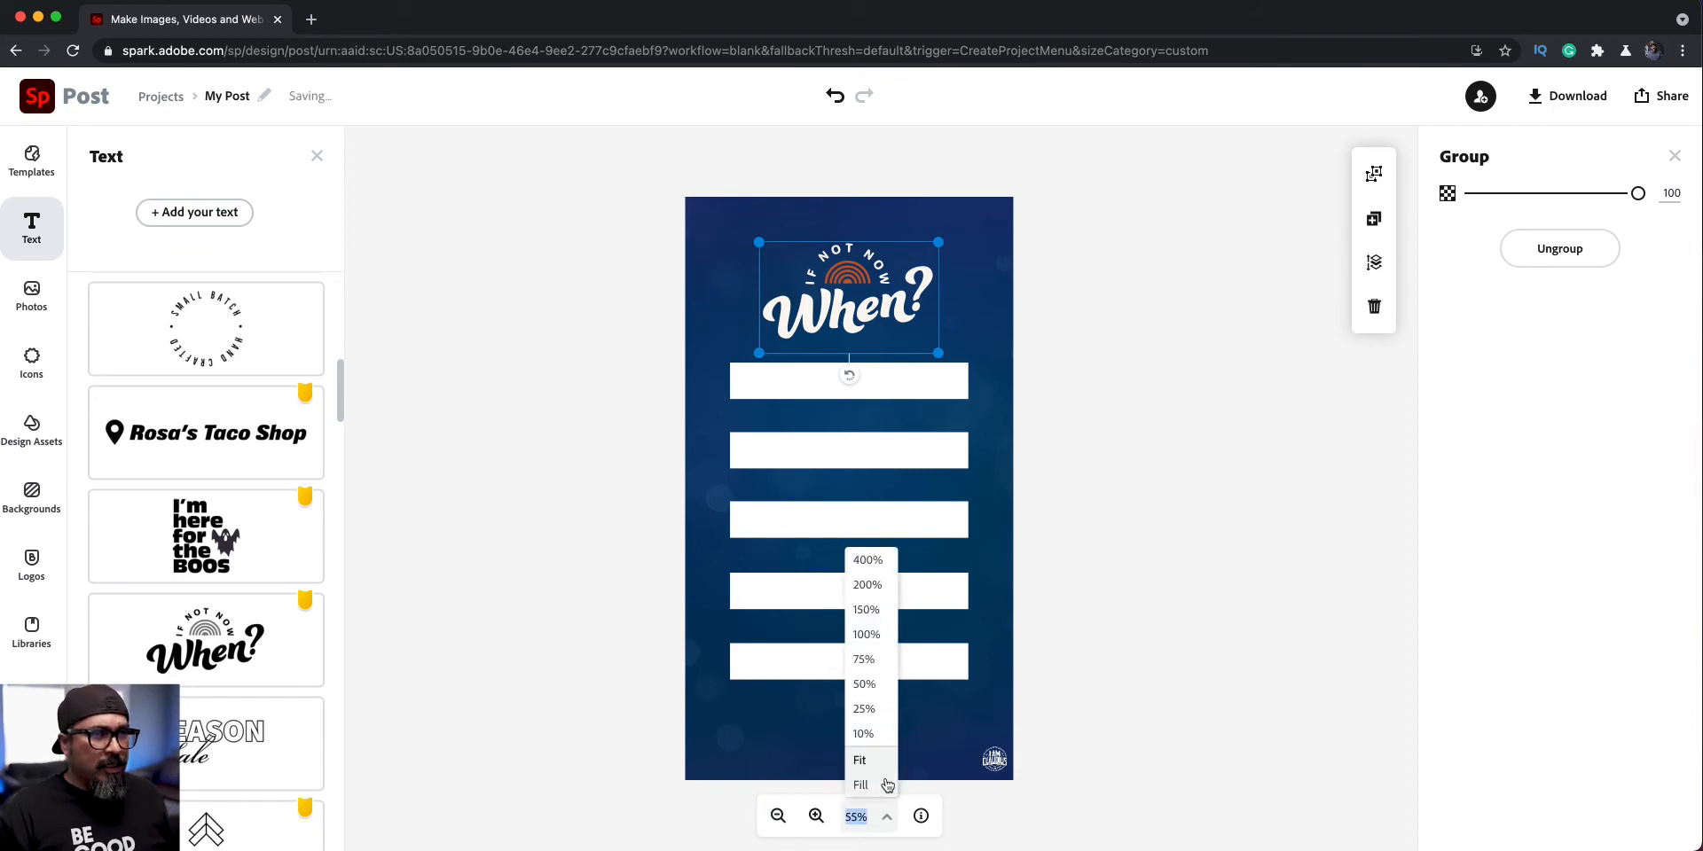
left_click(865, 634)
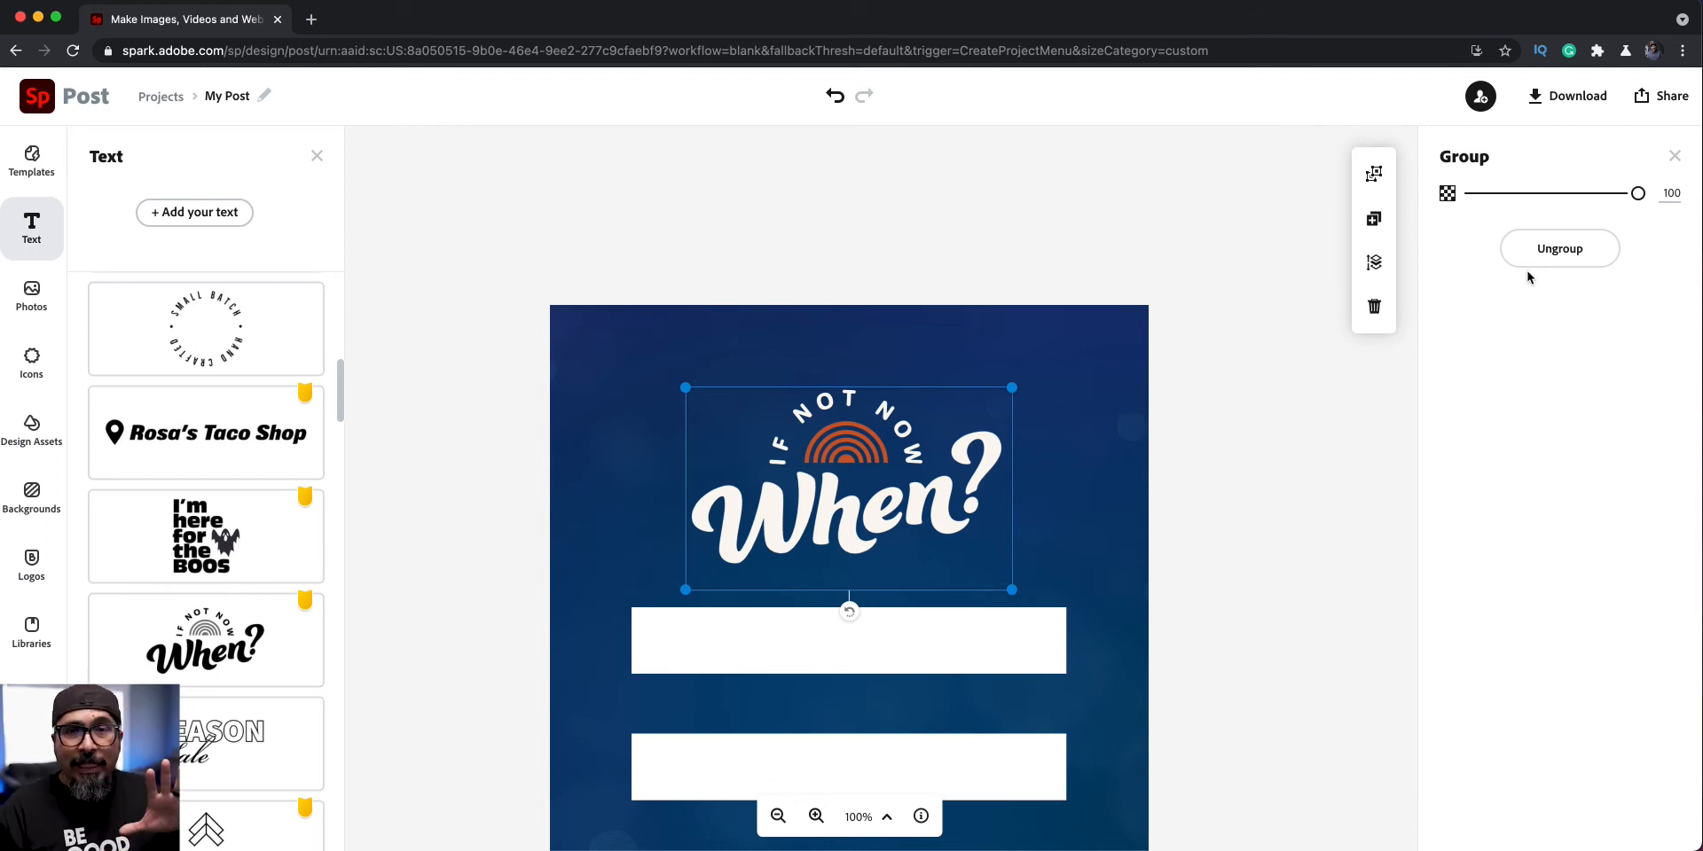
mouse_move(871, 468)
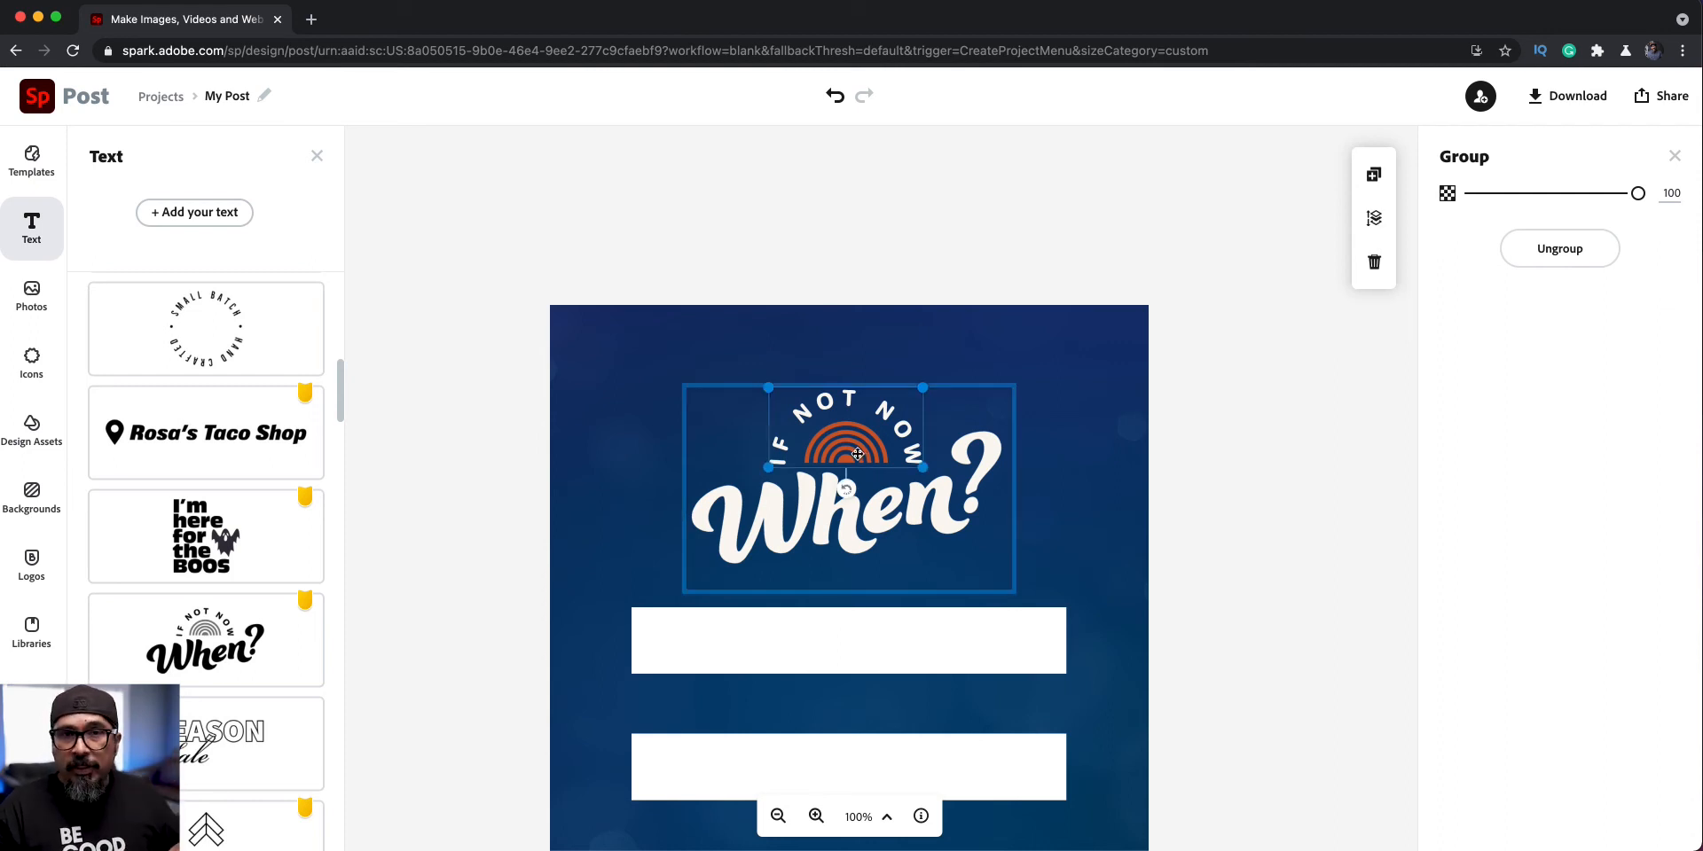
Color the arched rainbow icon red.
left_click(846, 449)
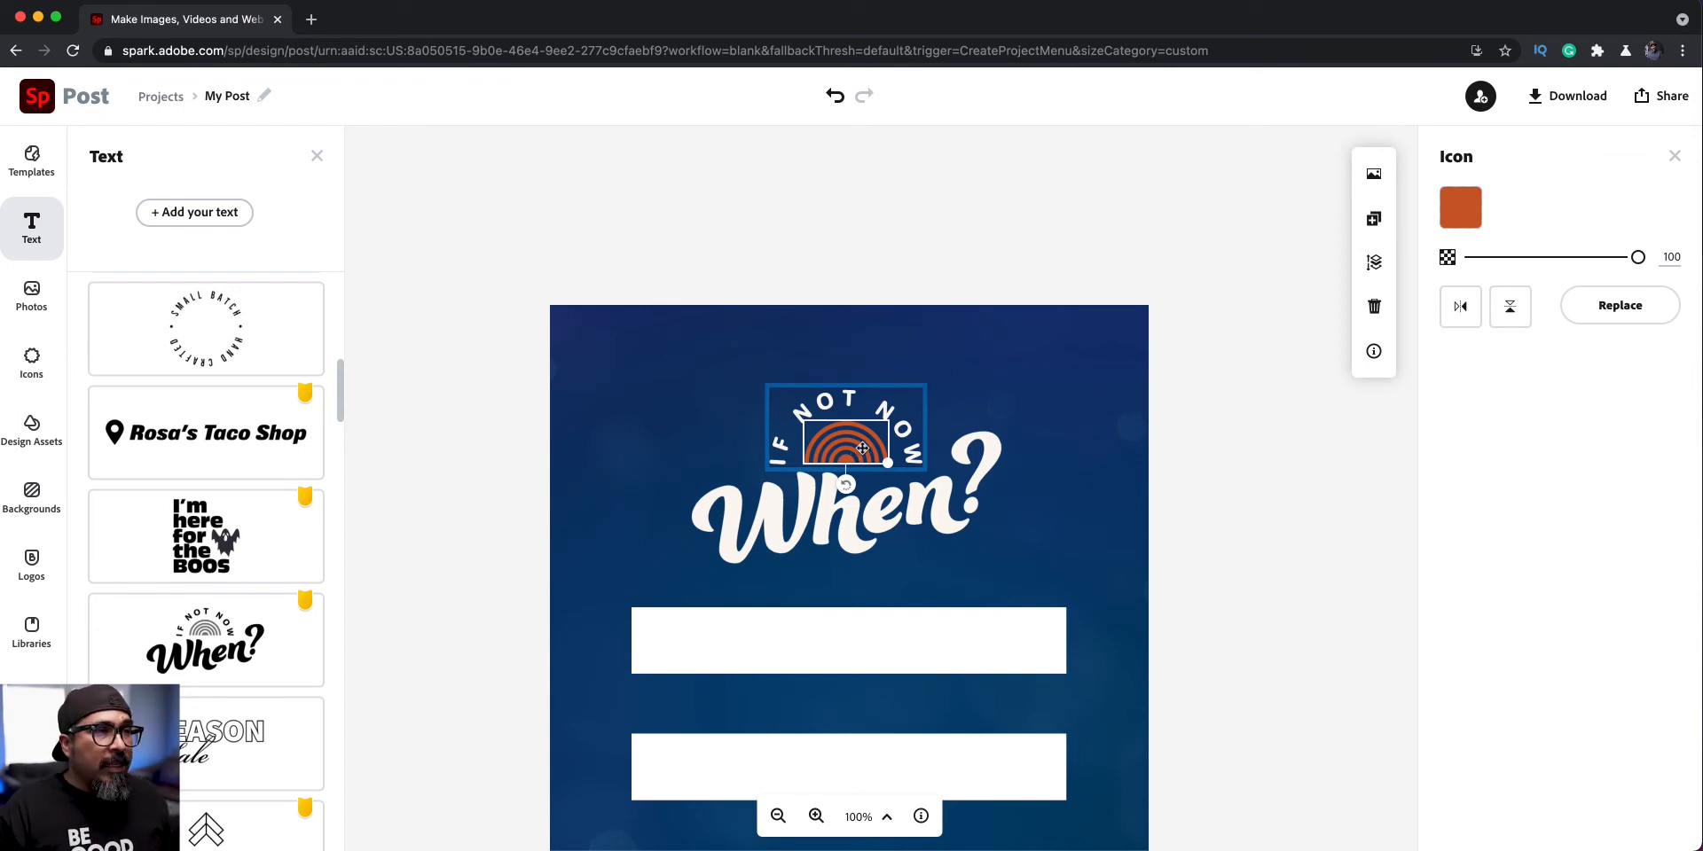
left_click(1460, 208)
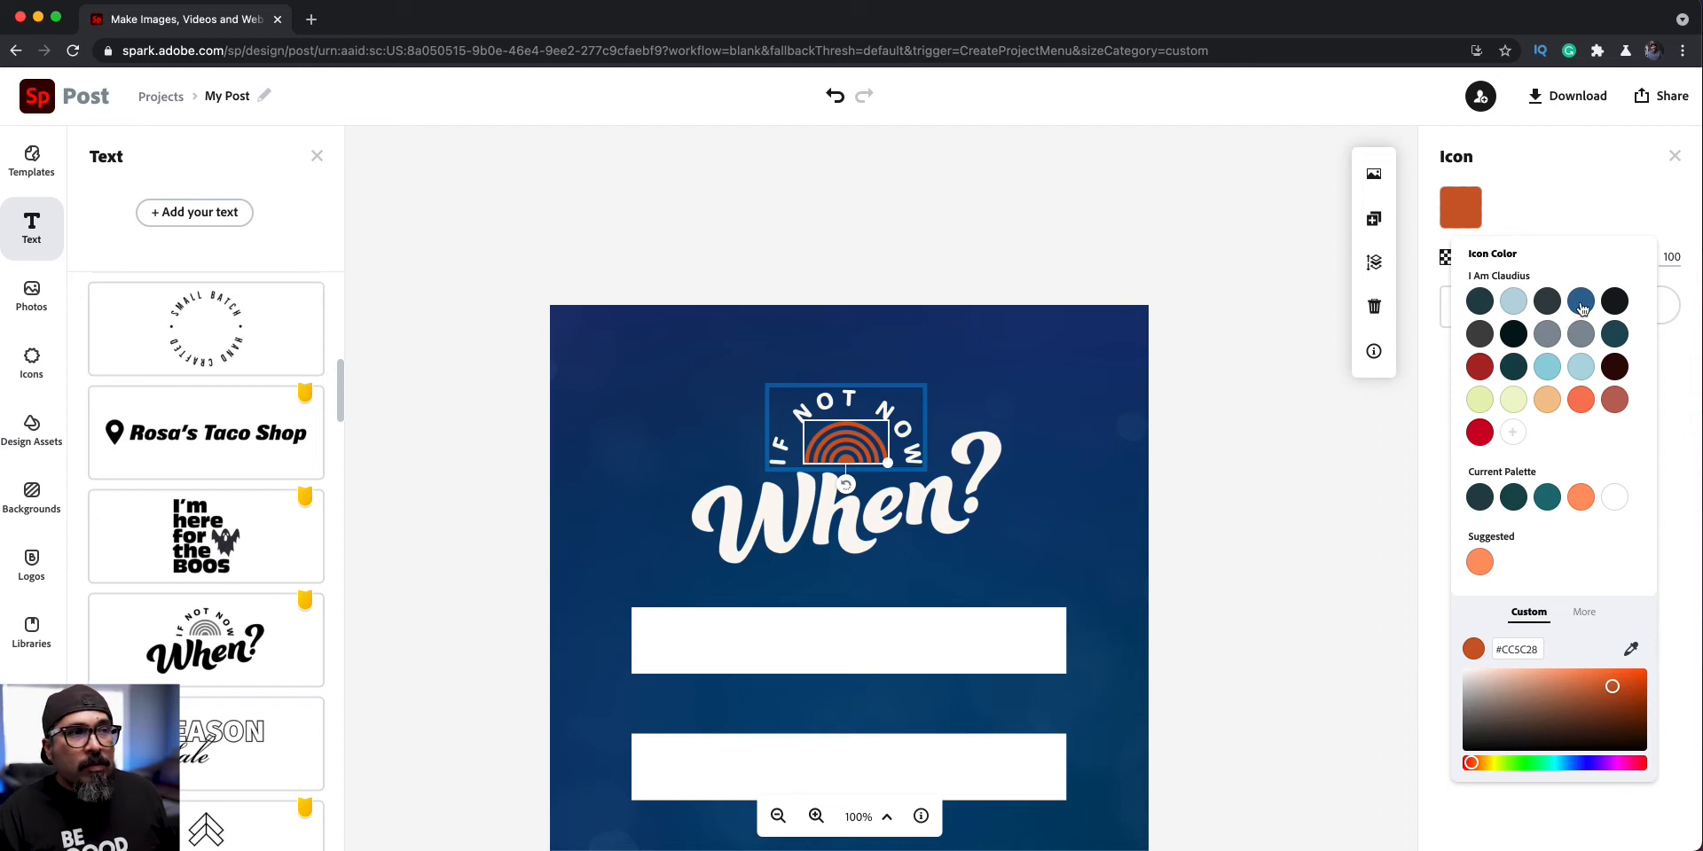
left_click(1513, 366)
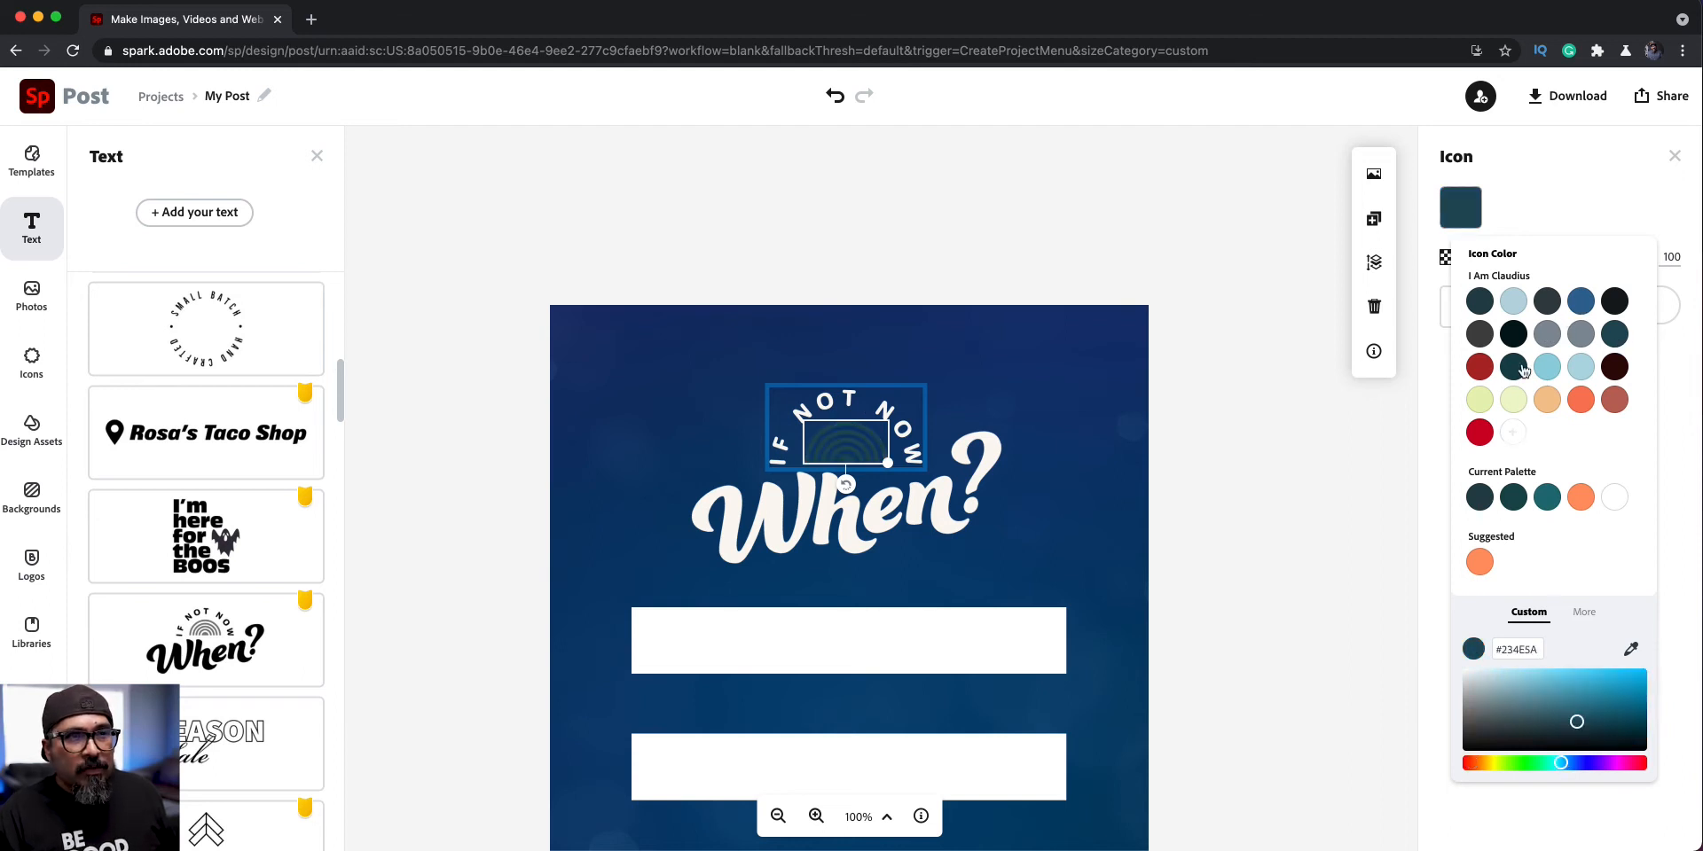
left_click(1478, 368)
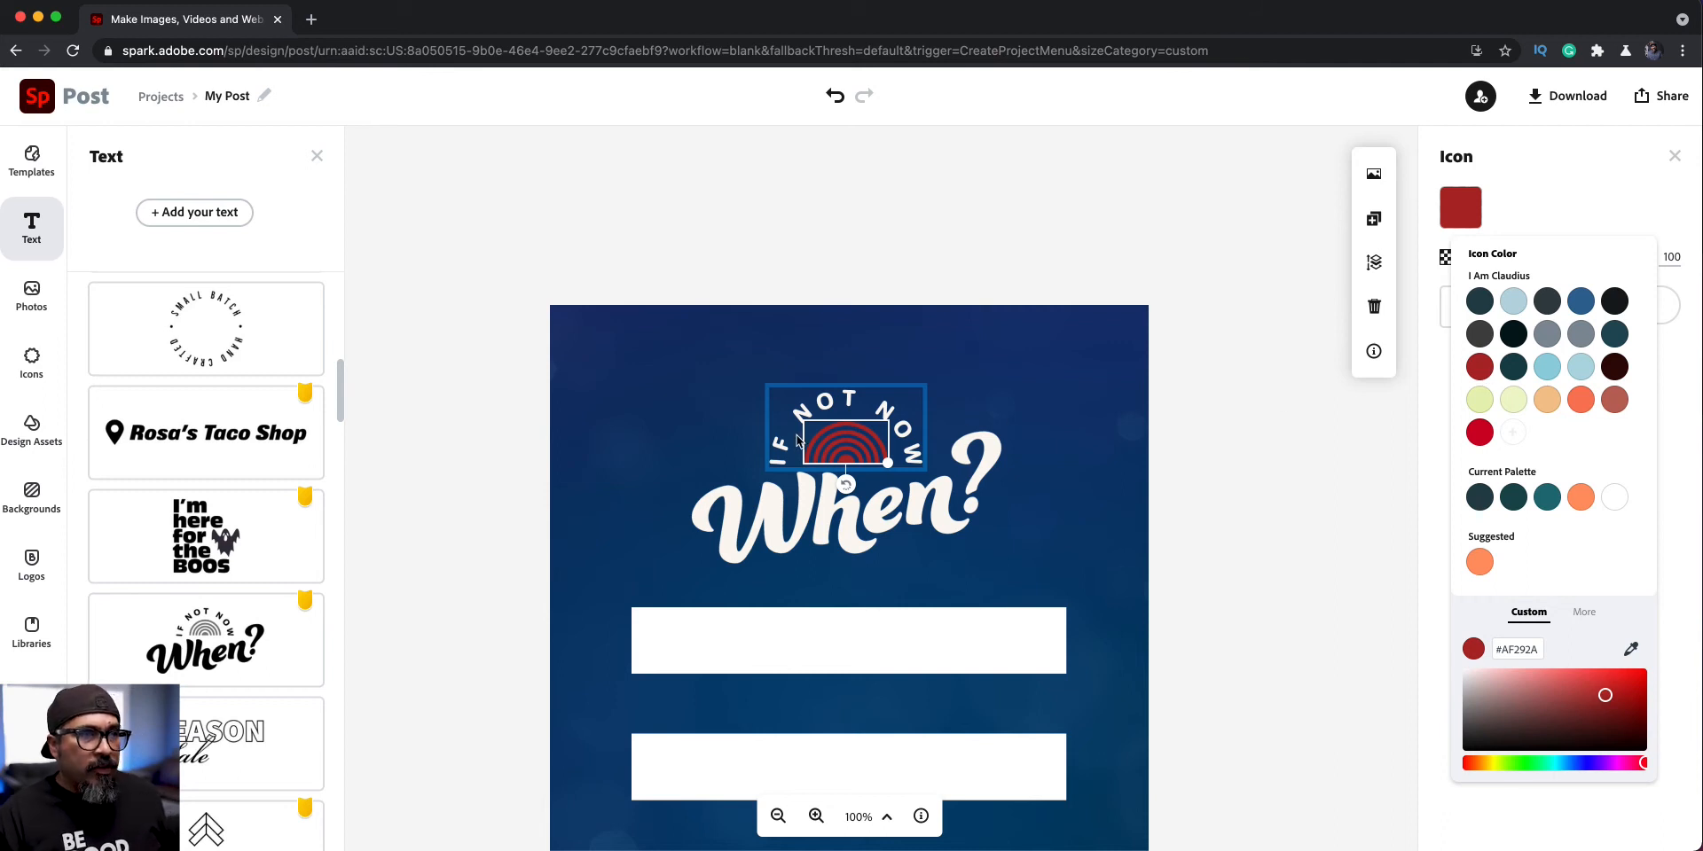
mouse_move(875, 416)
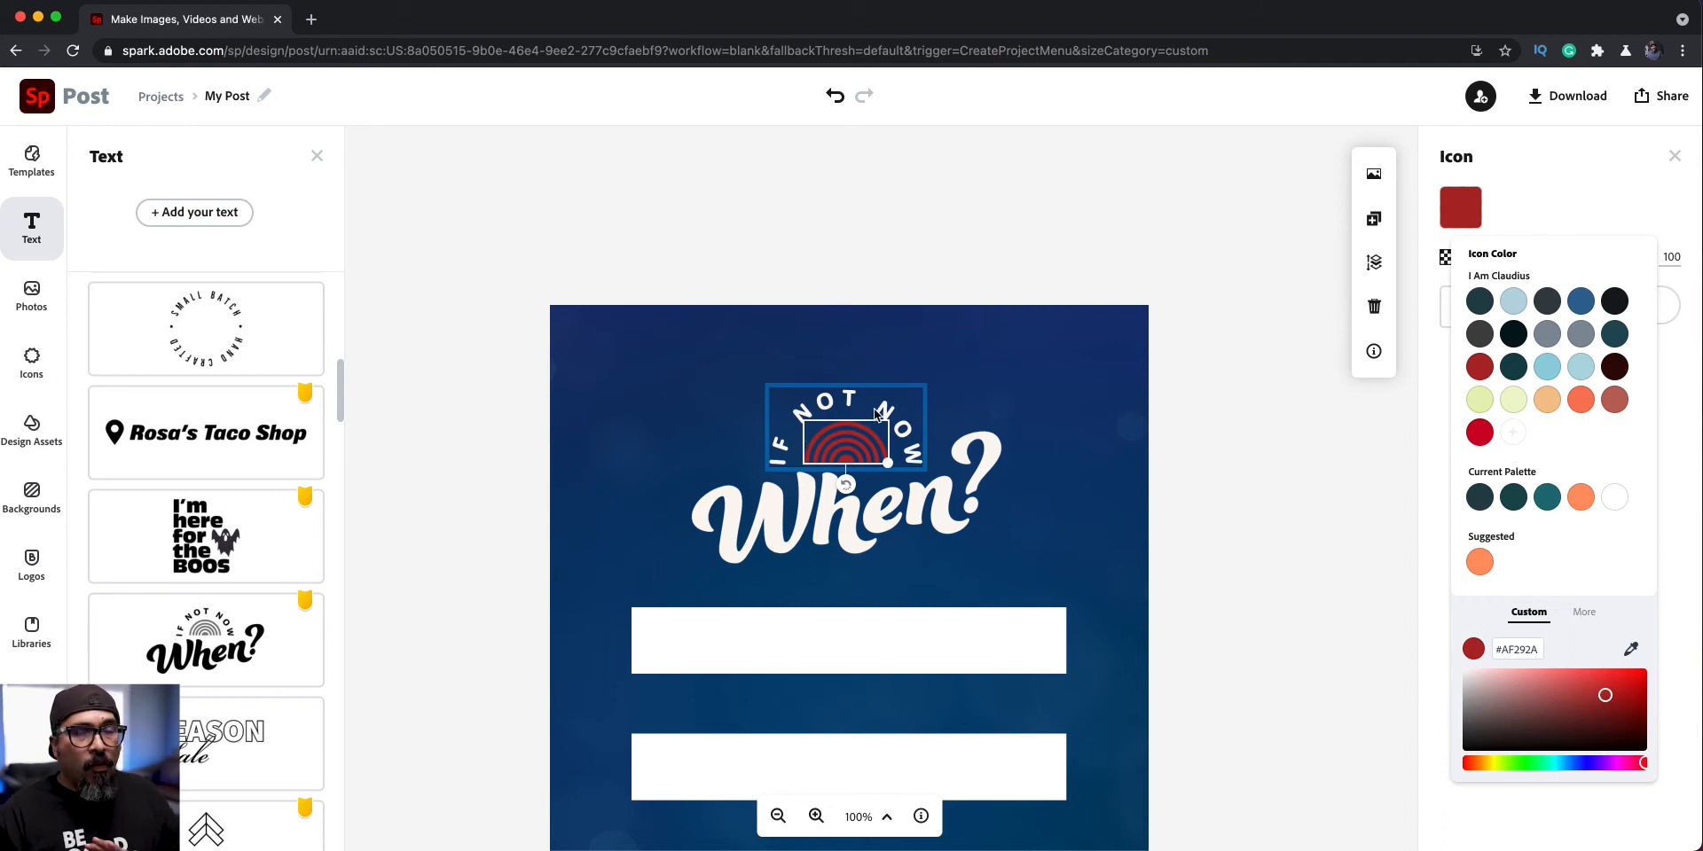
Change the curved text above the rainbow from 'IF NOT NOW' to 'What is yours'.
left_click(847, 418)
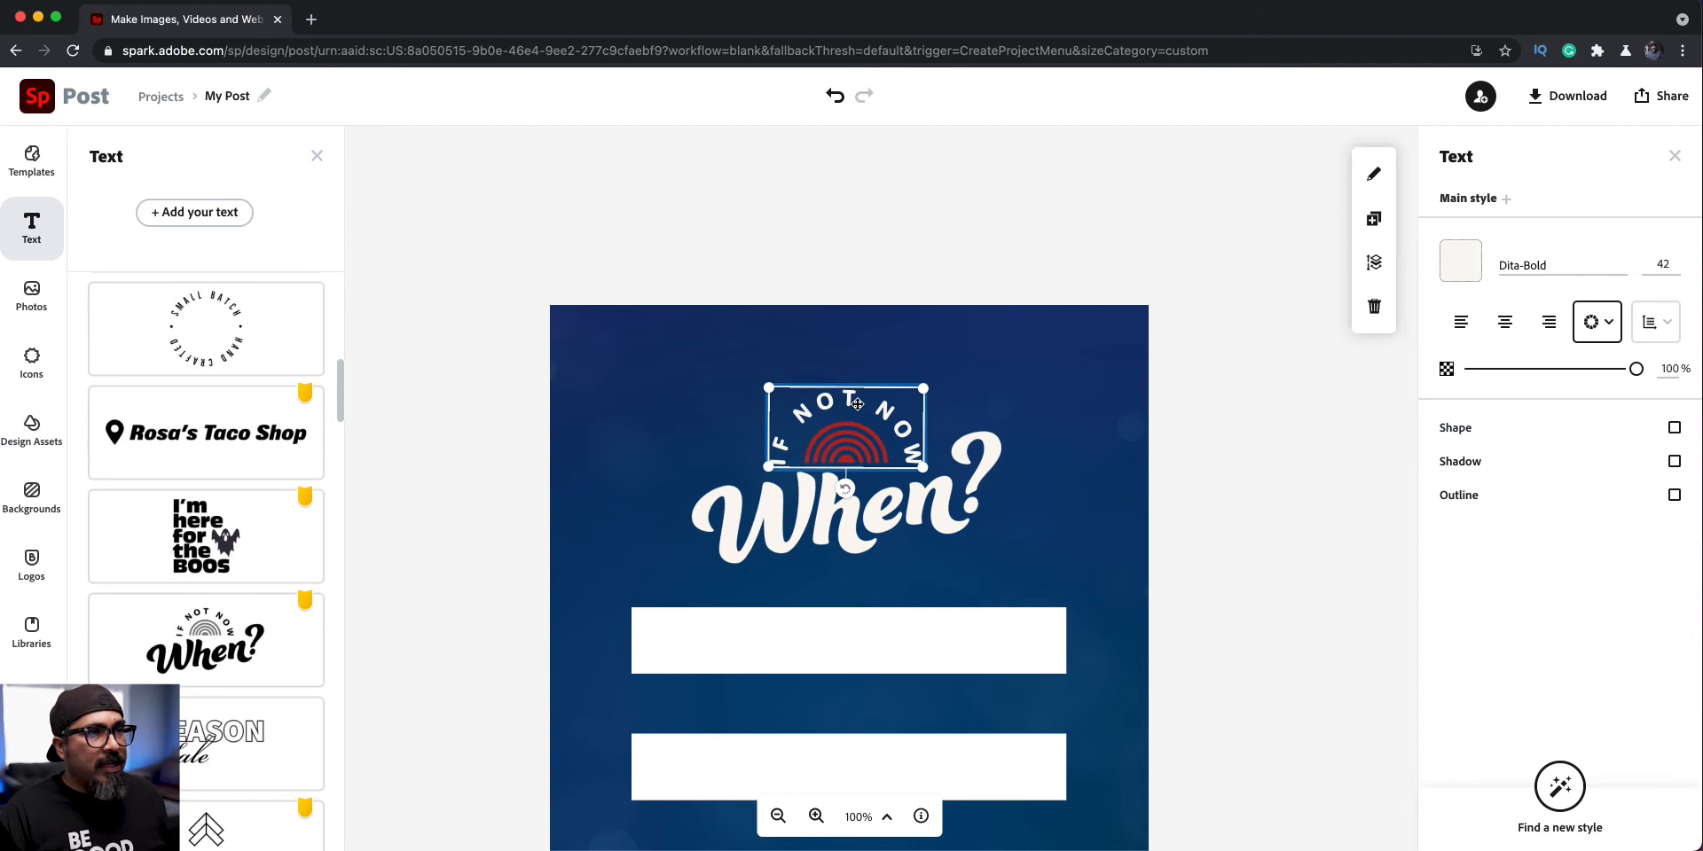
left_click(847, 532)
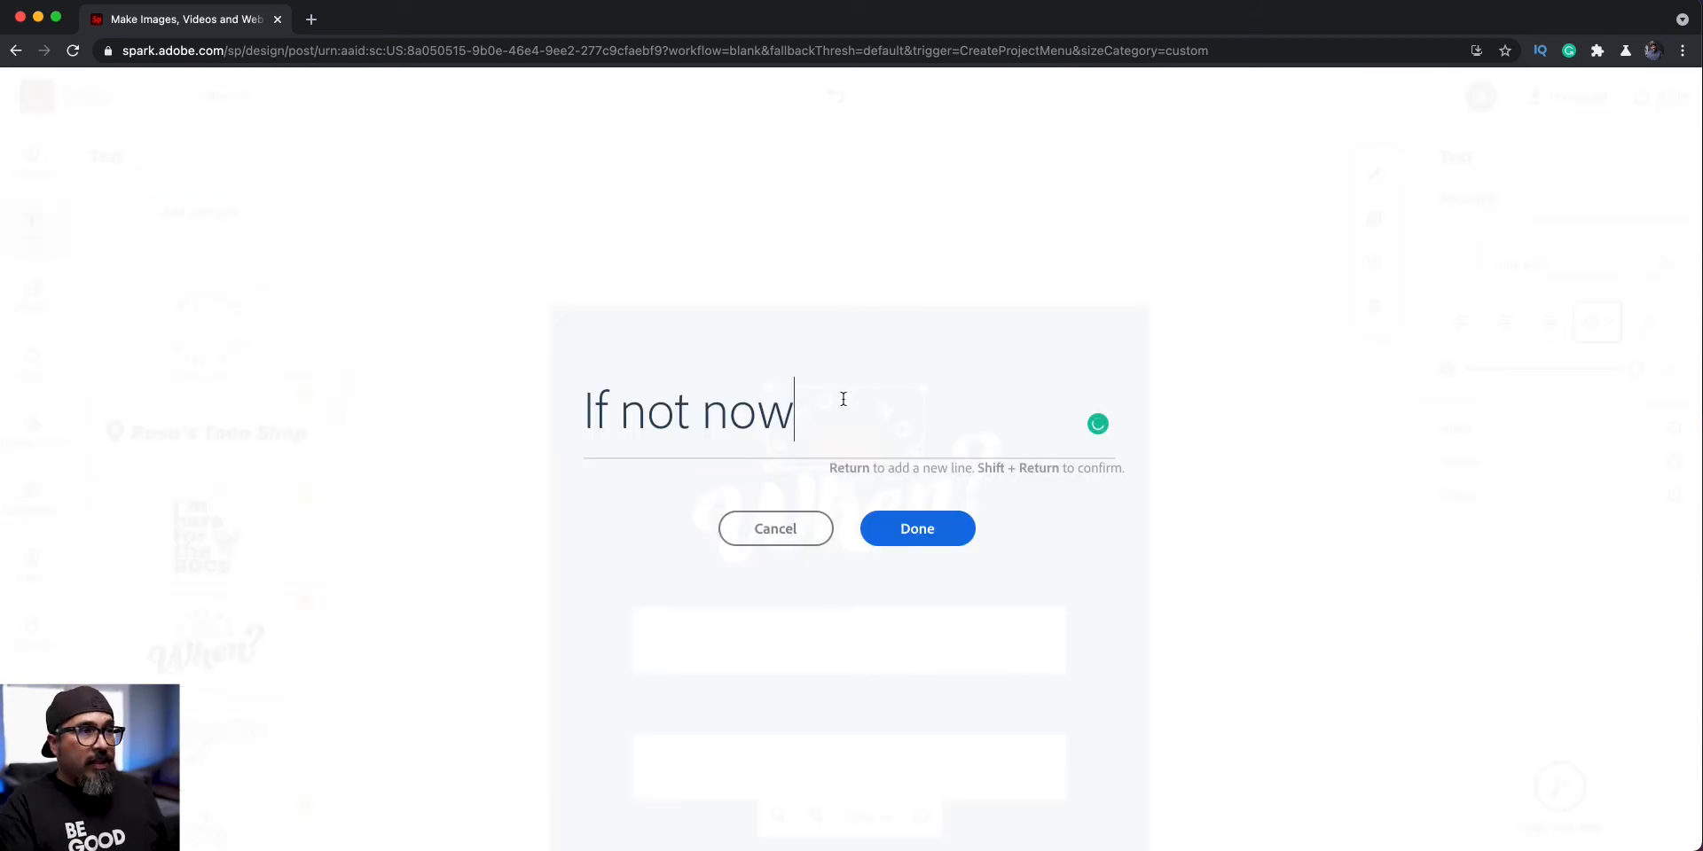
key("Backspace")
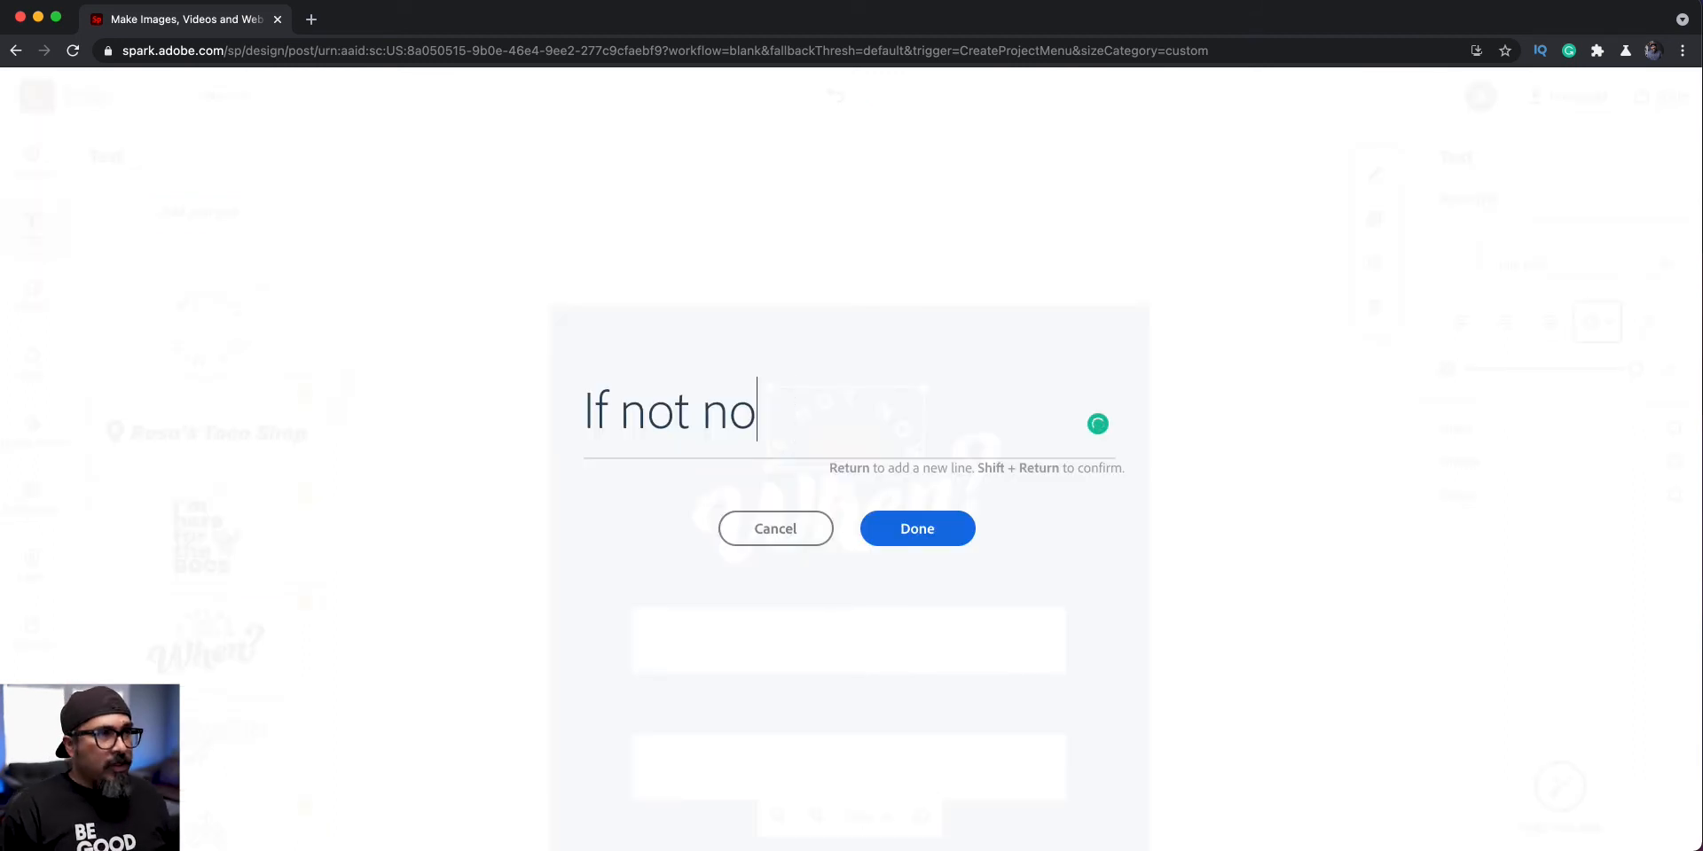
type("What is y")
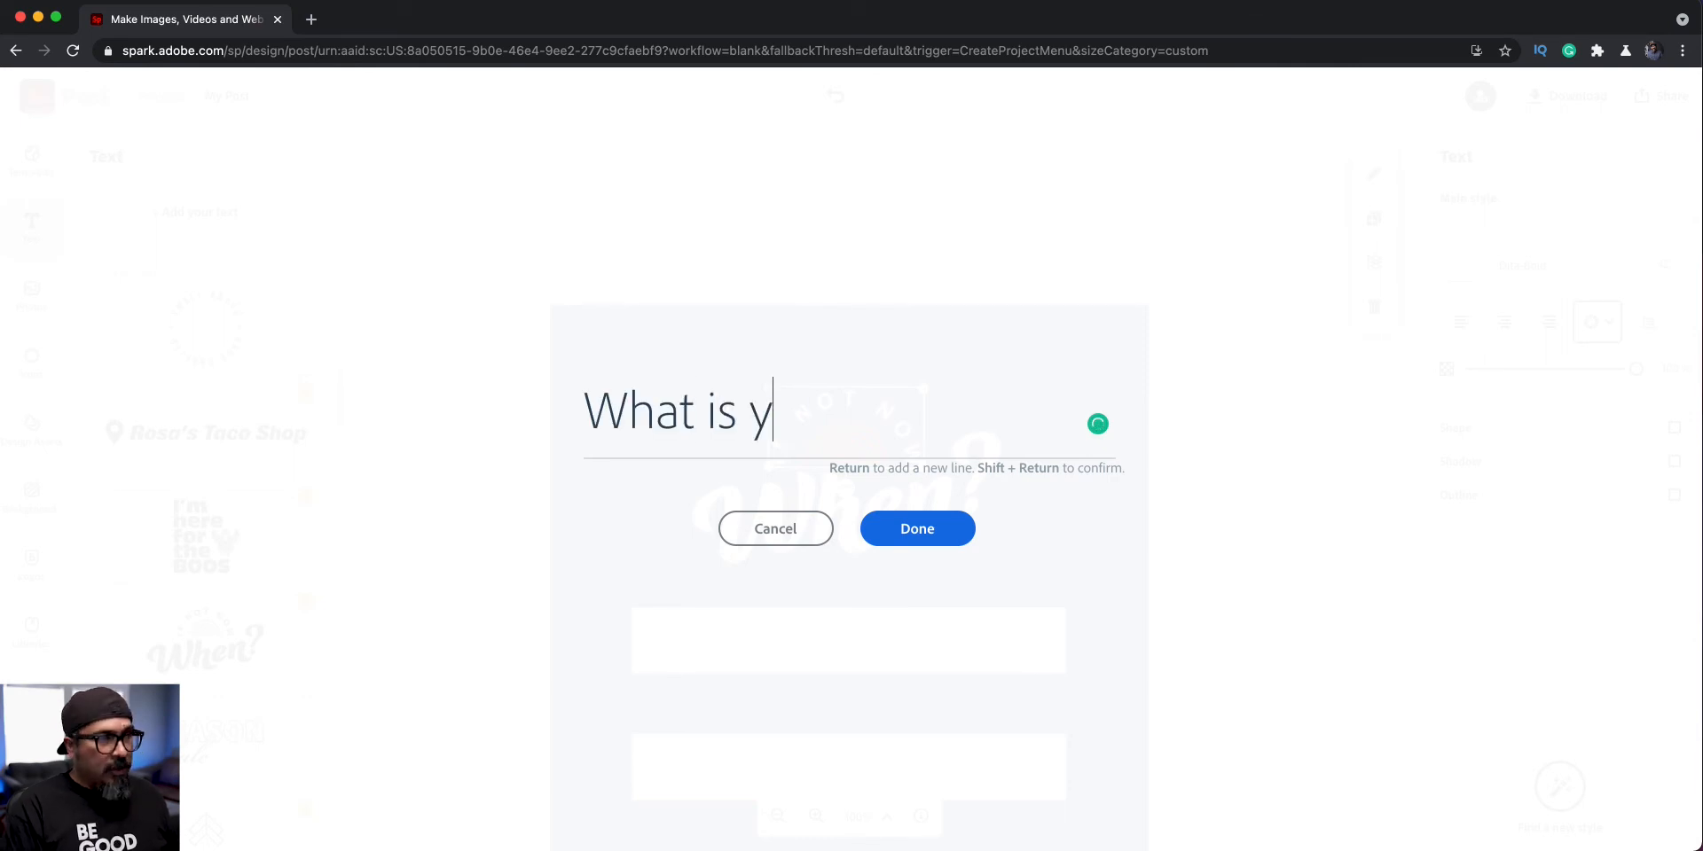
left_click(916, 529)
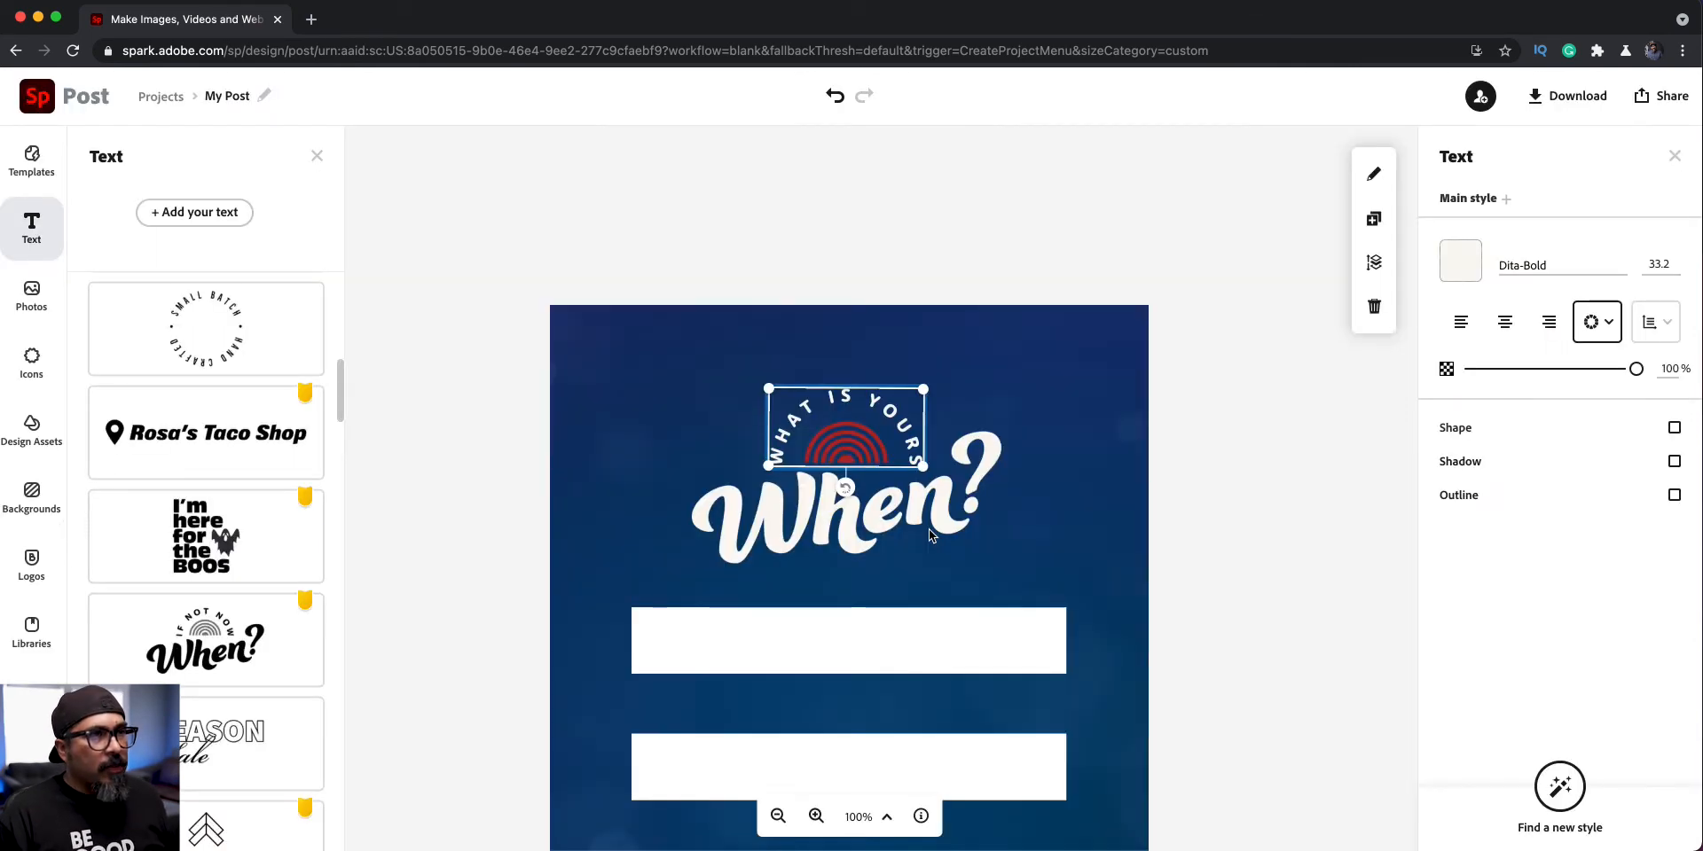
Replace the 'When?' headline word with 'Favorites?'.
left_click(831, 510)
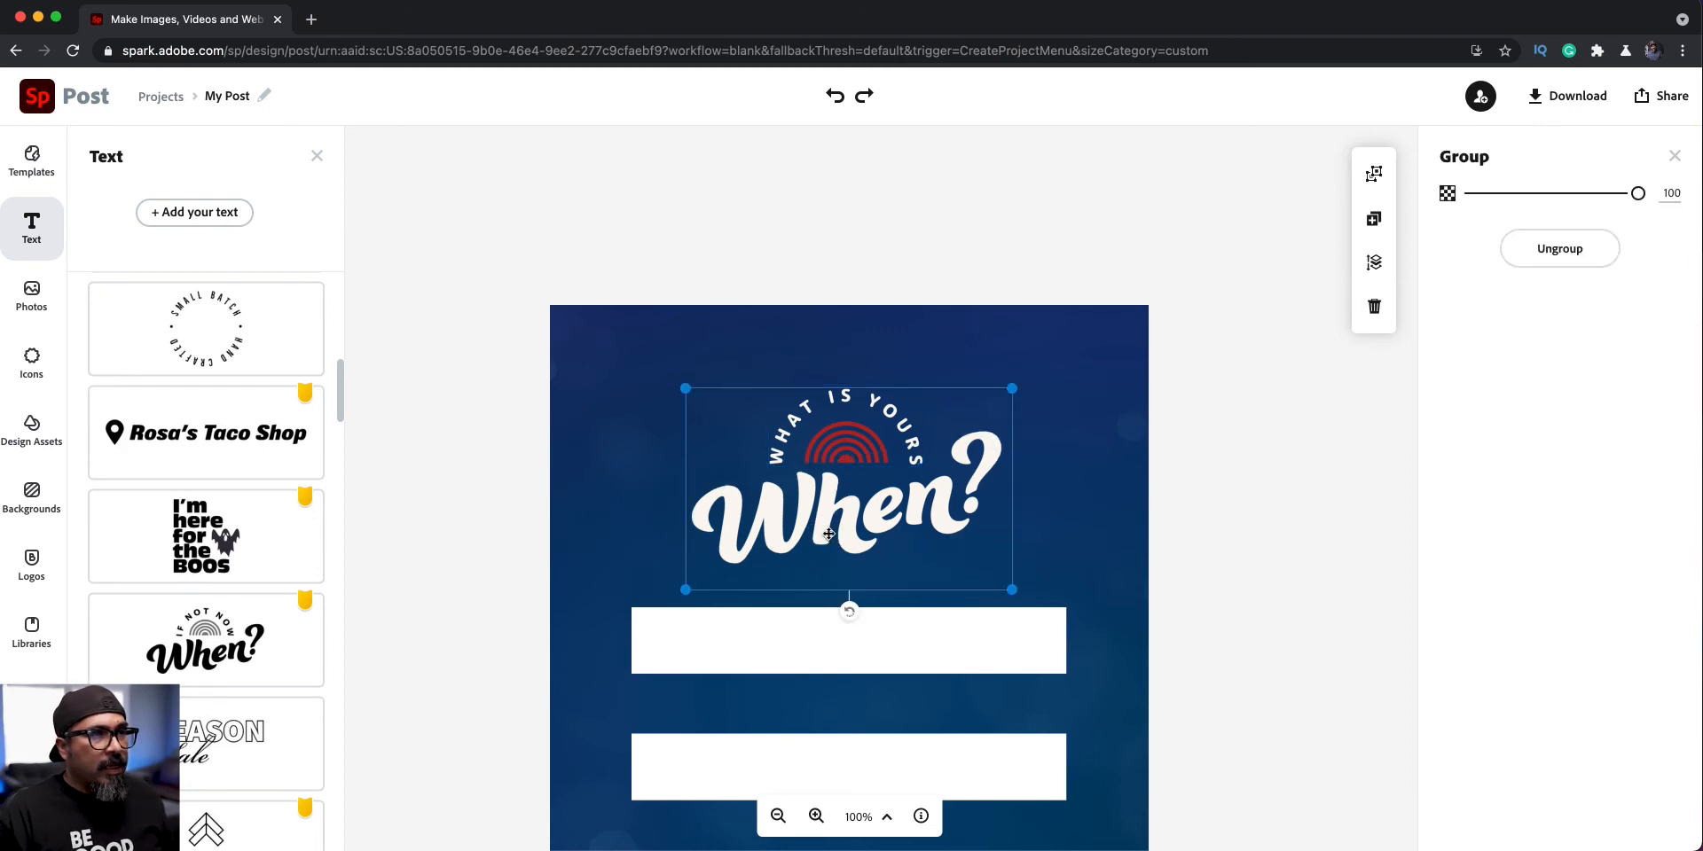
double_click(845, 502)
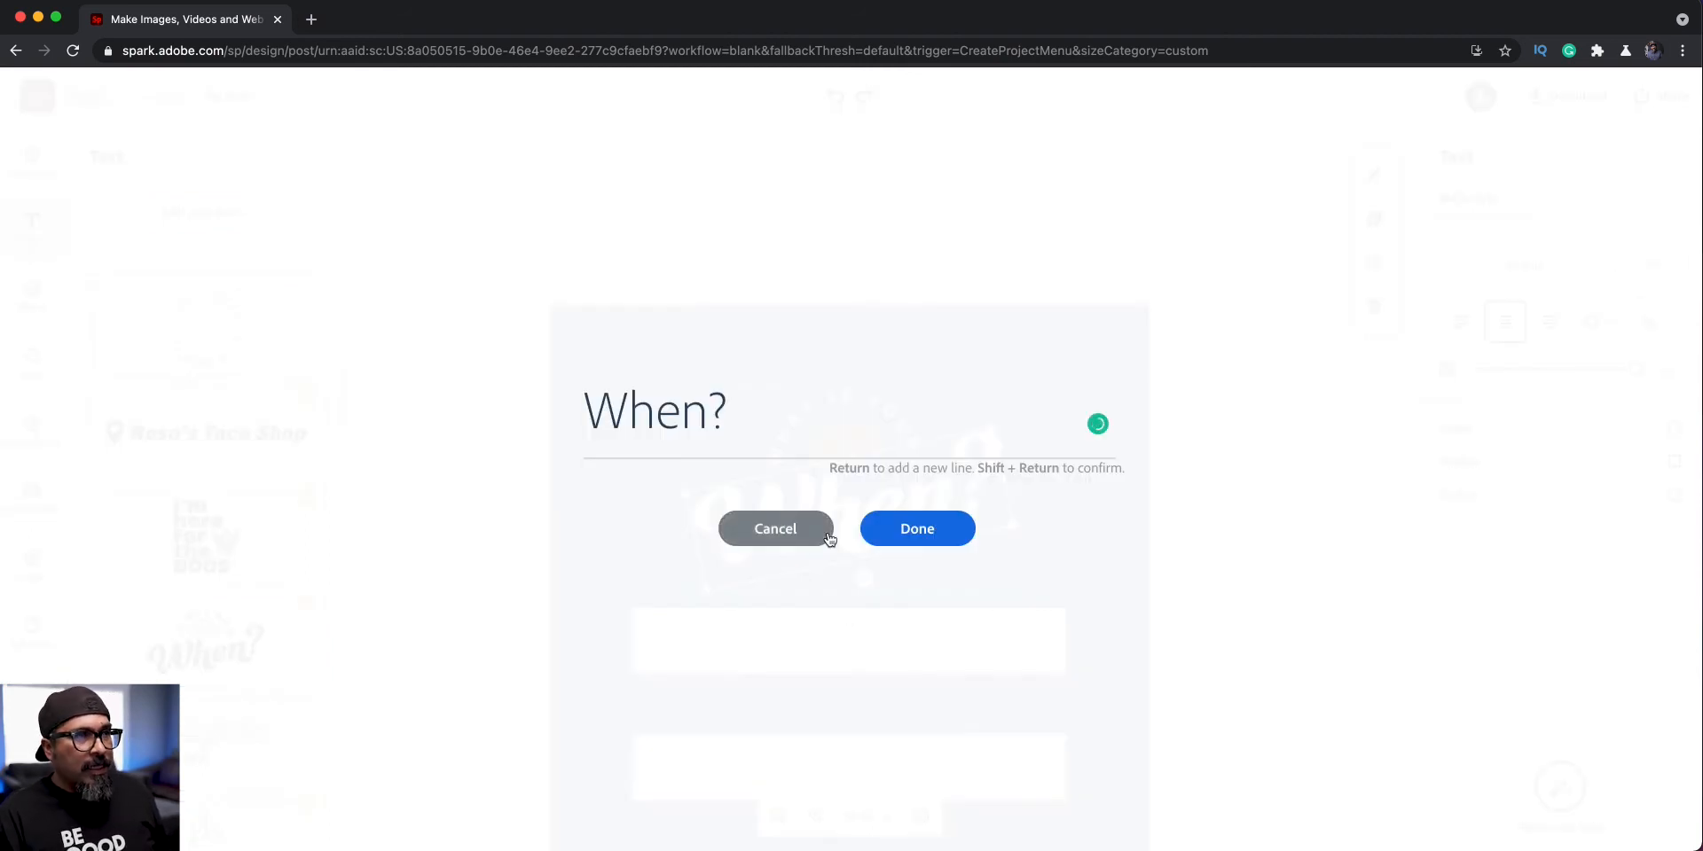
type("F")
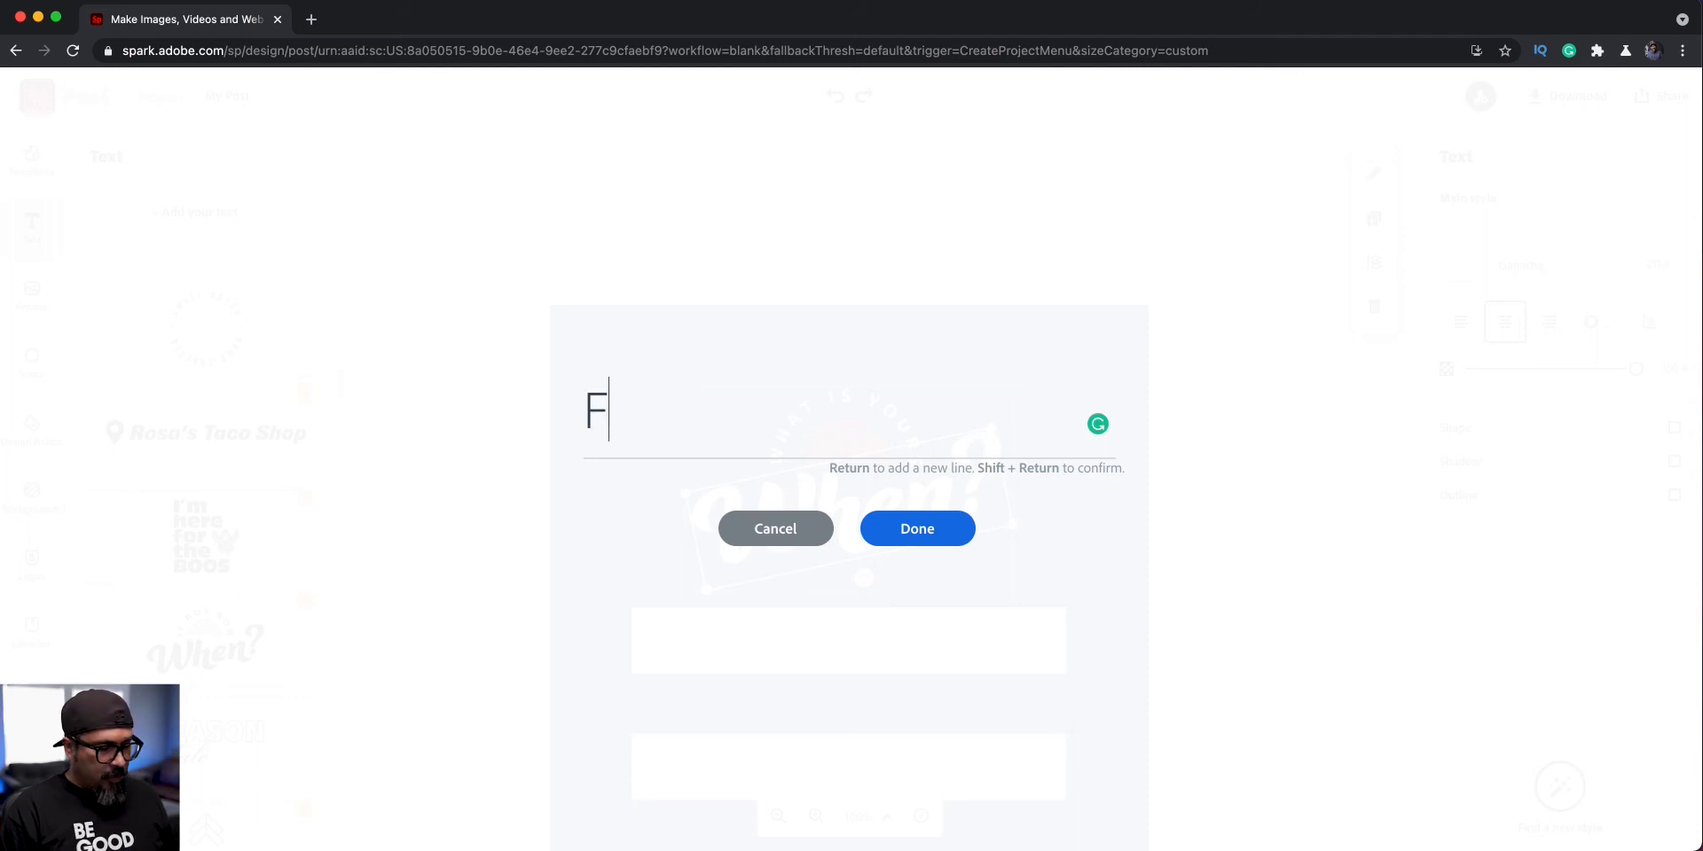
type("avo")
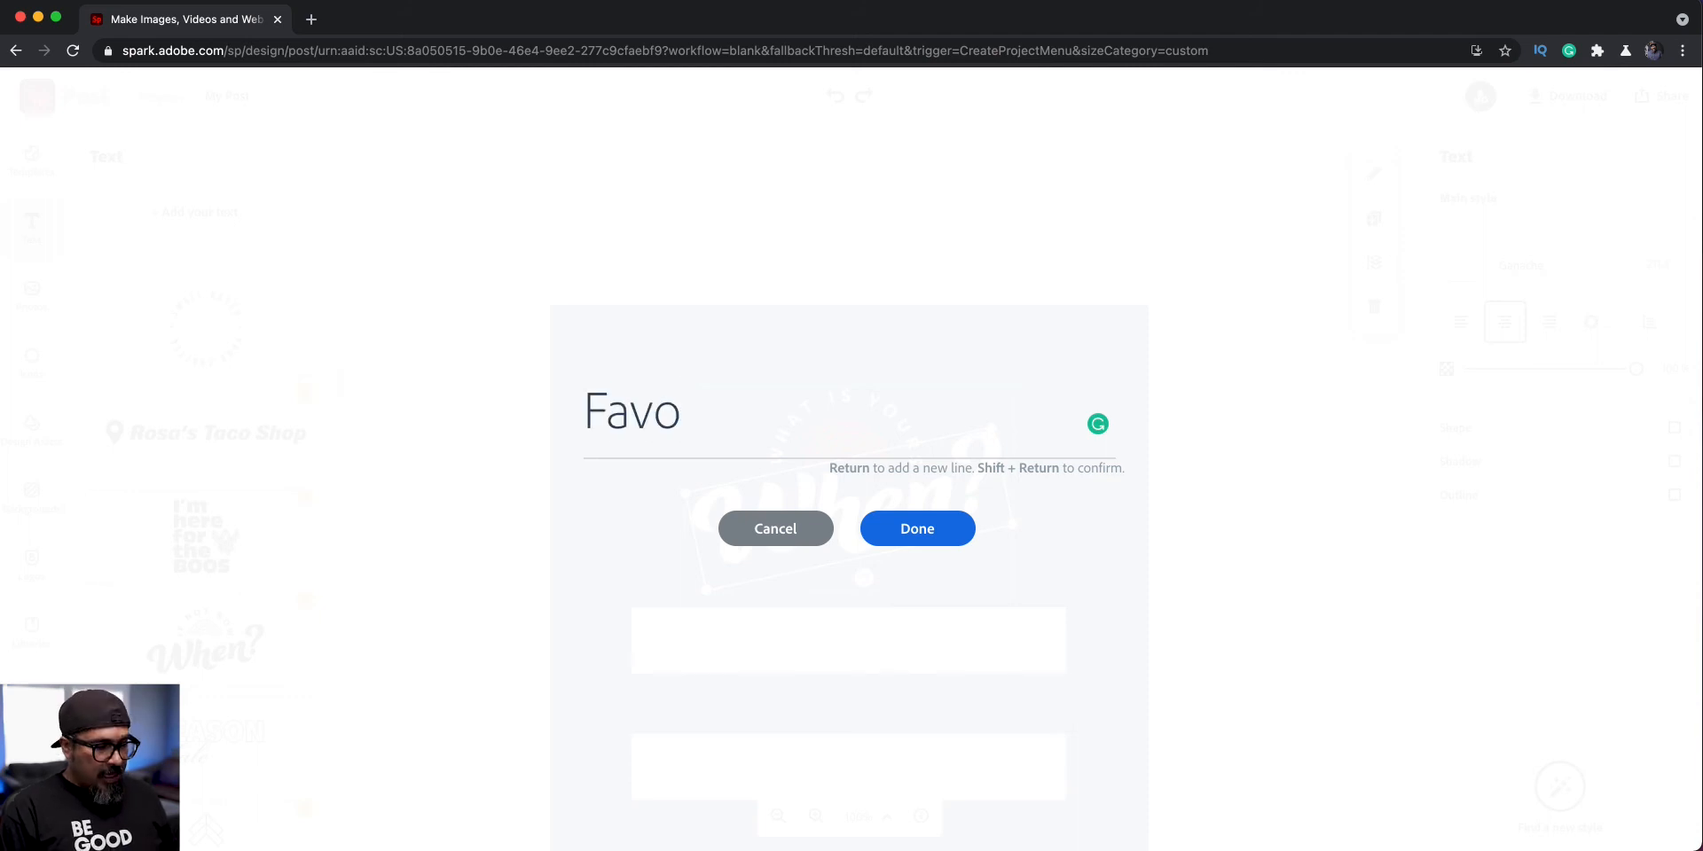
type("rites")
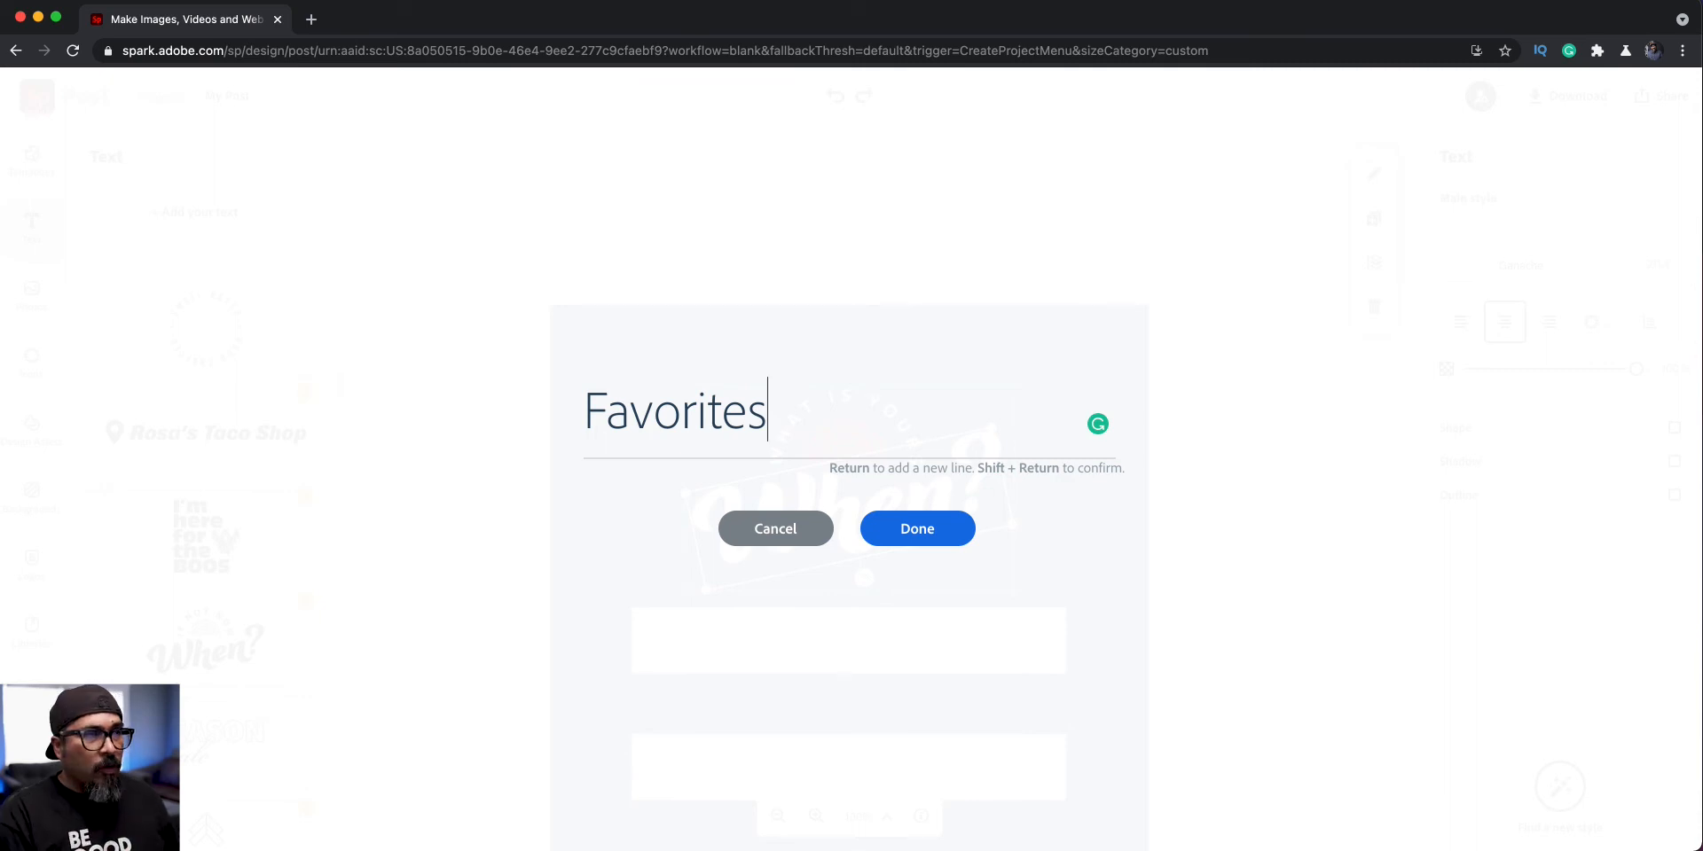
type("?")
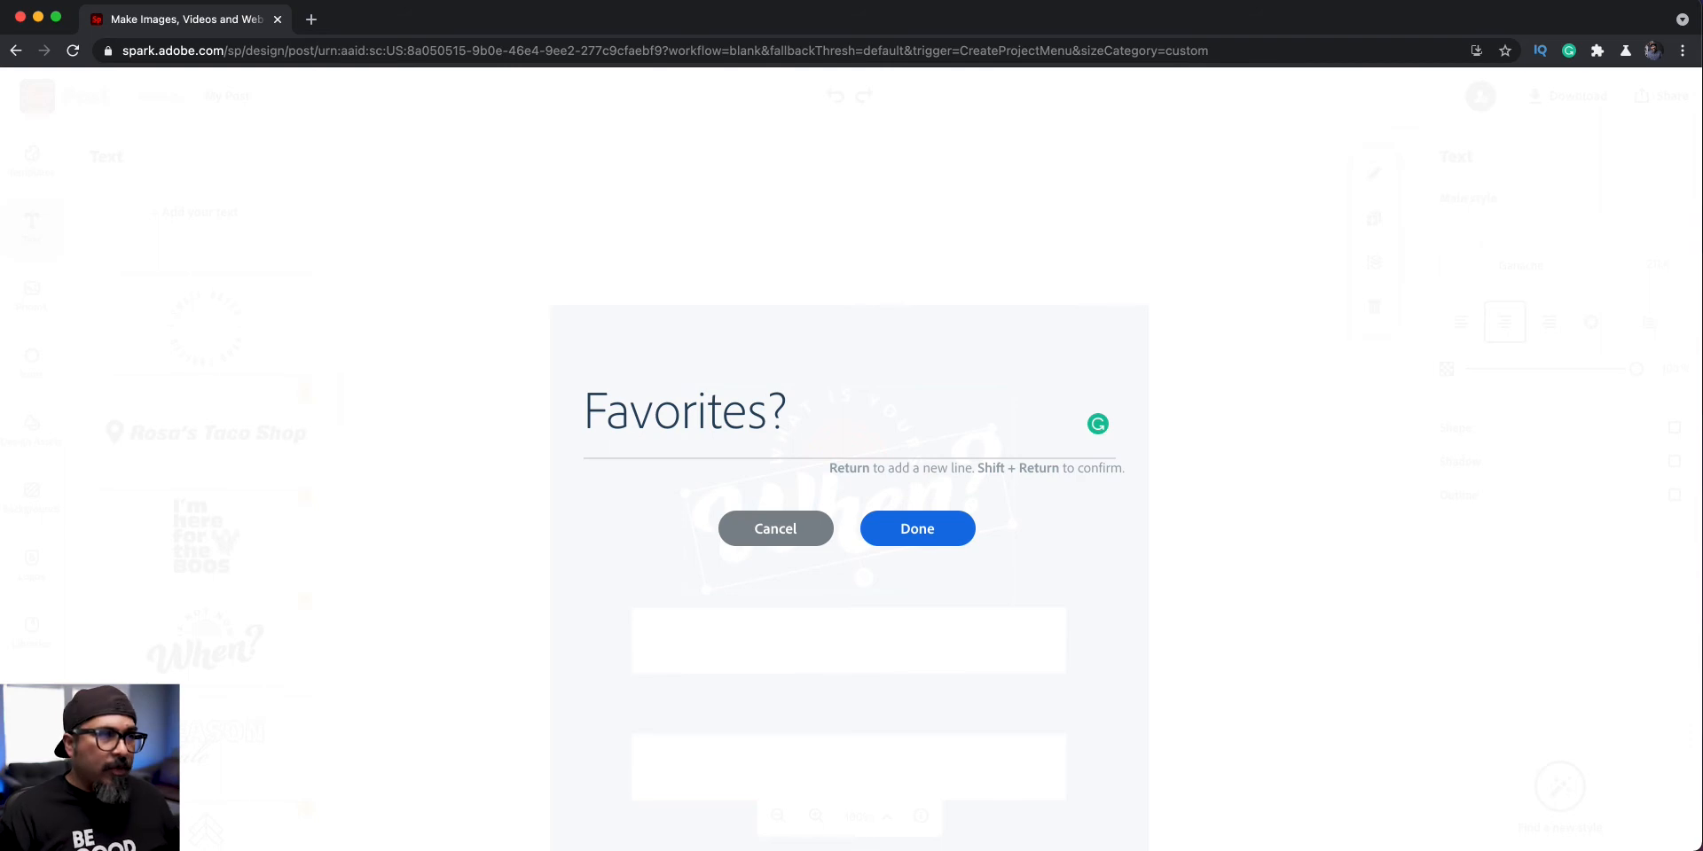
left_click(915, 529)
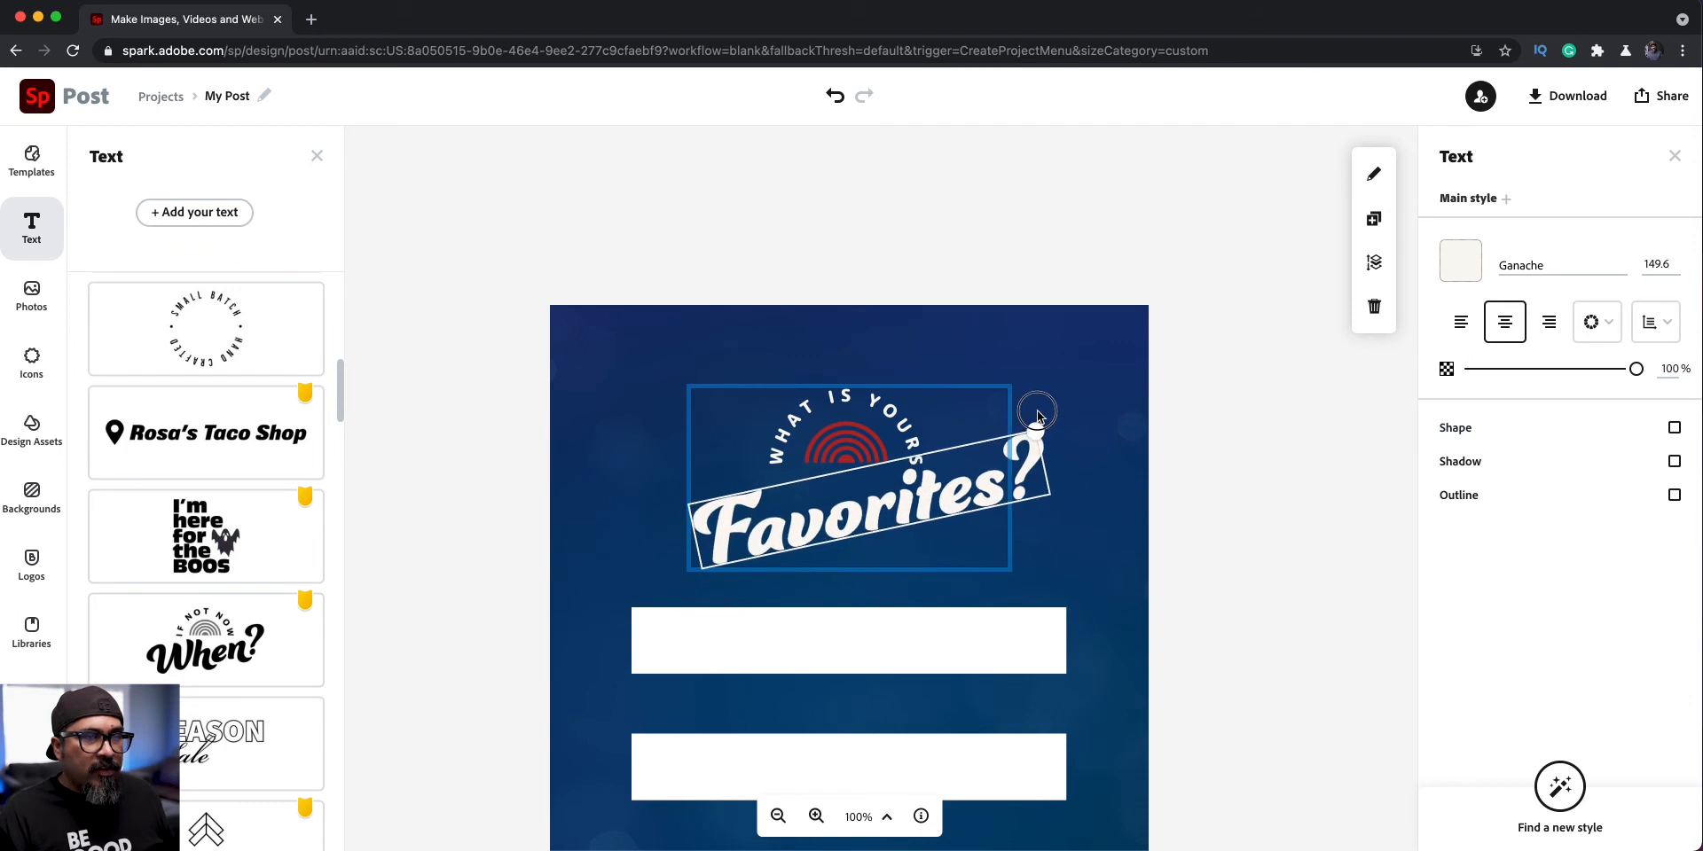
Enlarge the Favorites? word, tilt it slightly under the curved text, then deselect it.
left_click_drag(1037, 410, 883, 497)
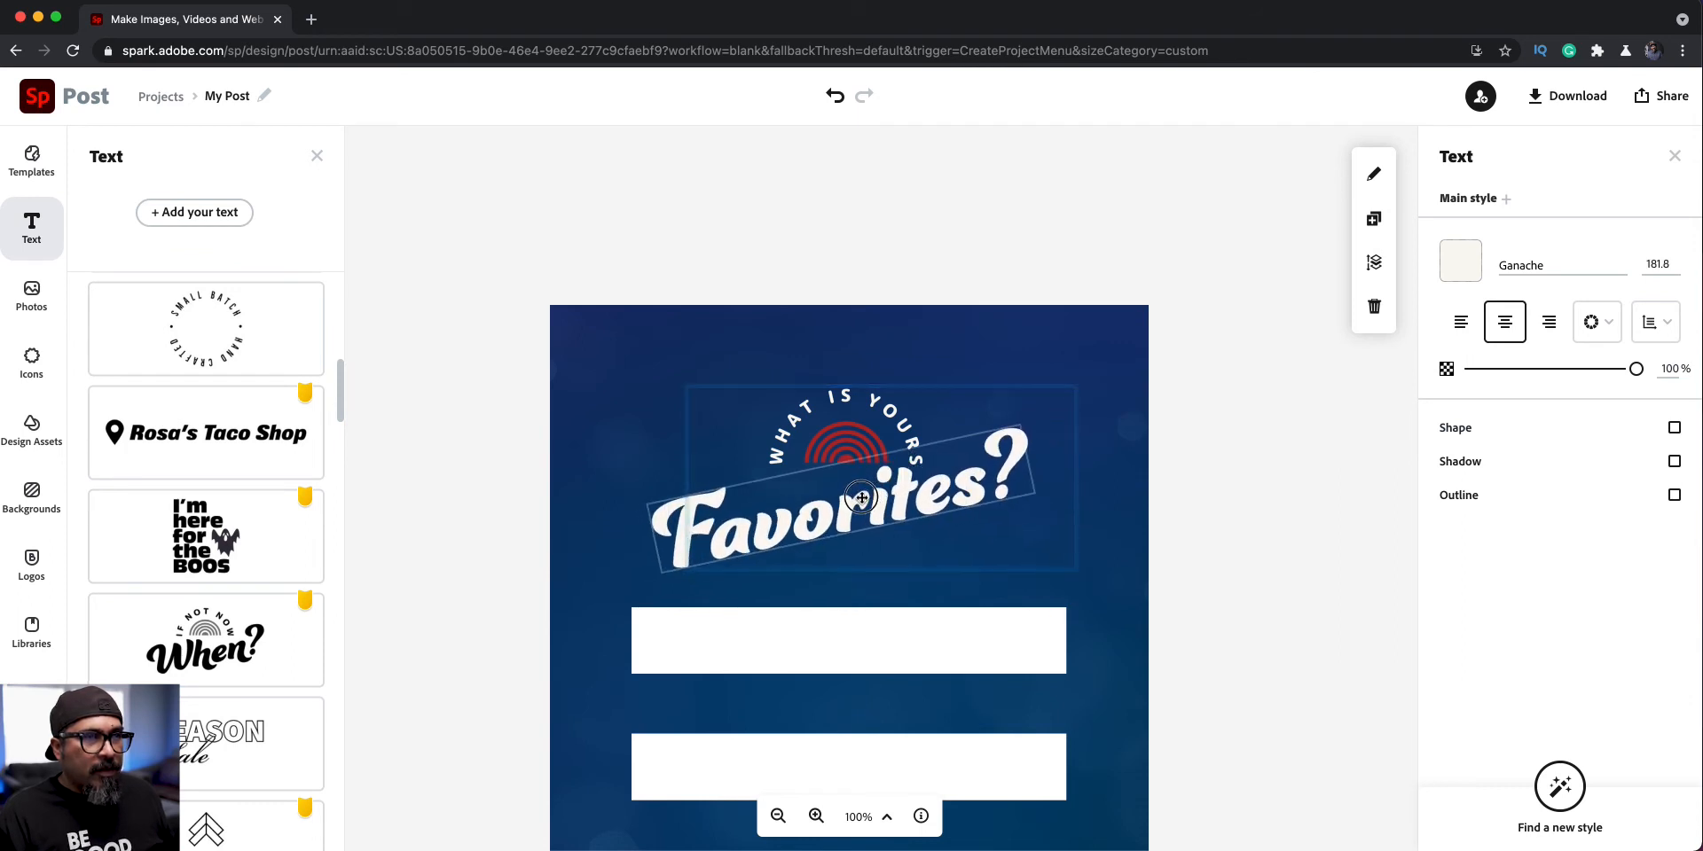
left_click_drag(857, 497, 855, 552)
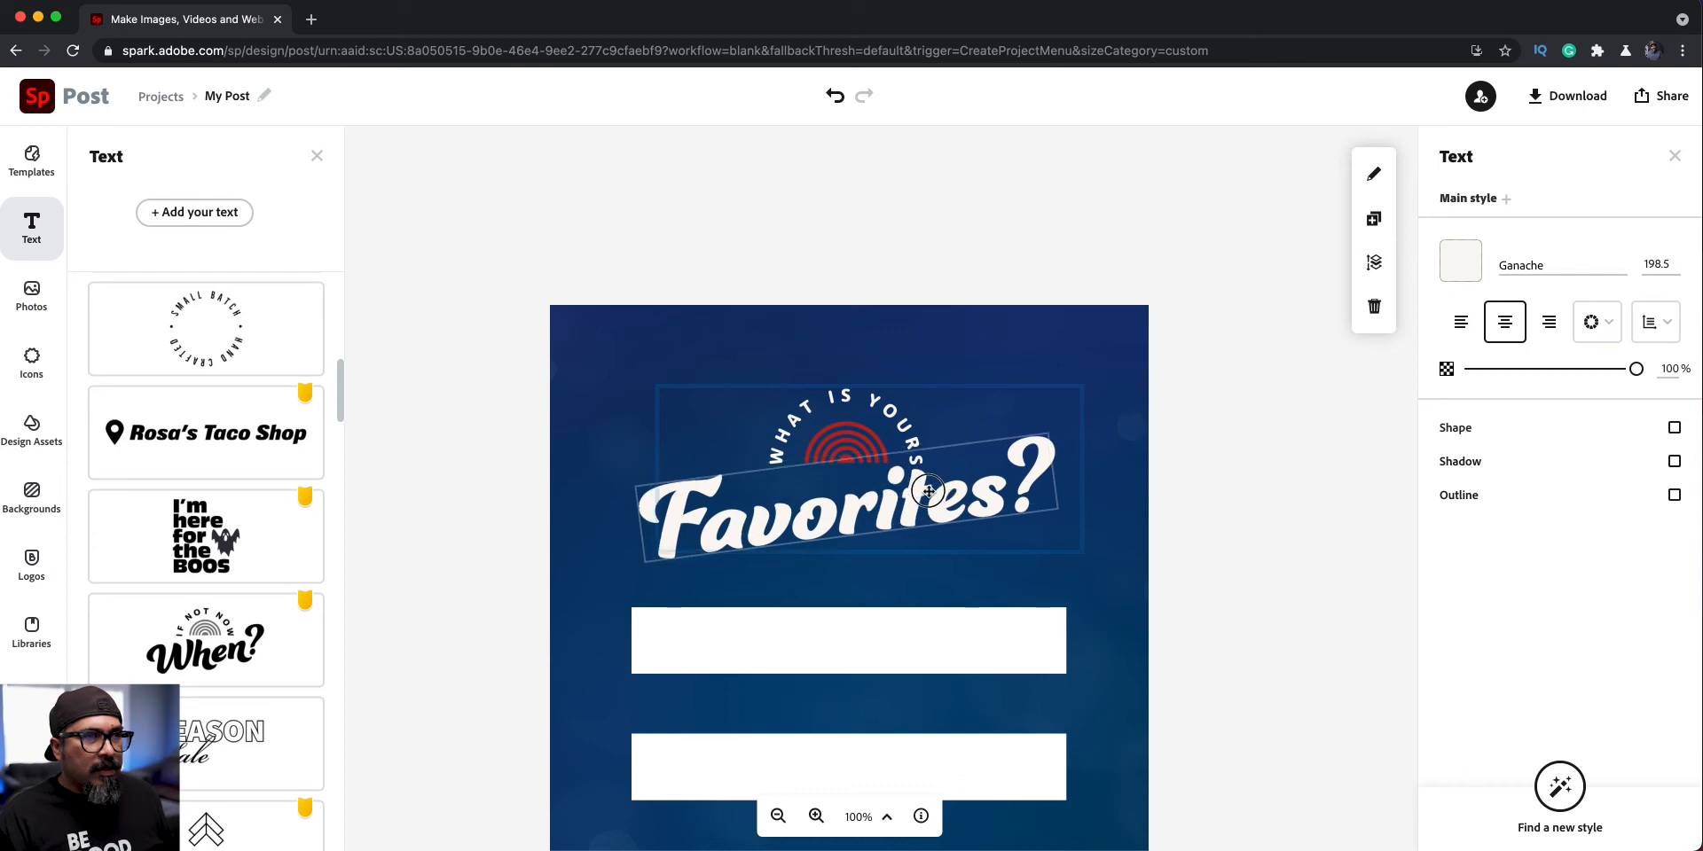
left_click_drag(928, 488, 972, 478)
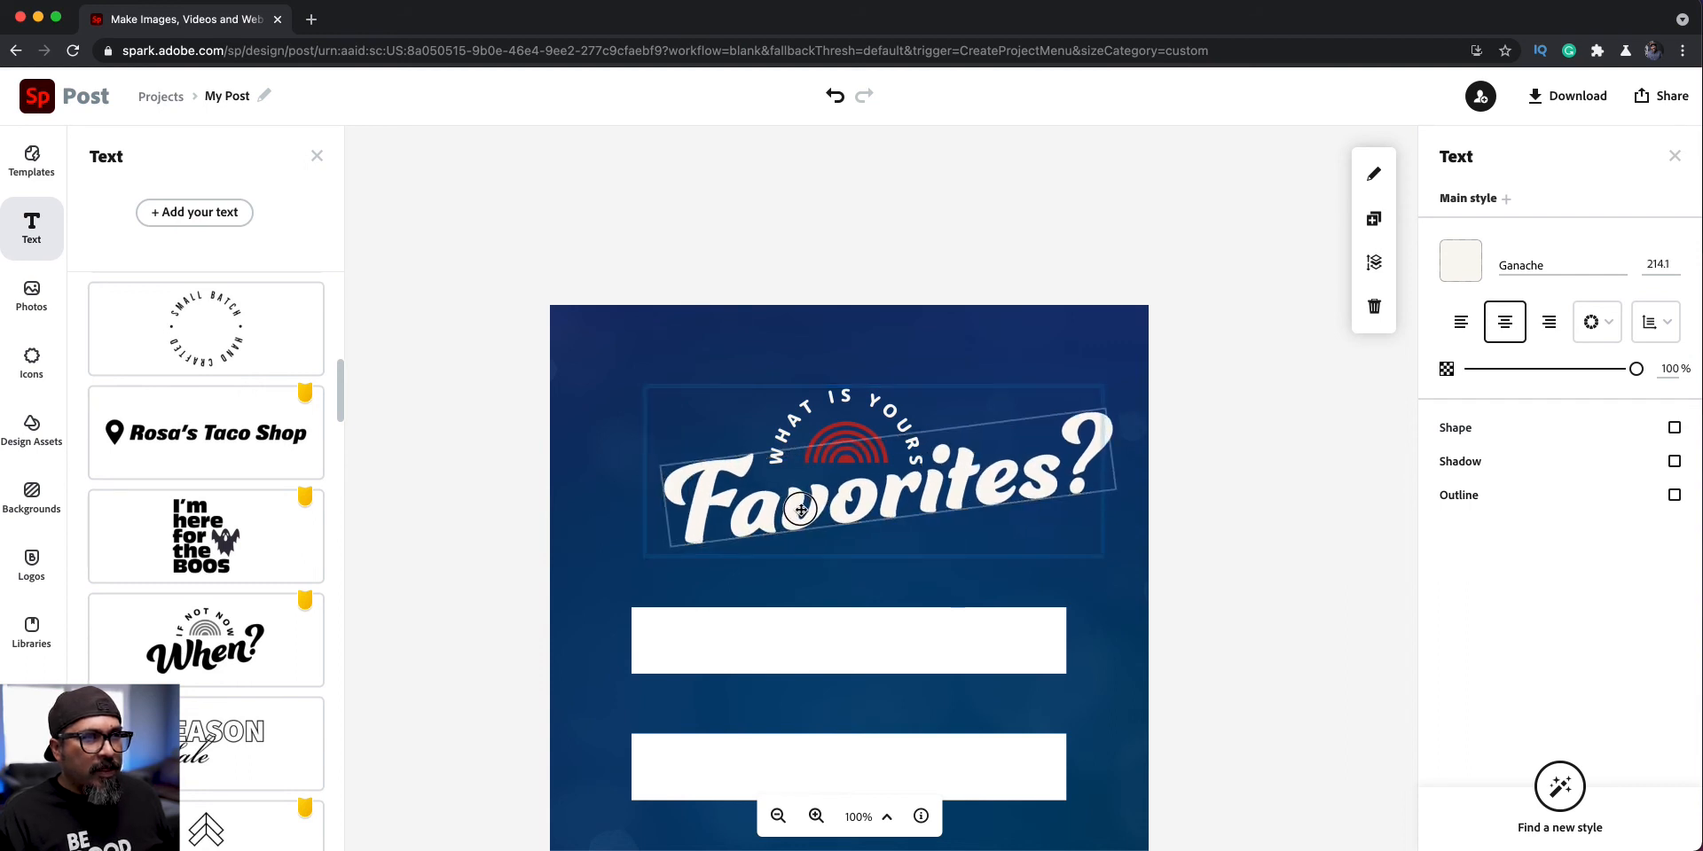
left_click_drag(803, 511, 825, 505)
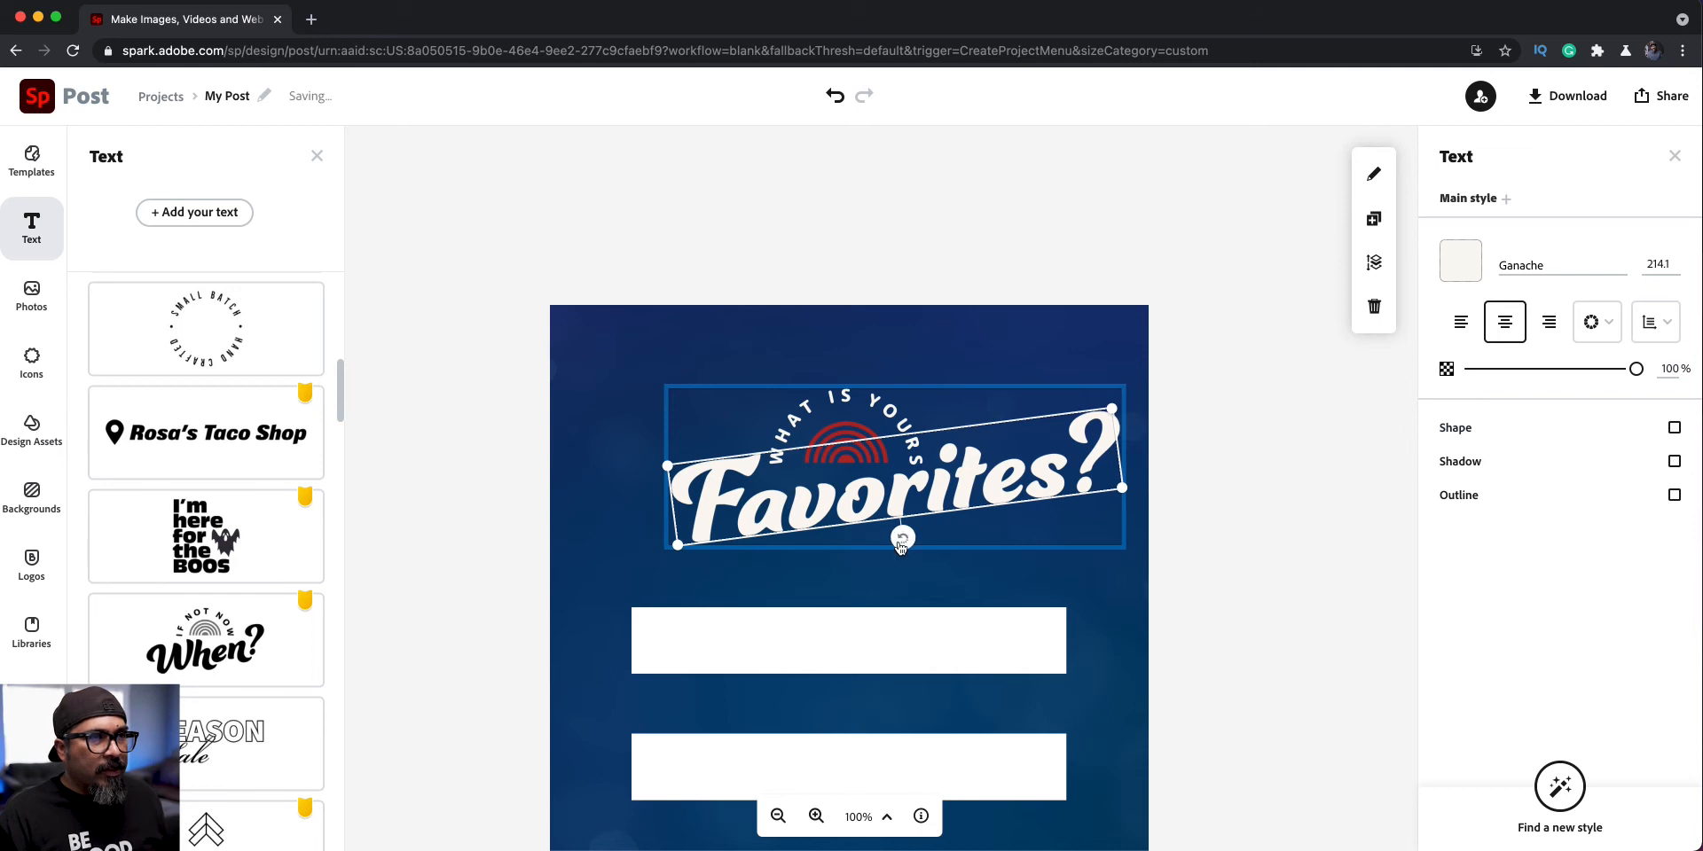
left_click_drag(903, 541, 893, 540)
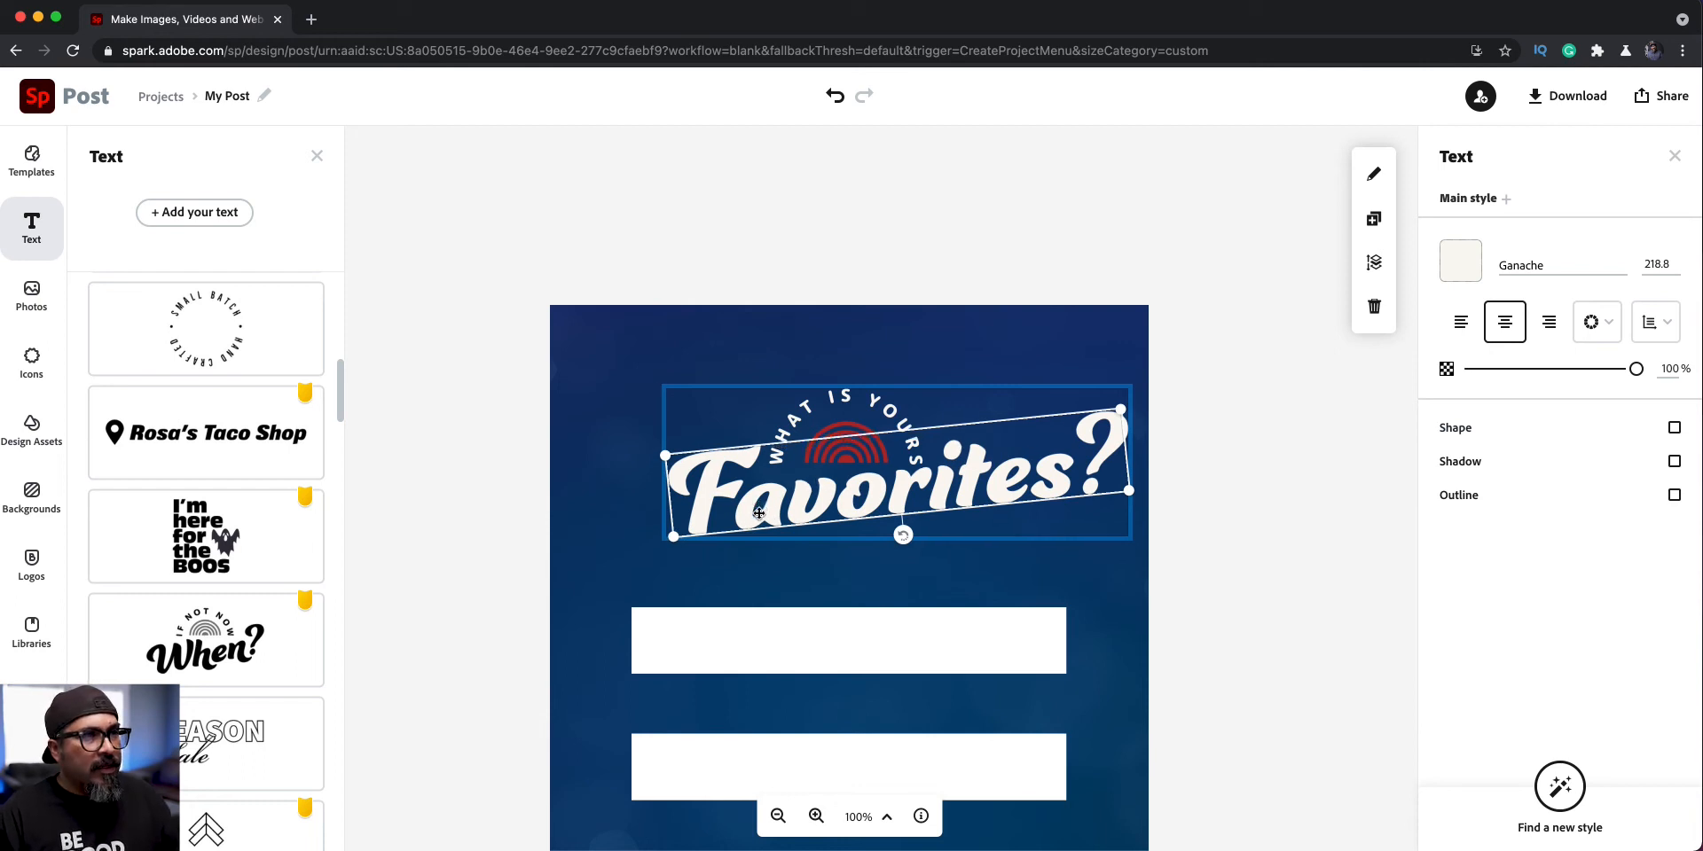
left_click(847, 218)
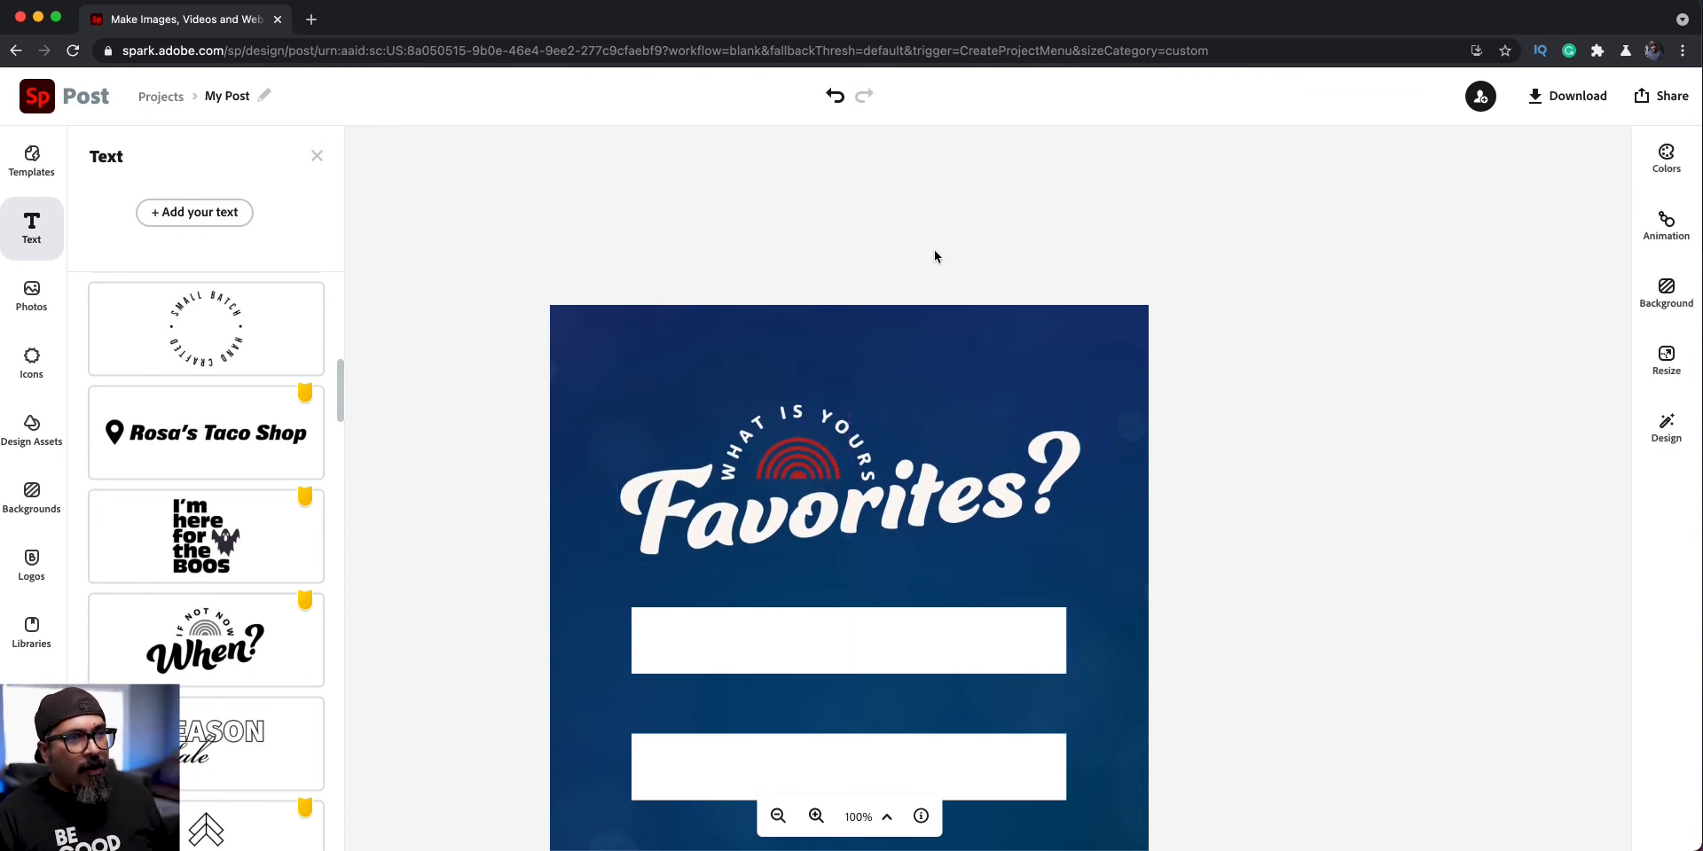
mouse_move(869, 376)
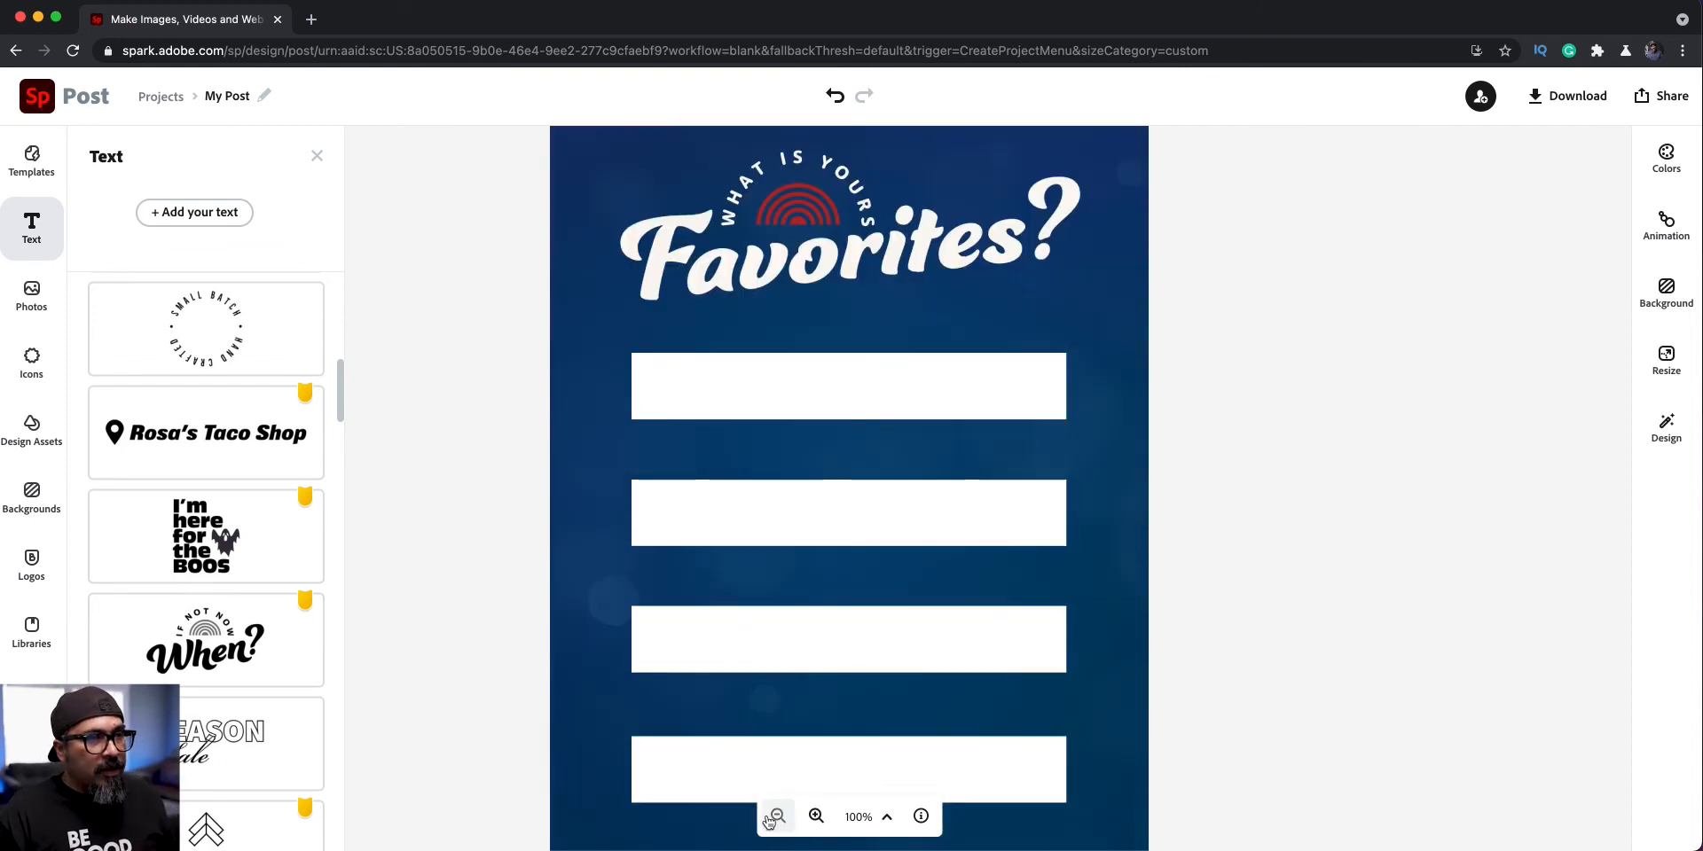
left_click(778, 817)
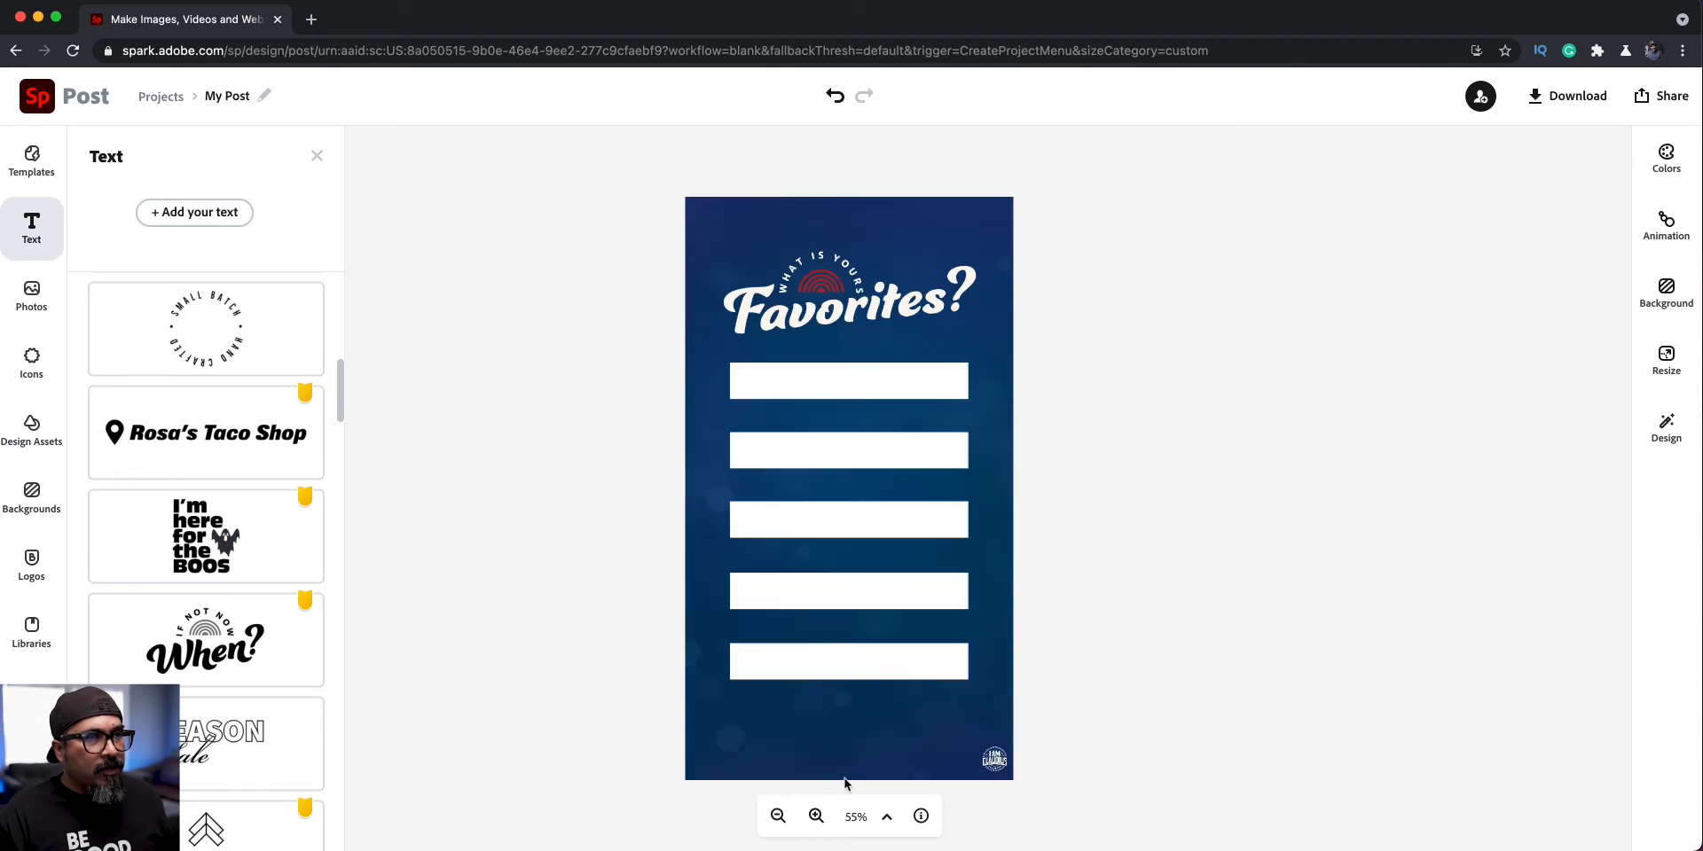
left_click(816, 816)
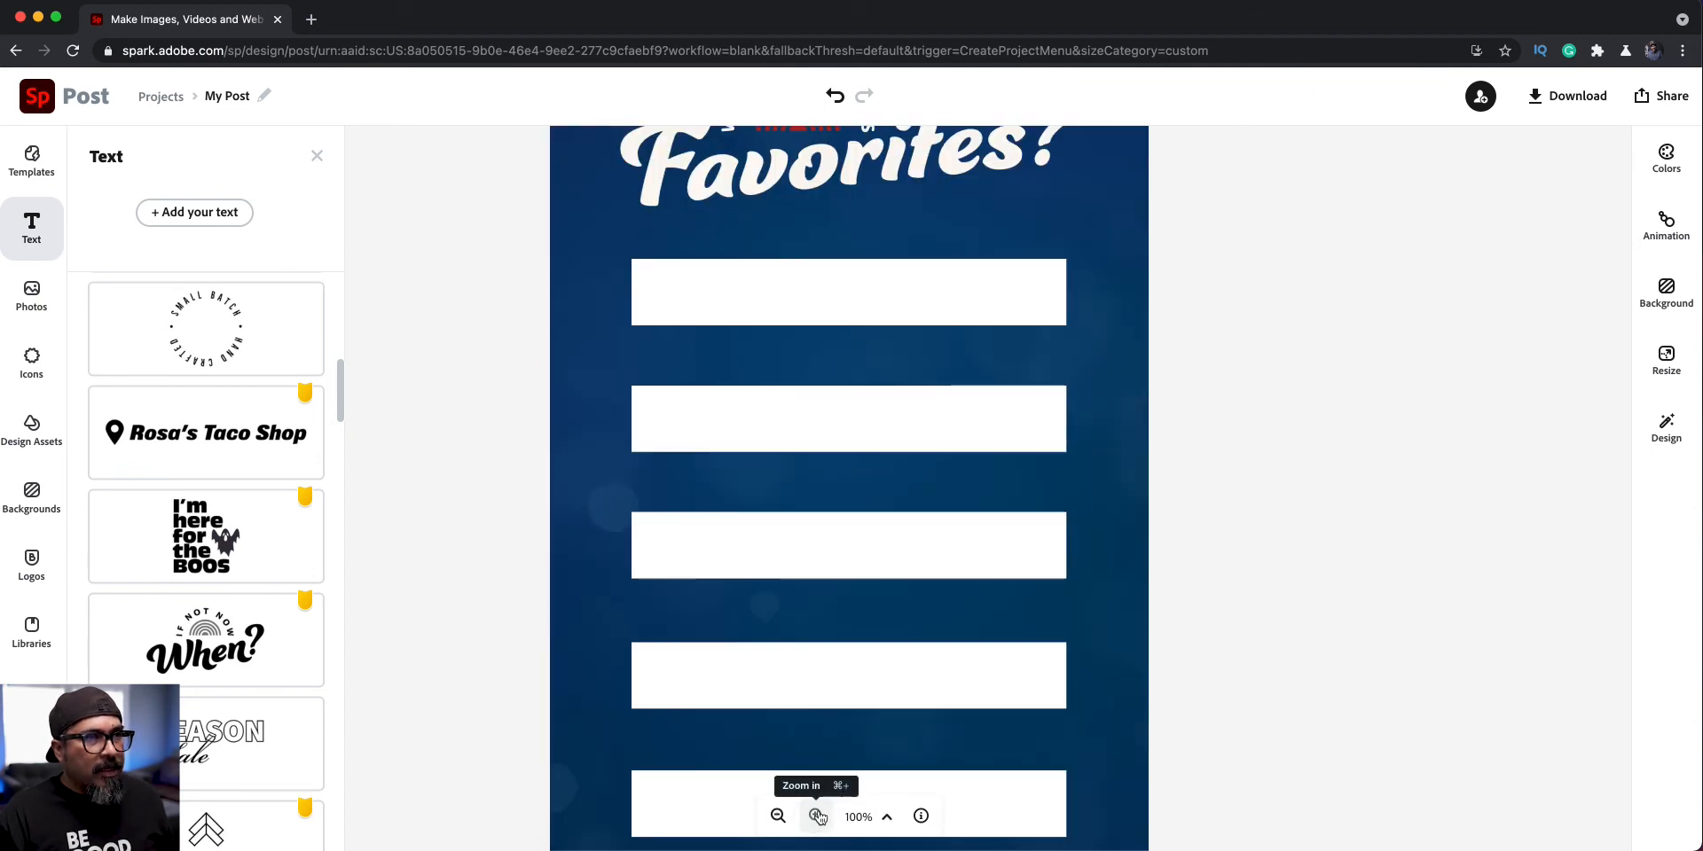
left_click(778, 816)
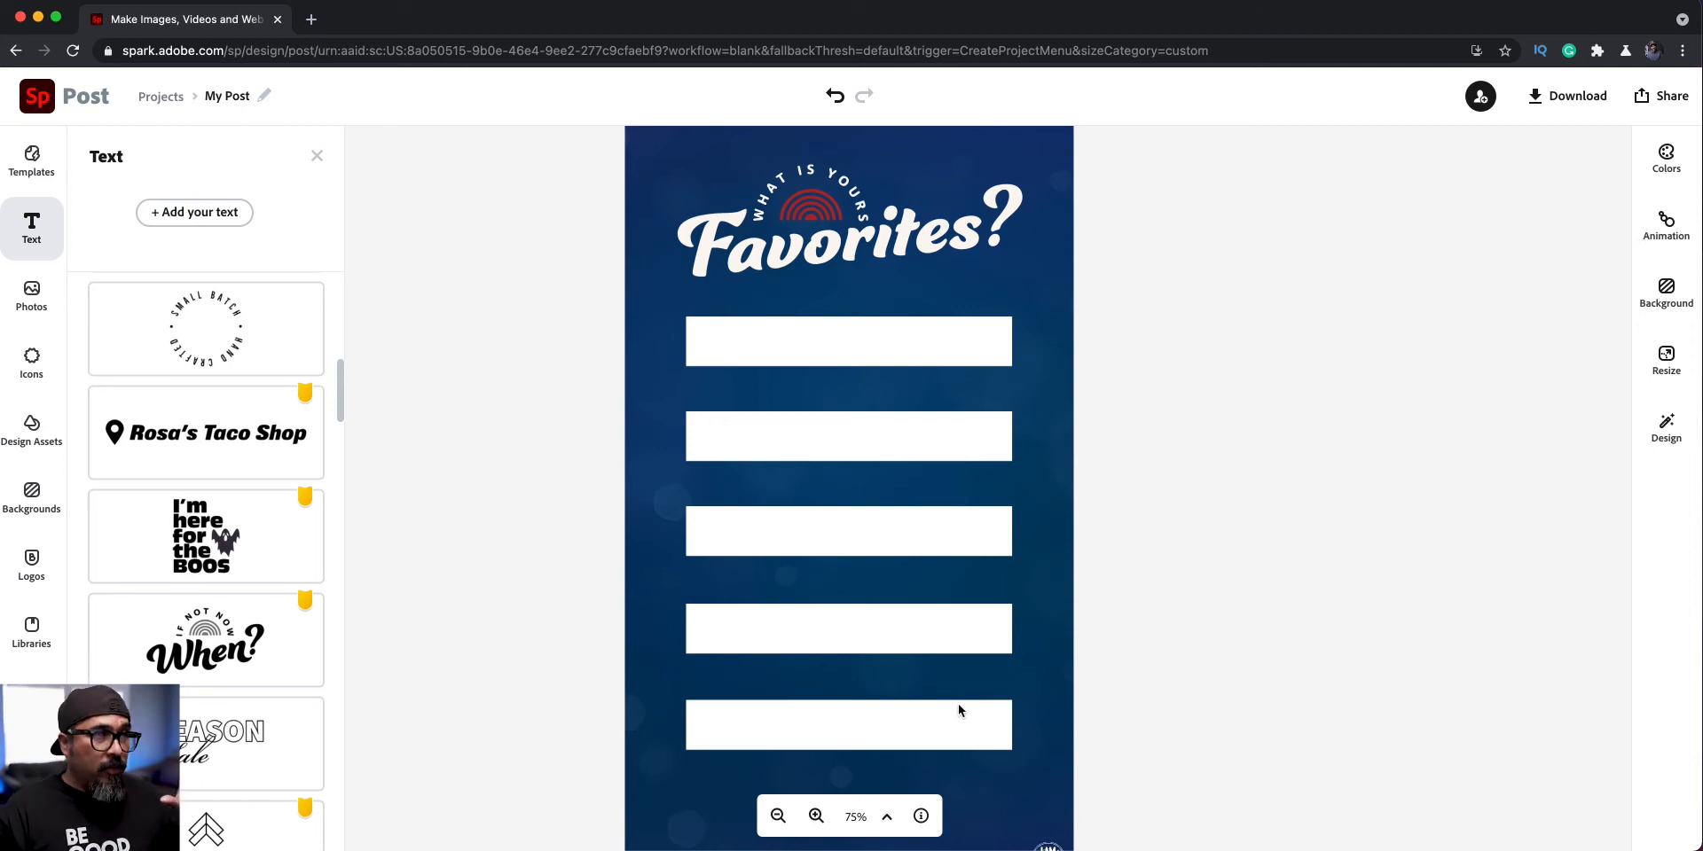
mouse_move(943, 671)
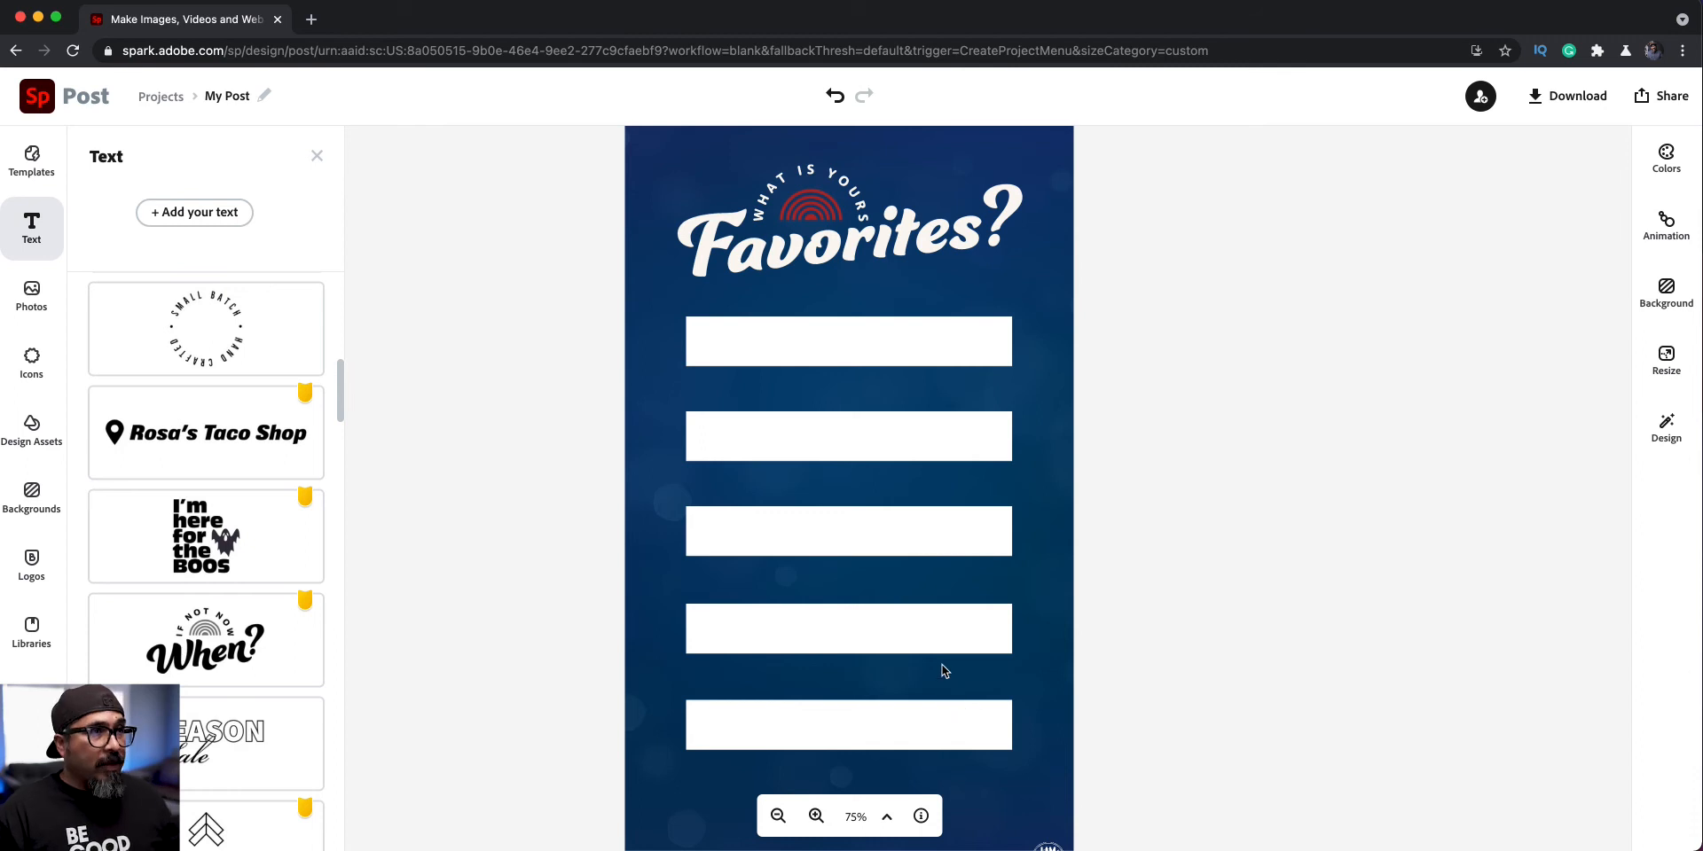
mouse_move(245, 313)
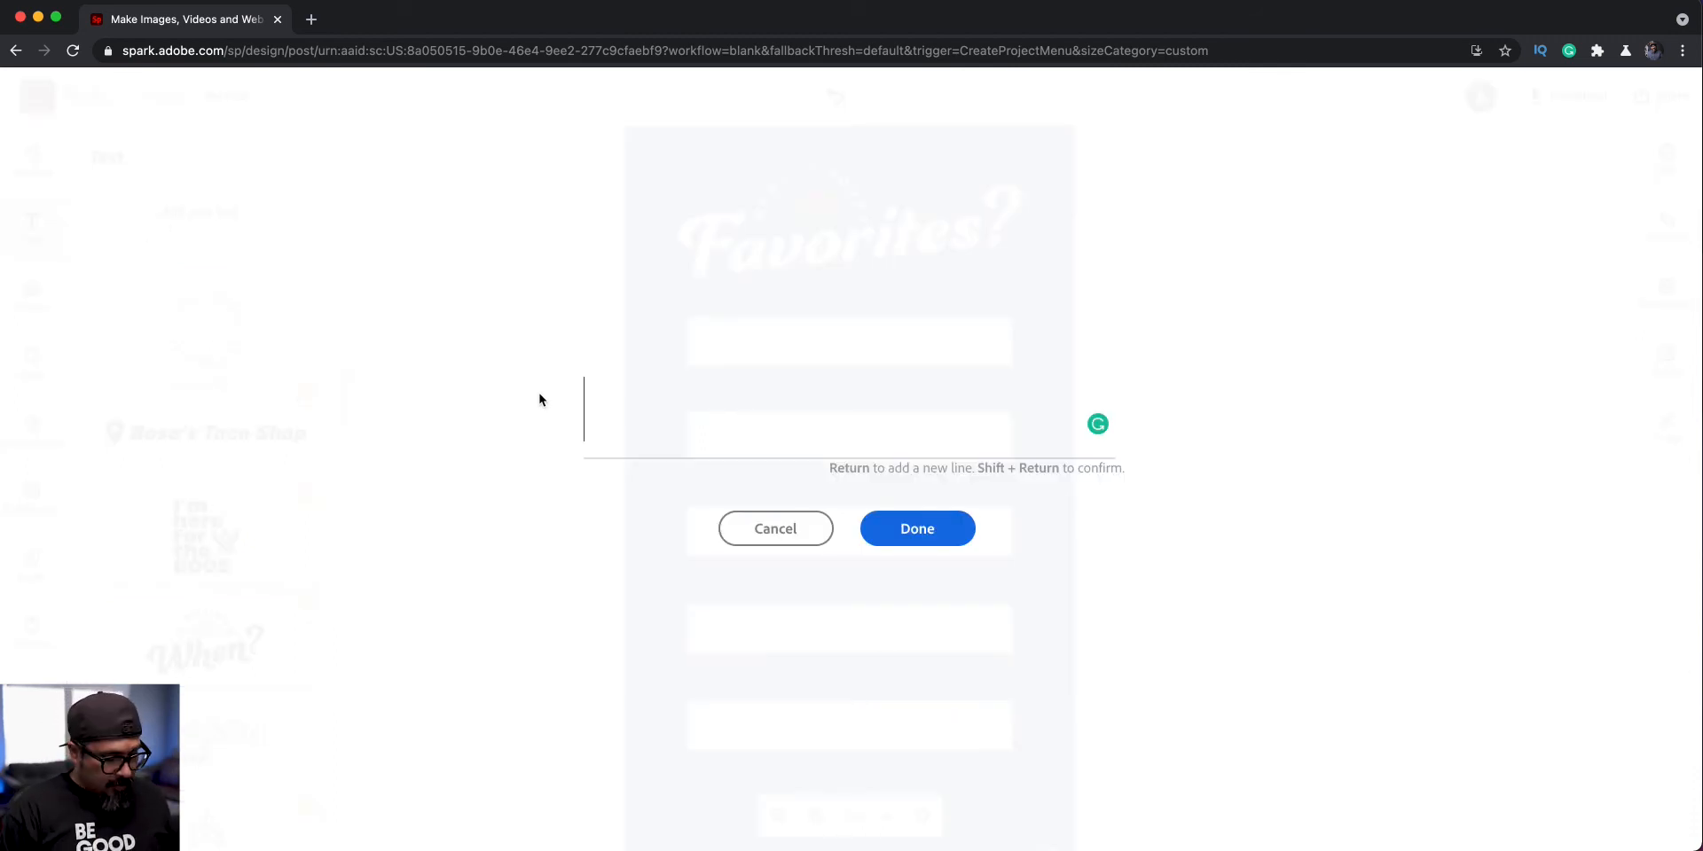
Add a white 'Color' label above the first answer bar.
type("Color")
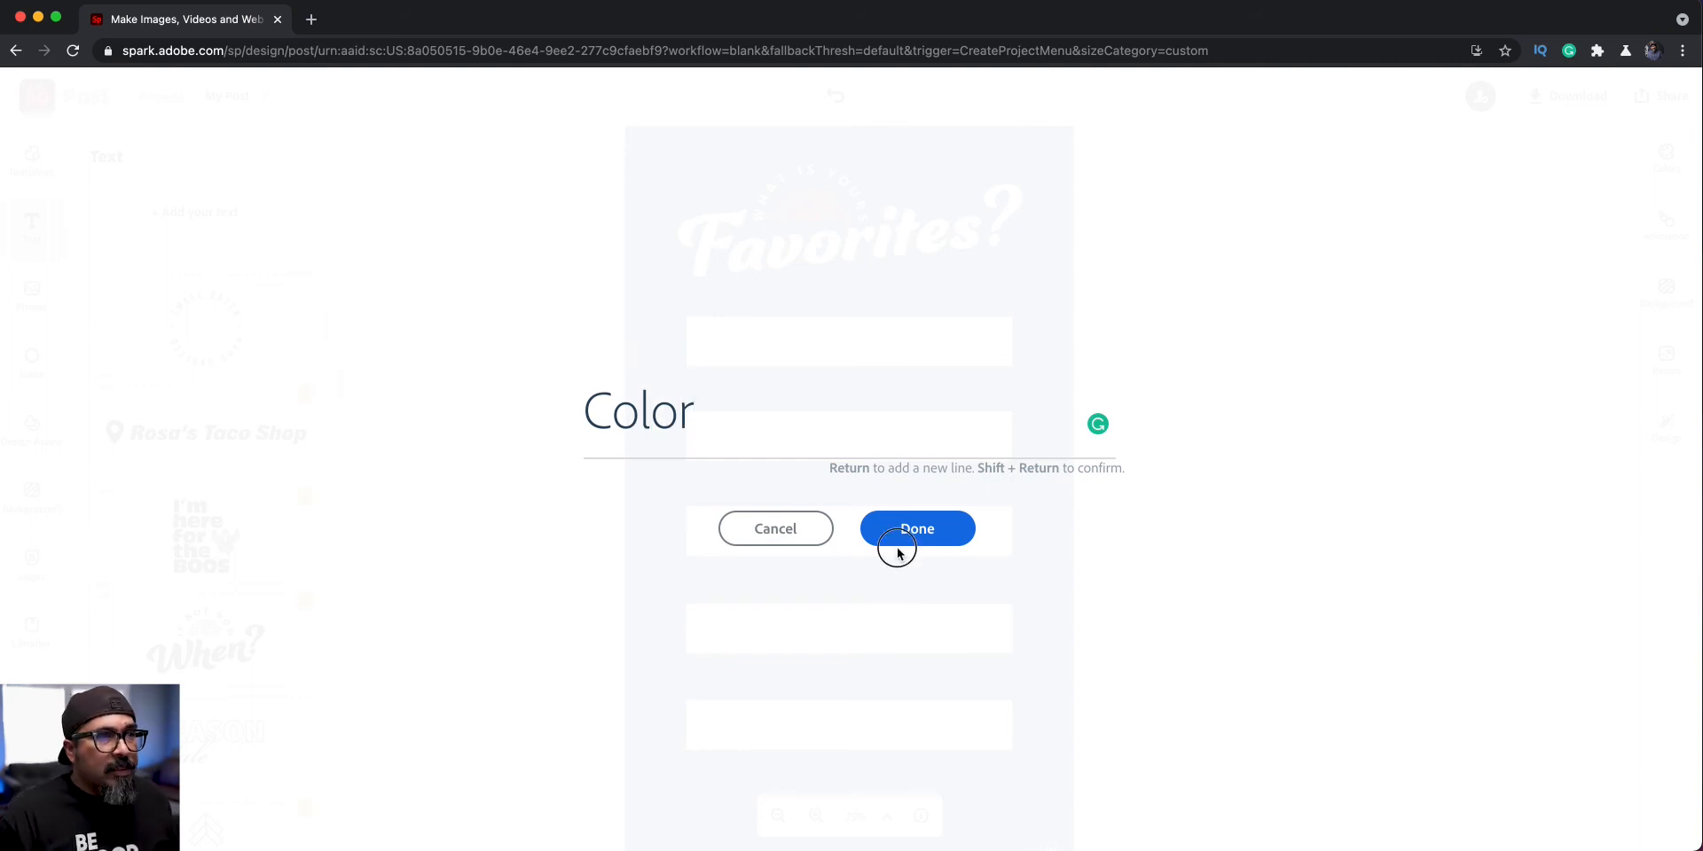
left_click(915, 529)
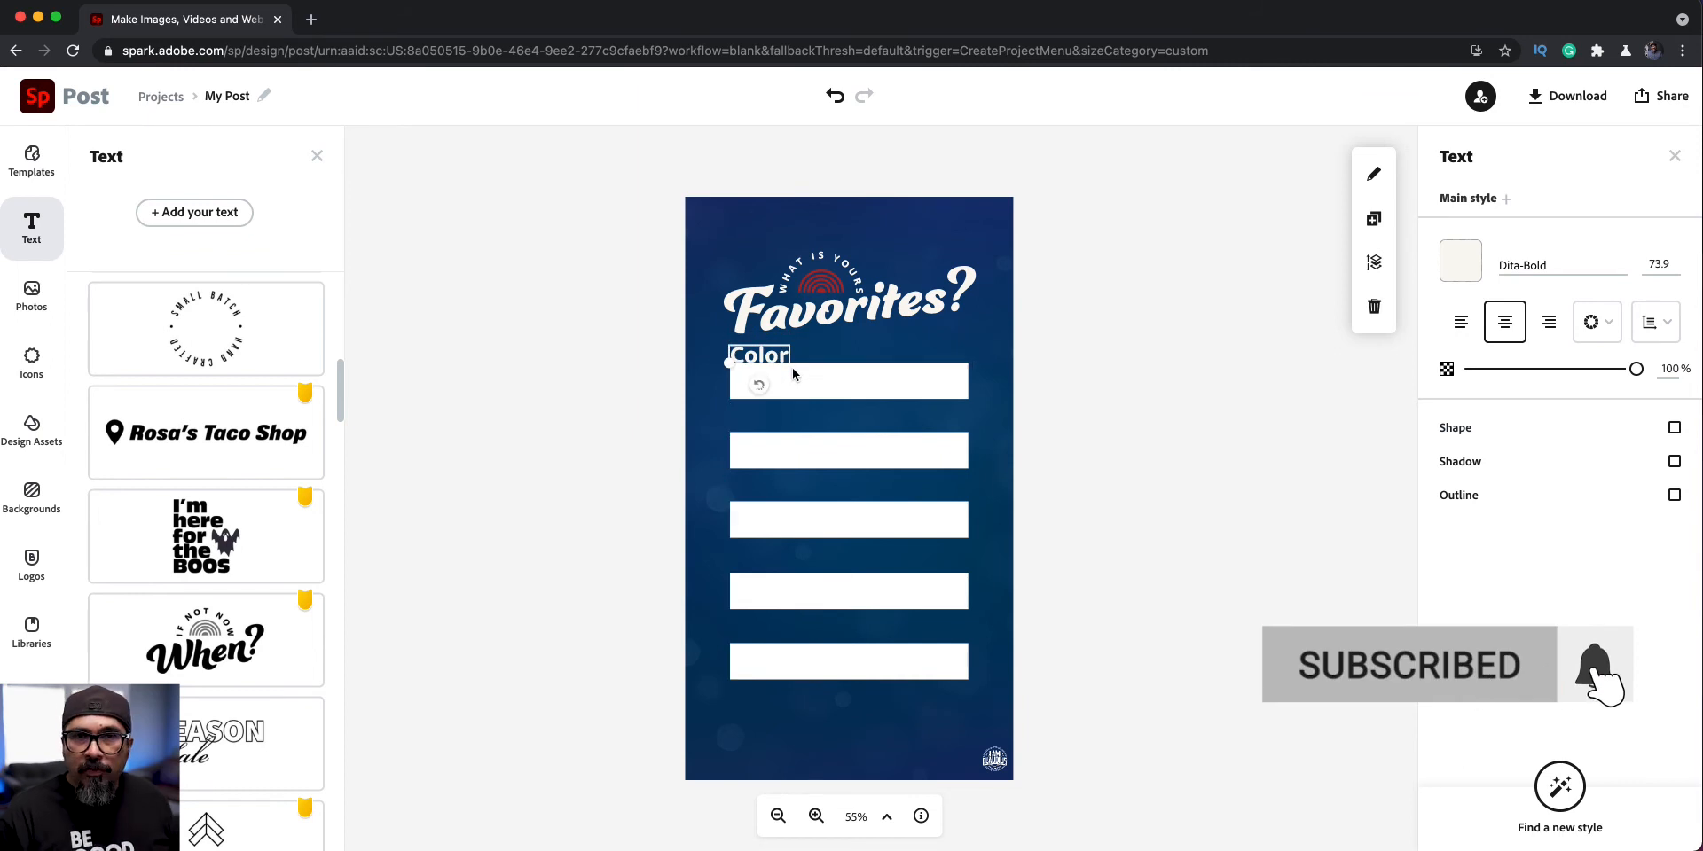
left_click(849, 294)
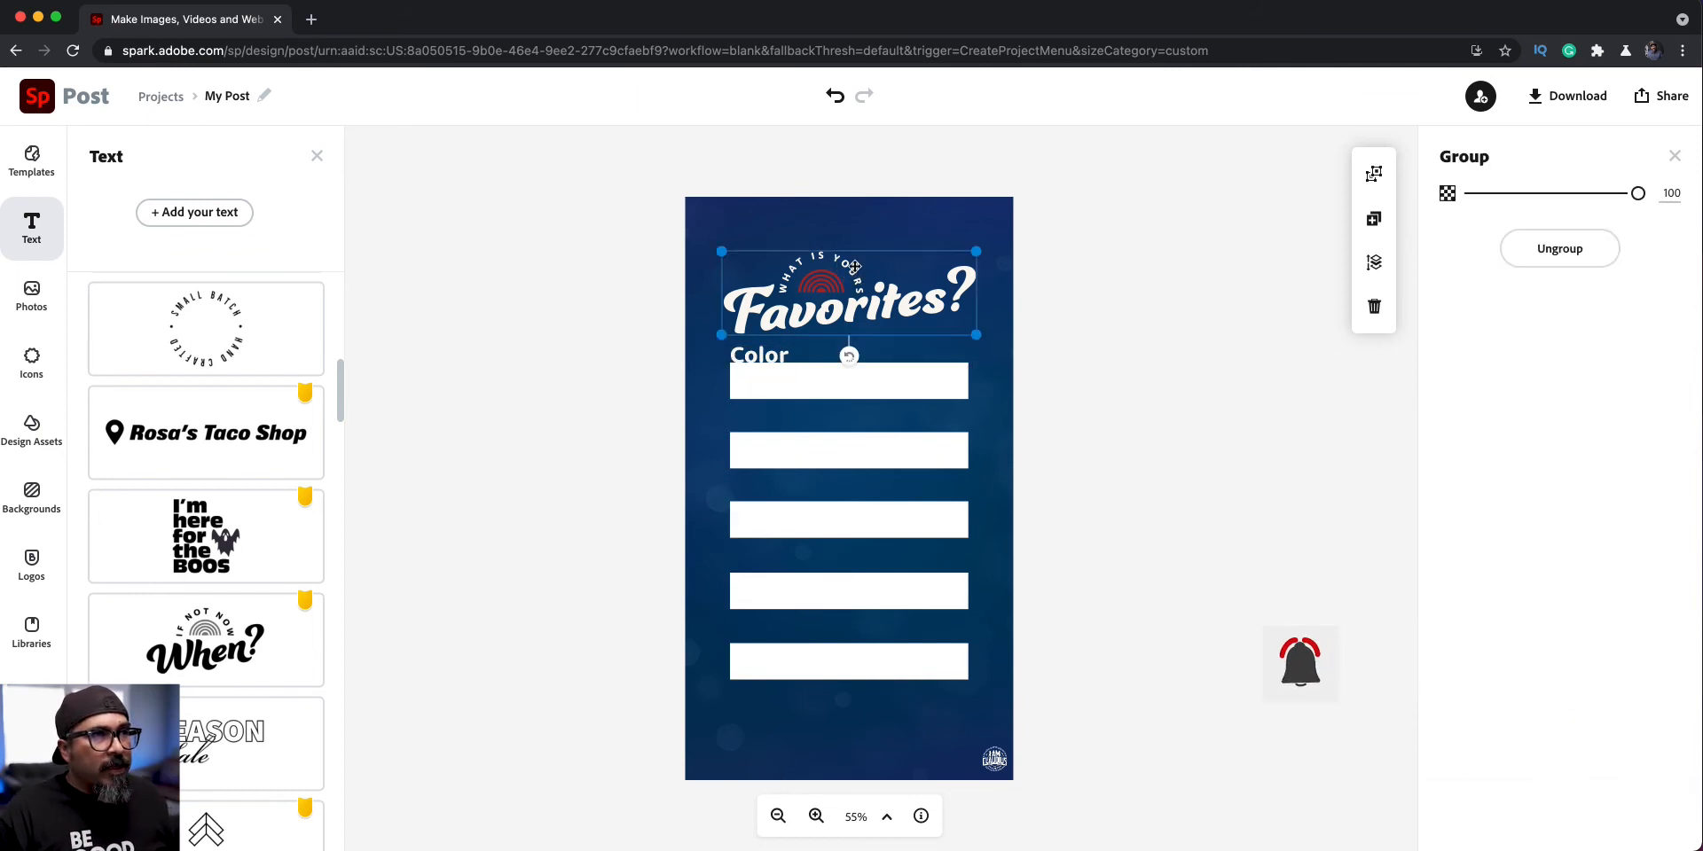
left_click(818, 270)
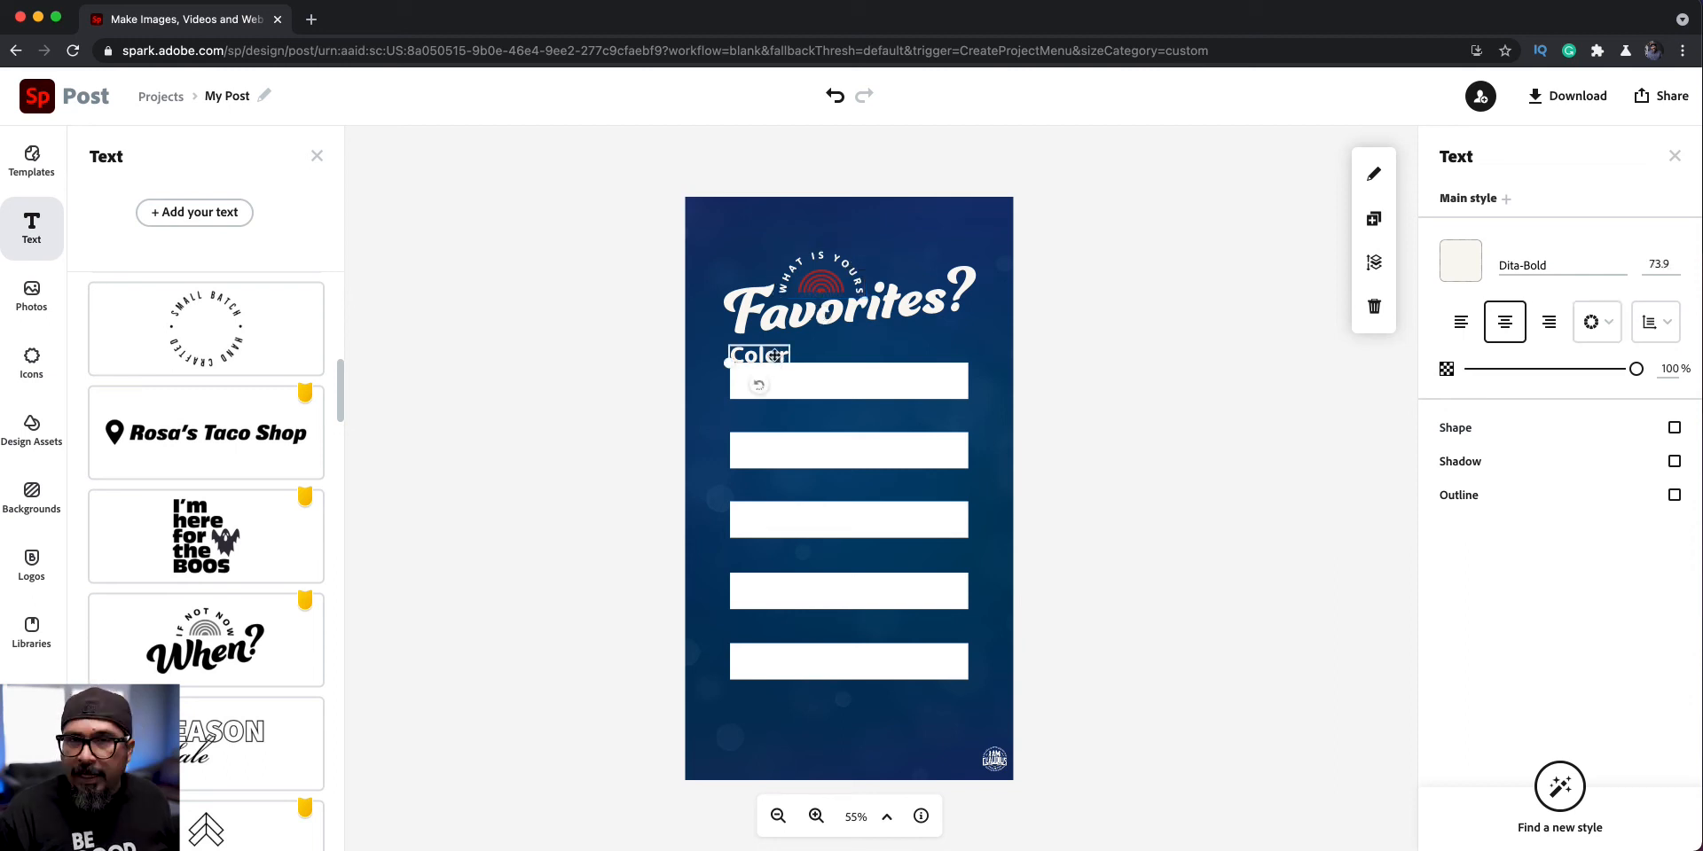
mouse_move(1405, 255)
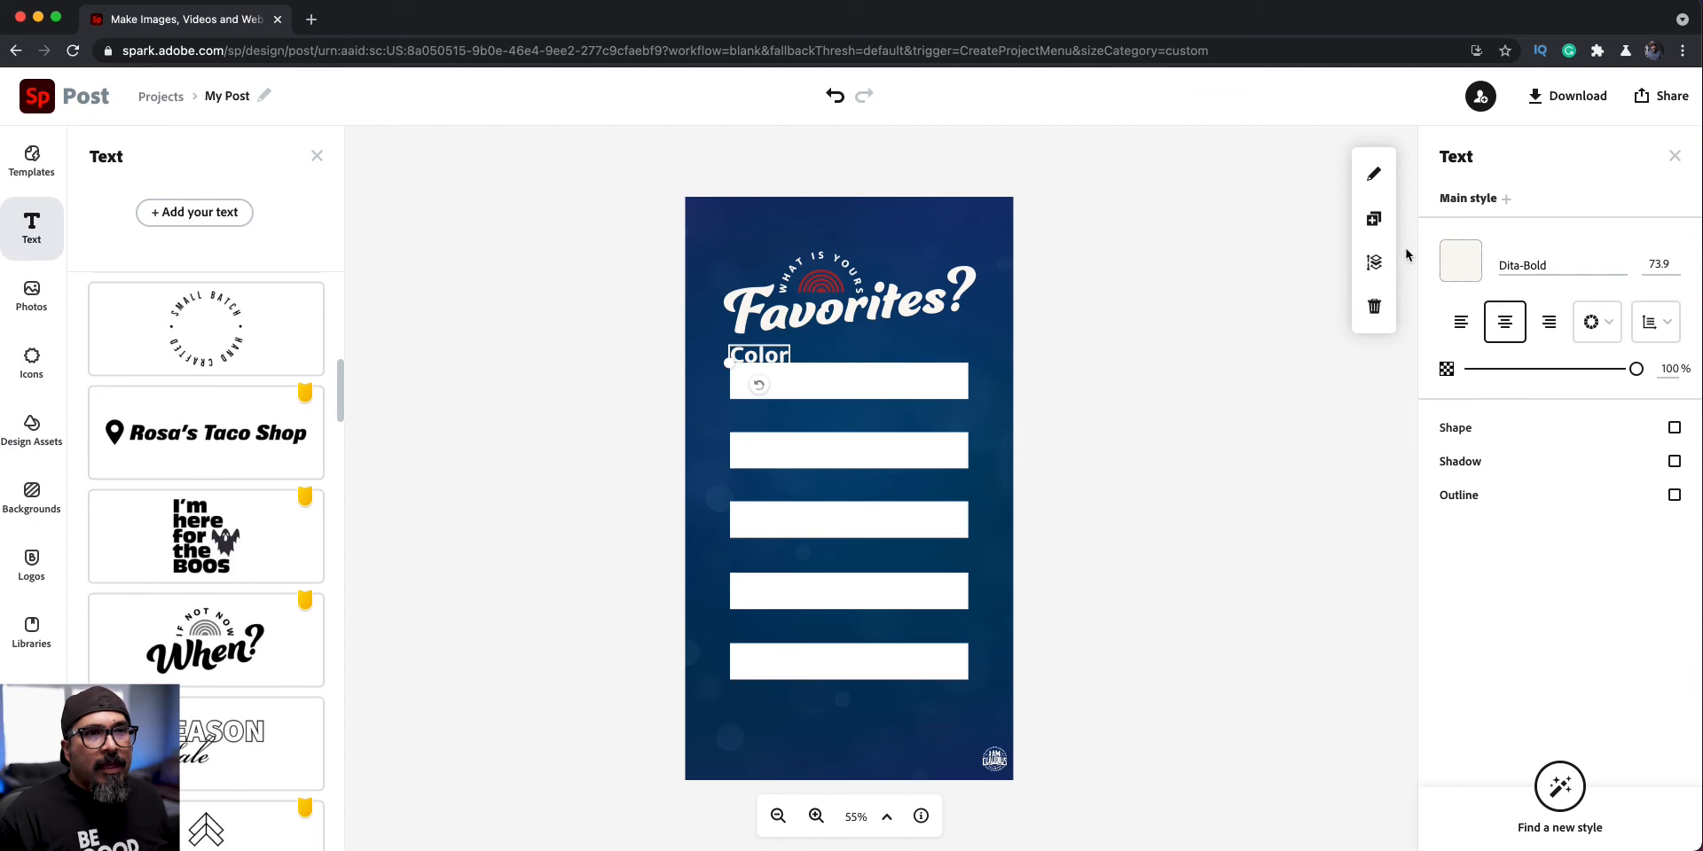
left_click(1460, 261)
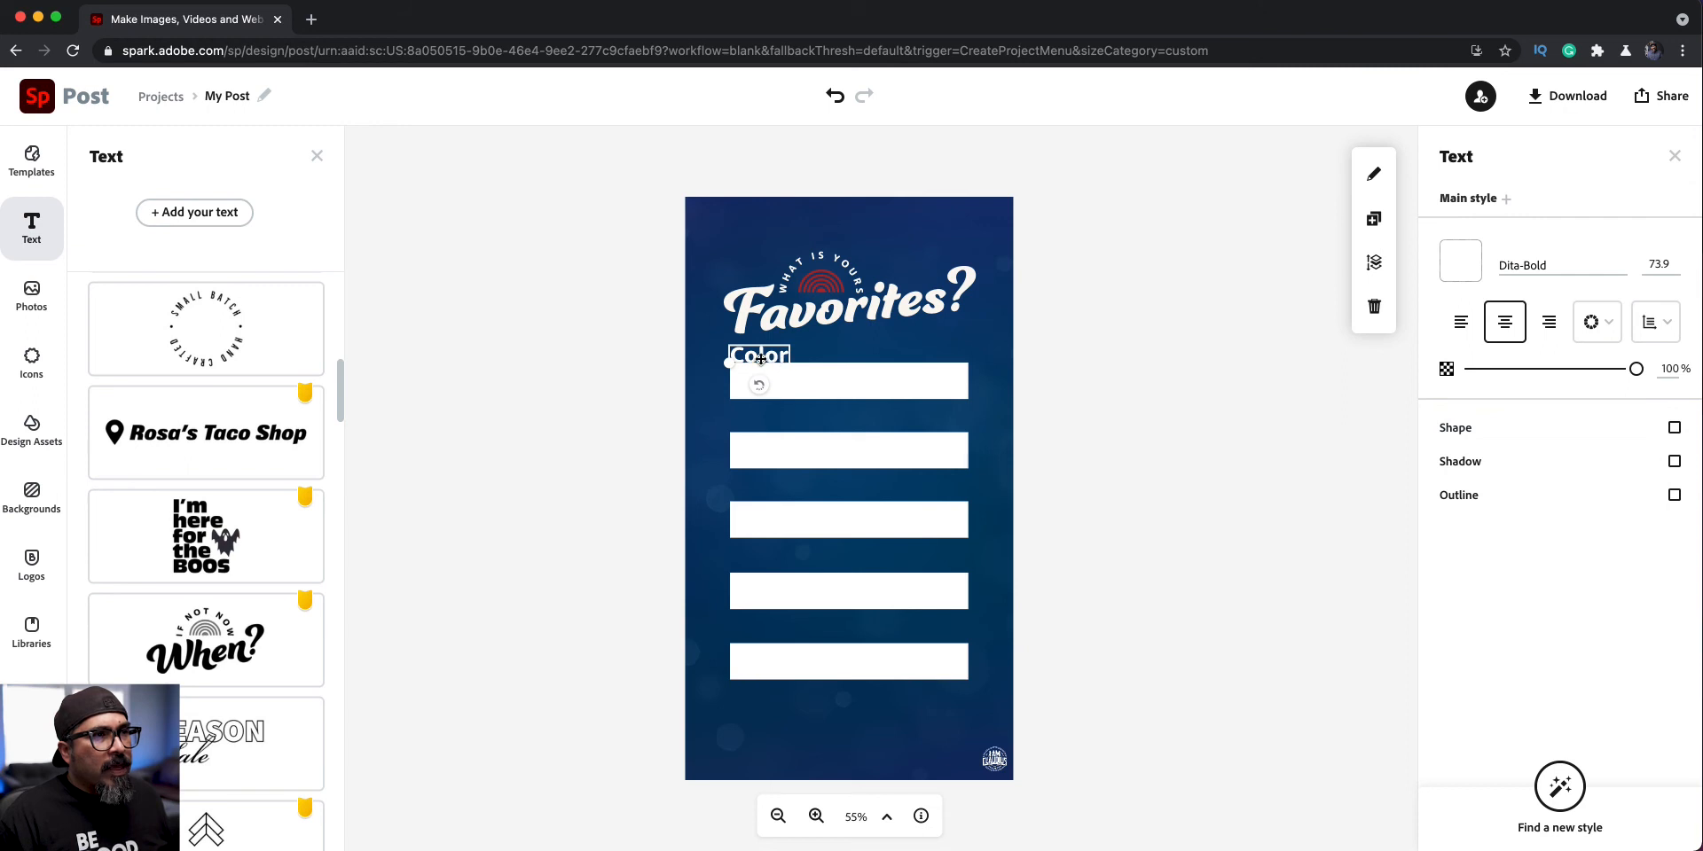
left_click(816, 816)
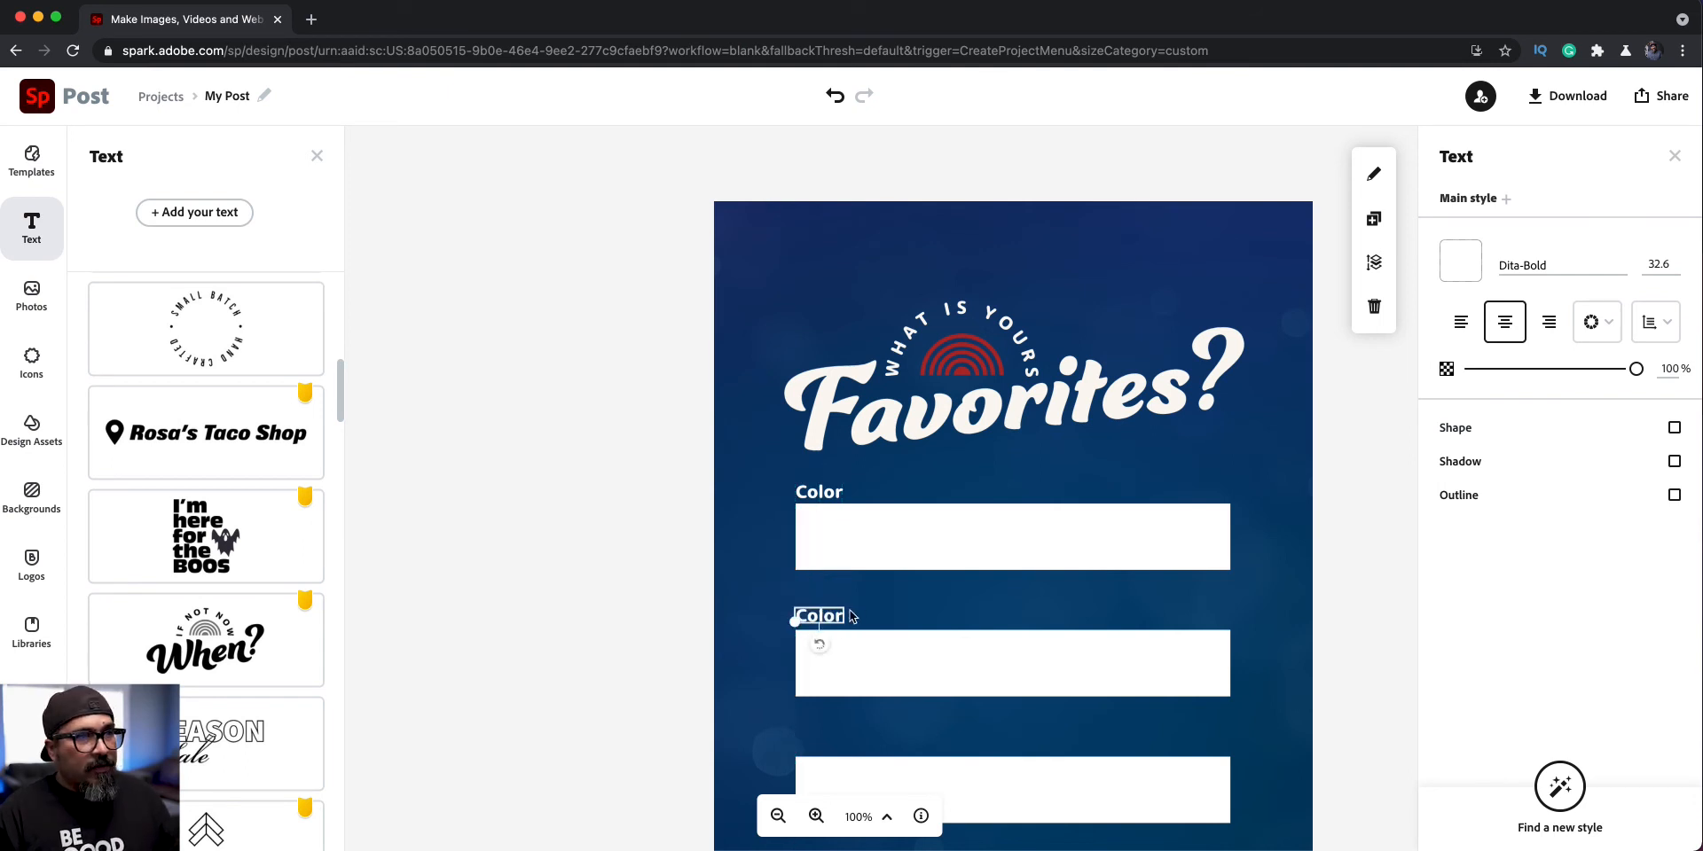
Retype the second answer bar's label as 'Snack'.
double_click(818, 616)
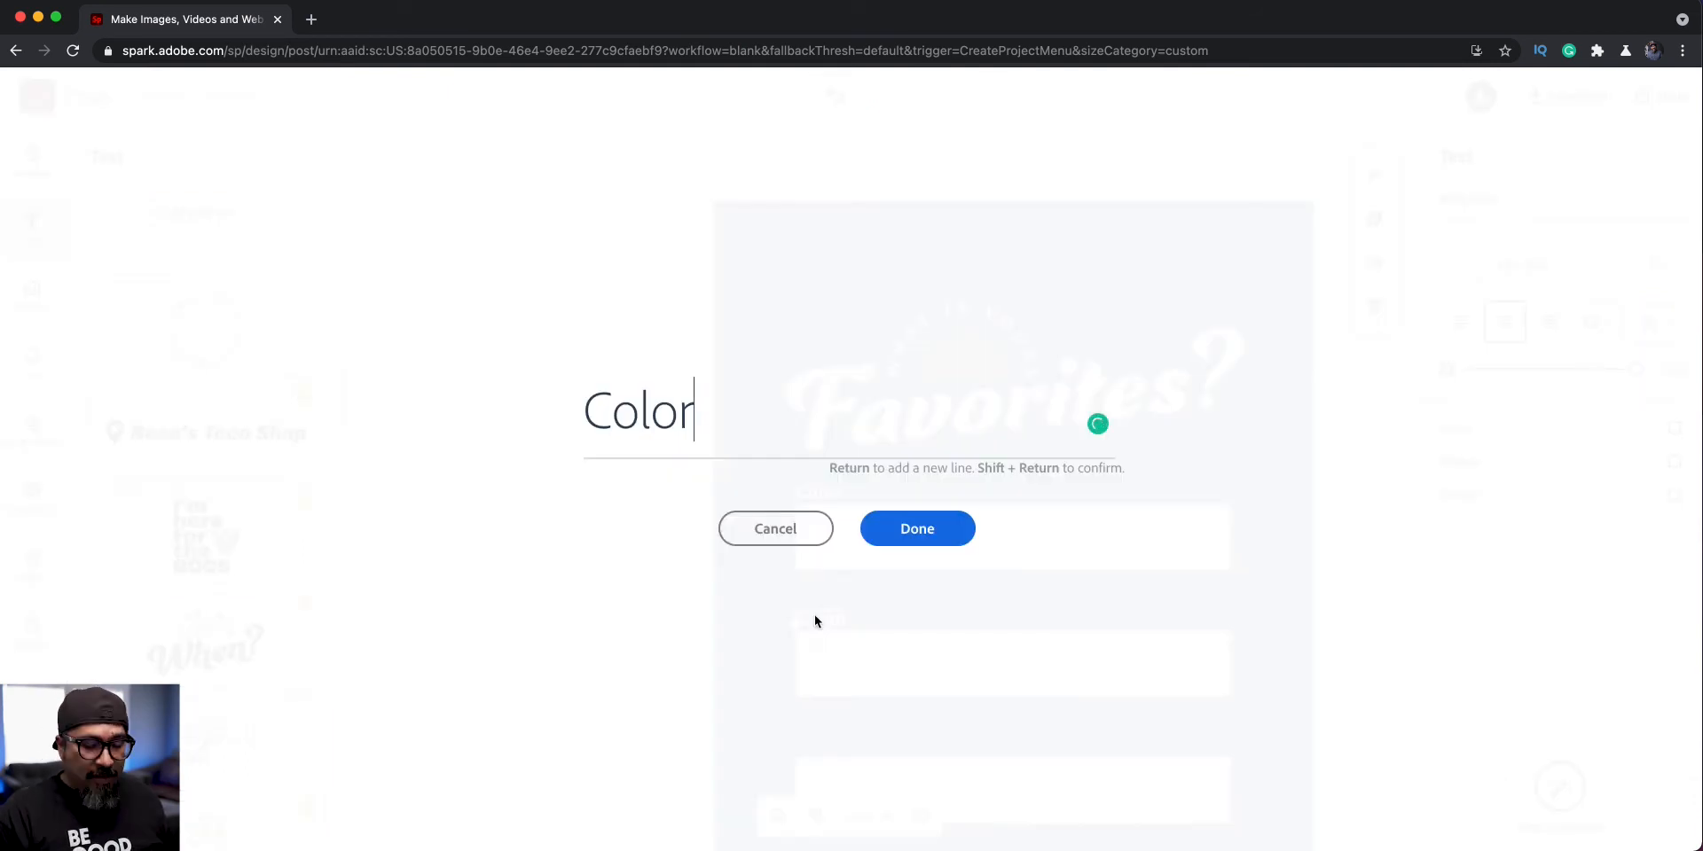
type("Sna")
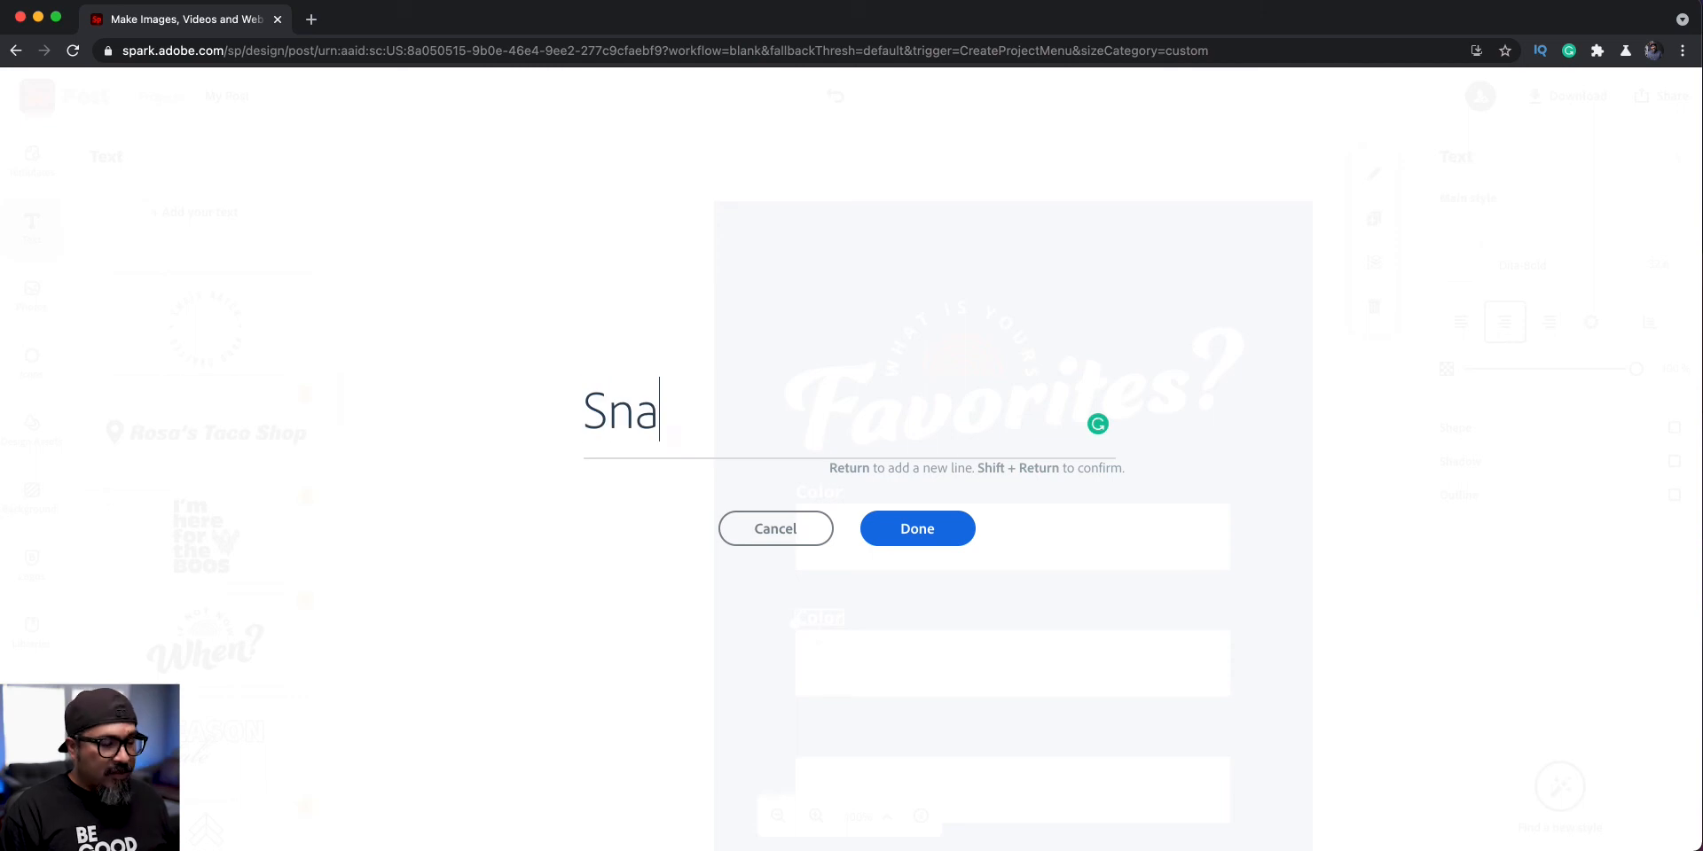
left_click(916, 529)
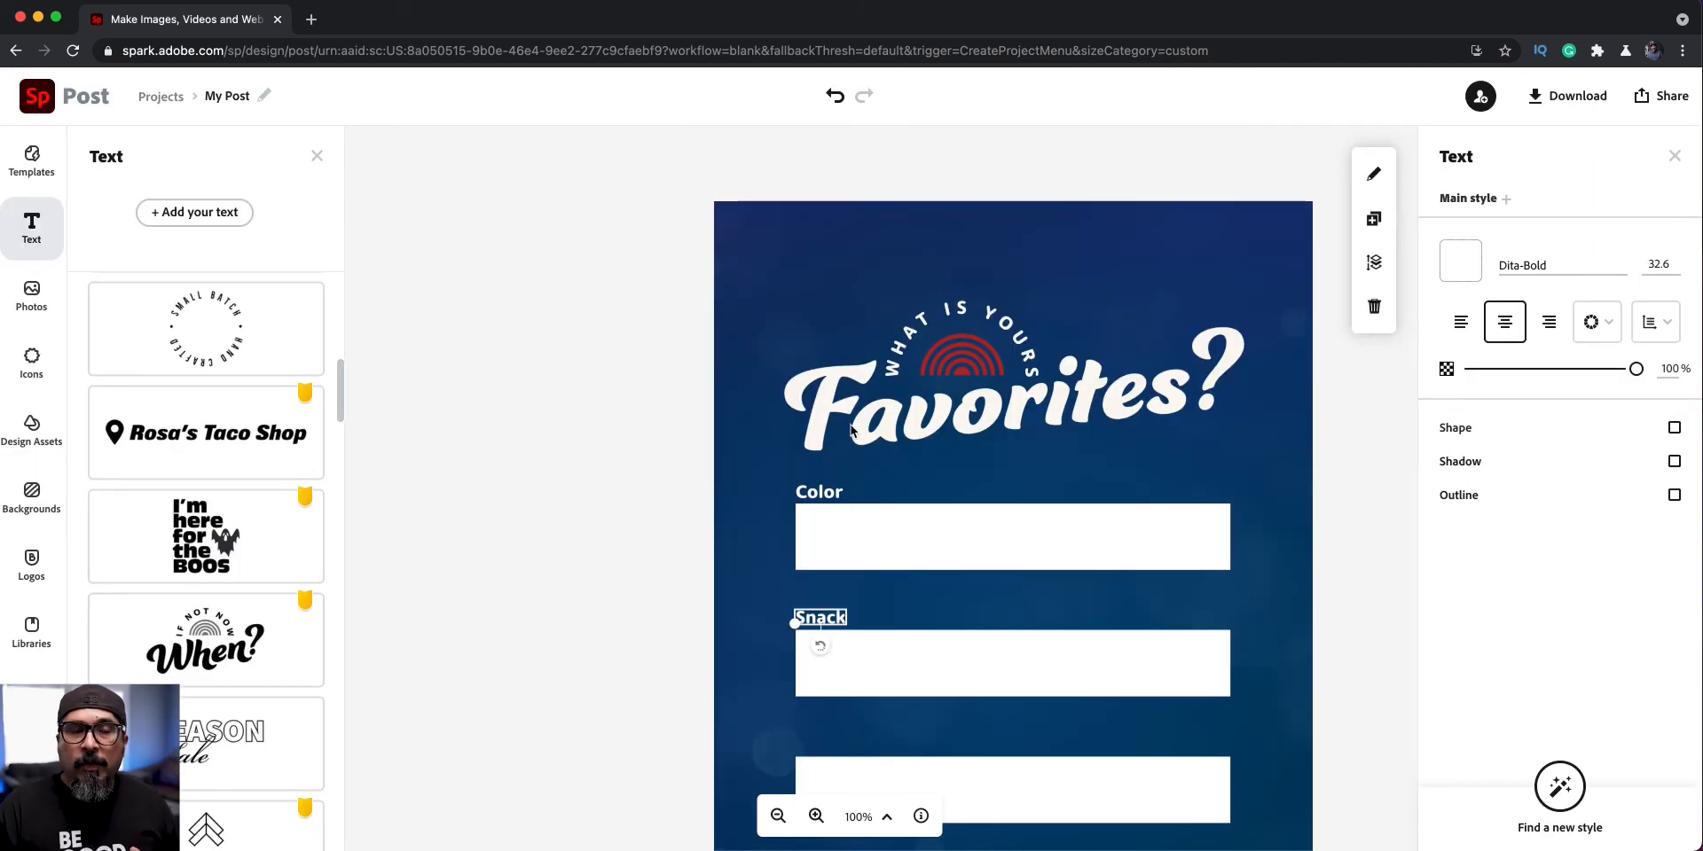
left_click(777, 815)
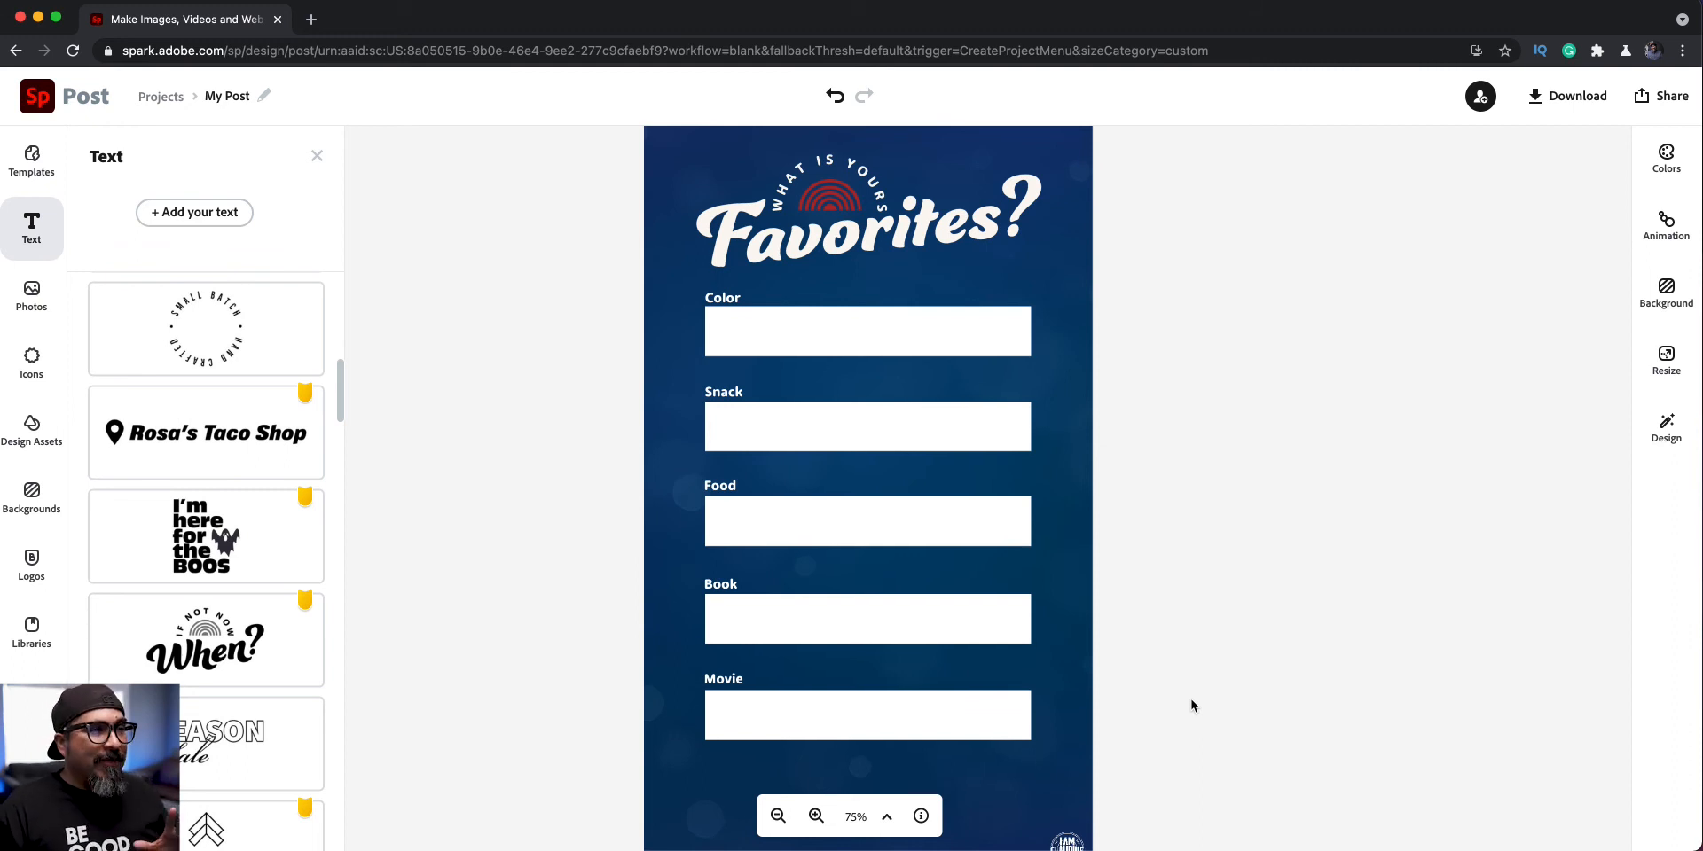
Enlarge the round logo centred at the bottom of the story.
scroll("down", 3)
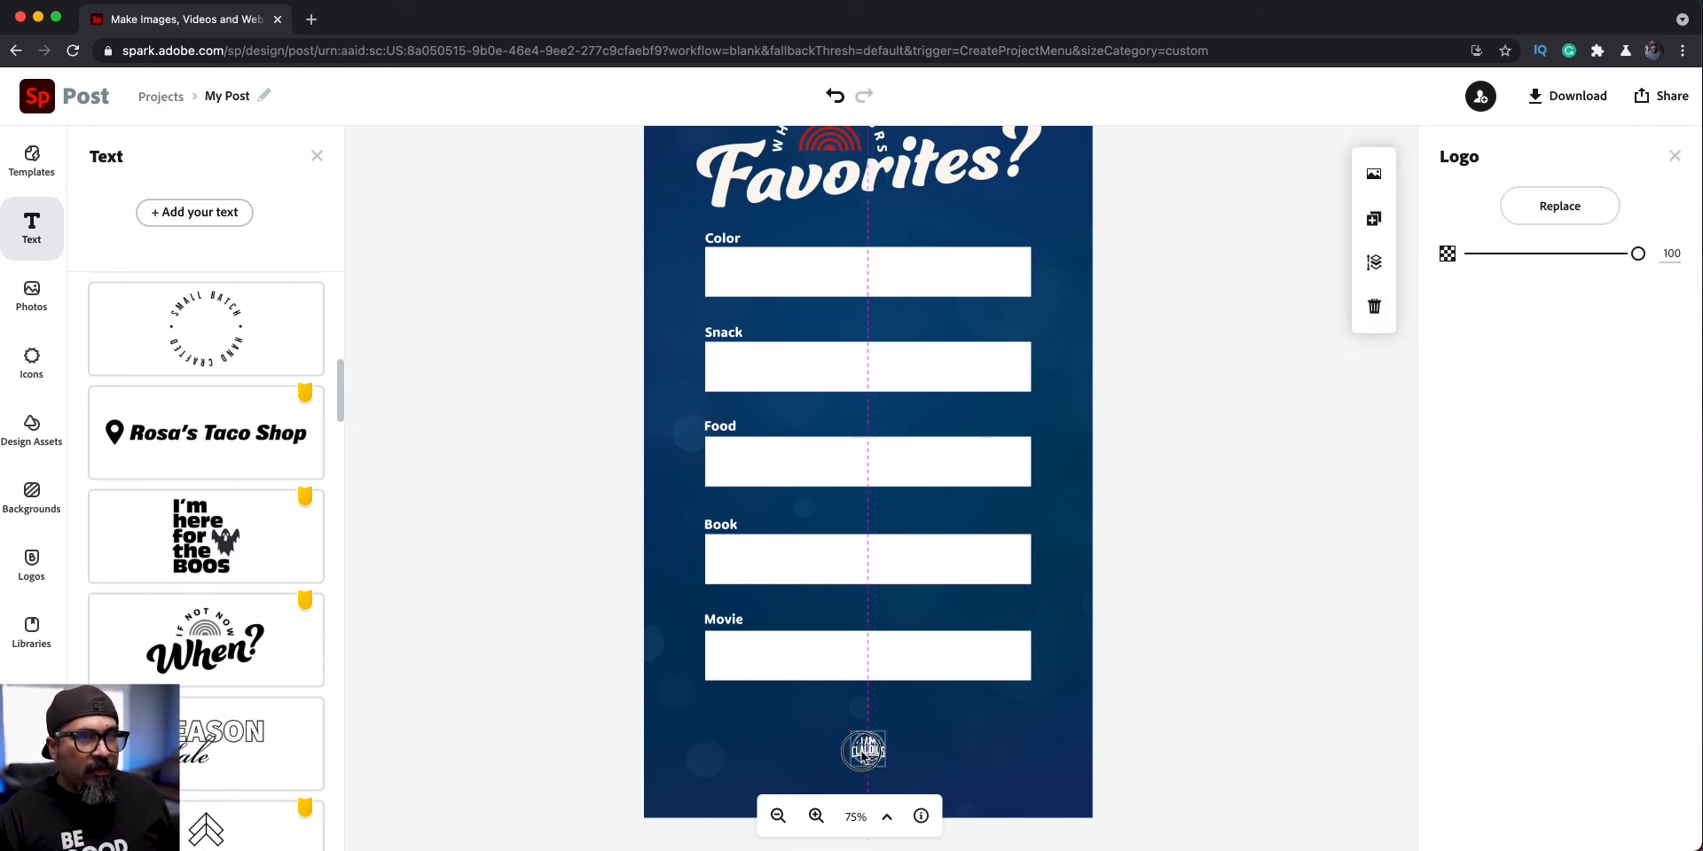
left_click(865, 750)
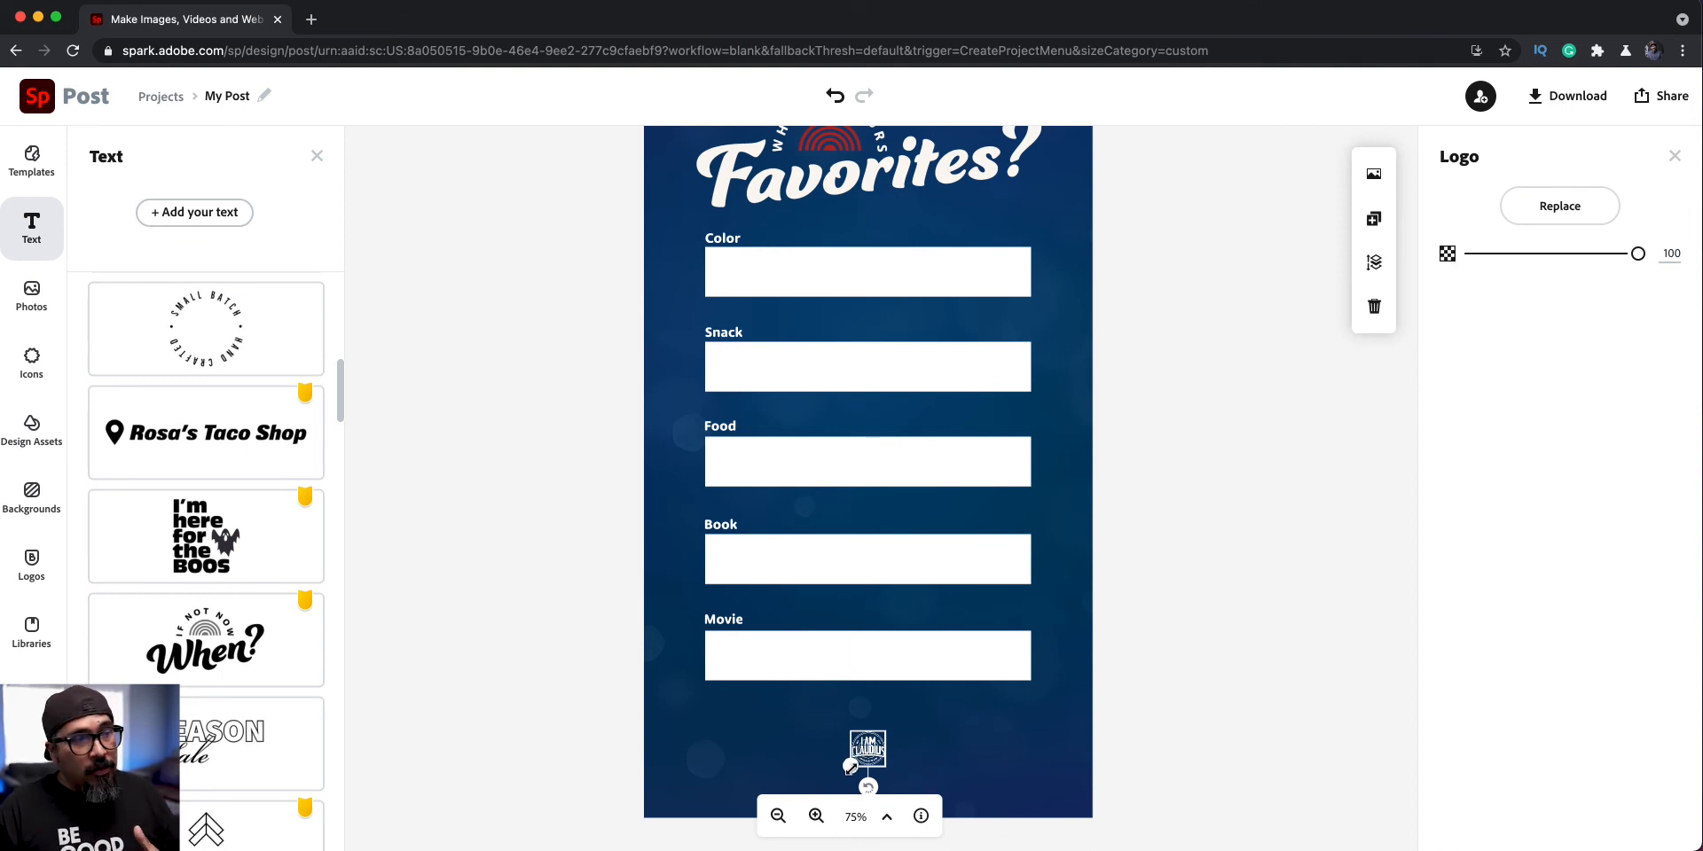
left_click(865, 755)
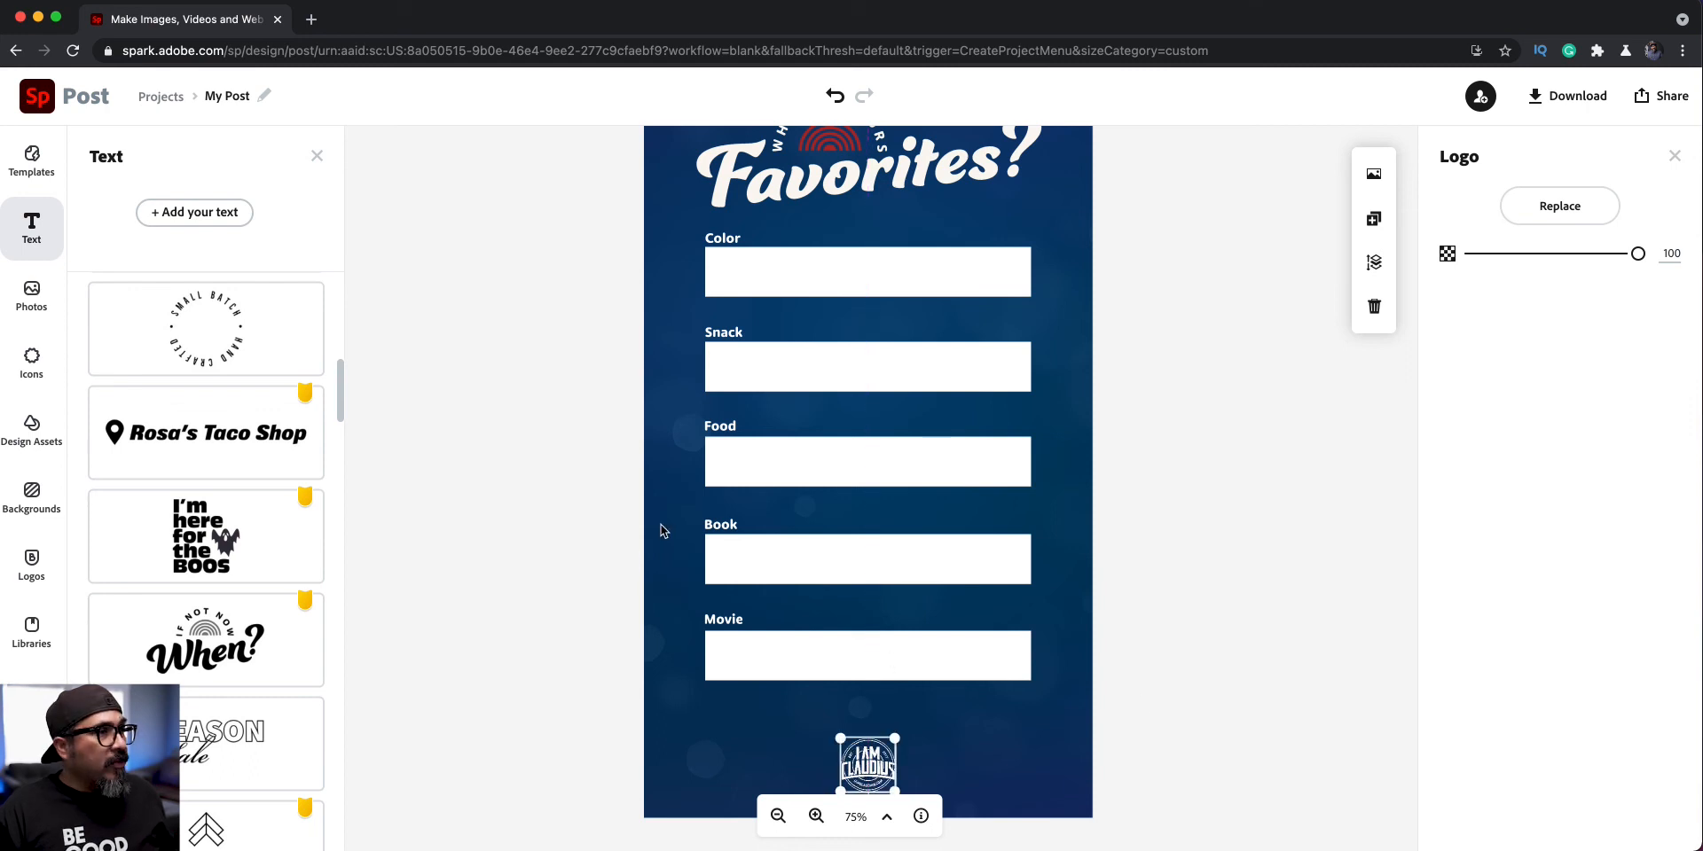
left_click(719, 426)
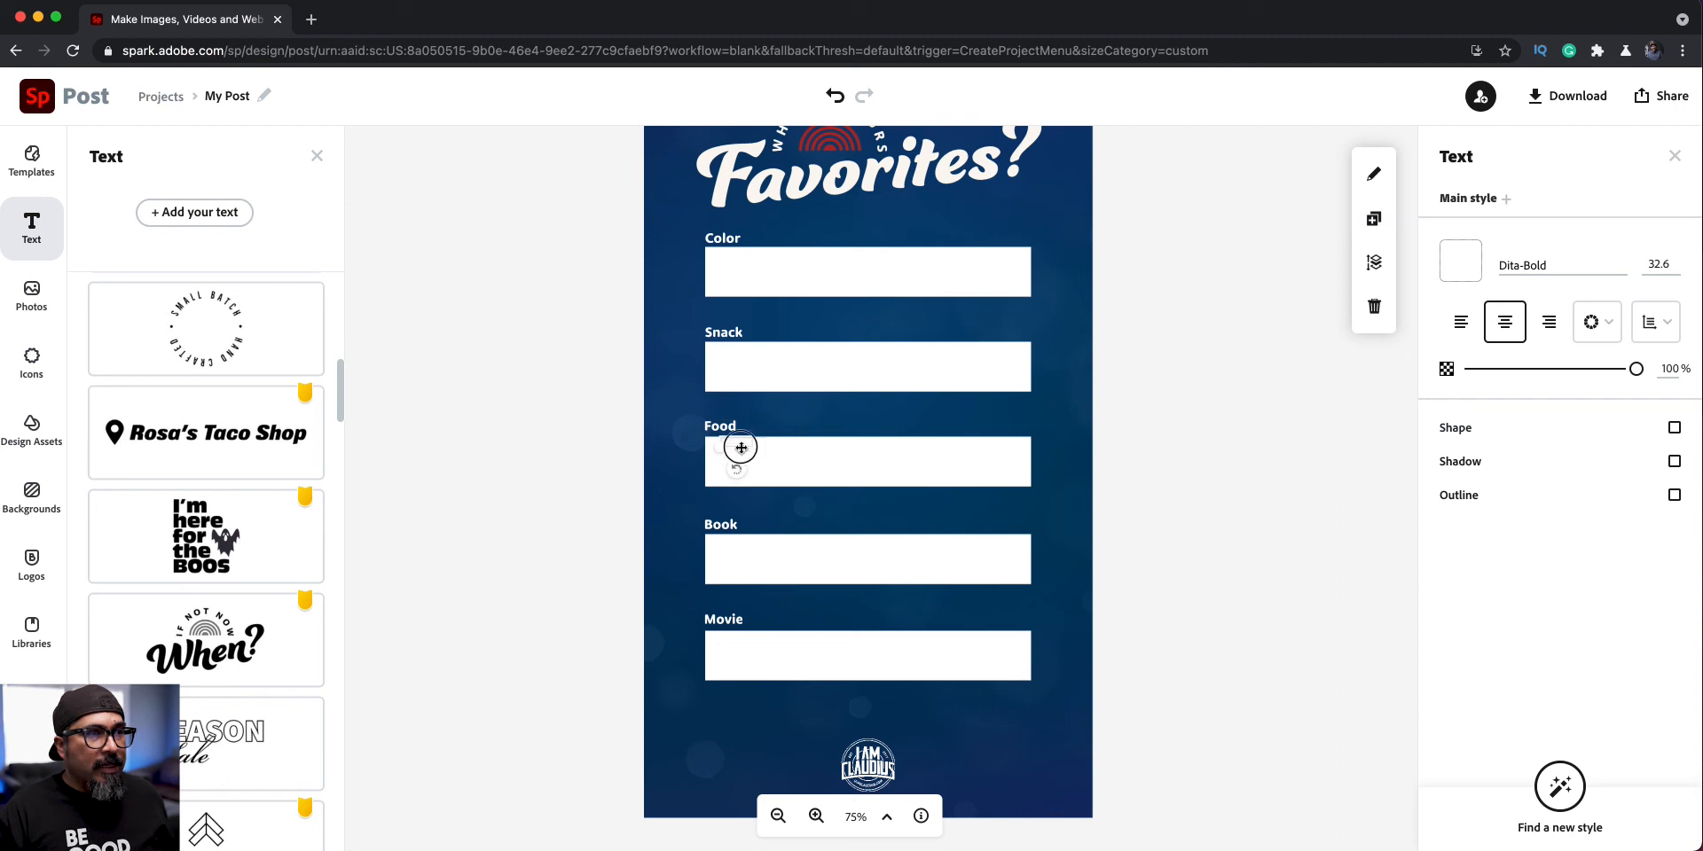
Copy the Food label above the logo and retype it as 'THANKS FOR SHARING'.
left_click_drag(741, 449, 866, 720)
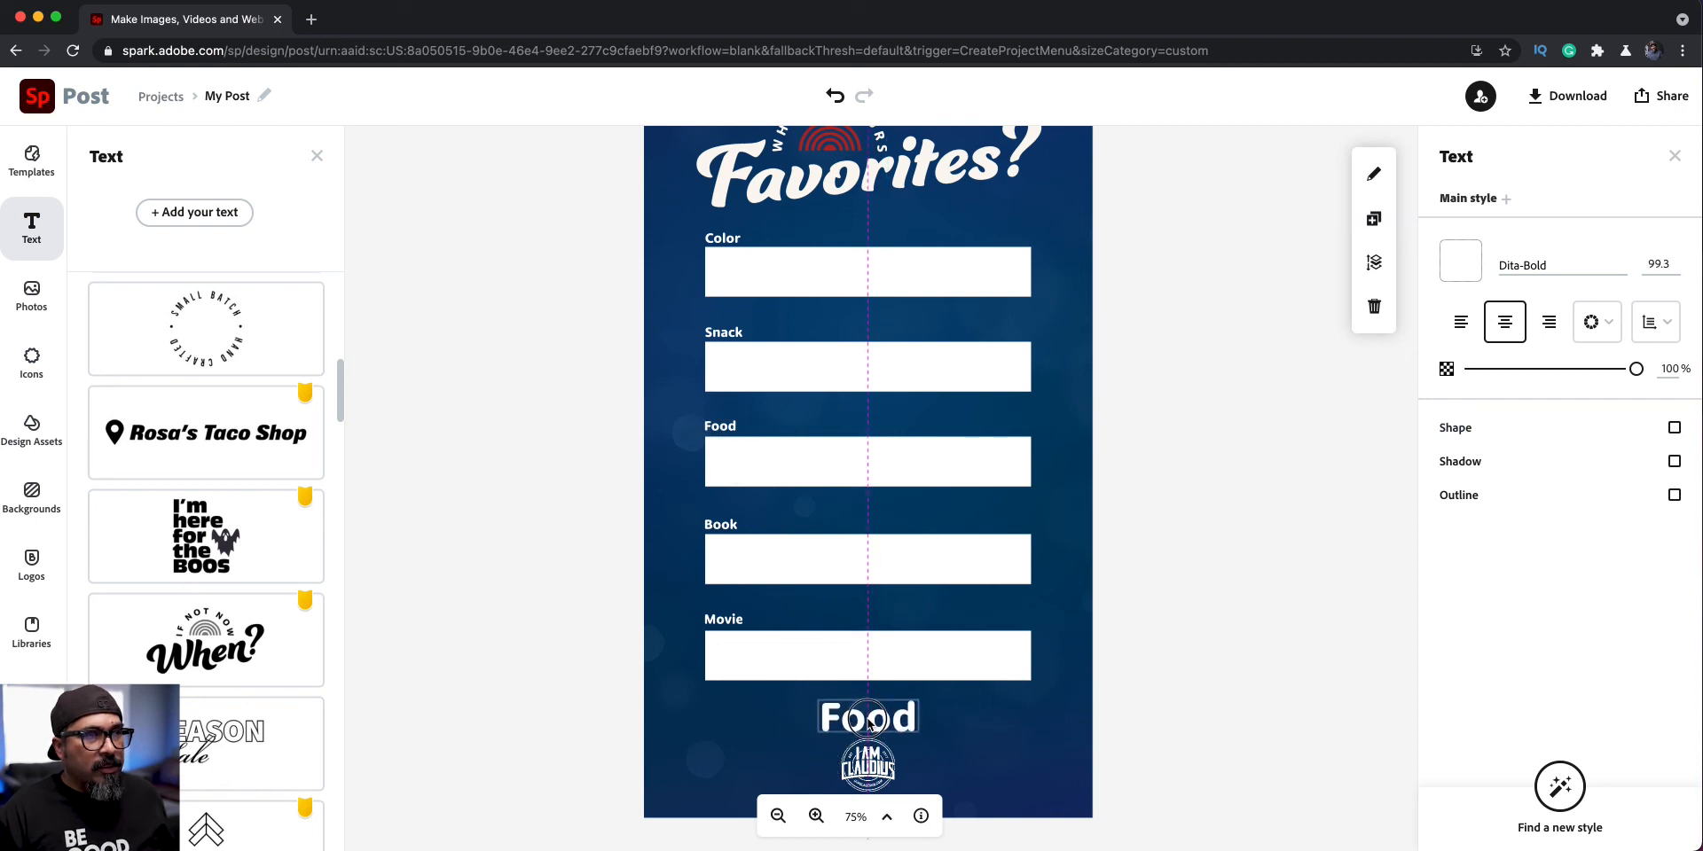
double_click(867, 716)
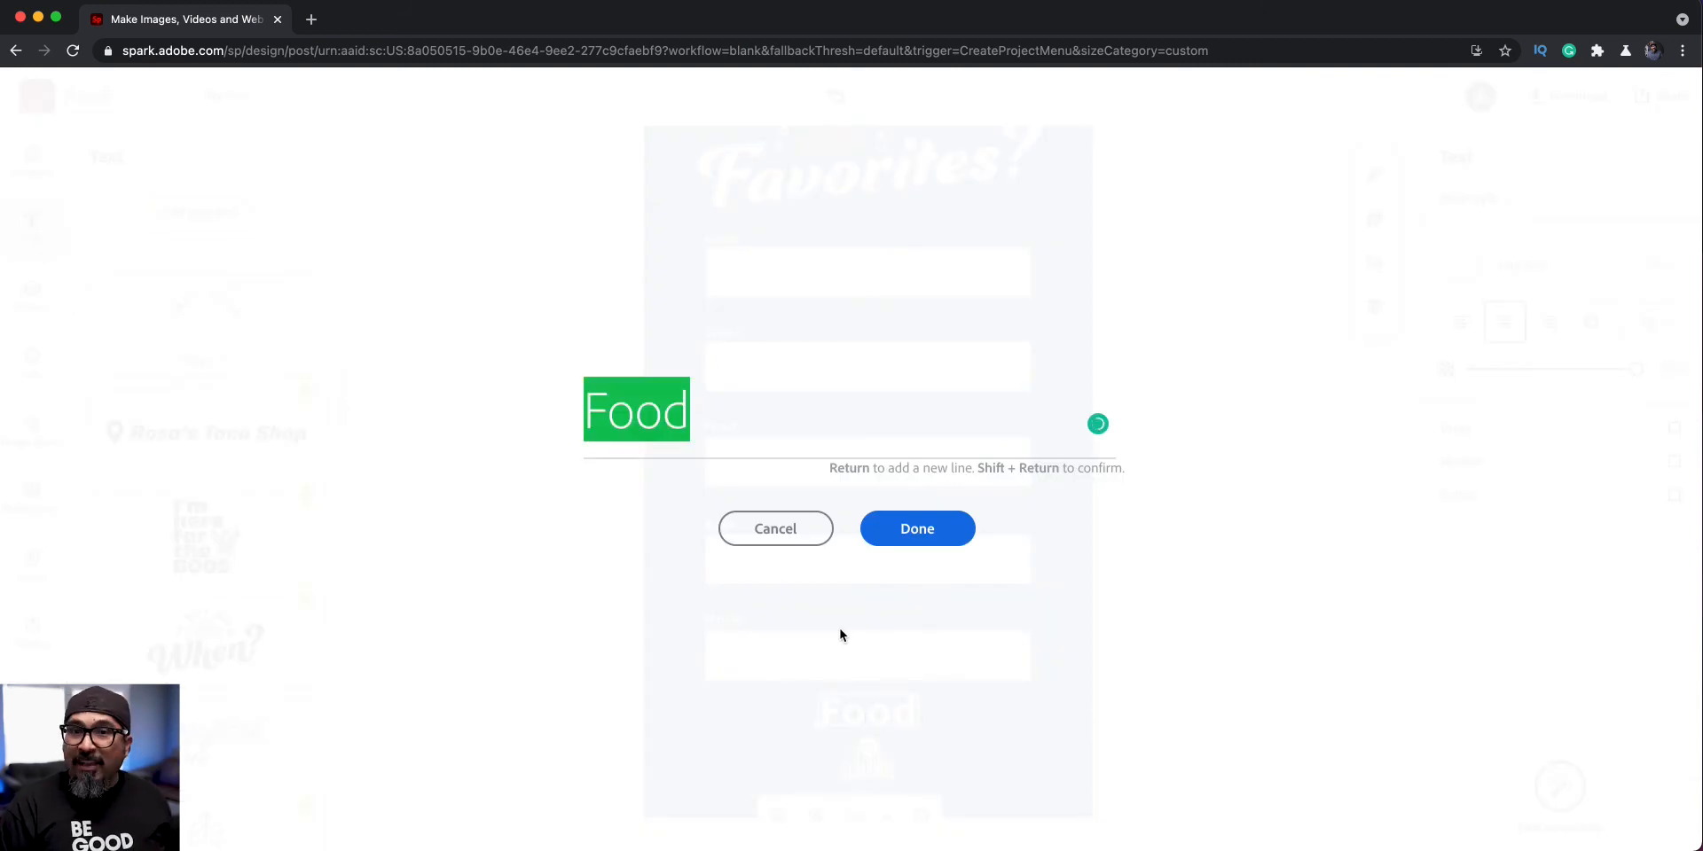
type("Than")
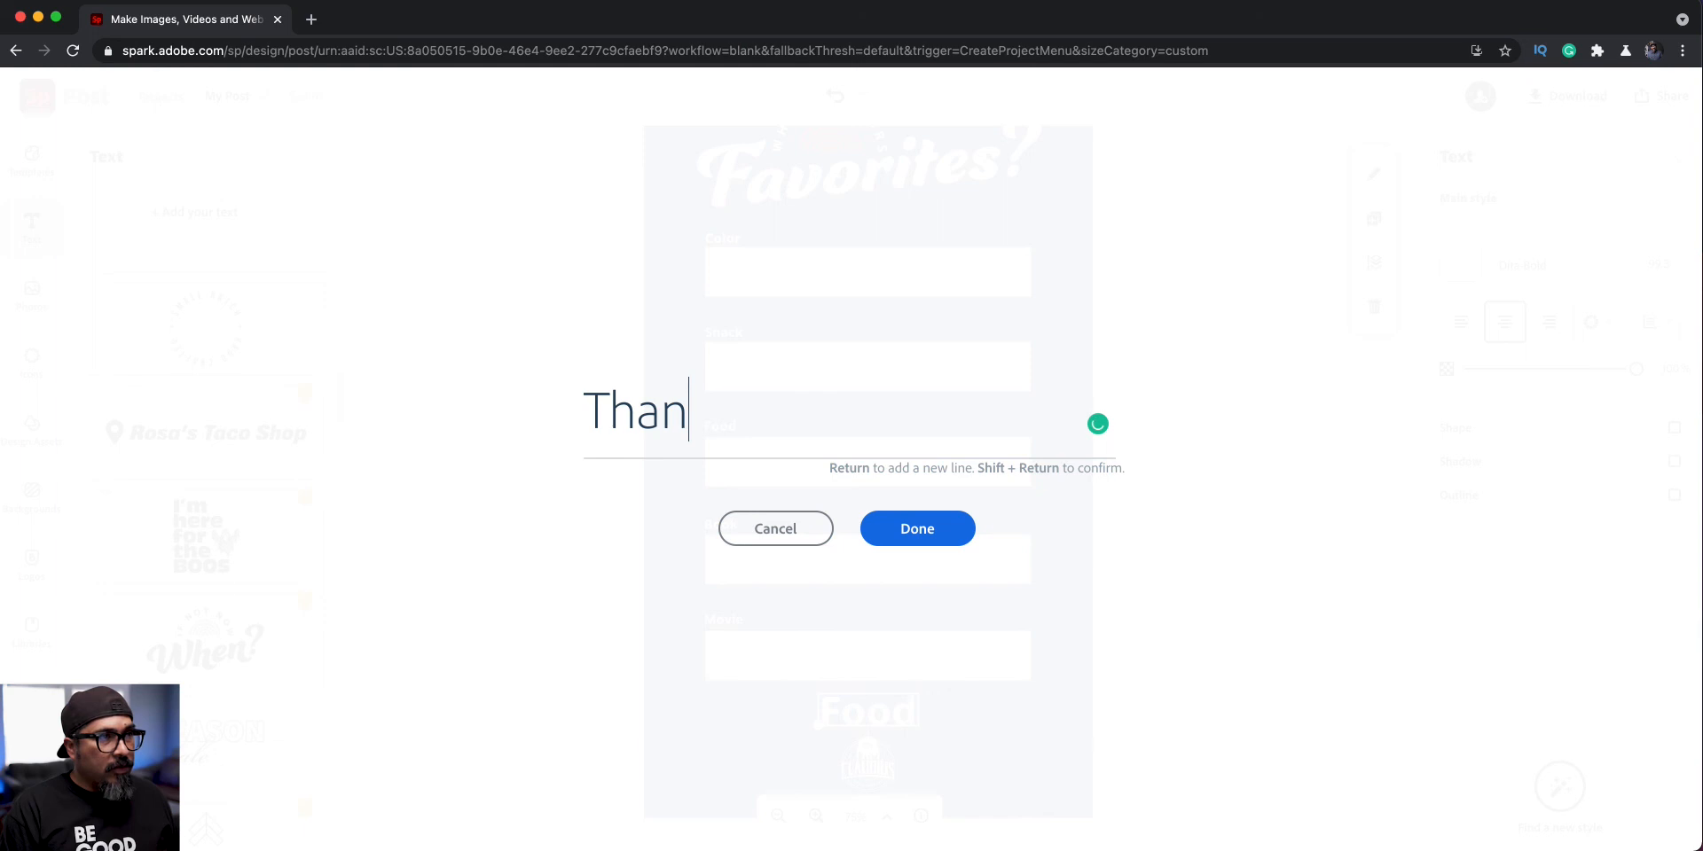
type("KS")
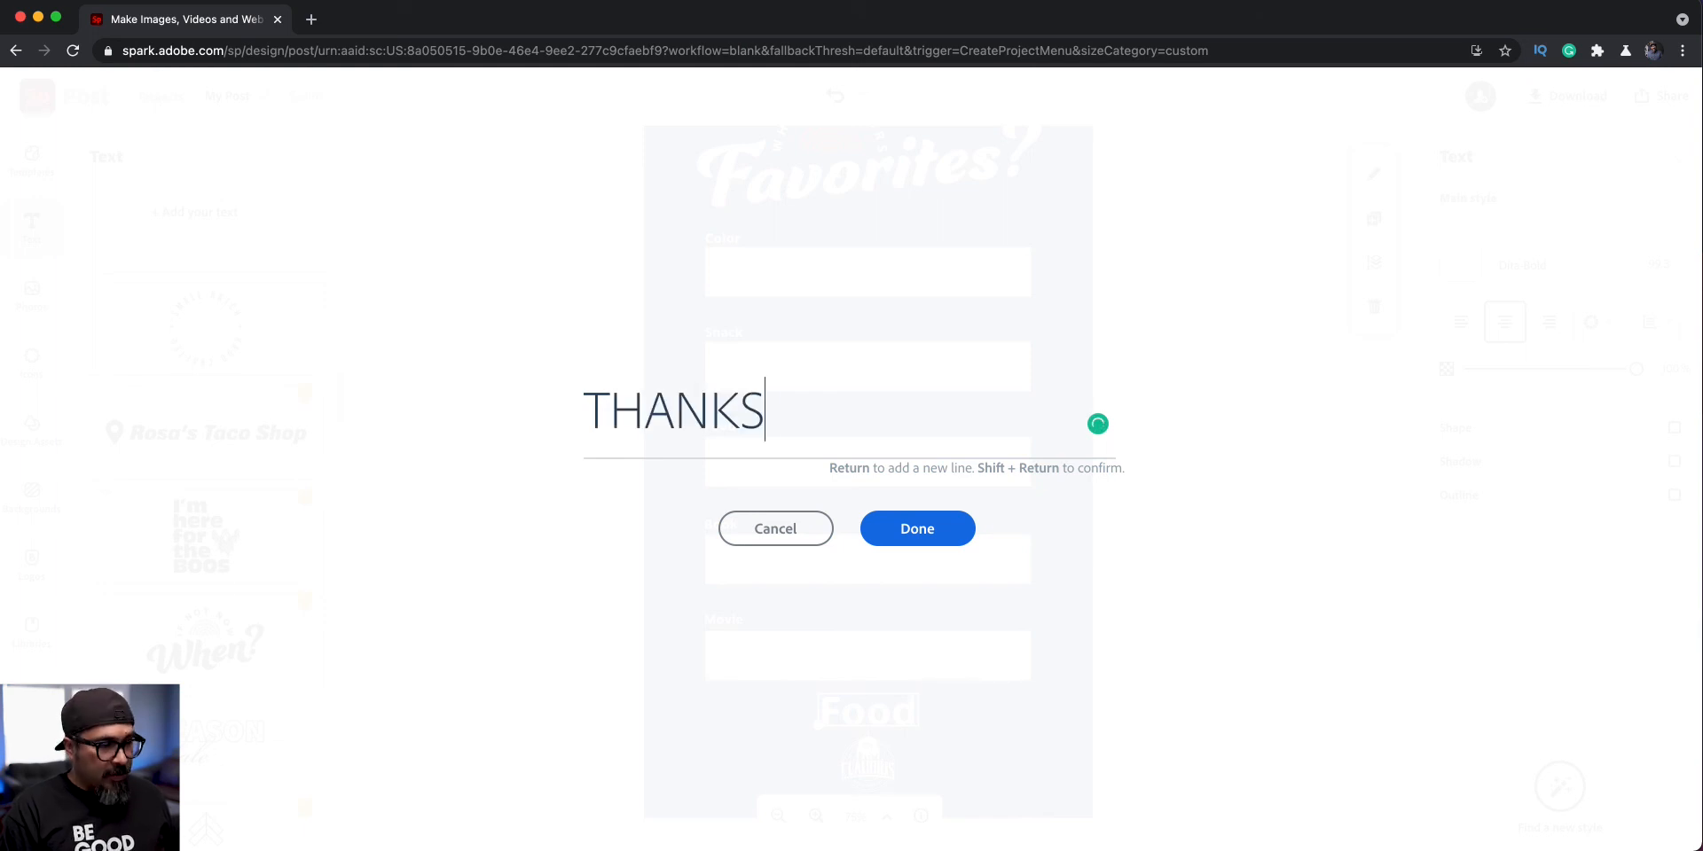
type("FOR SHA")
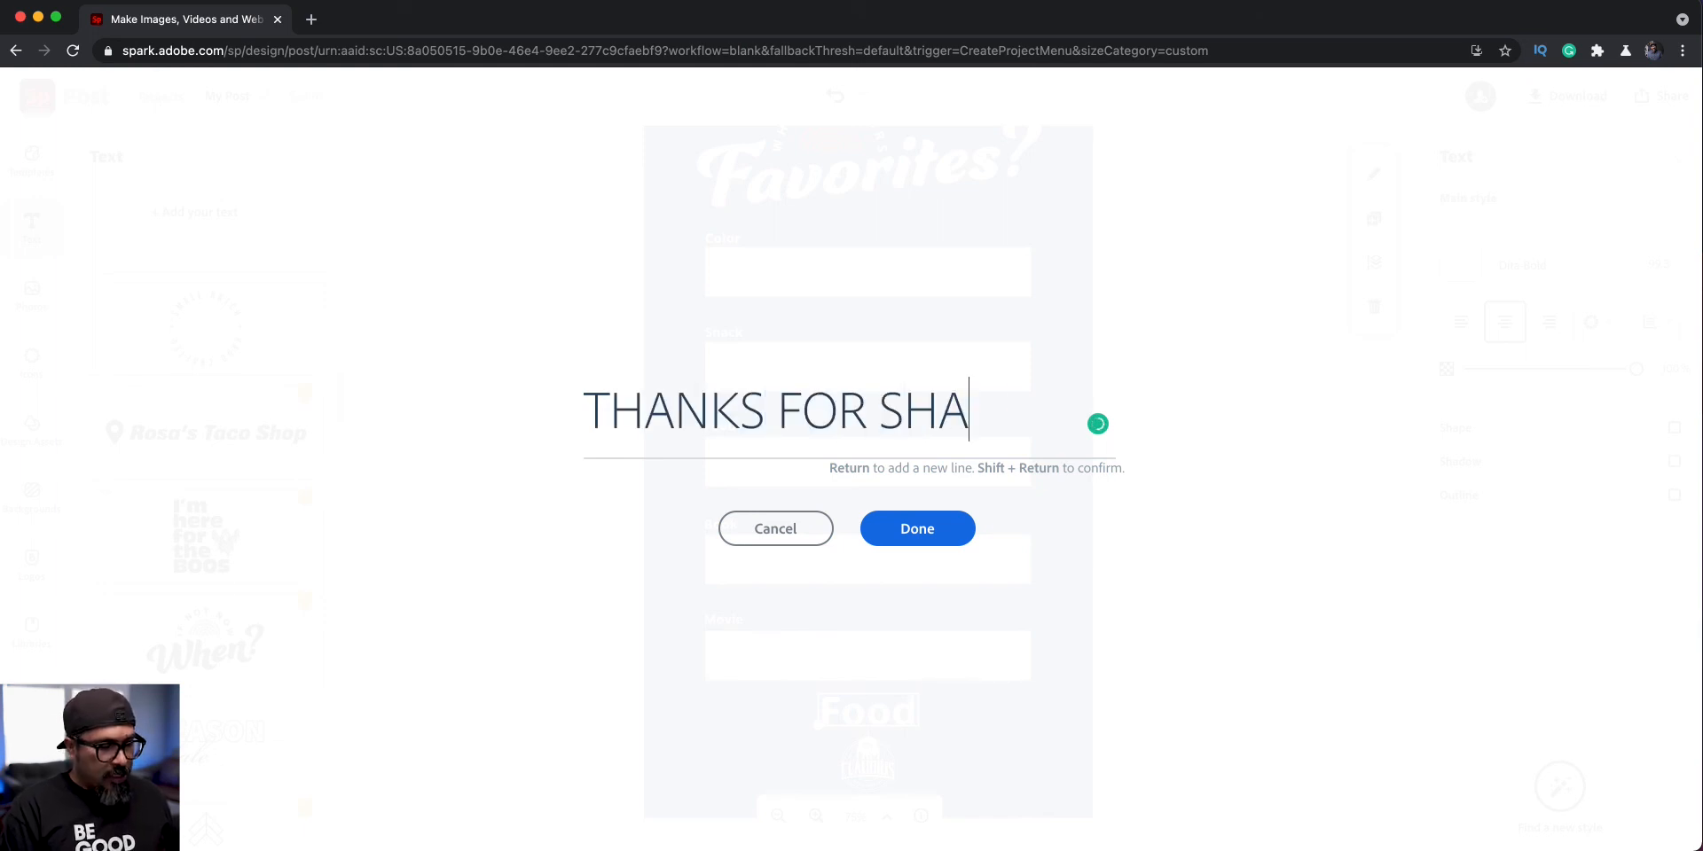
left_click(916, 528)
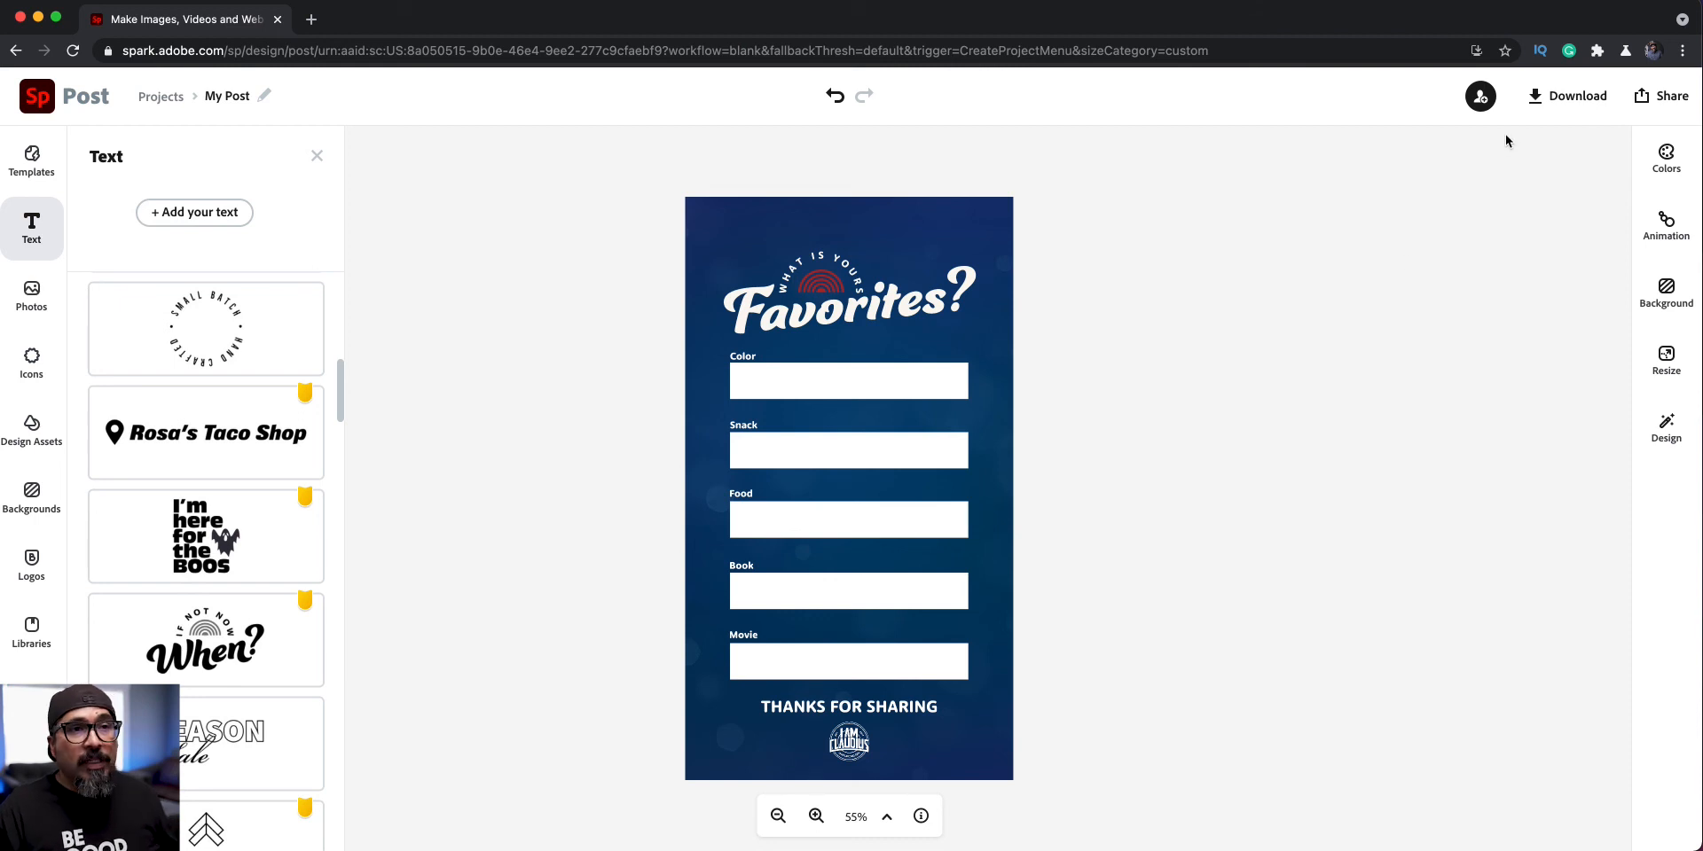
left_click(1574, 96)
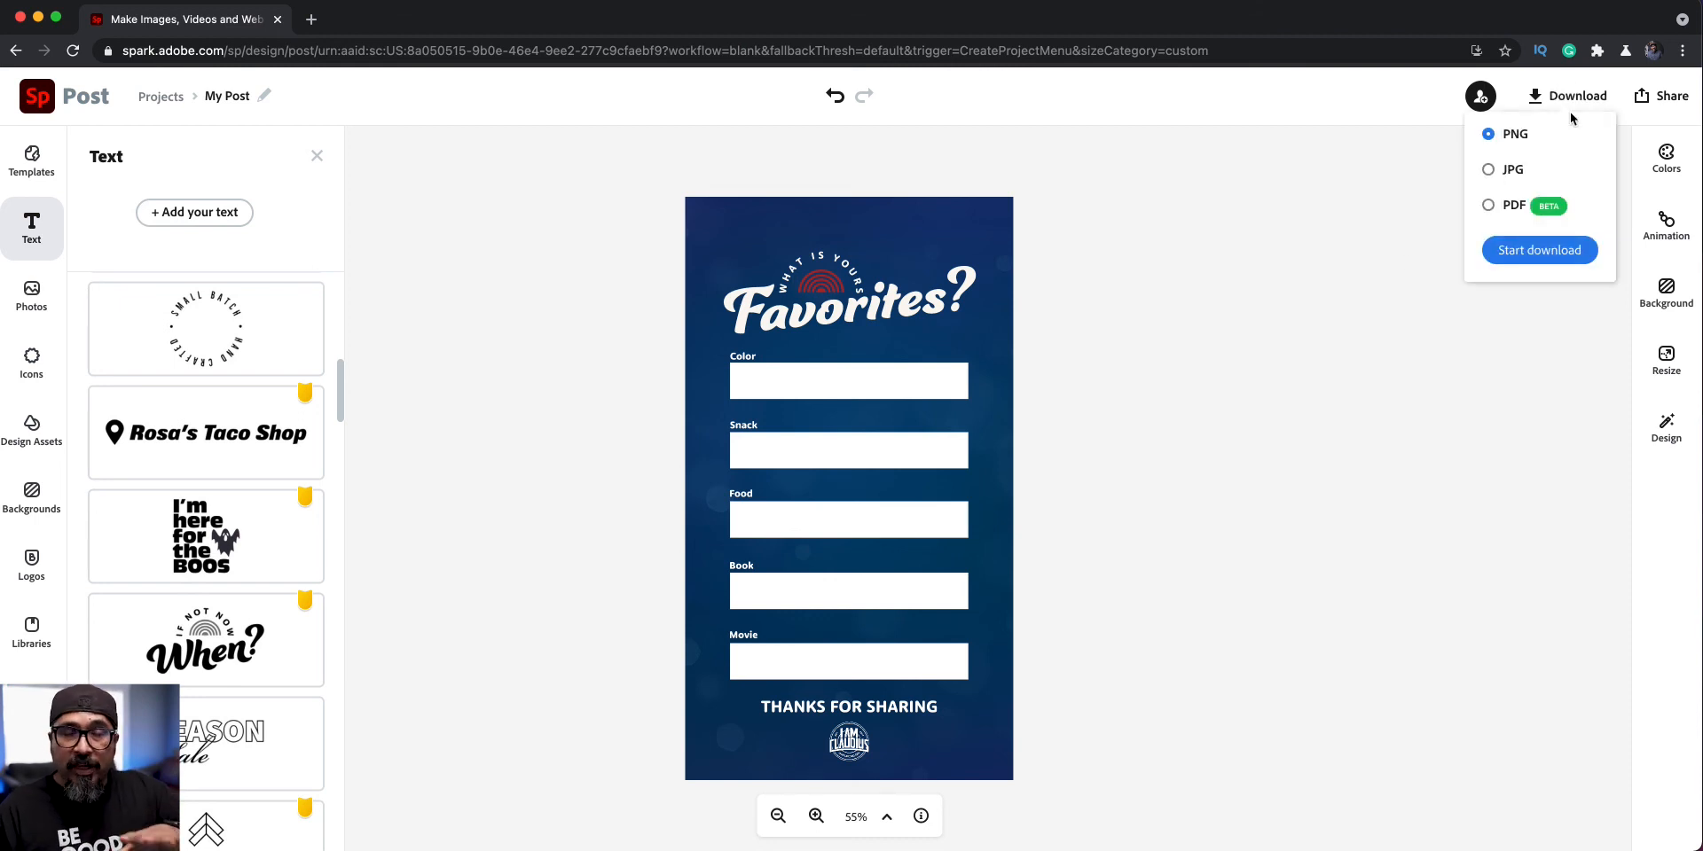
left_click(1247, 411)
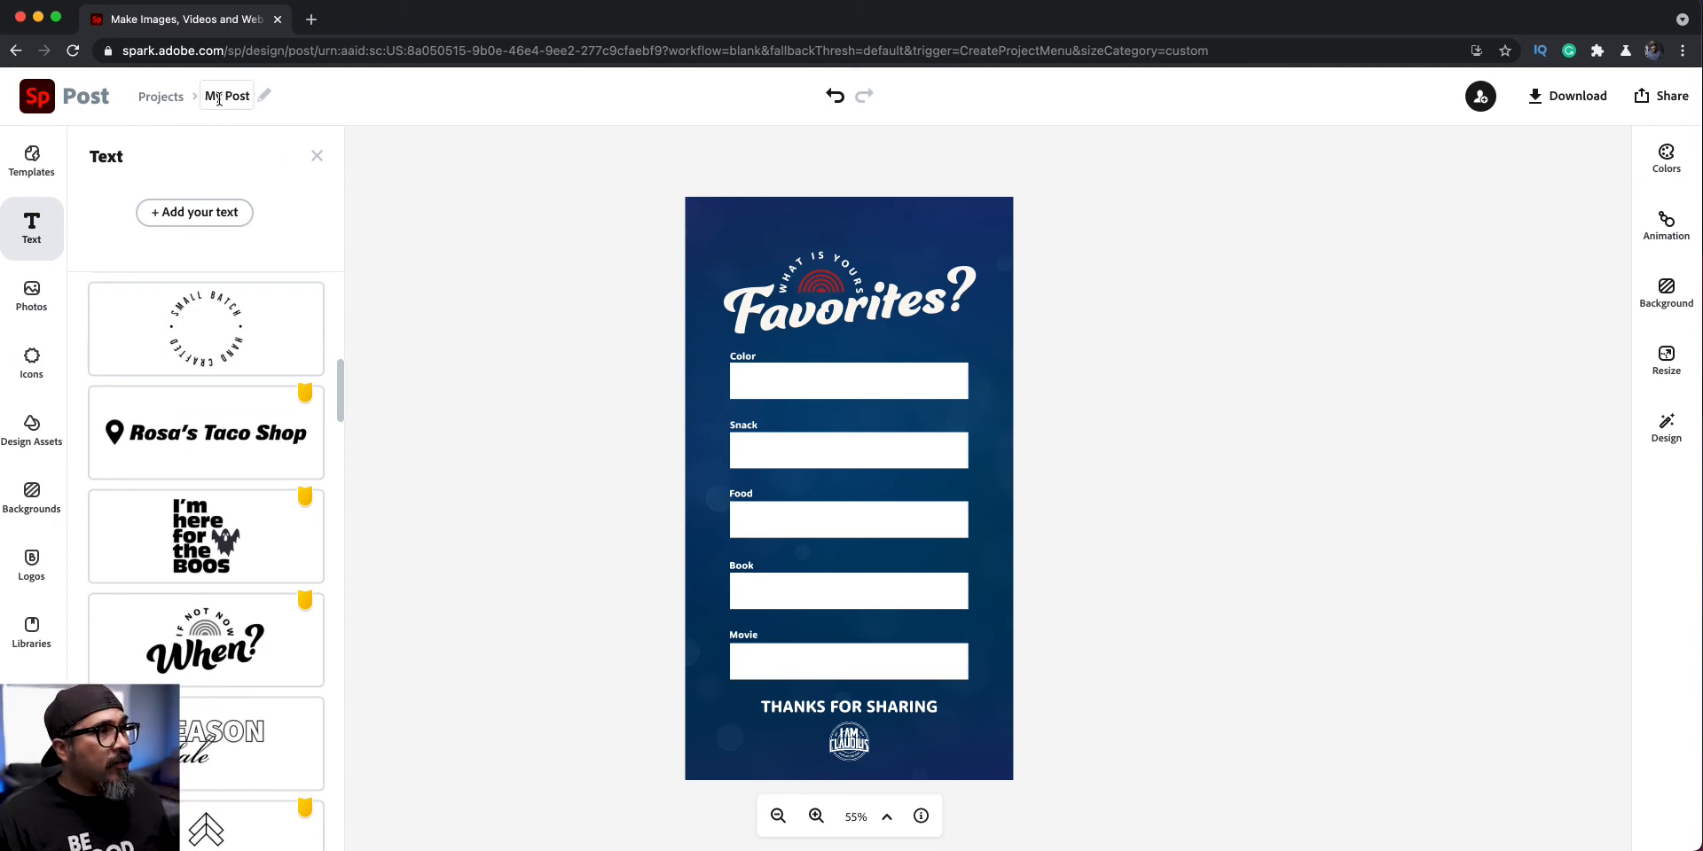
Rename the project from My Post to IG_STORY_FITB_01 and close the text templates panel.
left_click(227, 96)
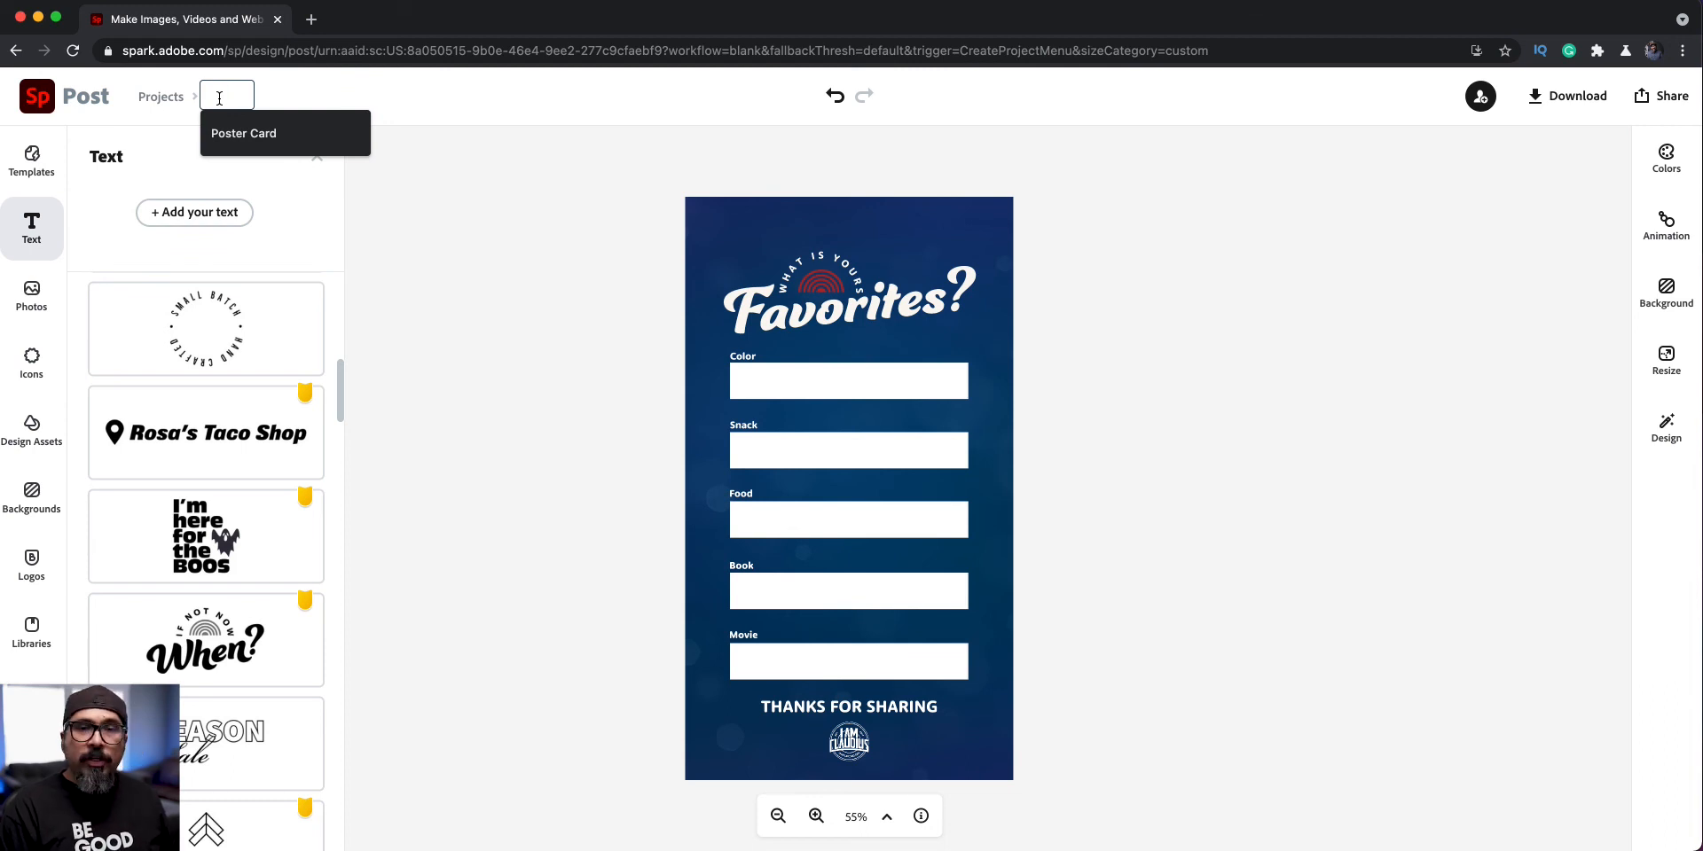
type("IG")
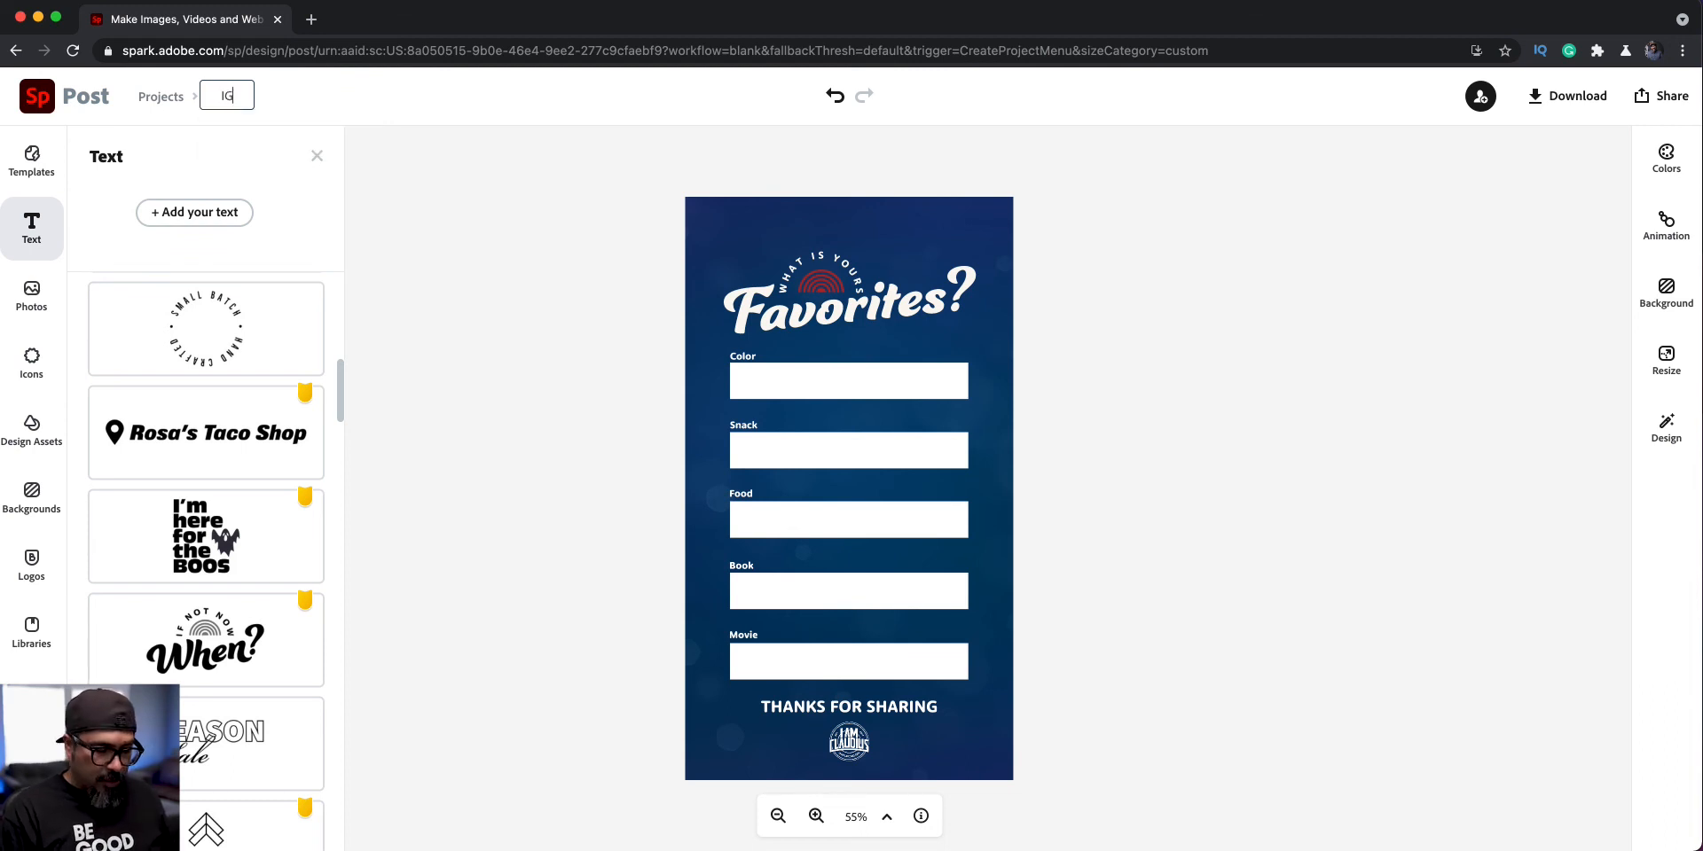
type("_STORY_")
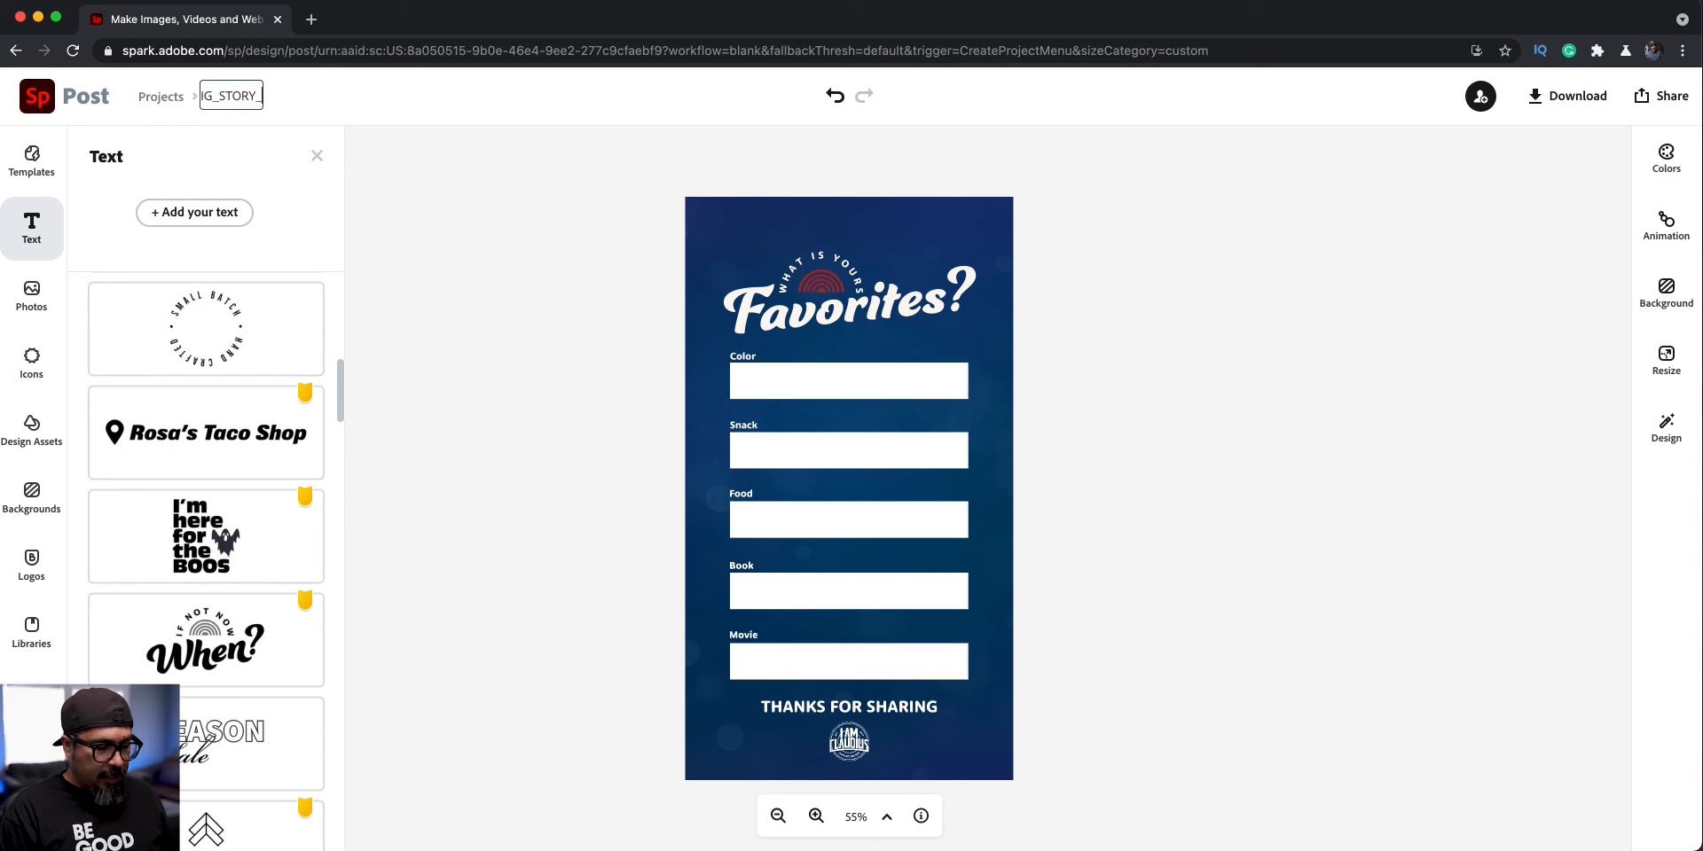
type("FITB_01")
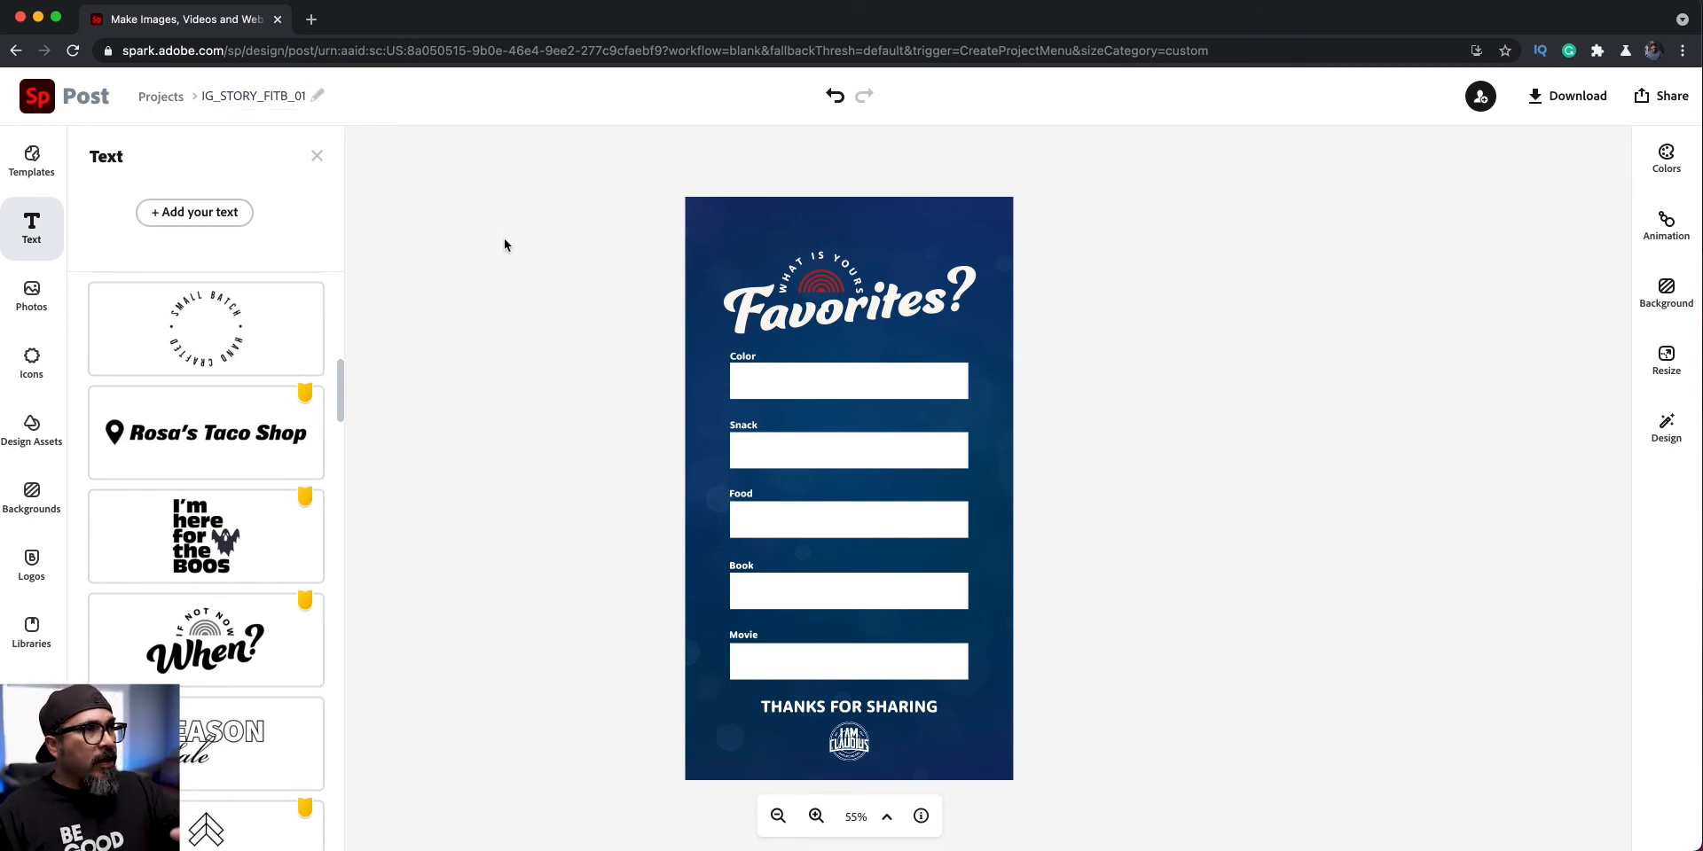
left_click(316, 156)
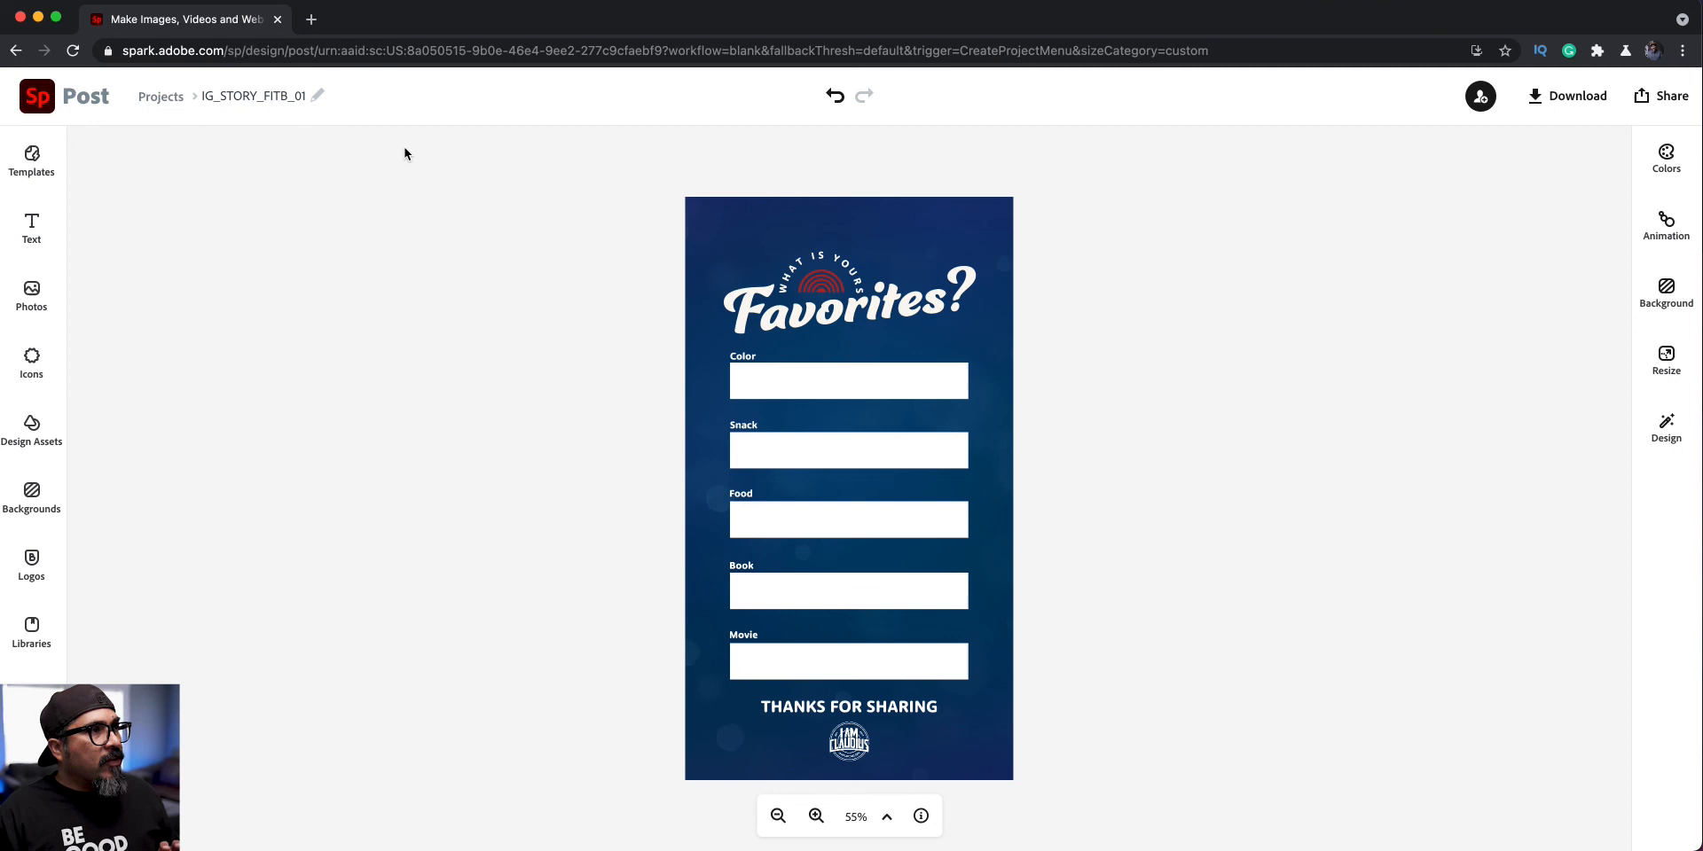
Duplicate IG_STORY_FITB_01 from the projects list as IG_STORY_FITB_02.
left_click(160, 96)
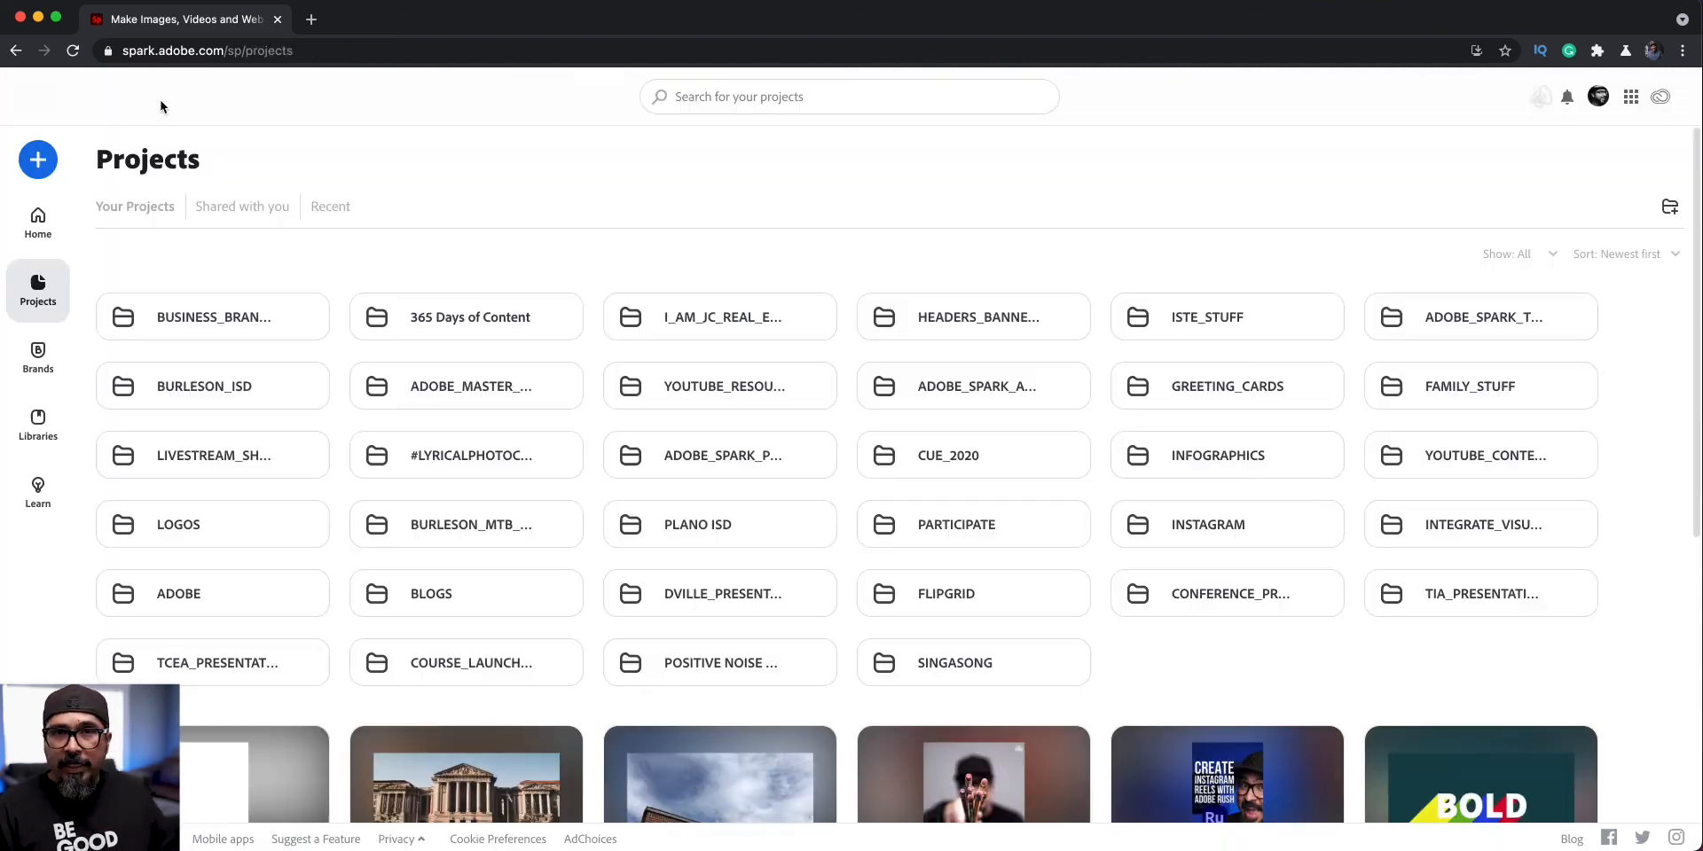
scroll("down", 3)
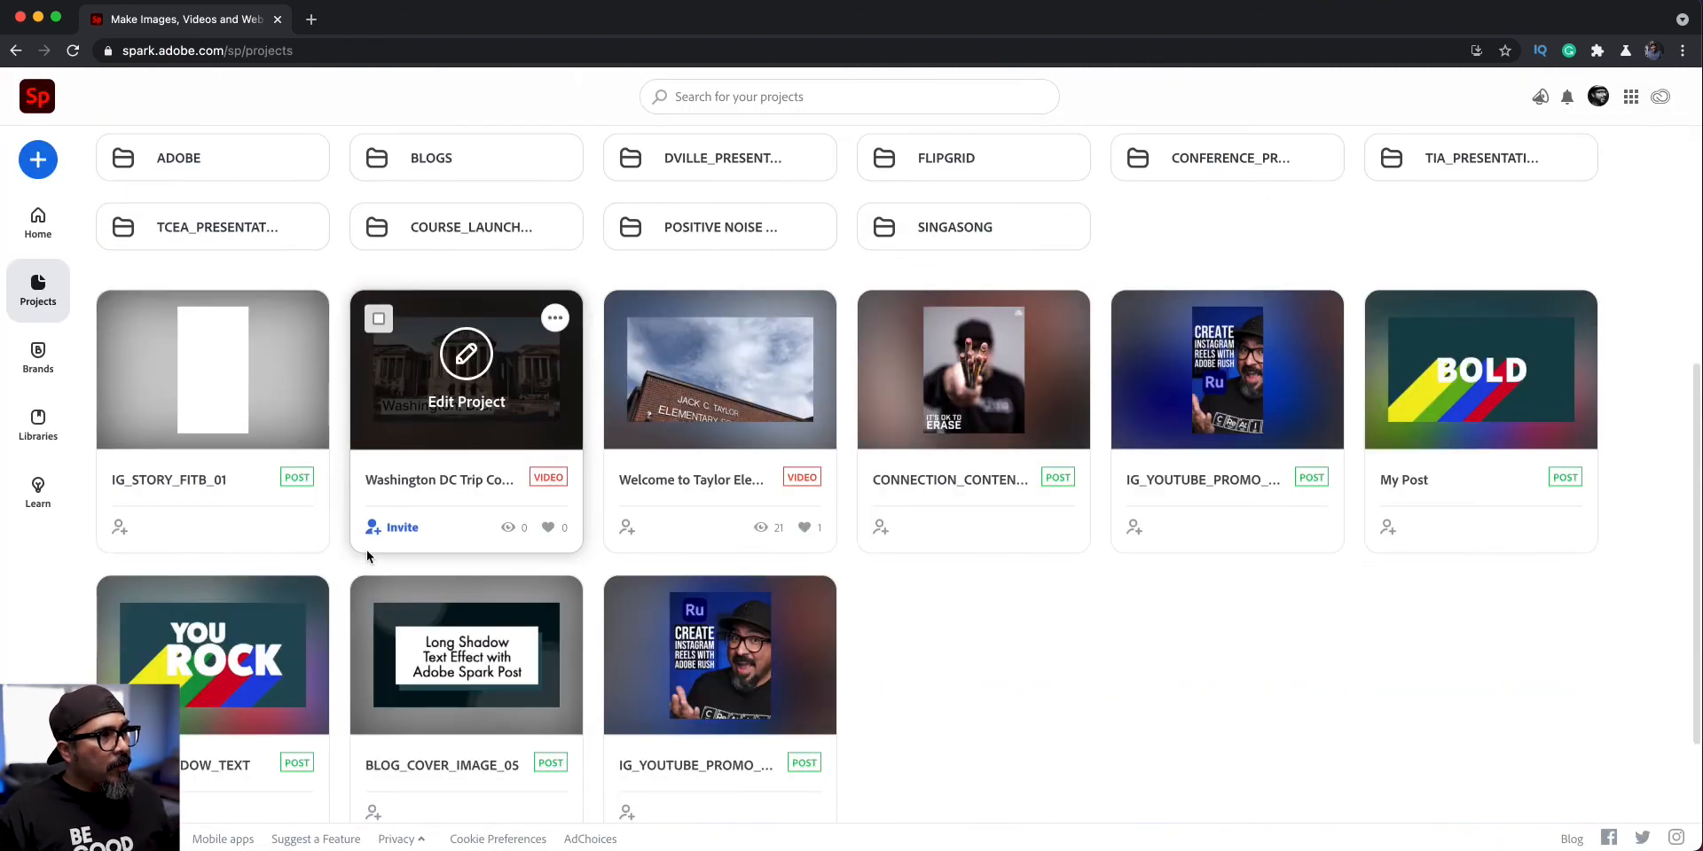
scroll("up", 3)
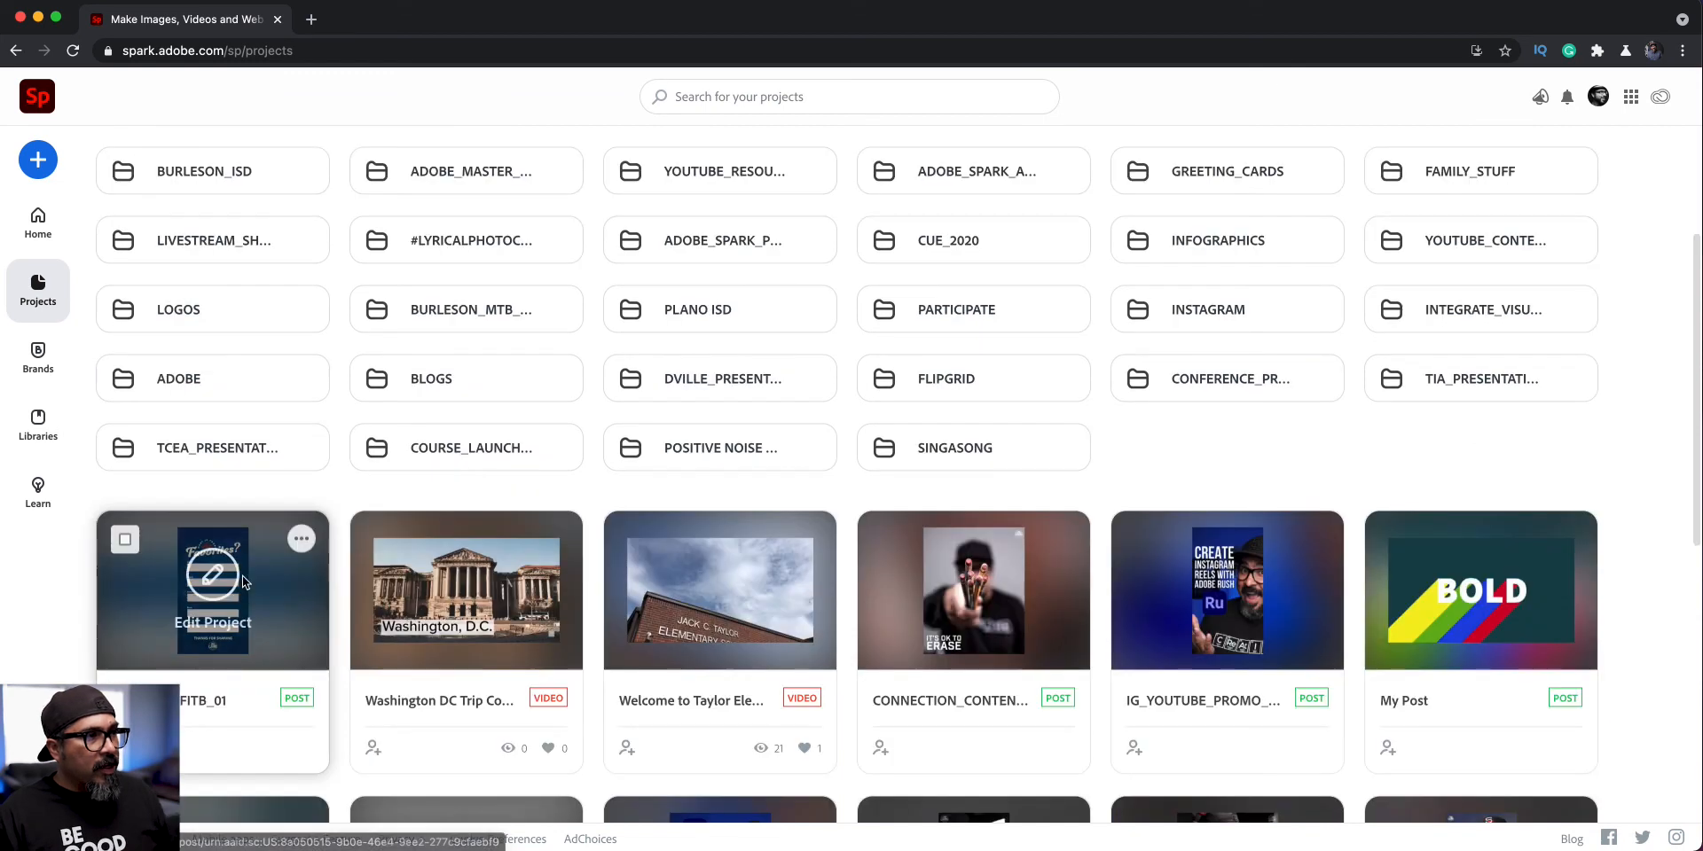
scroll("down", 3)
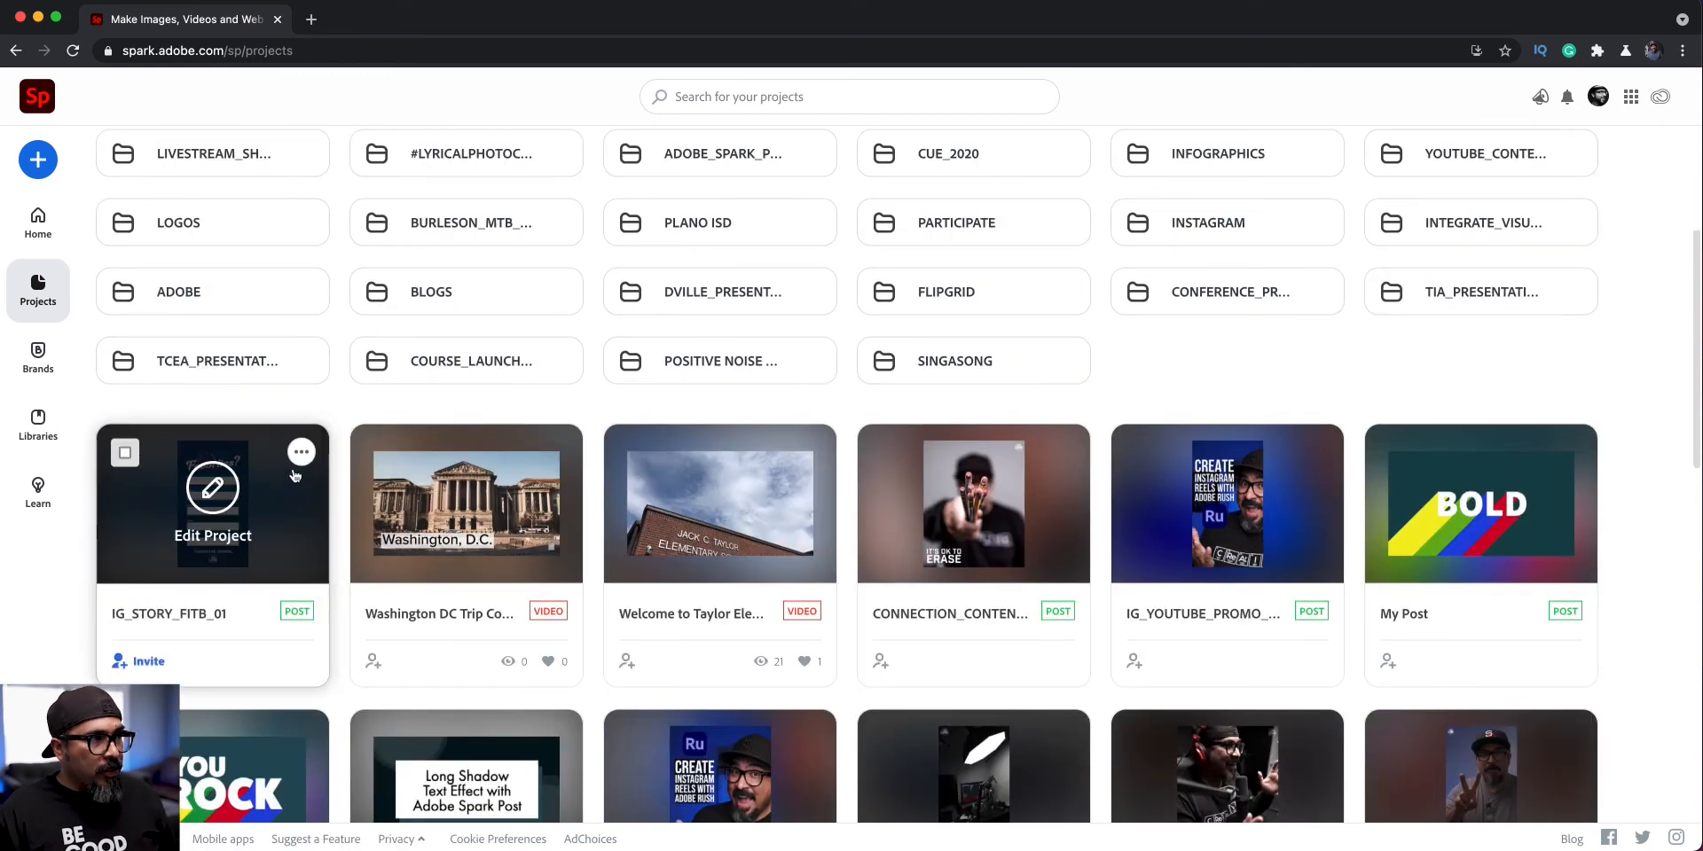
left_click(301, 451)
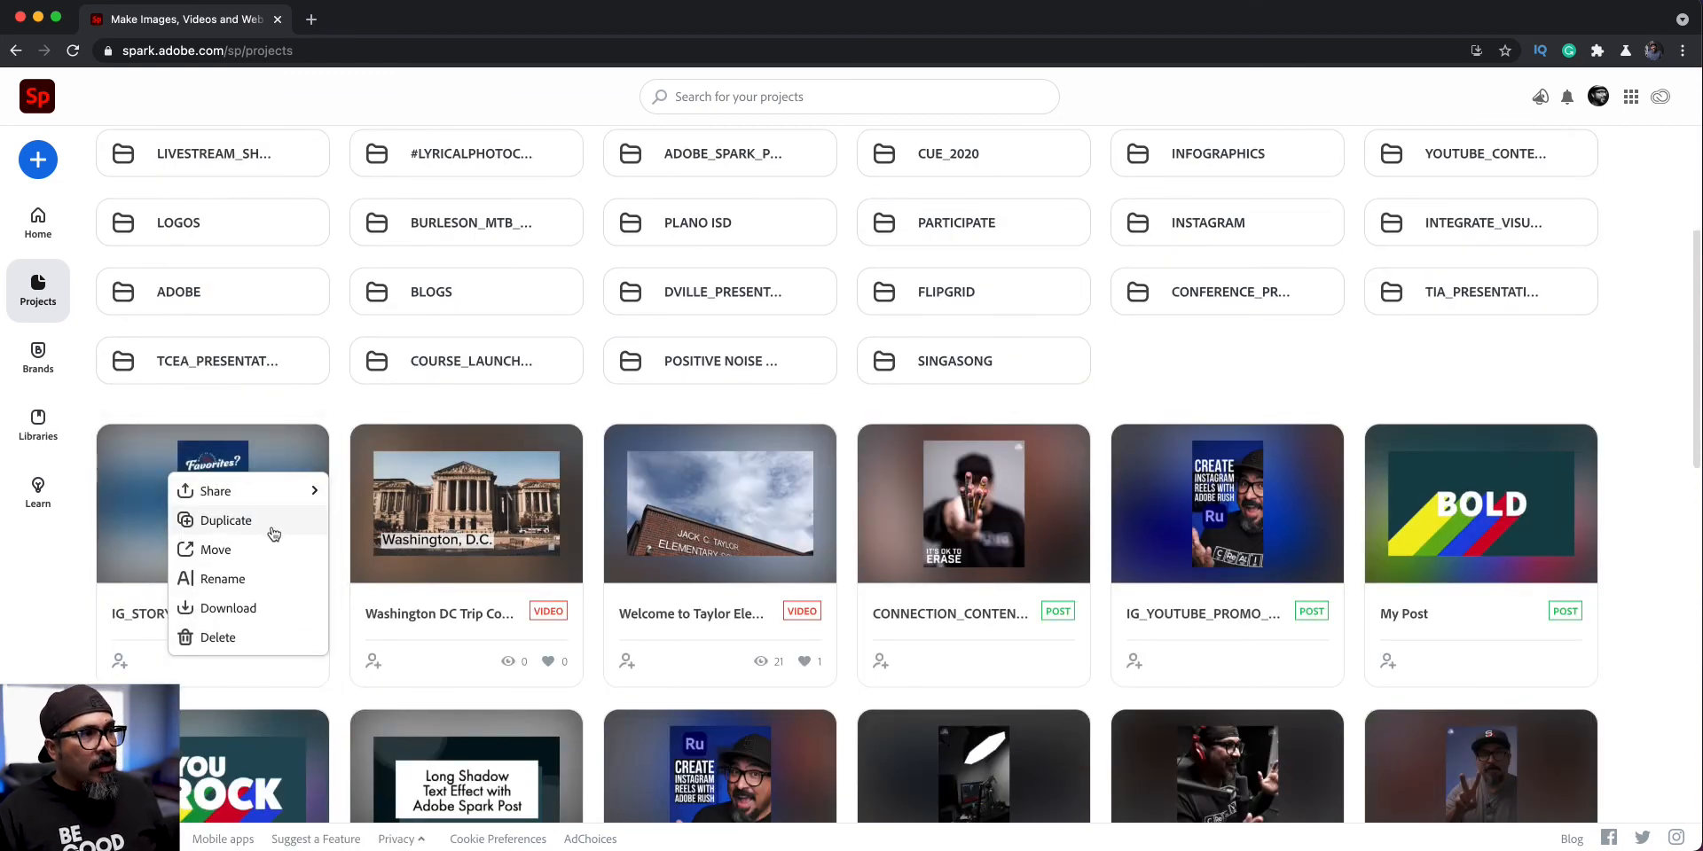
left_click(226, 521)
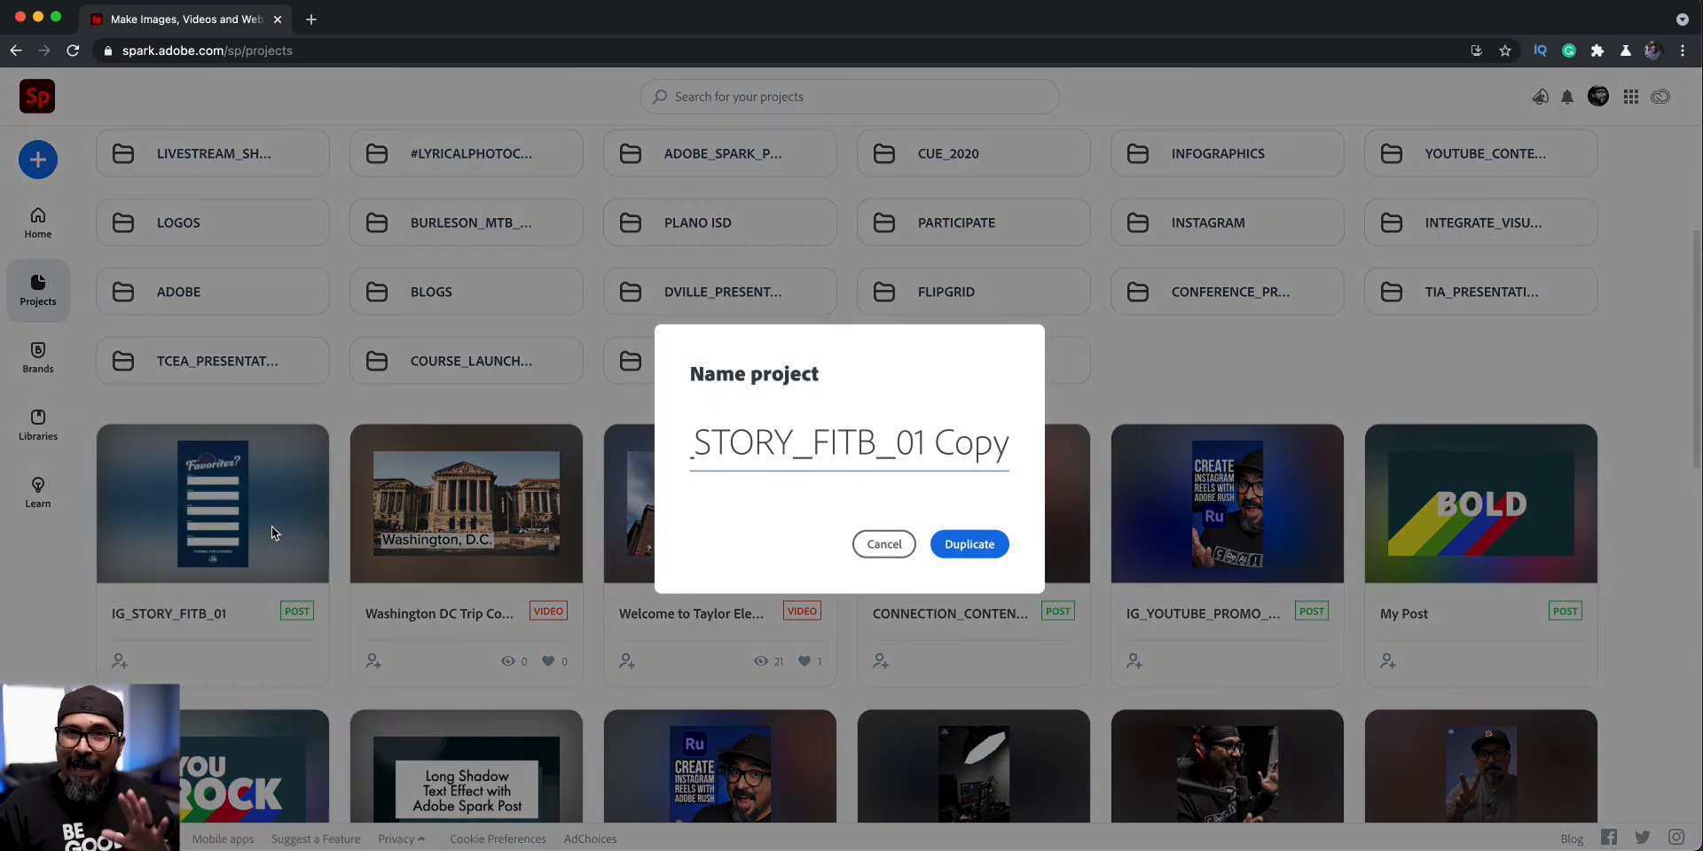
type("IG_STORY_FITB_0")
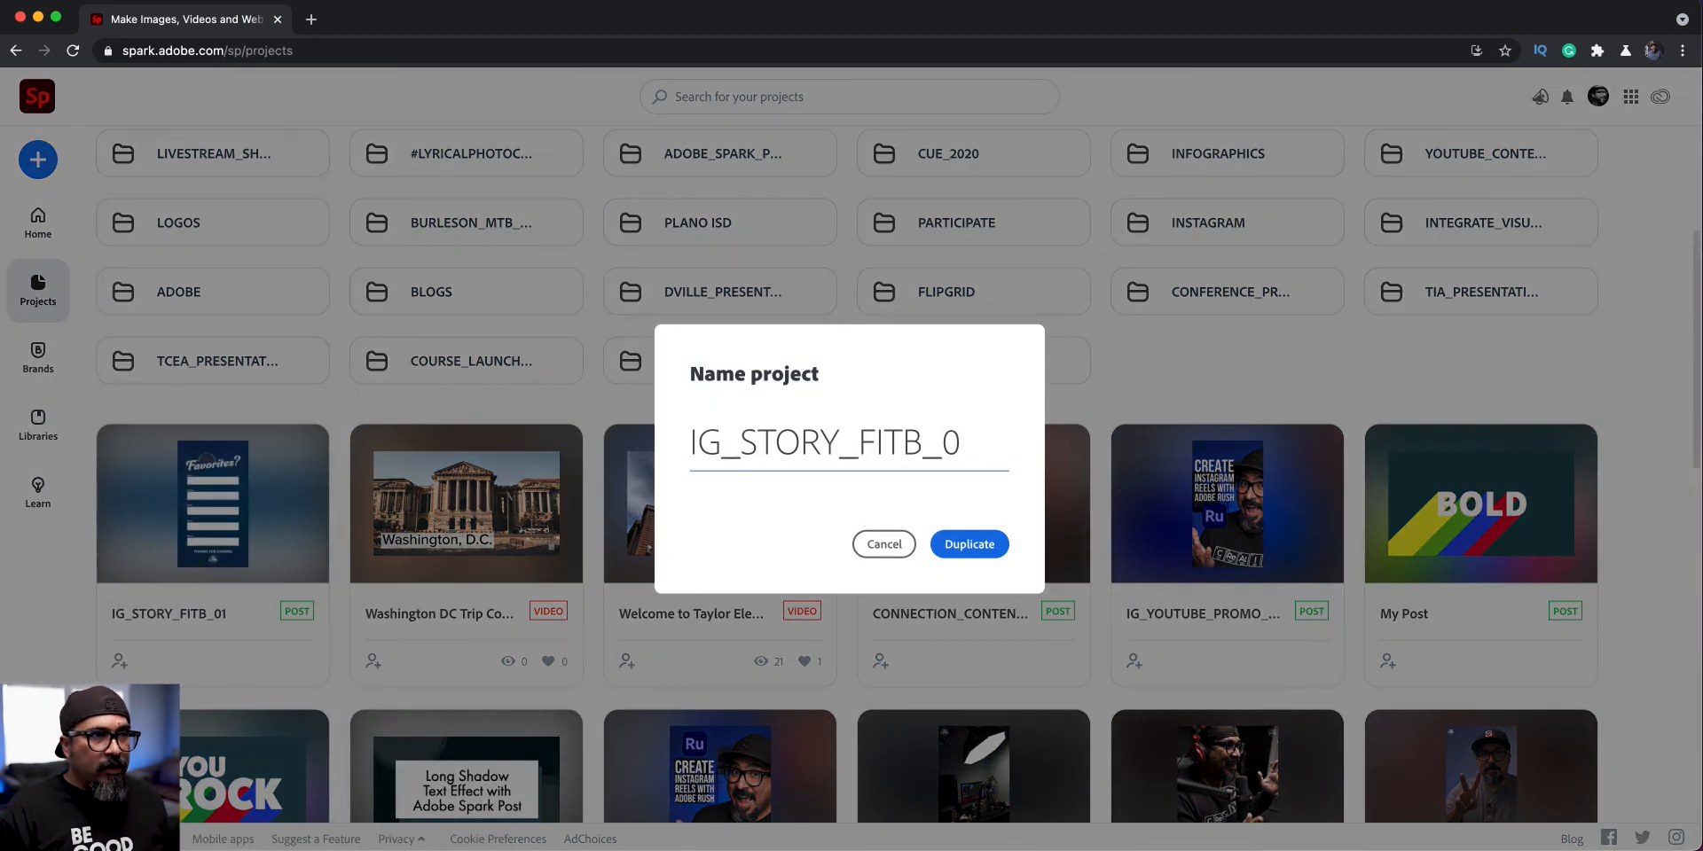
type("2")
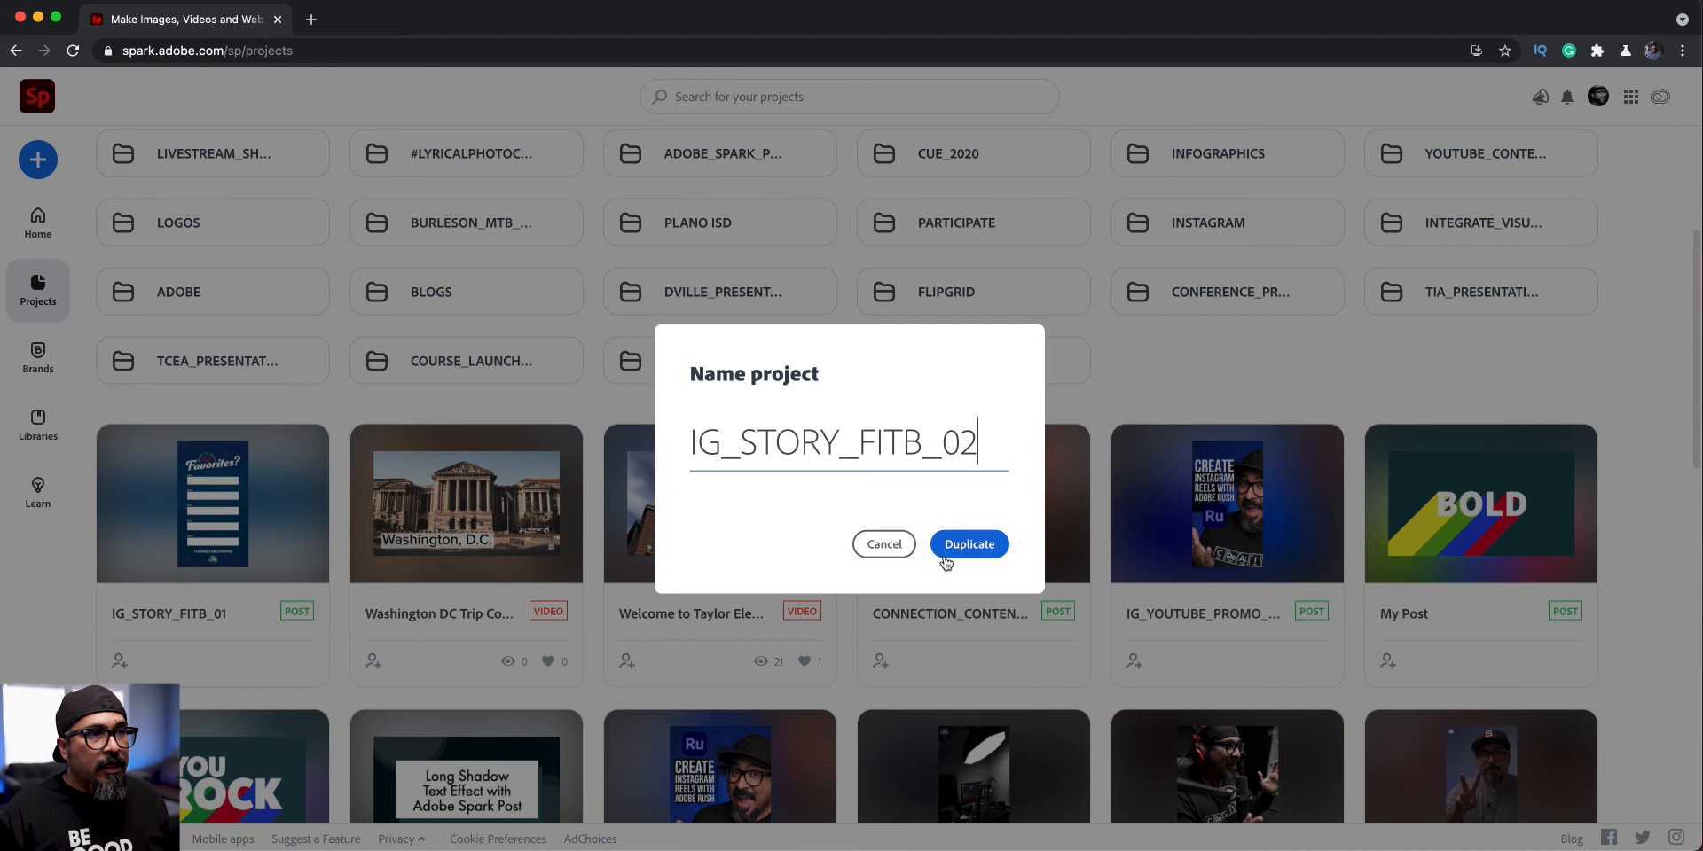
left_click(967, 544)
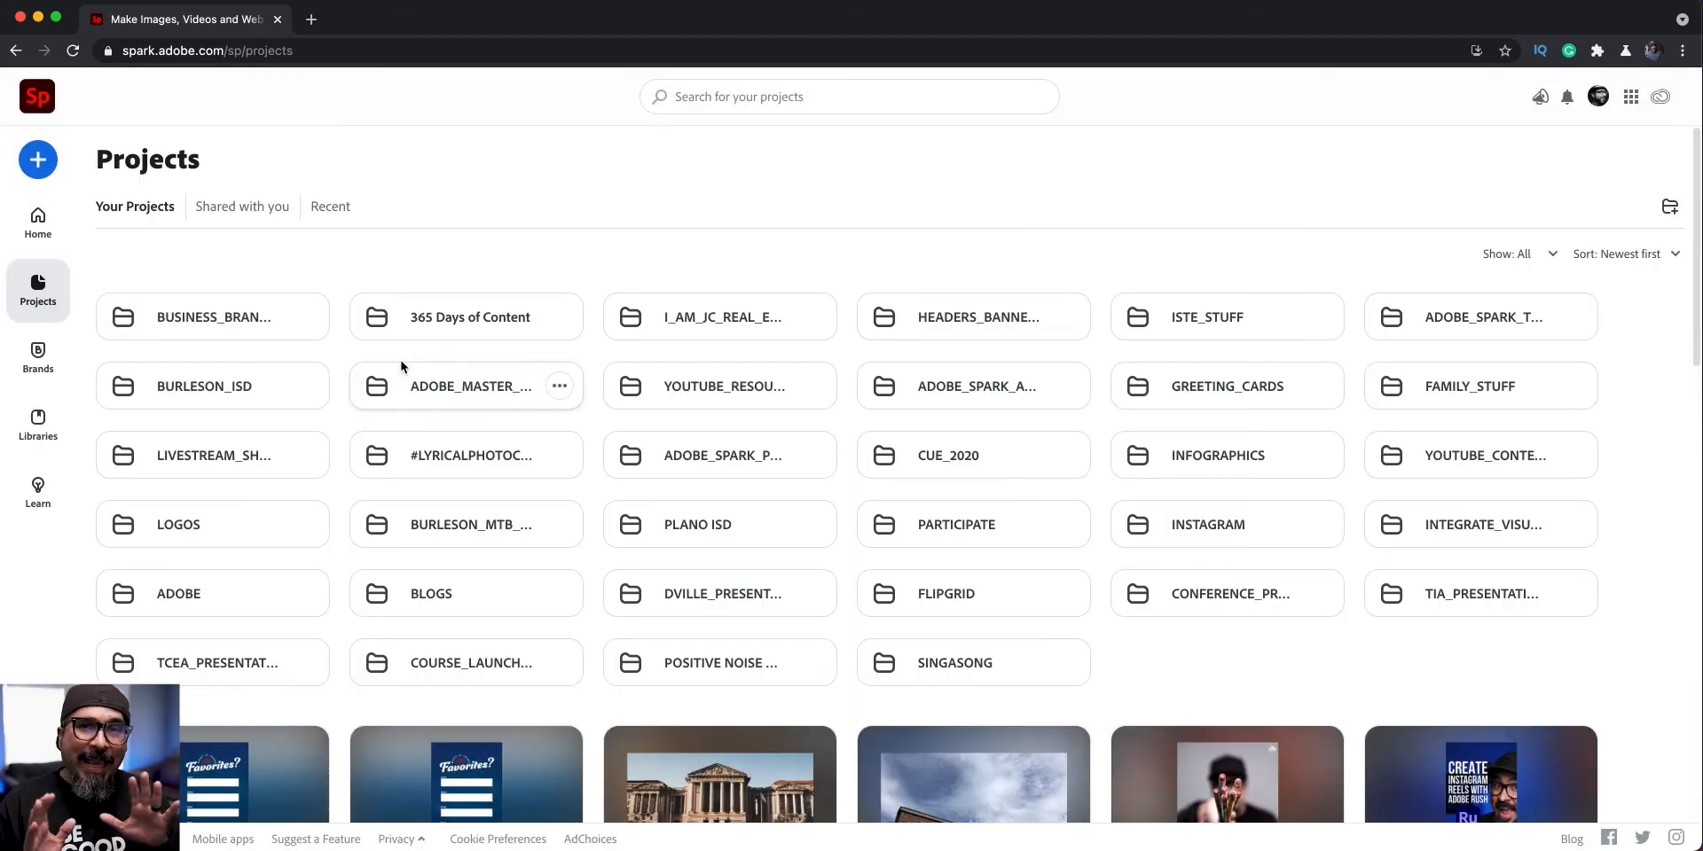
scroll("down", 3)
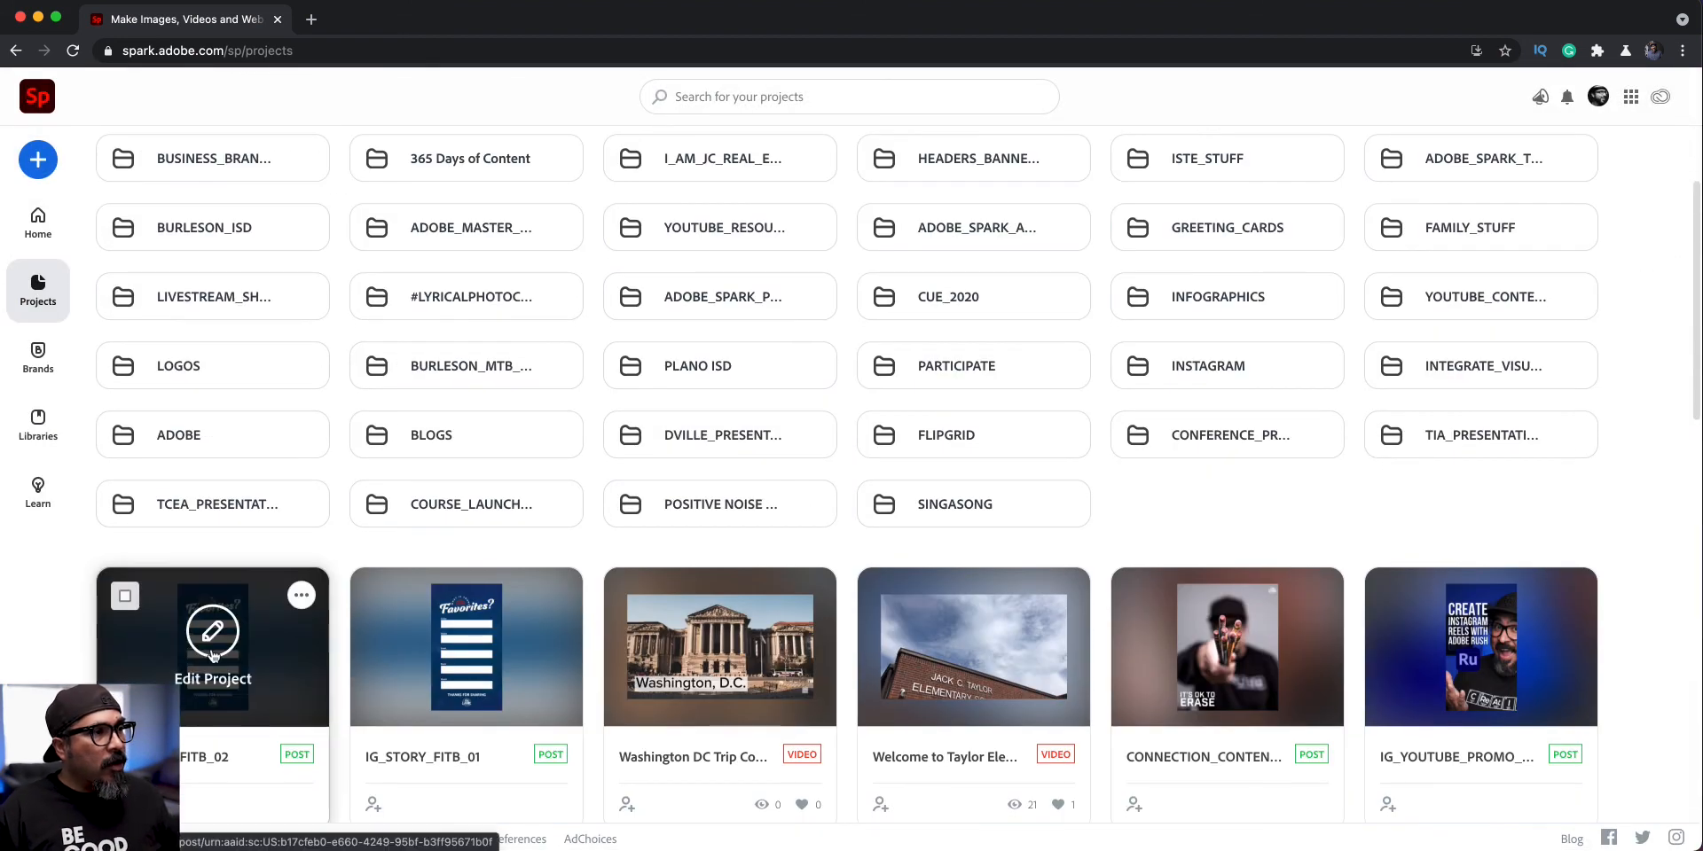
Open IG_STORY_FITB_02 and remove its blue bokeh photo, leaving a dark teal fill.
left_click(213, 634)
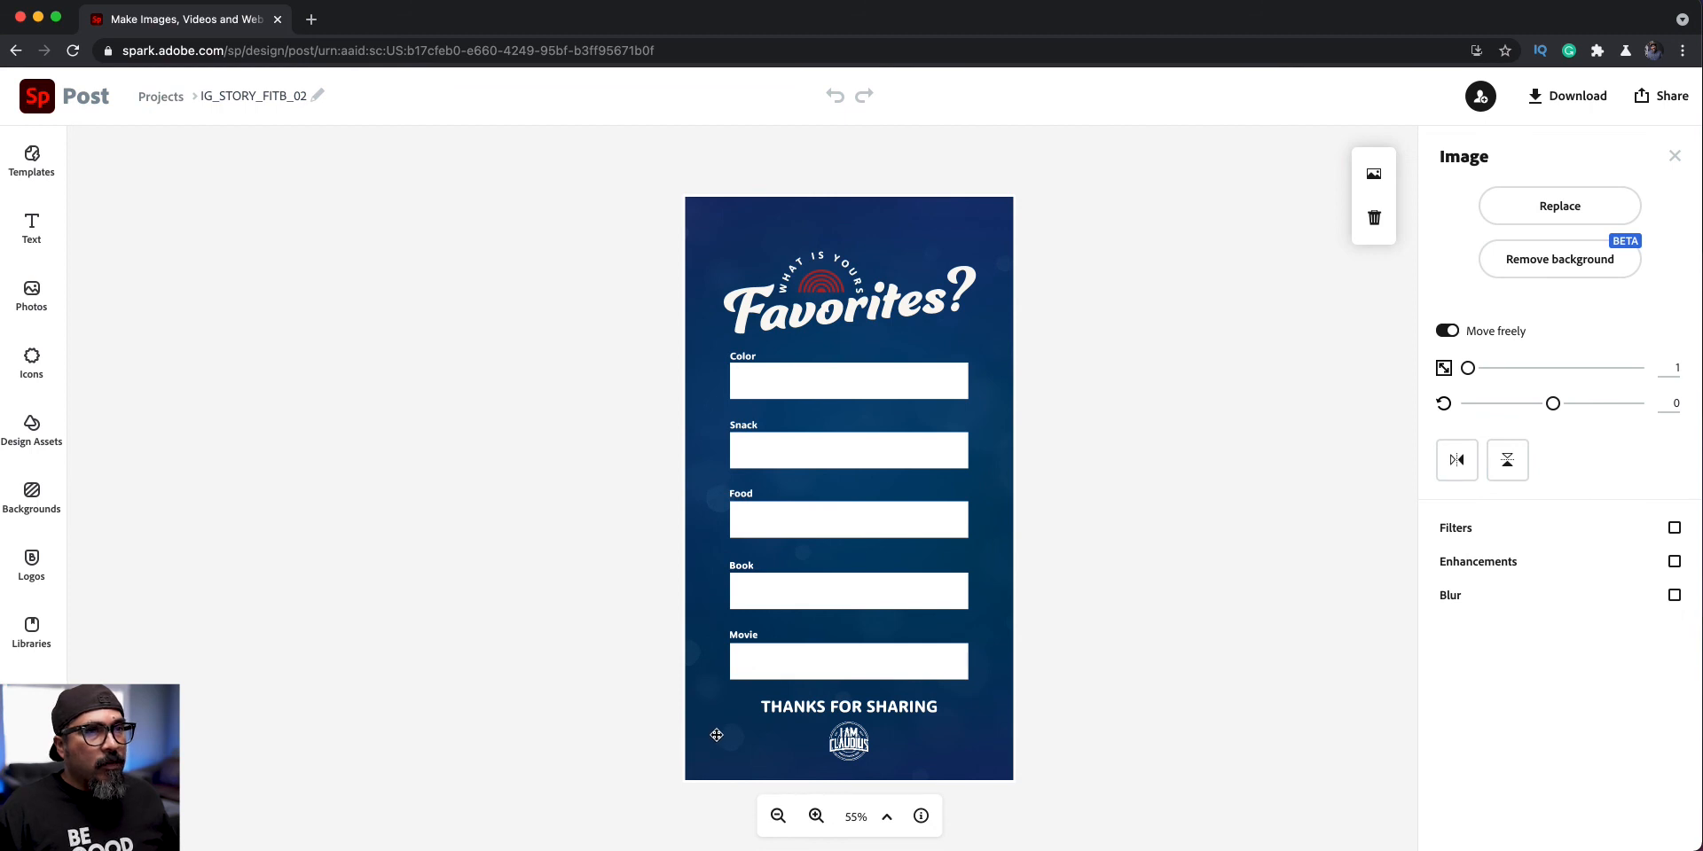
mouse_move(1026, 489)
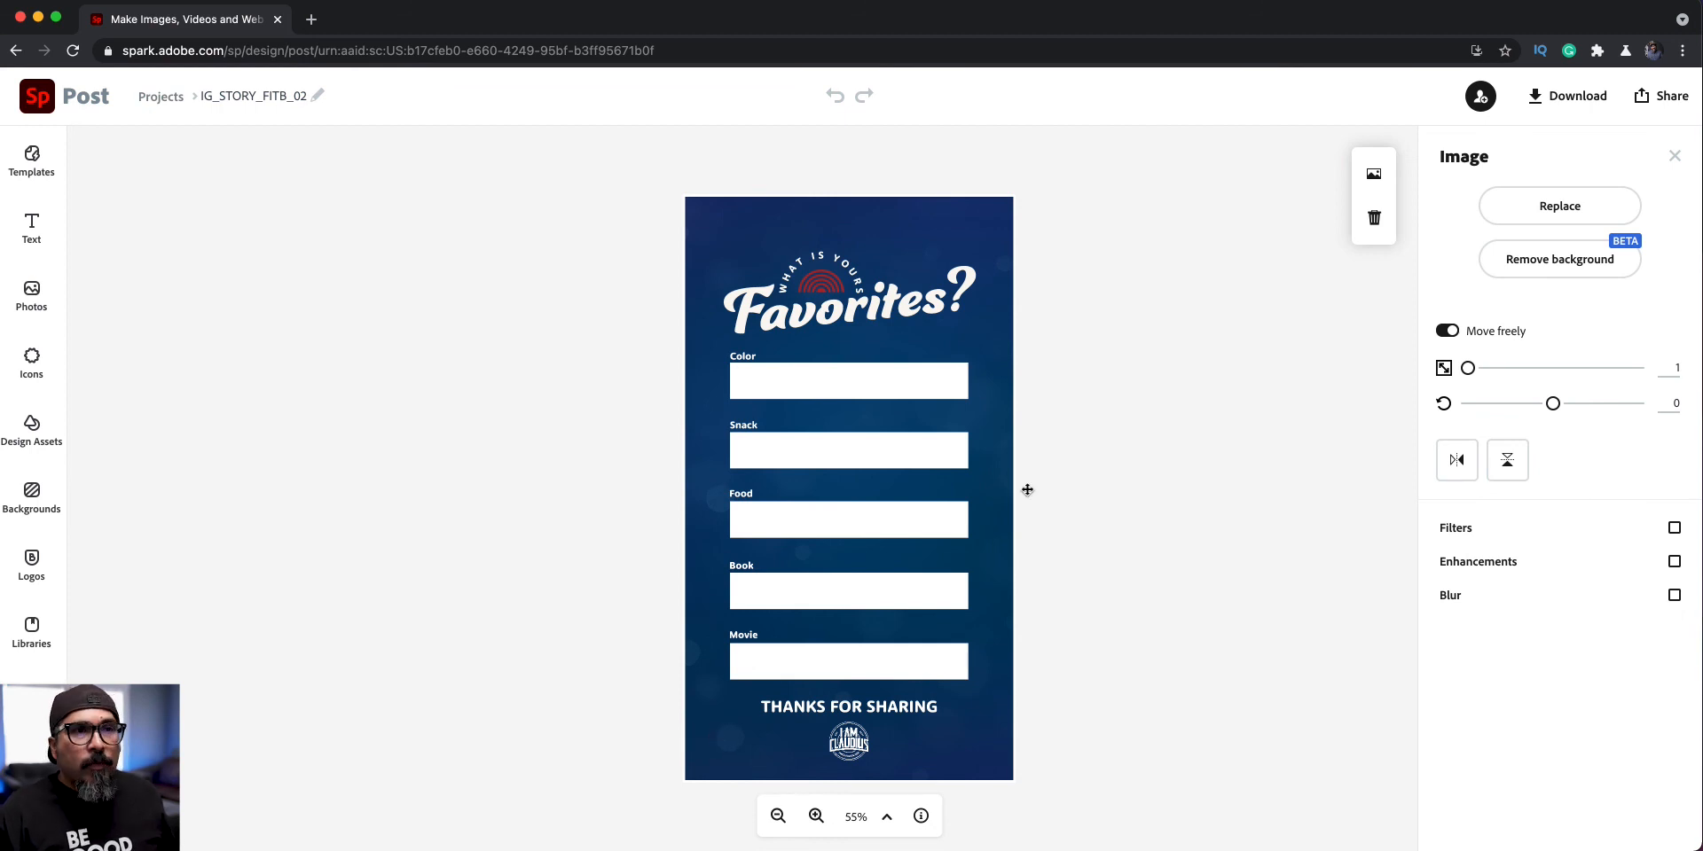
left_click(1558, 258)
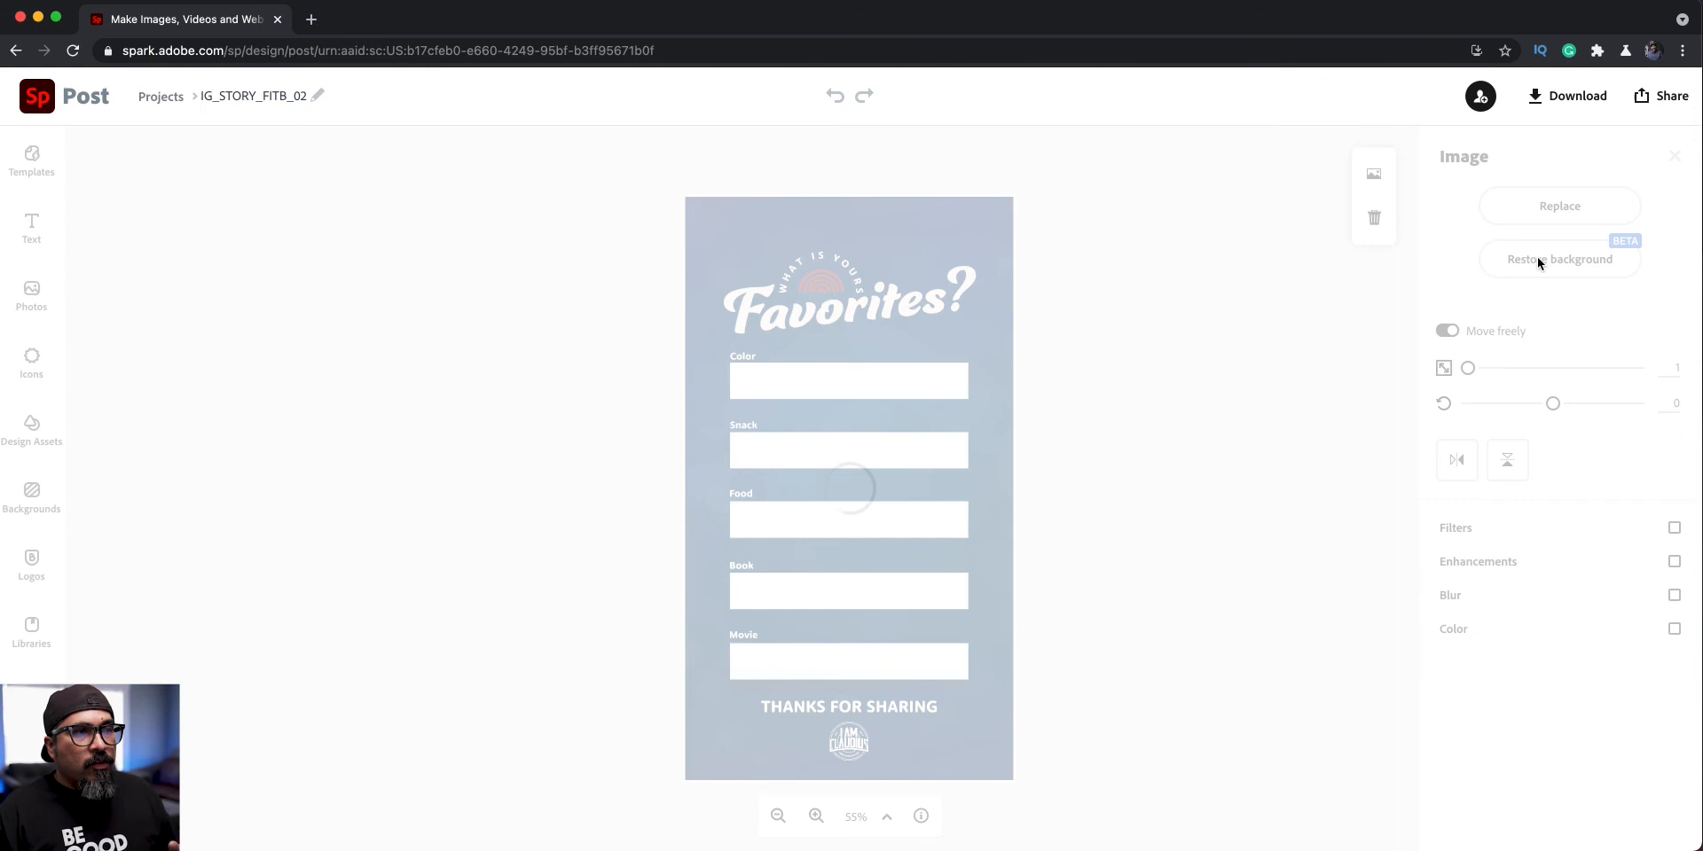
mouse_move(1305, 429)
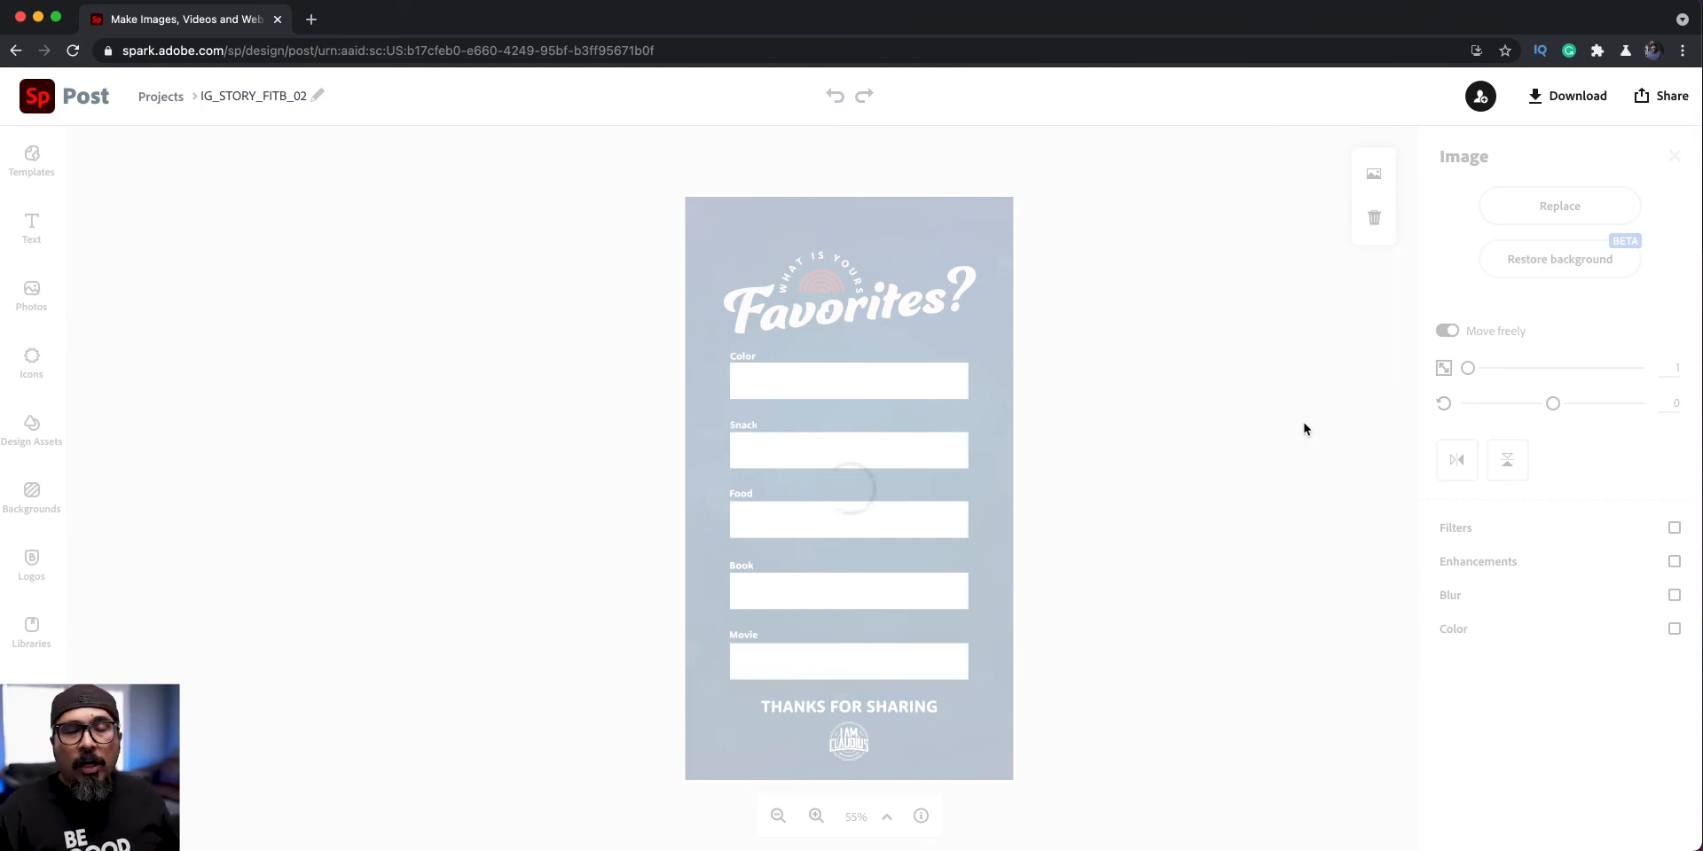
left_click(1672, 629)
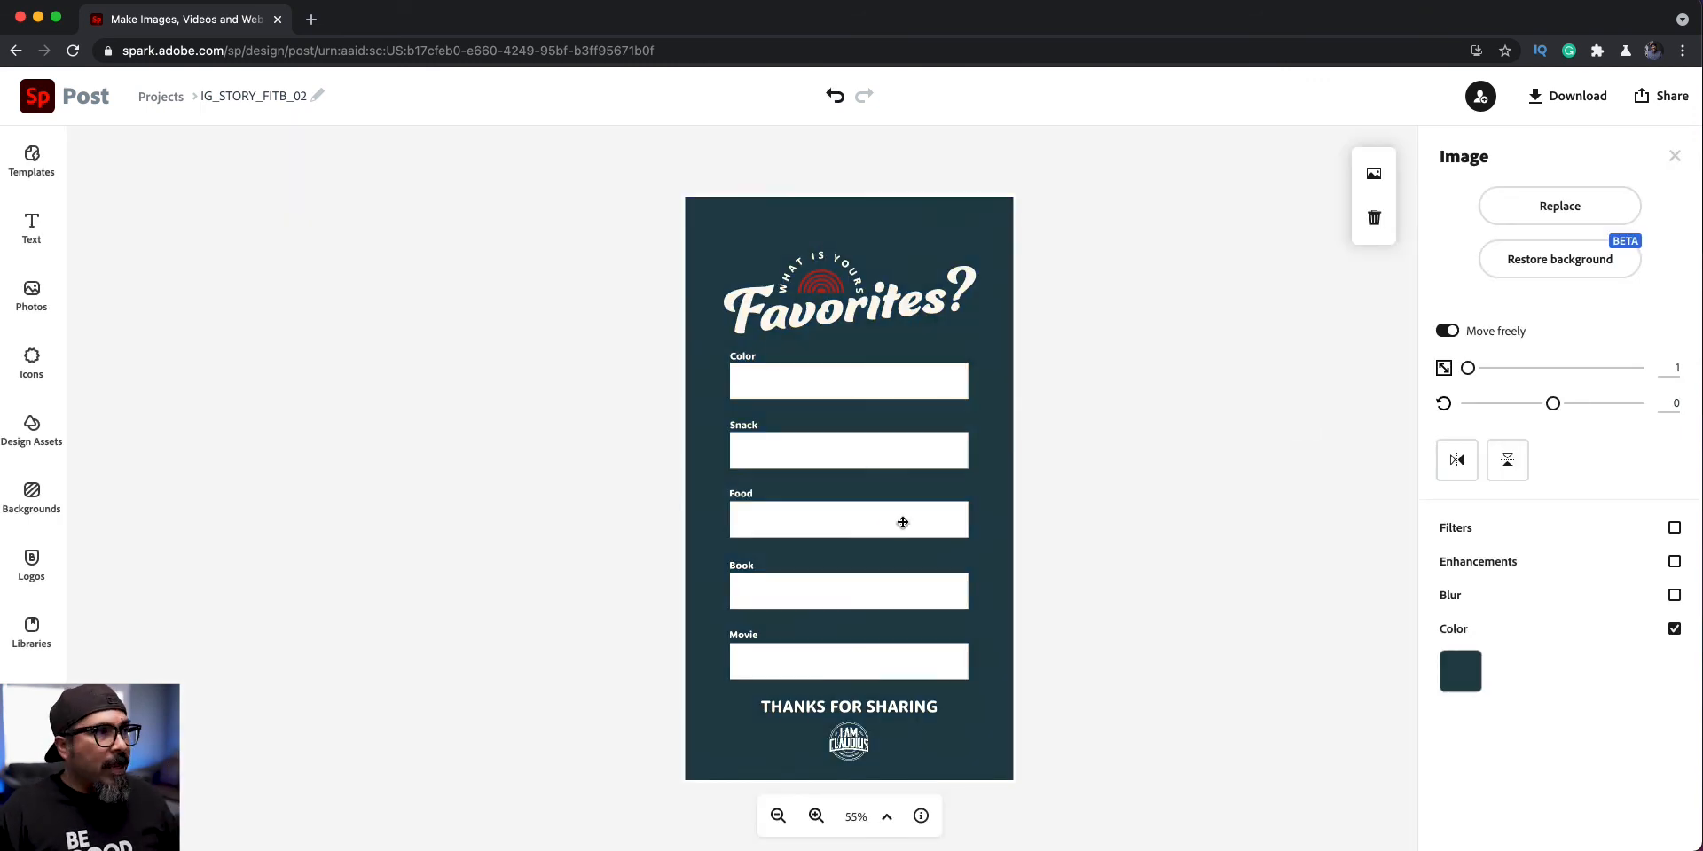
left_click(30, 496)
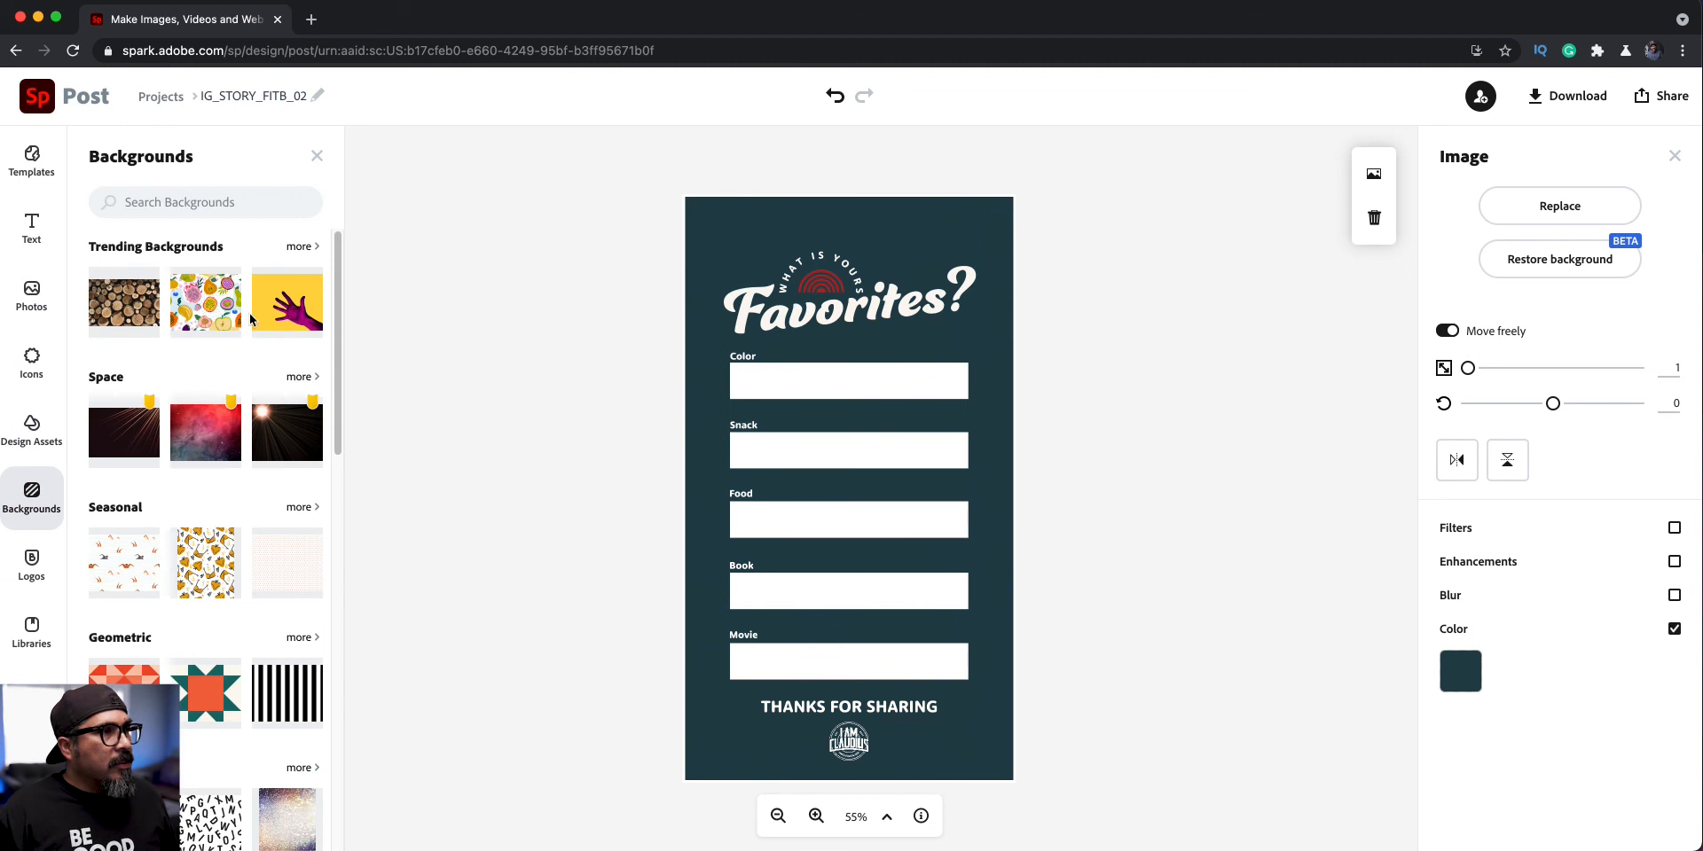
Set the blue-to-purple gradient from Trending Backgrounds as the story background.
left_click(302, 246)
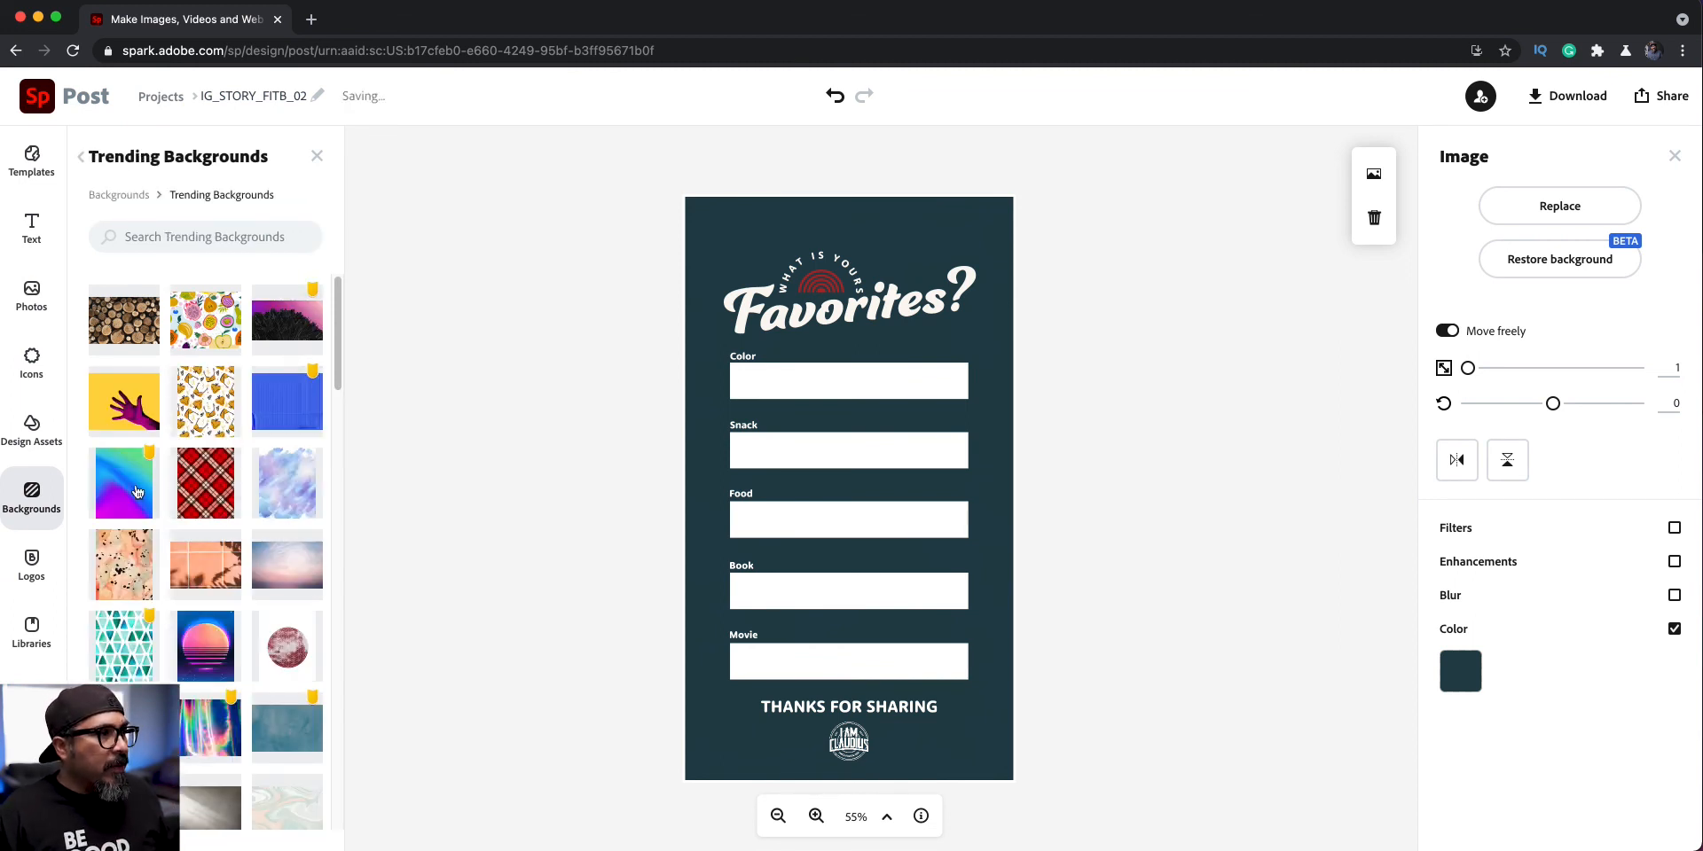
left_click(123, 484)
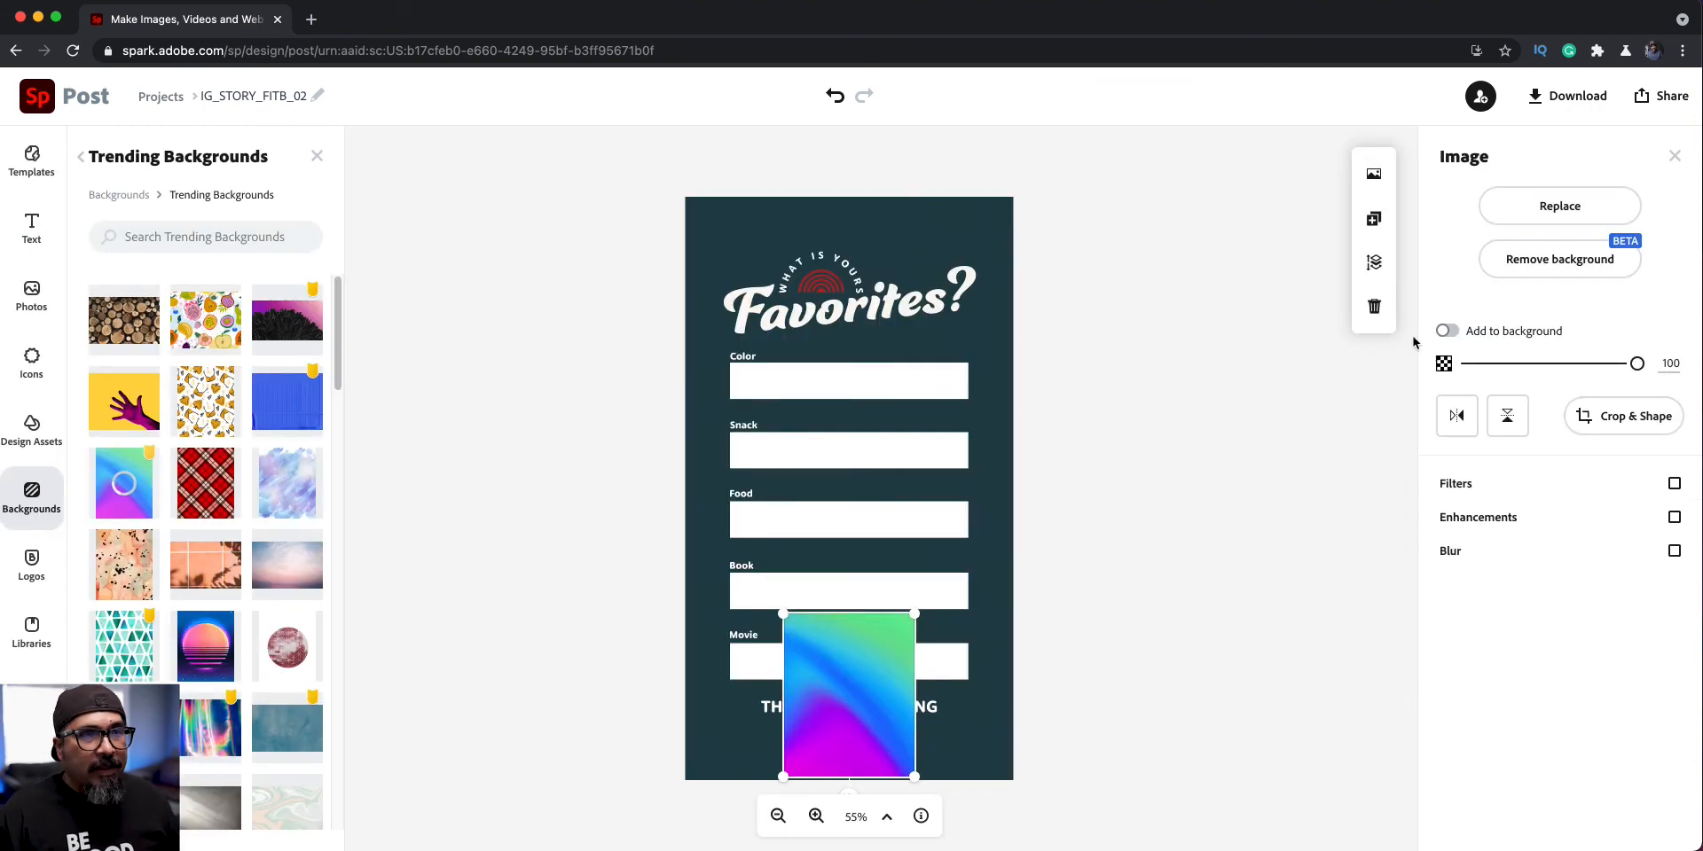
left_click(1446, 330)
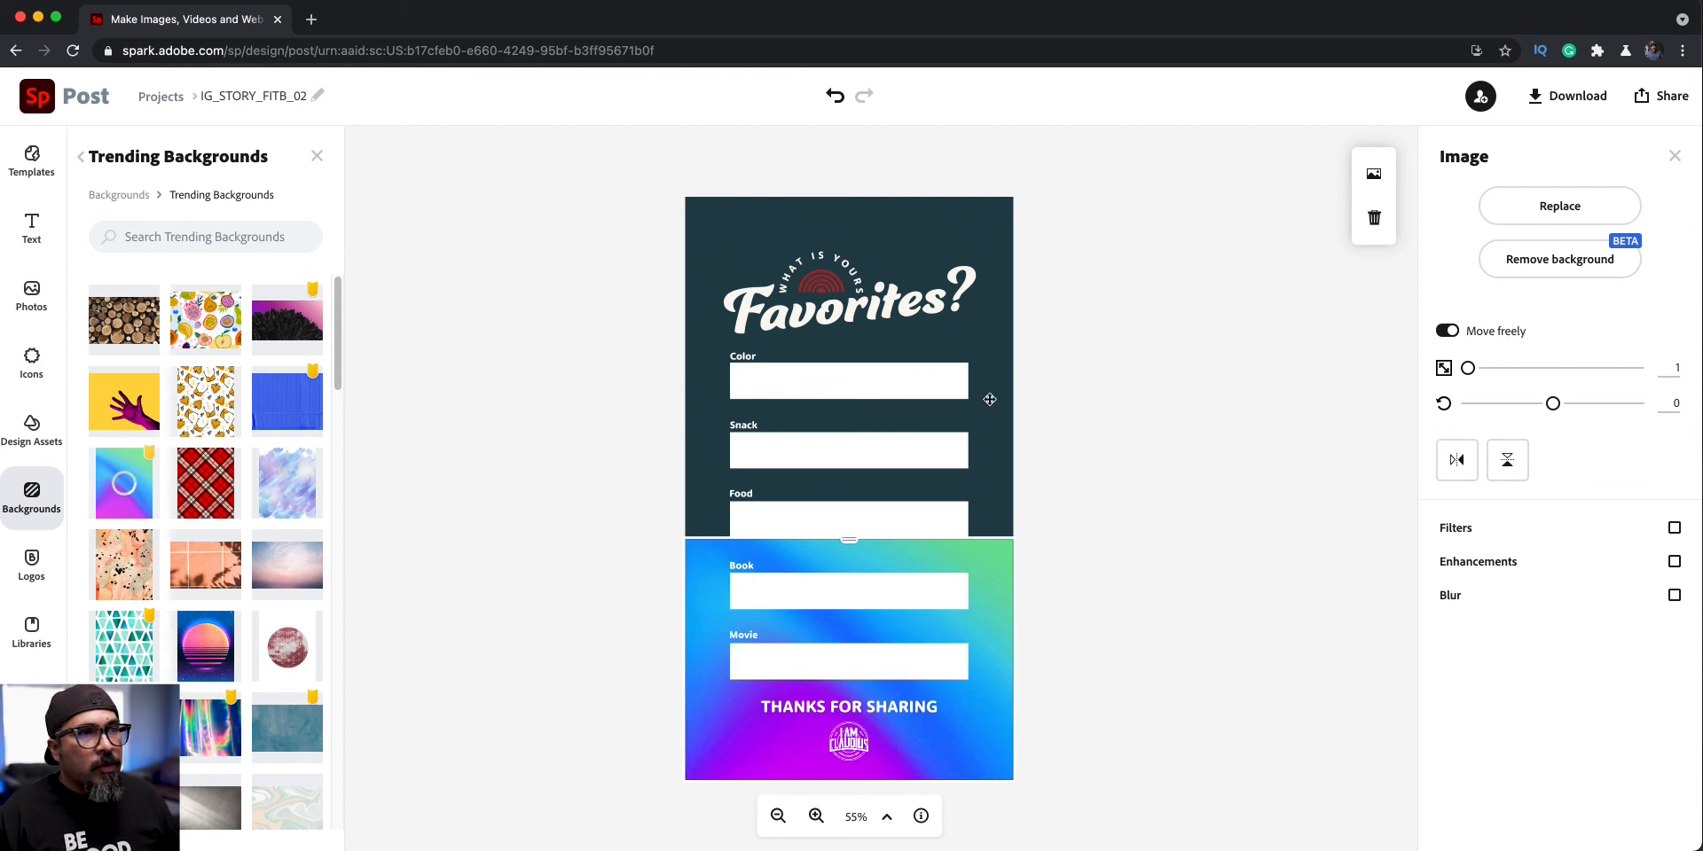
Delete the leftover dark teal cell and select the Favorites heading group.
left_click(1374, 218)
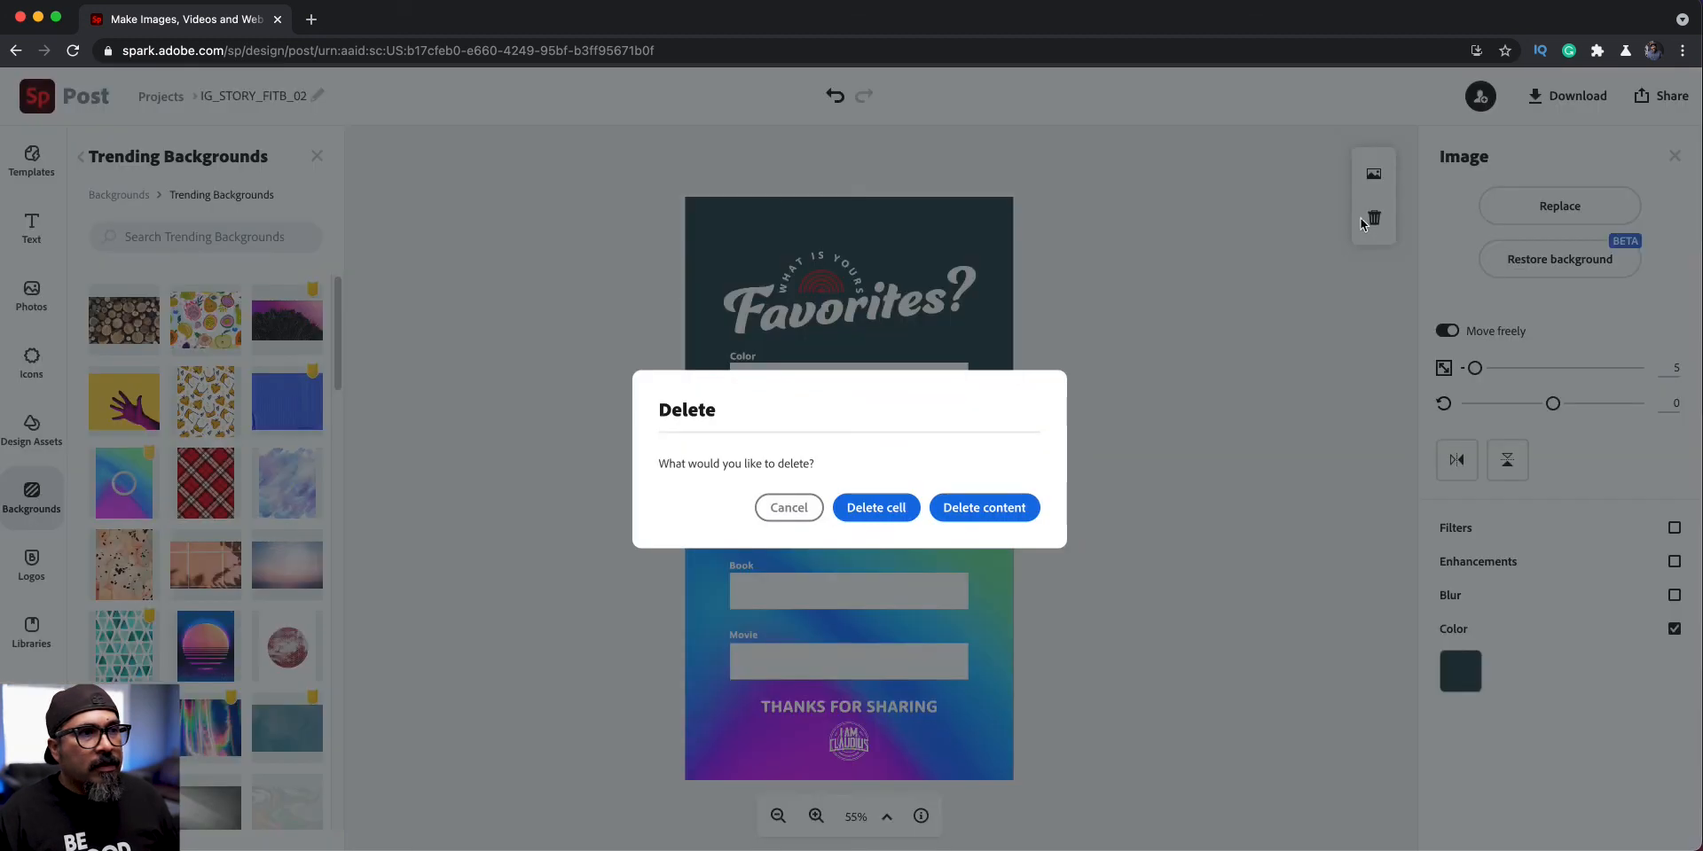
left_click(983, 508)
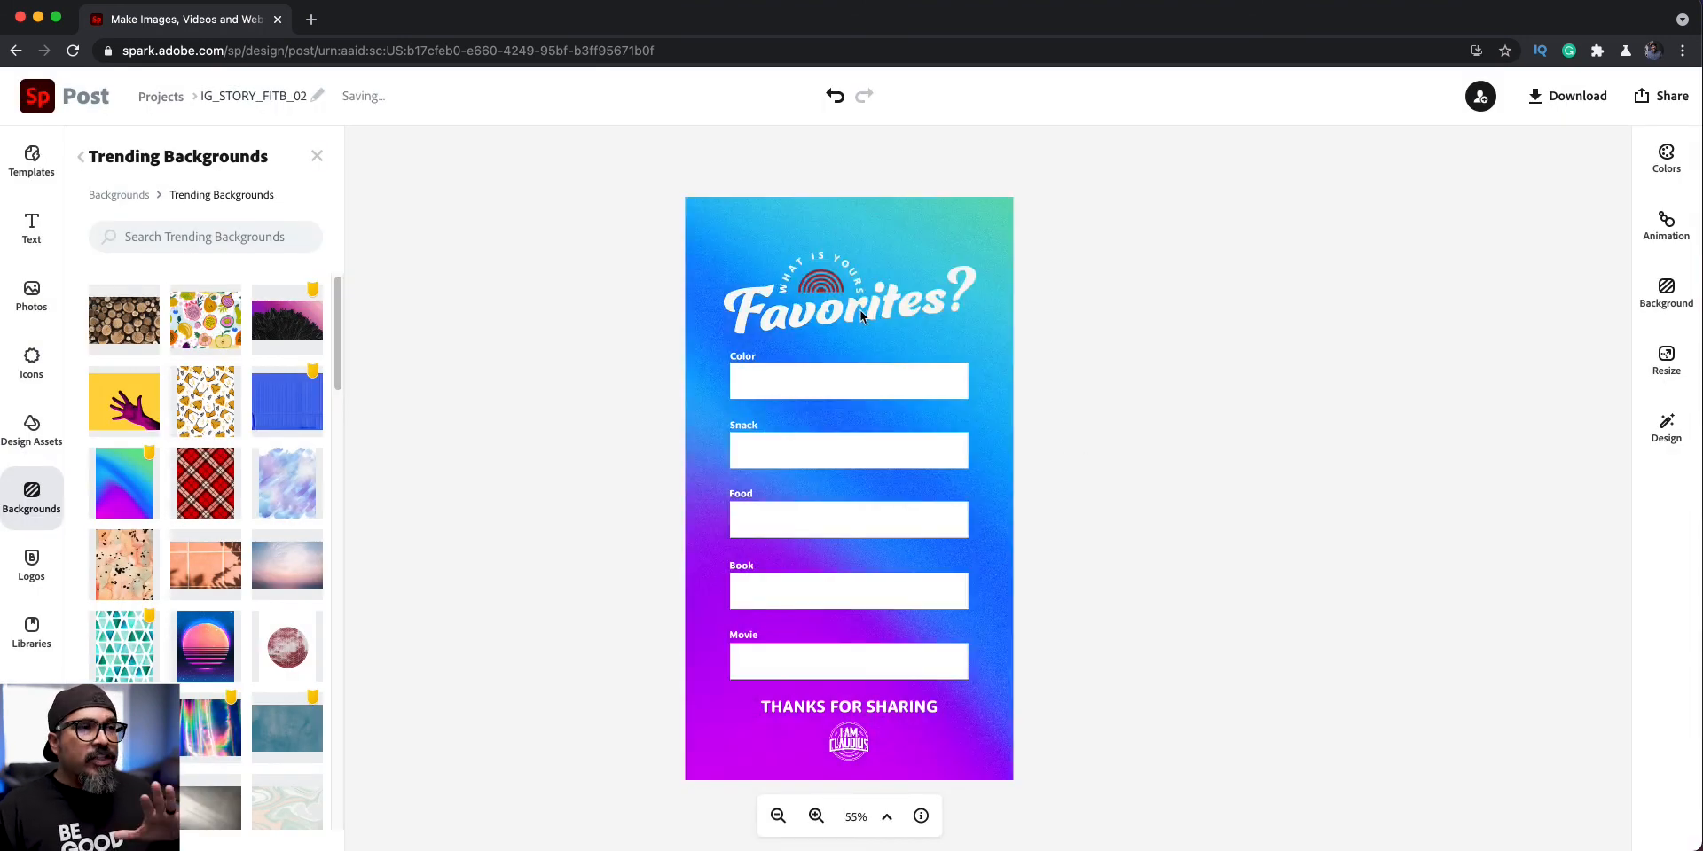
left_click(850, 287)
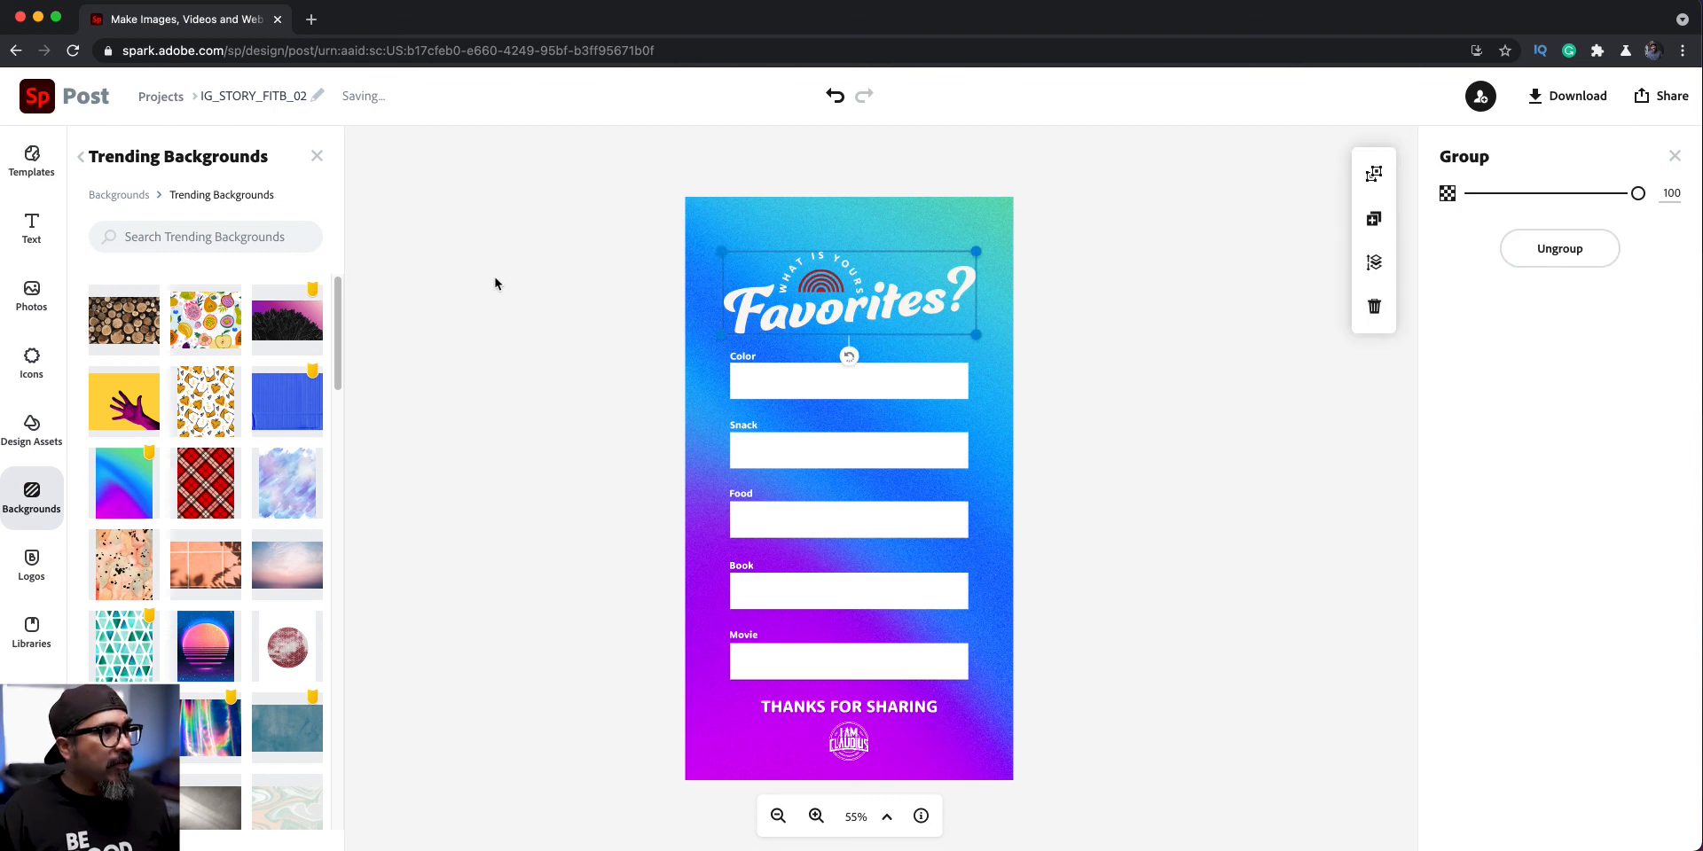
left_click(30, 227)
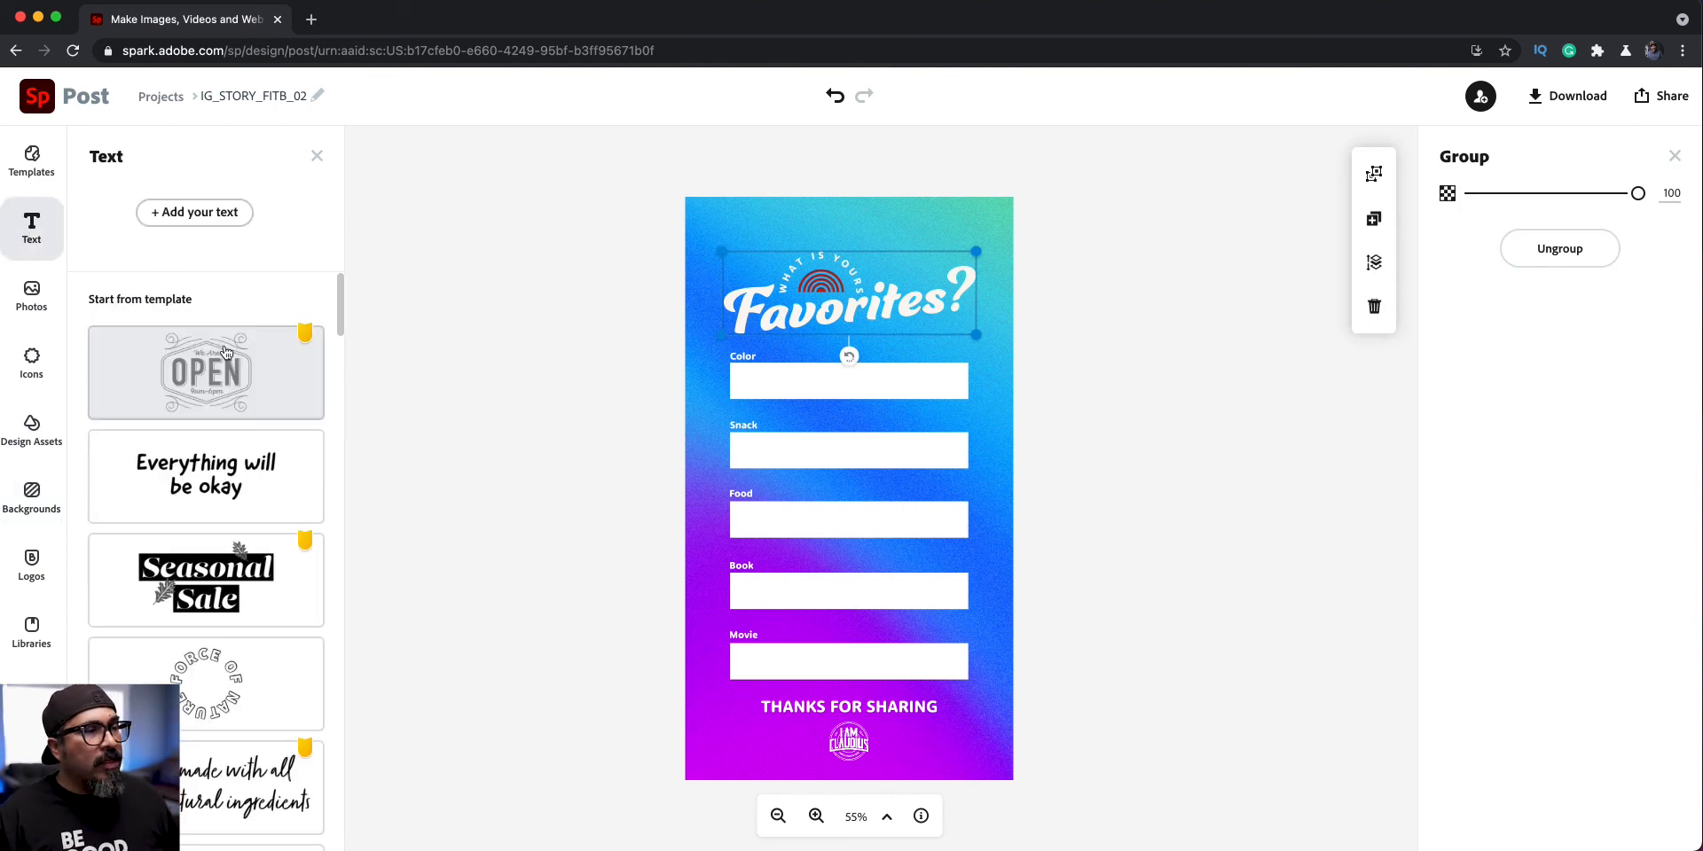
mouse_move(380, 335)
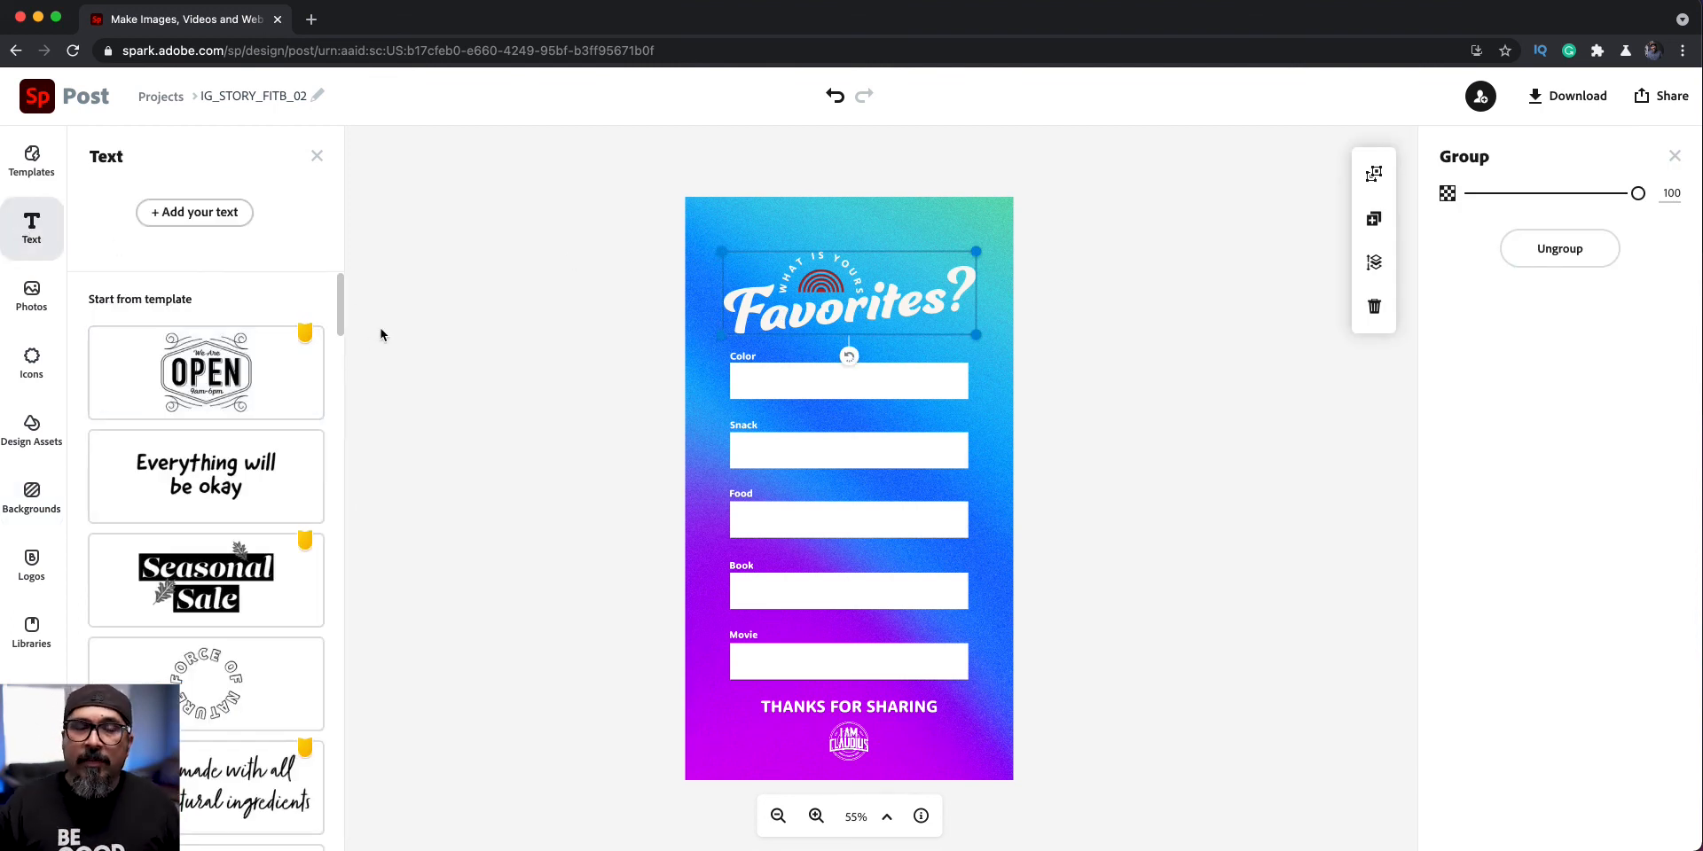